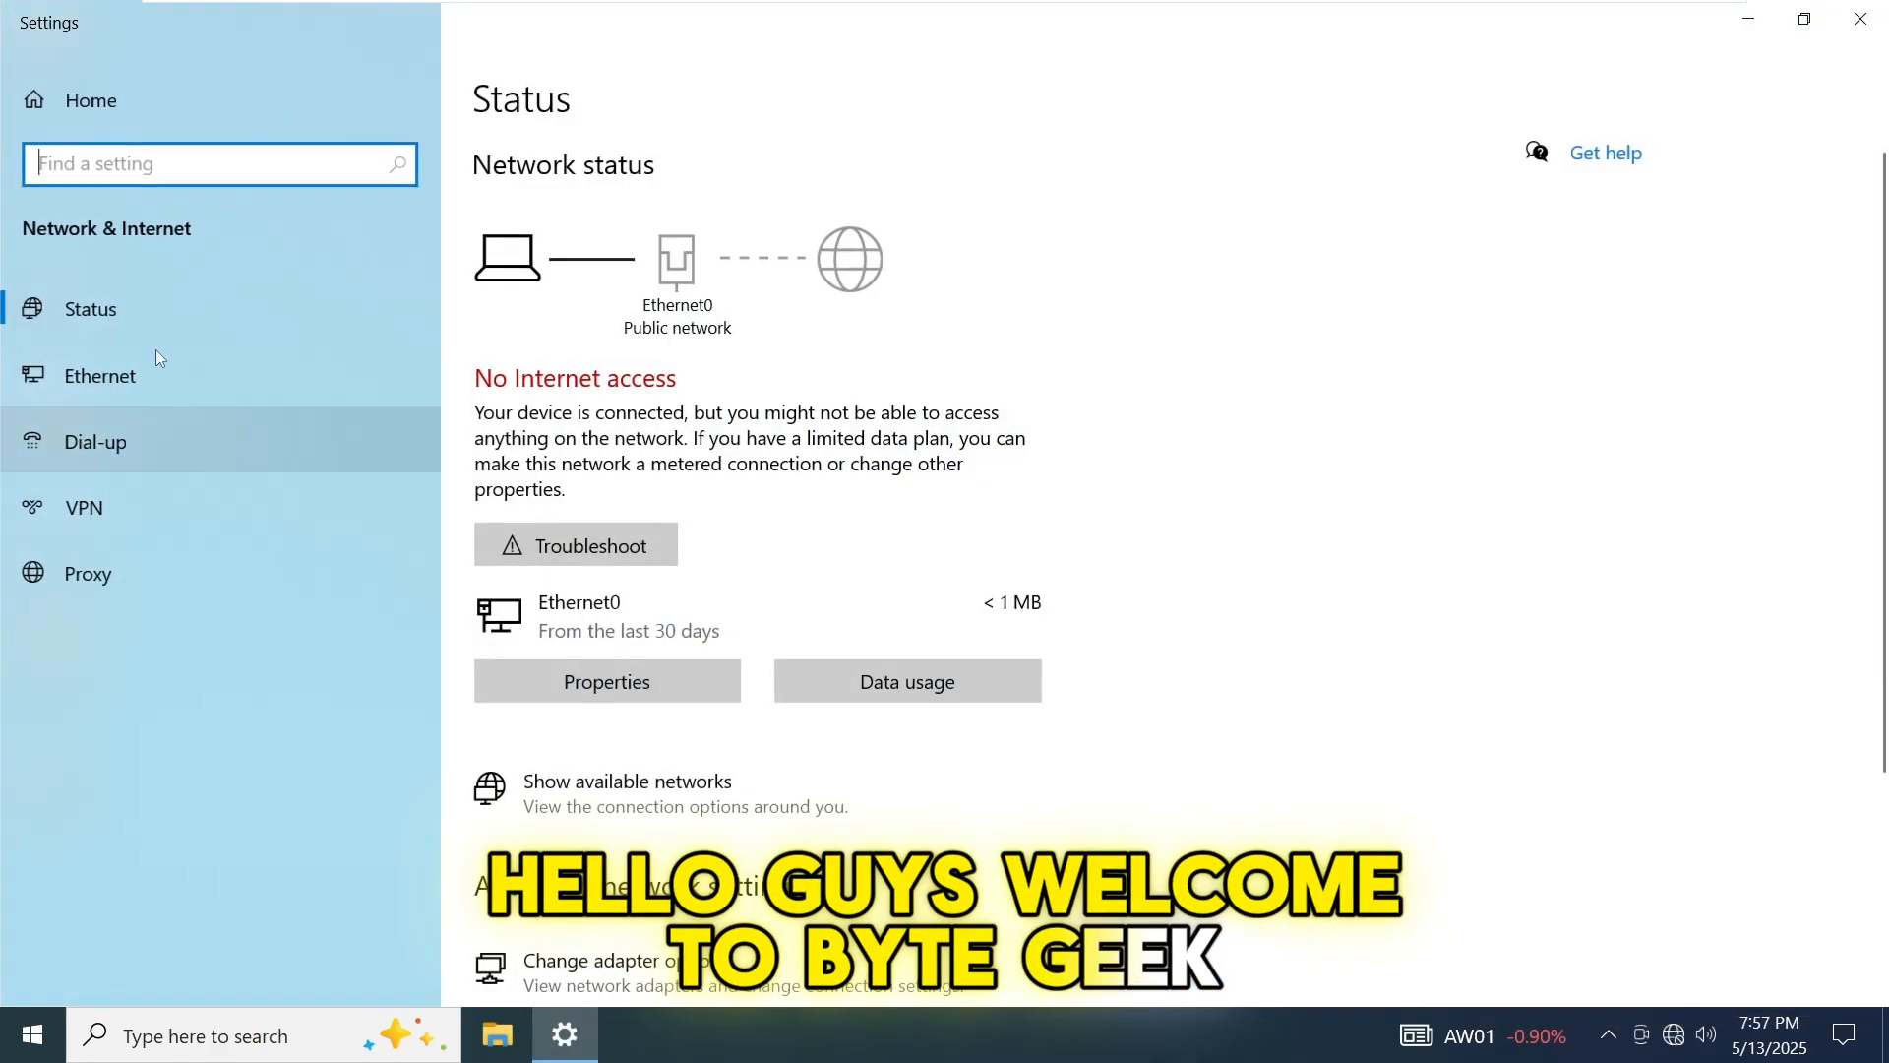
Review the invalid IP configuration diagnosis for Ethernet0, then dismiss it and close Network Connections
left_click(100, 373)
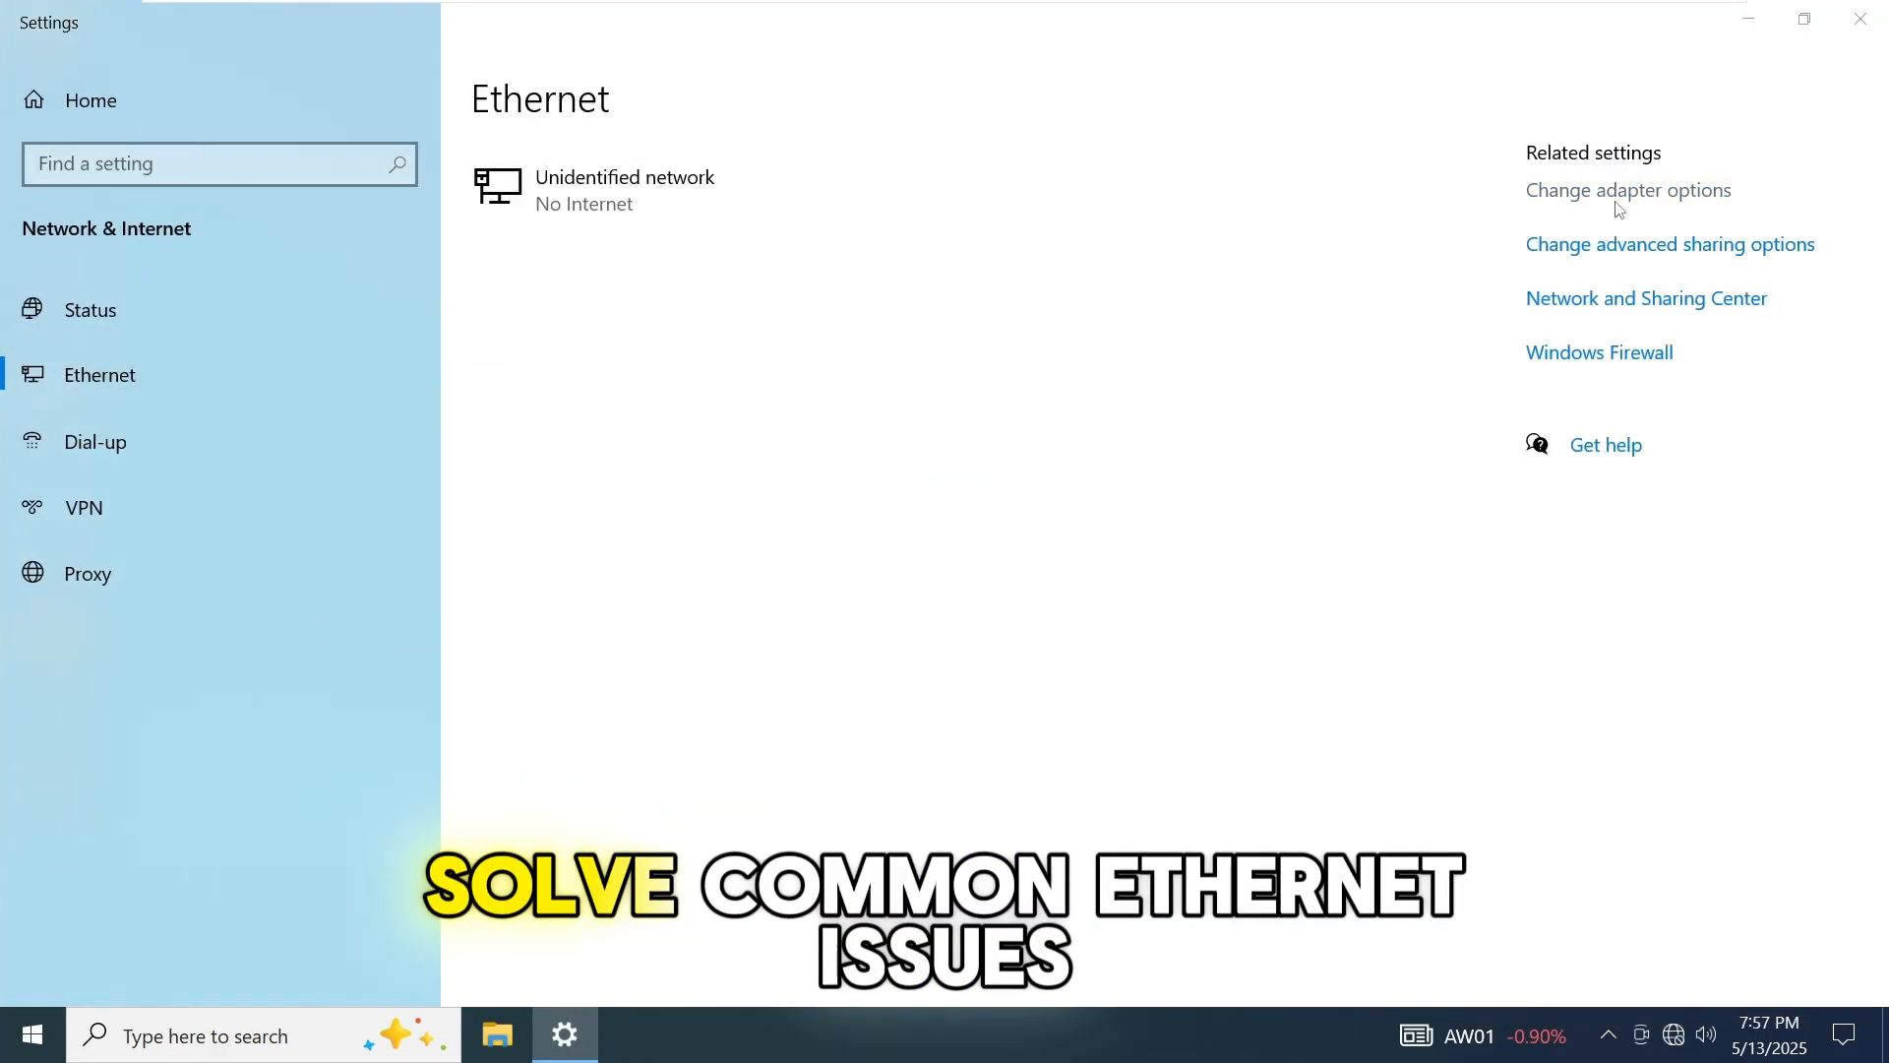
left_click(1627, 189)
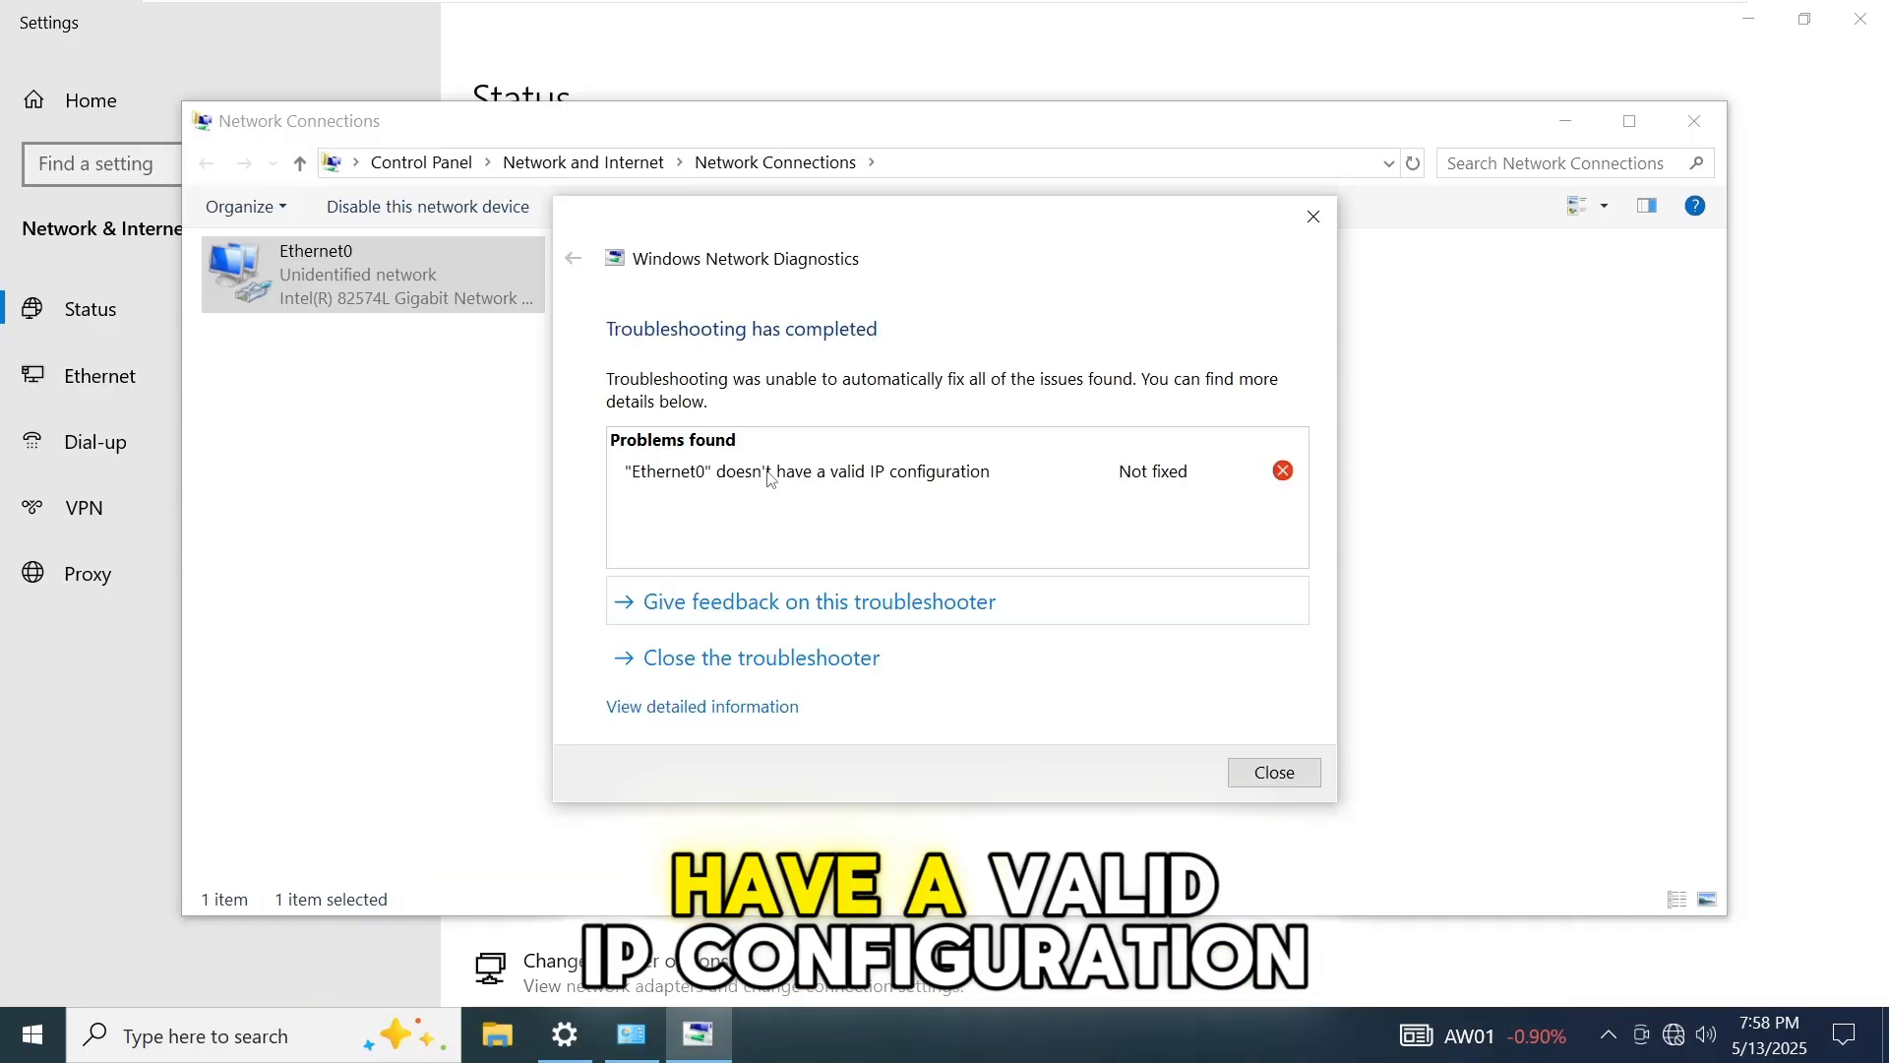
mouse_move(978, 484)
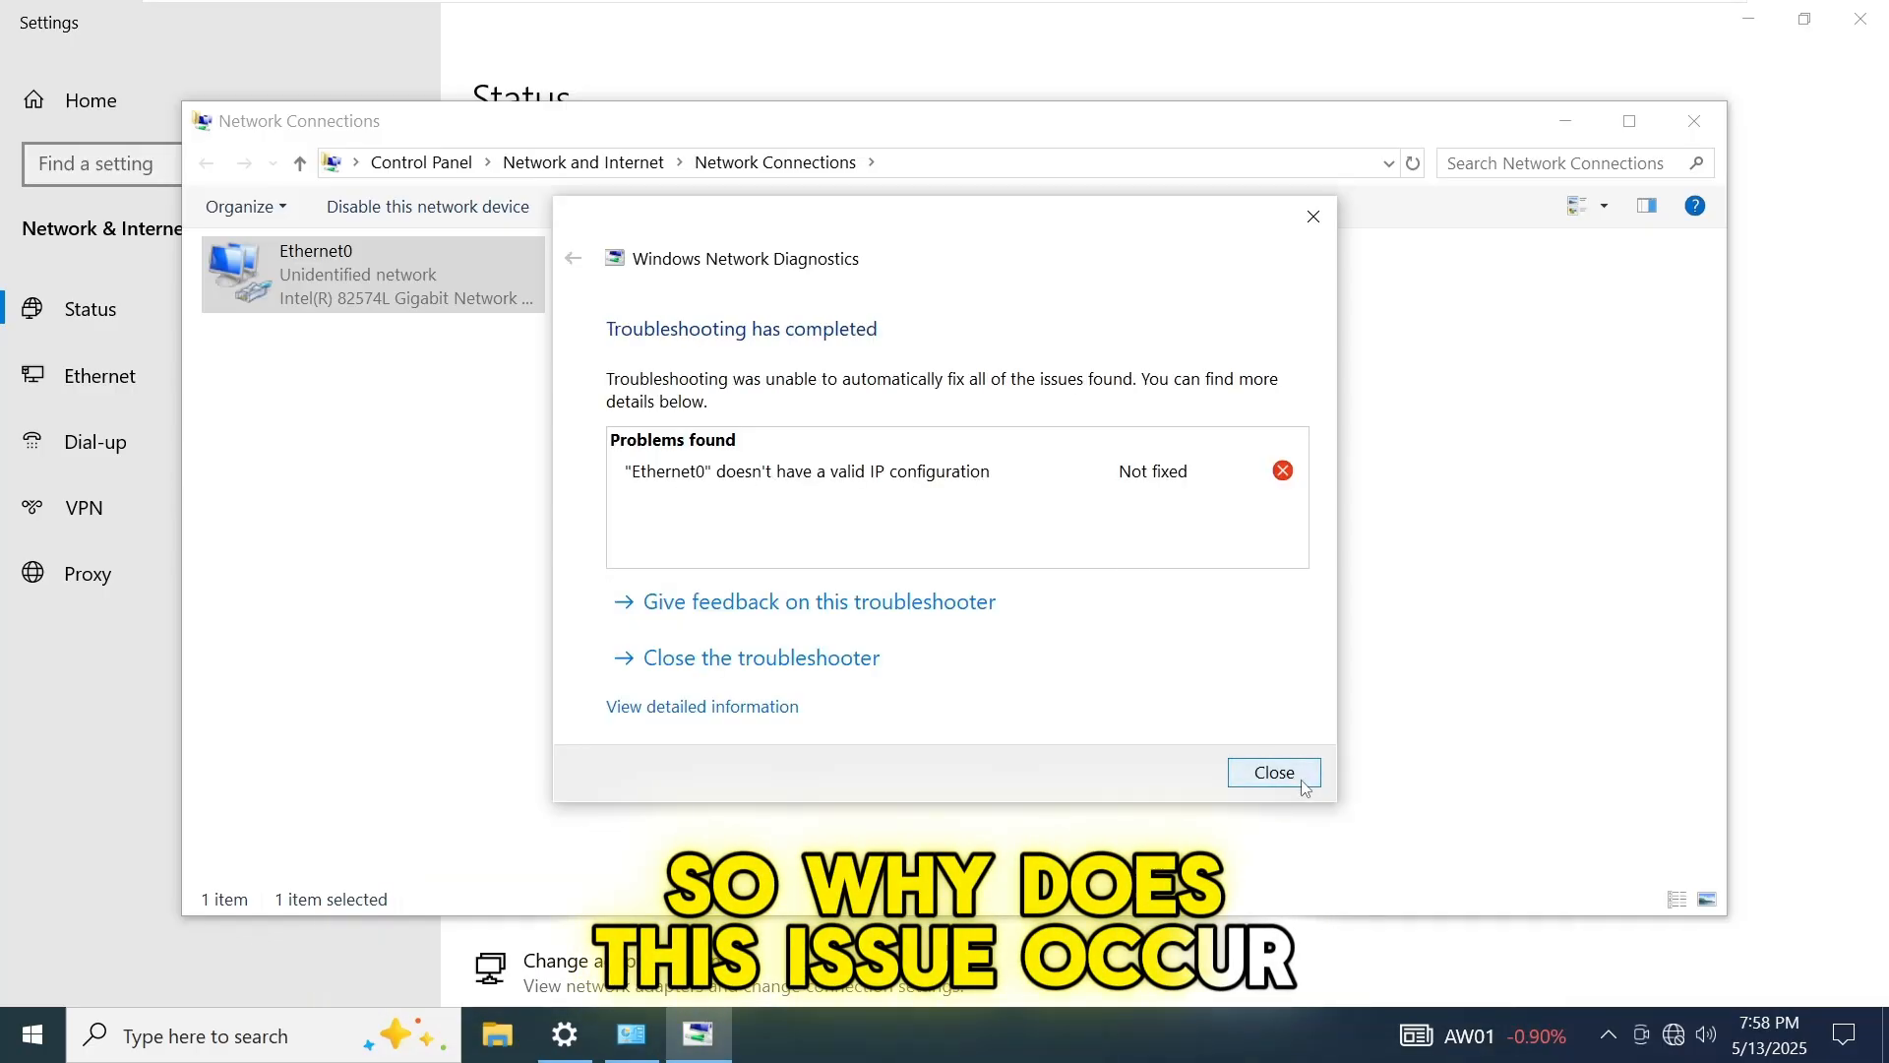
left_click(1273, 771)
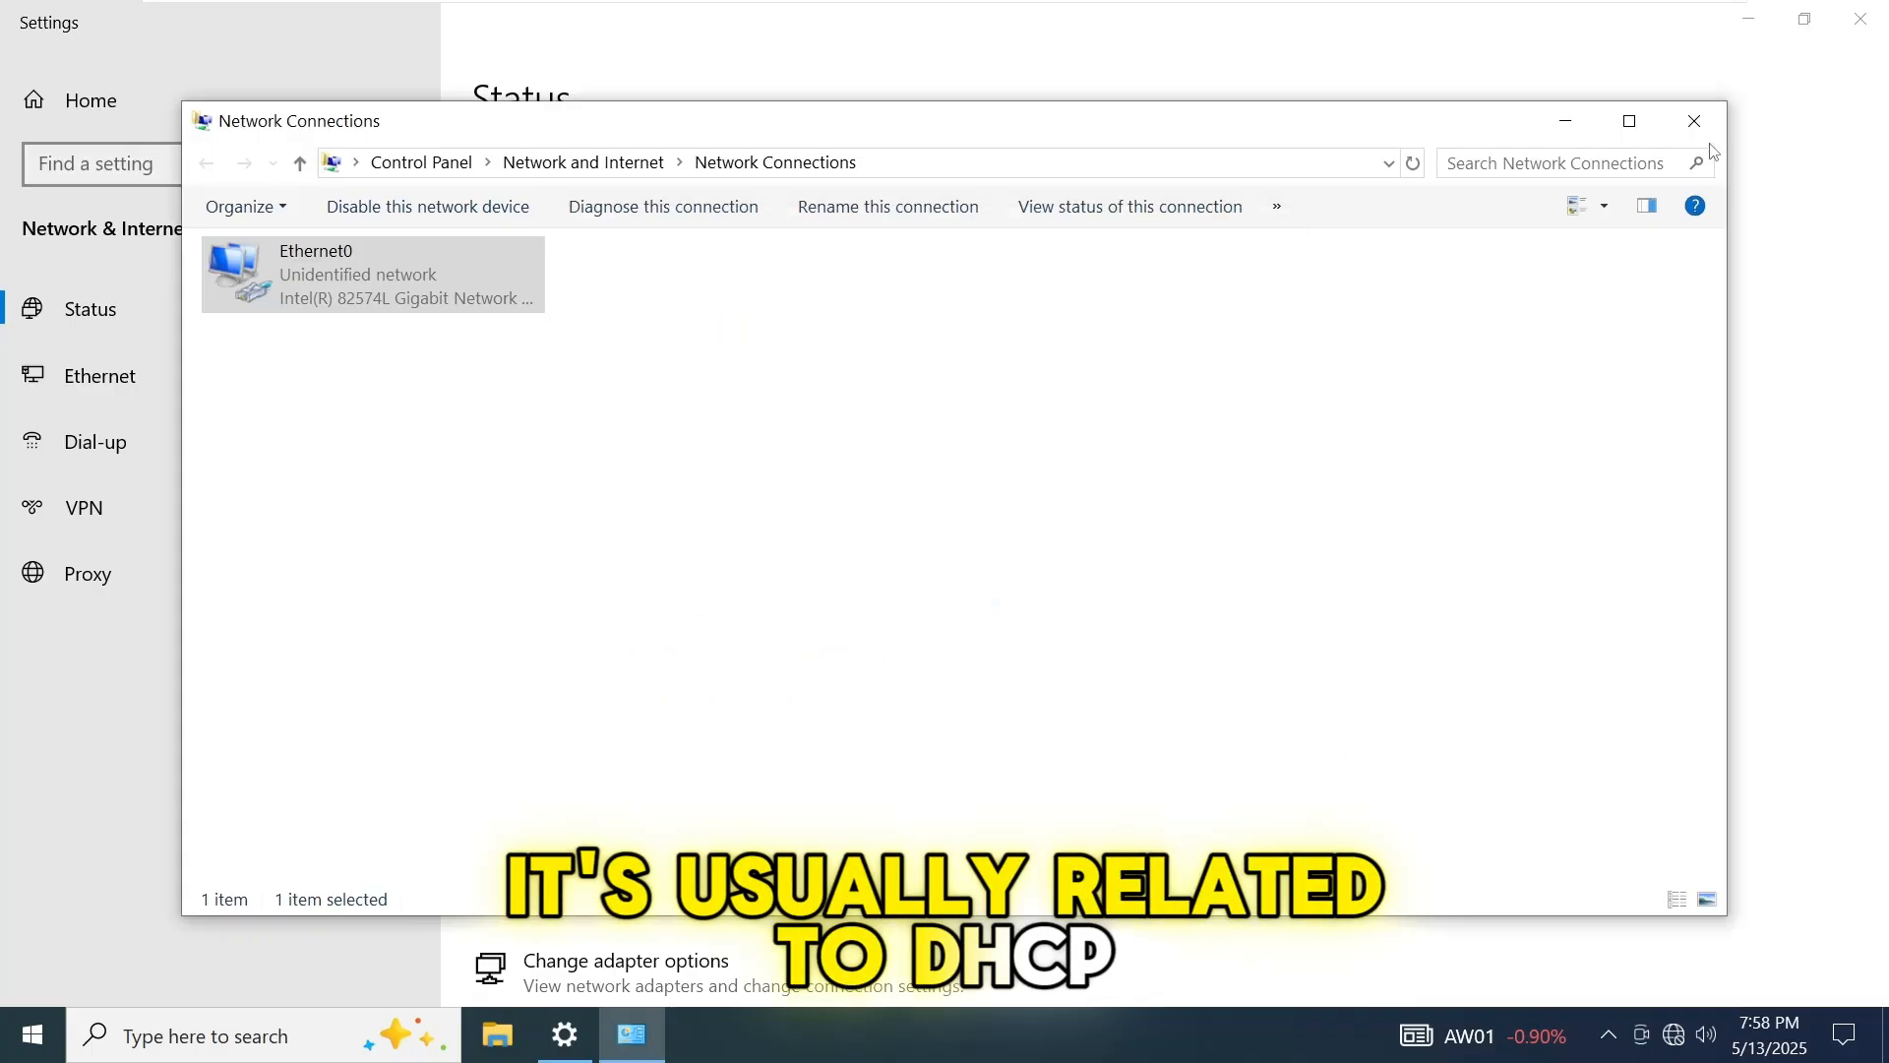
left_click(1692, 120)
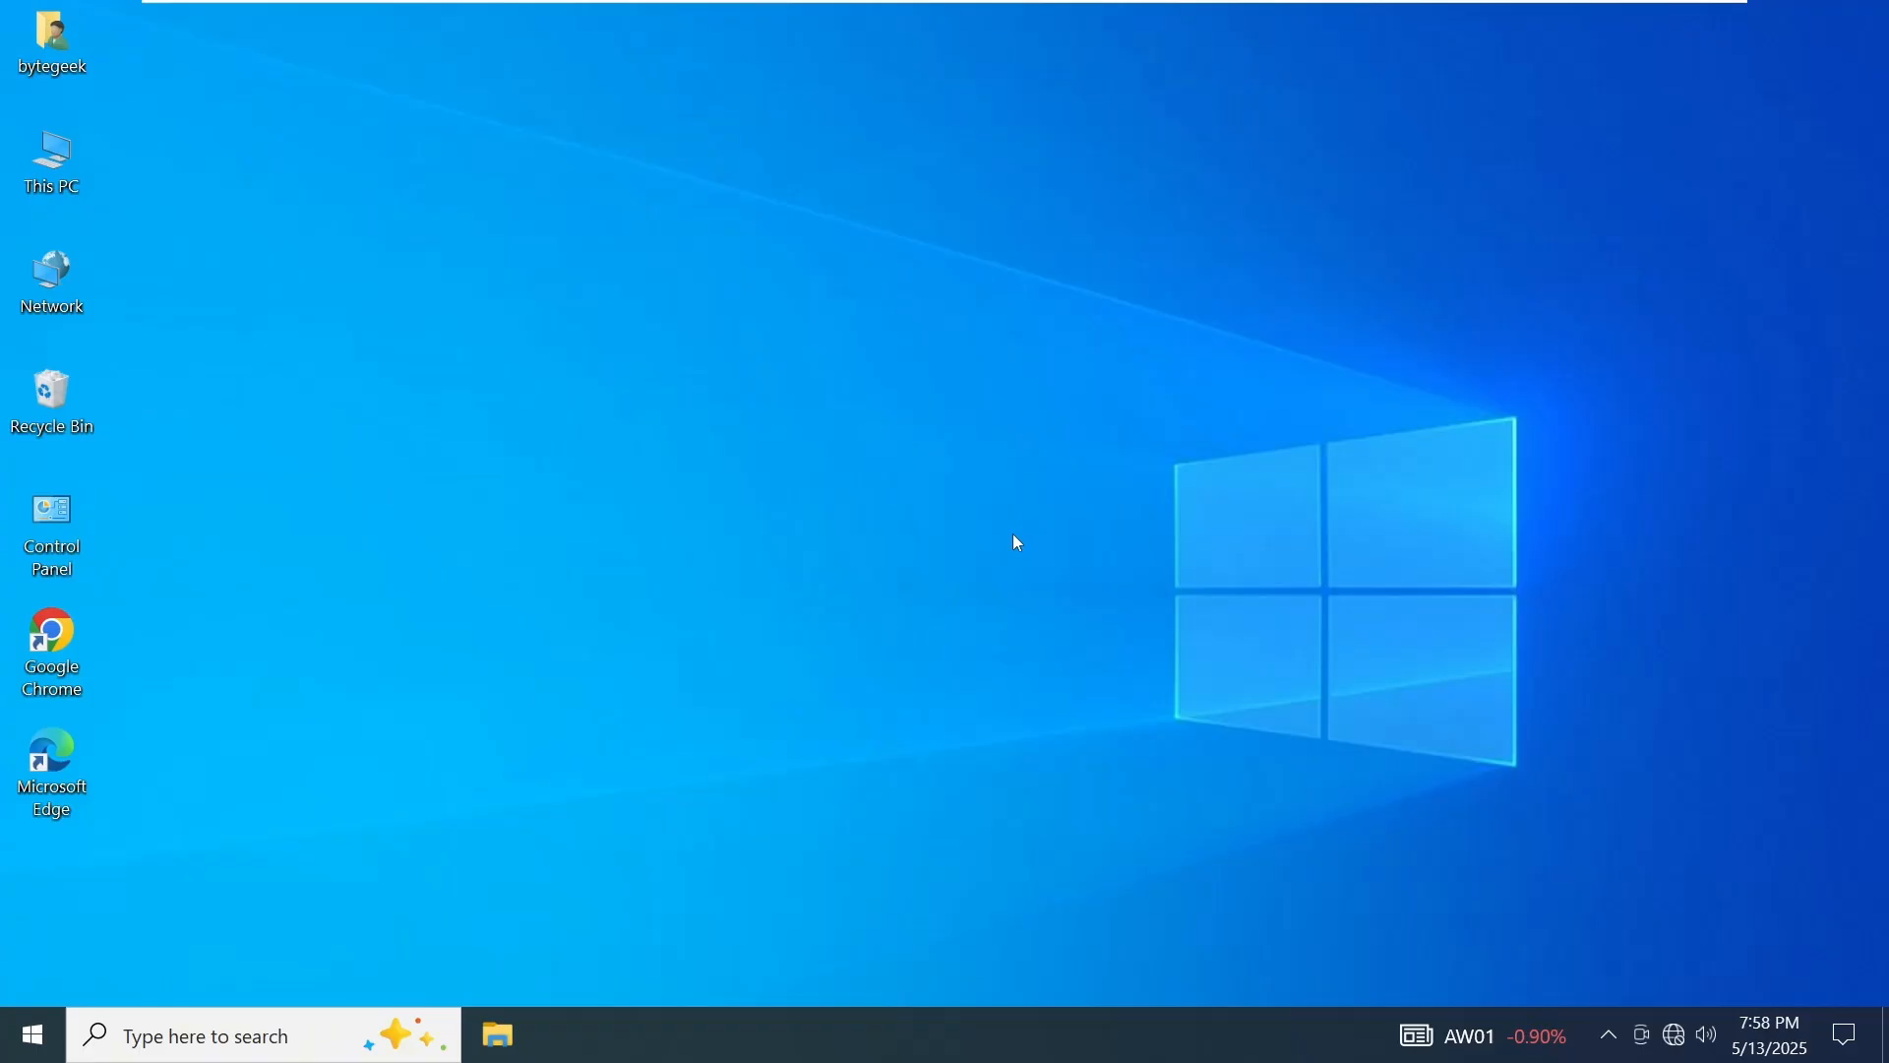
From the taskbar network icon, reach the Ethernet page and list the adapter connections
right_click(1673, 1035)
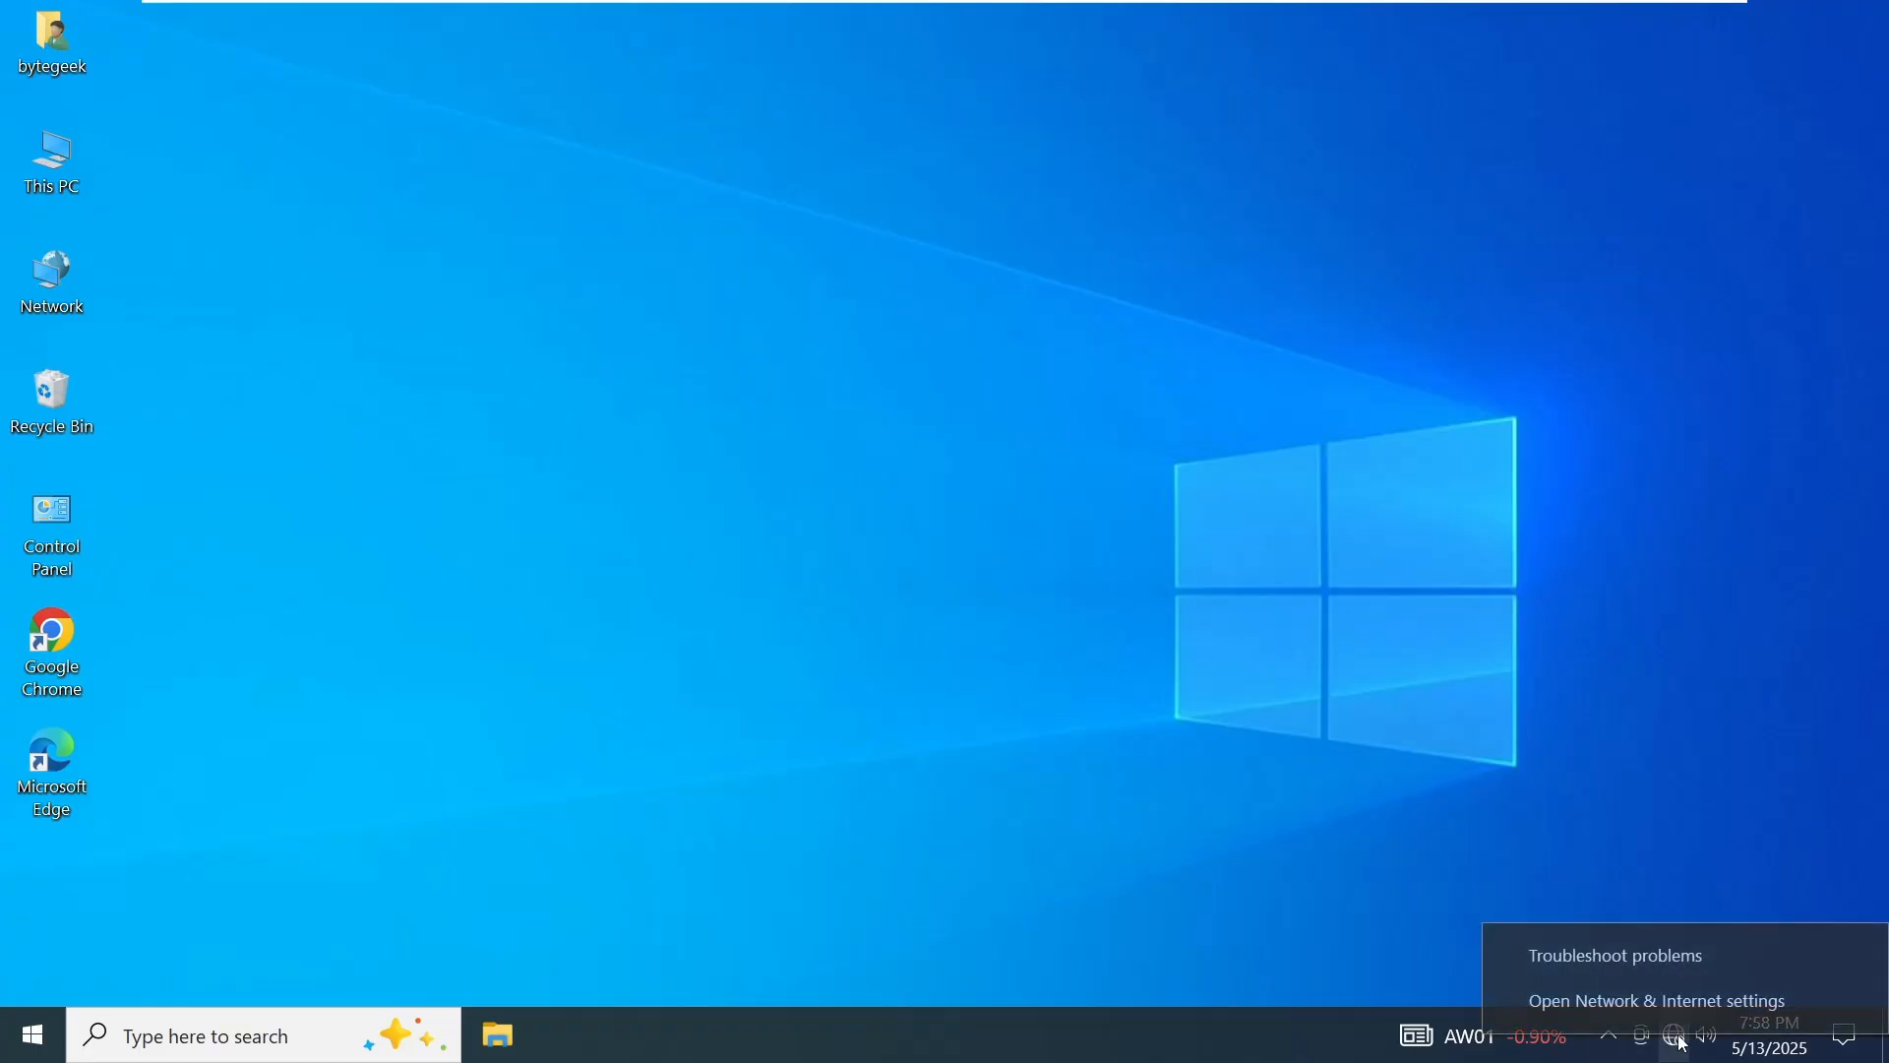
mouse_move(1685, 1009)
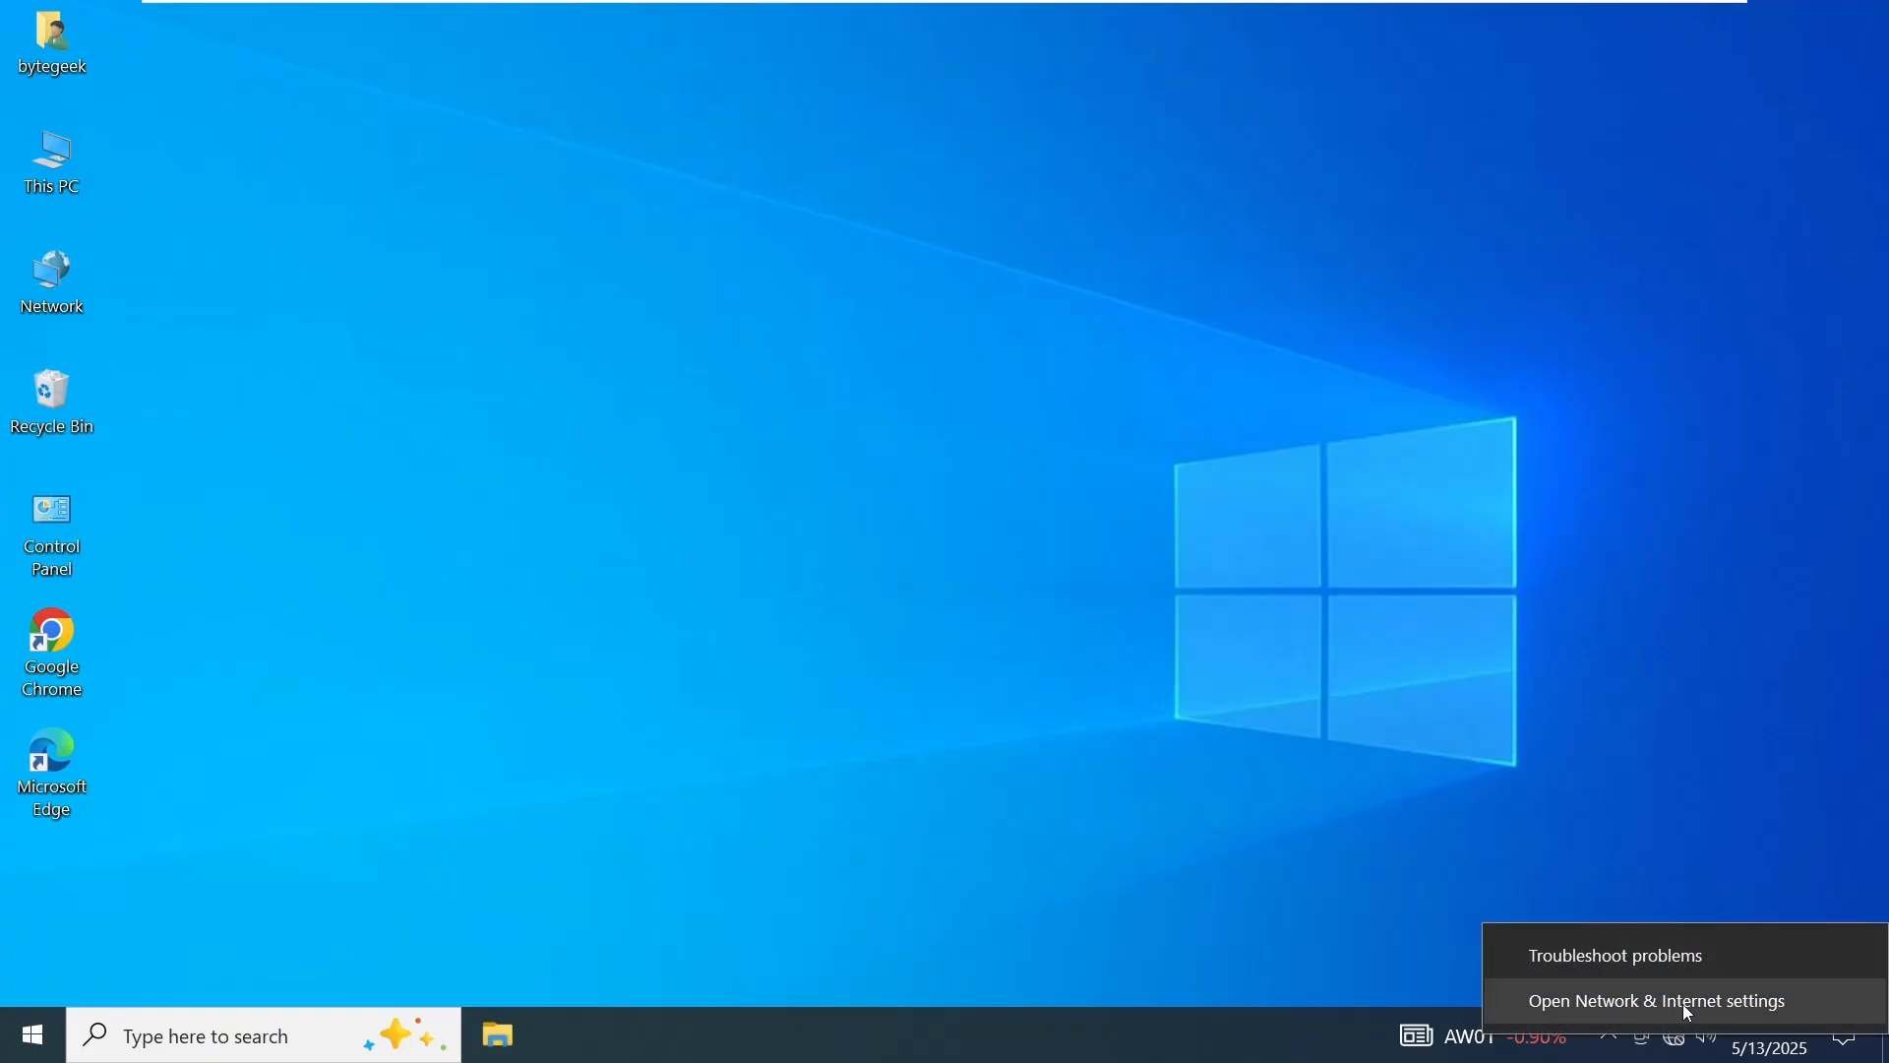
left_click(1656, 1000)
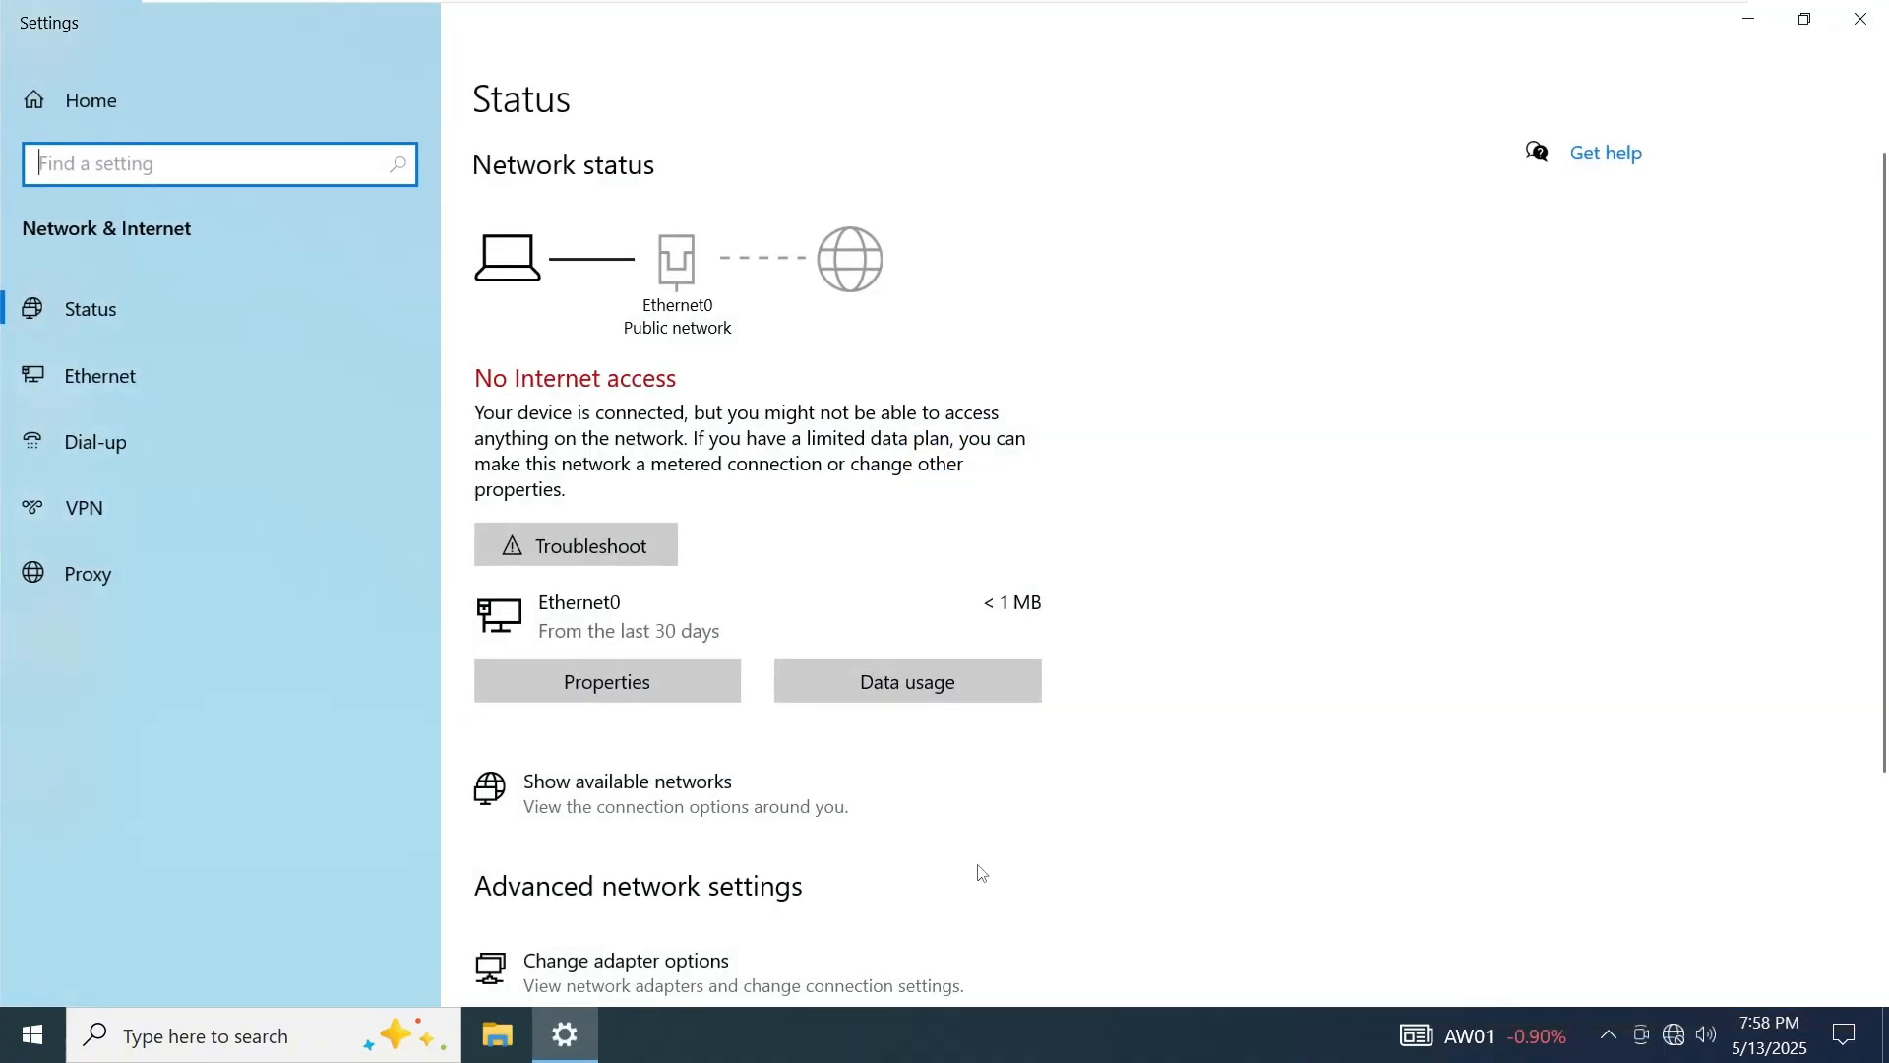
left_click(99, 374)
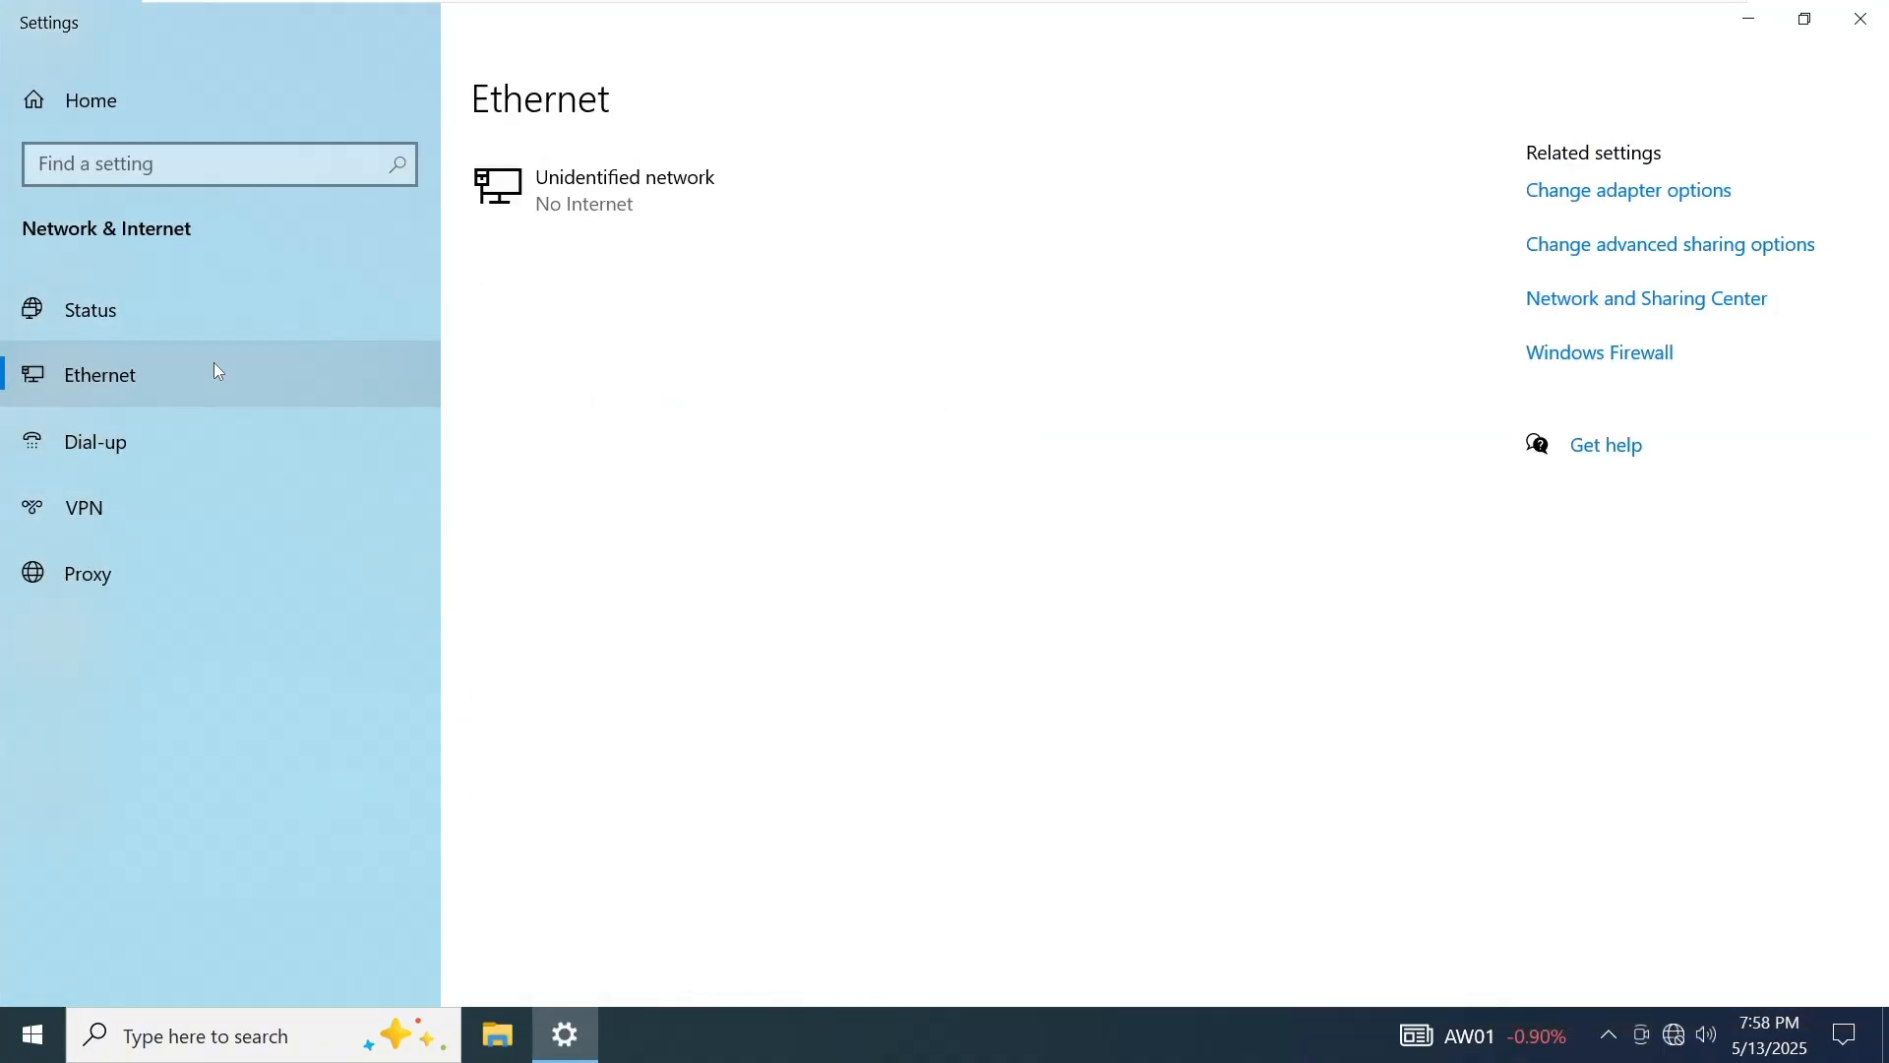
mouse_move(1627, 191)
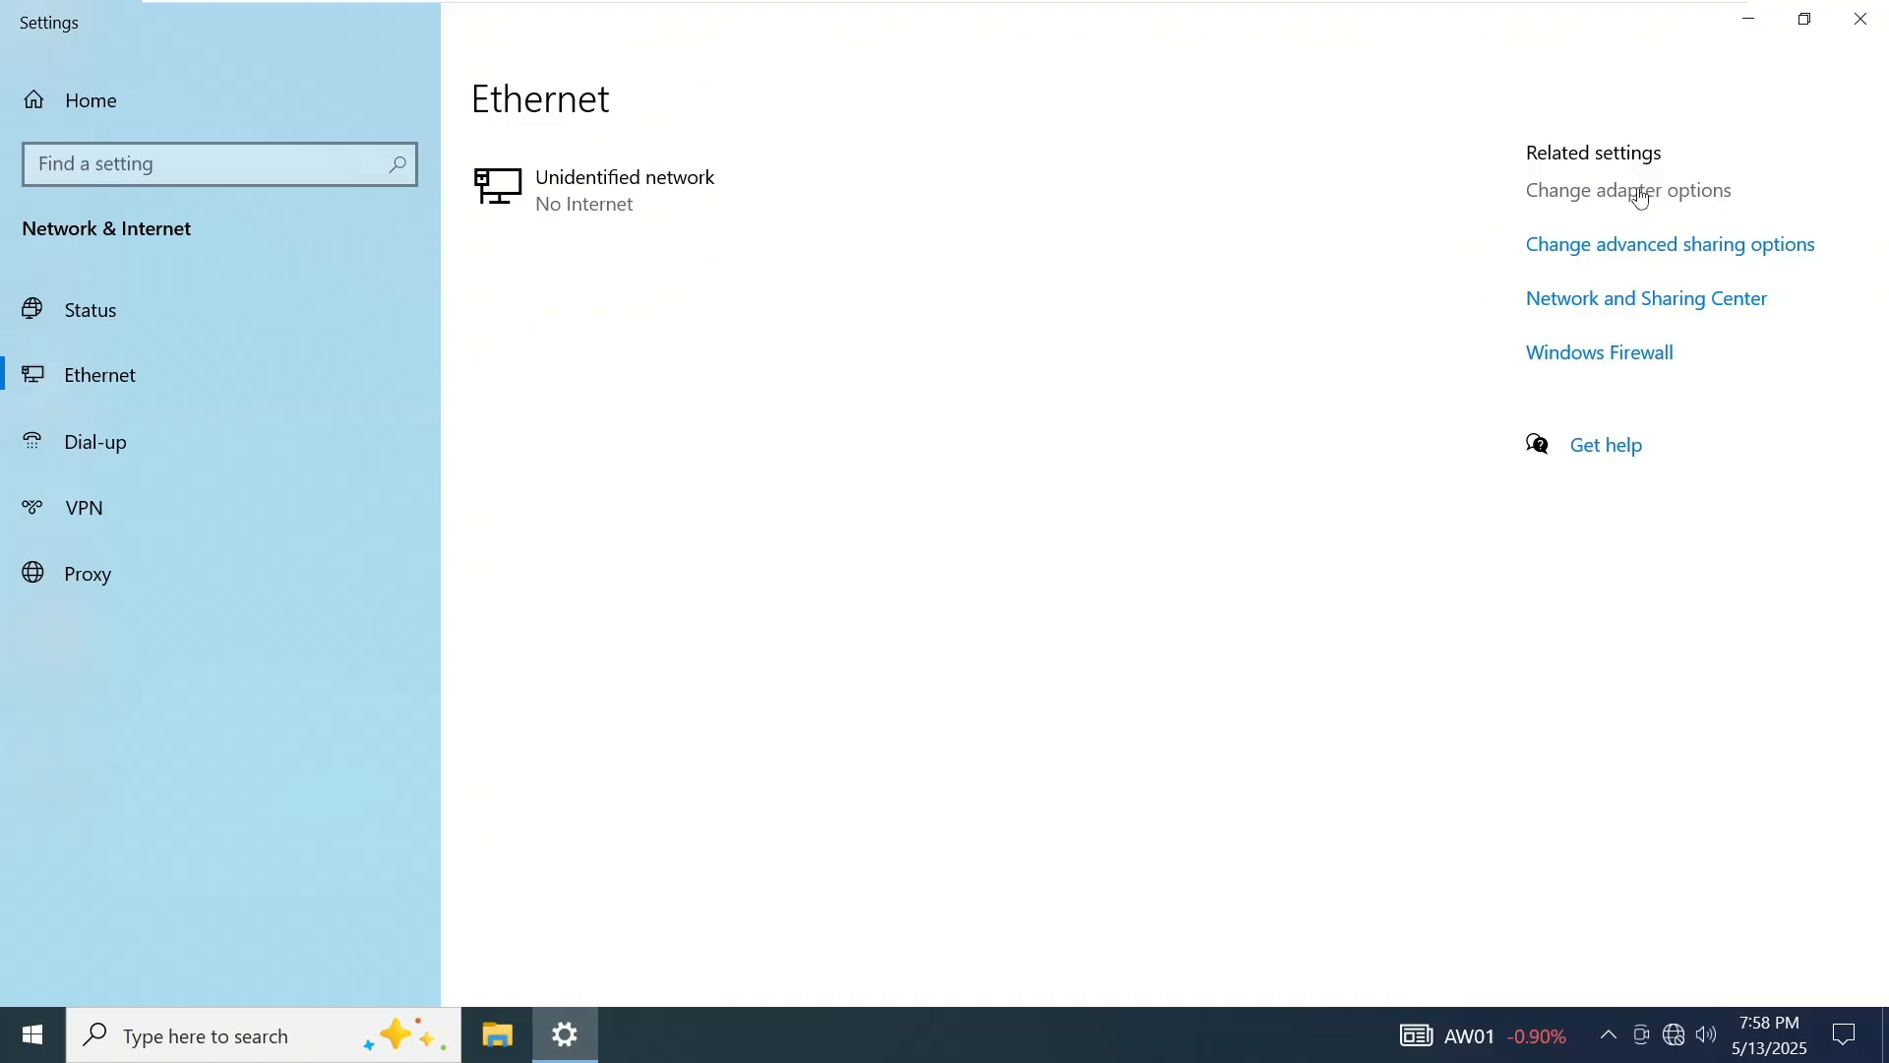
left_click(1628, 191)
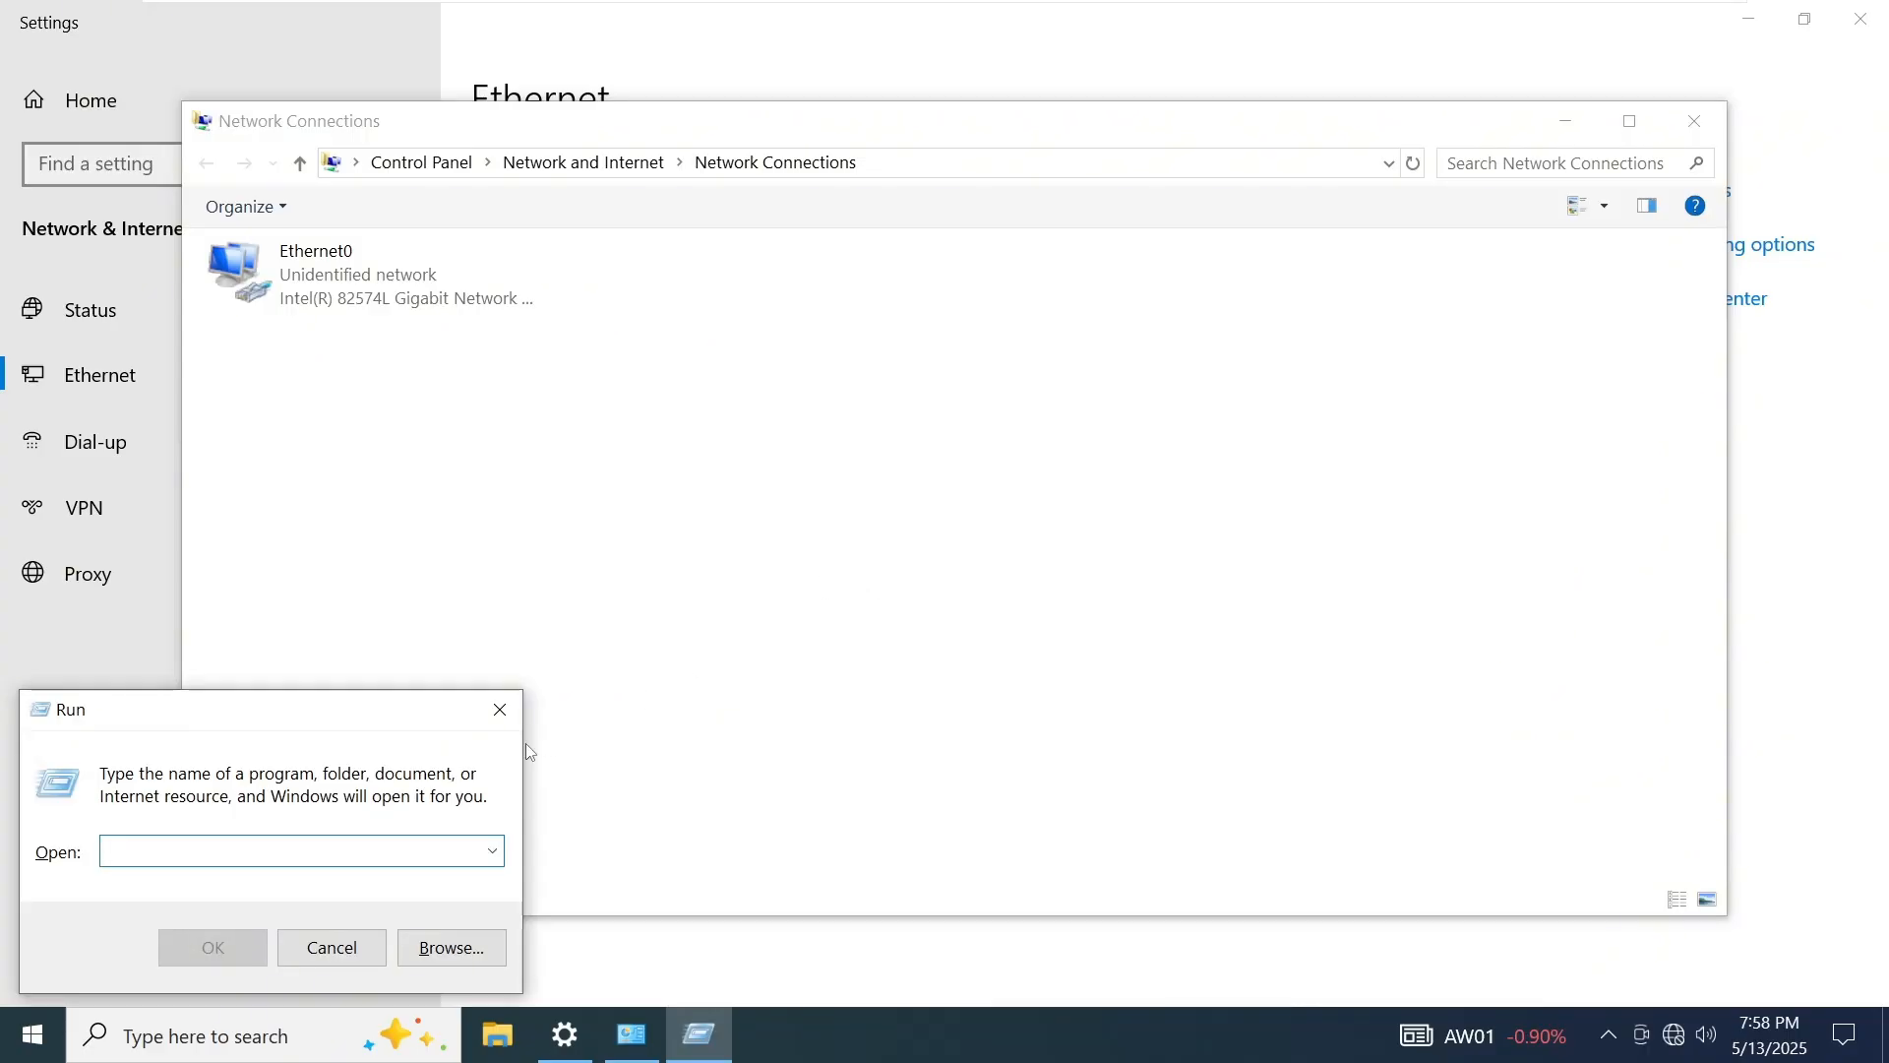
Launch Network Connections via the ncpa.cpl command in the Run dialog
type("ncpa")
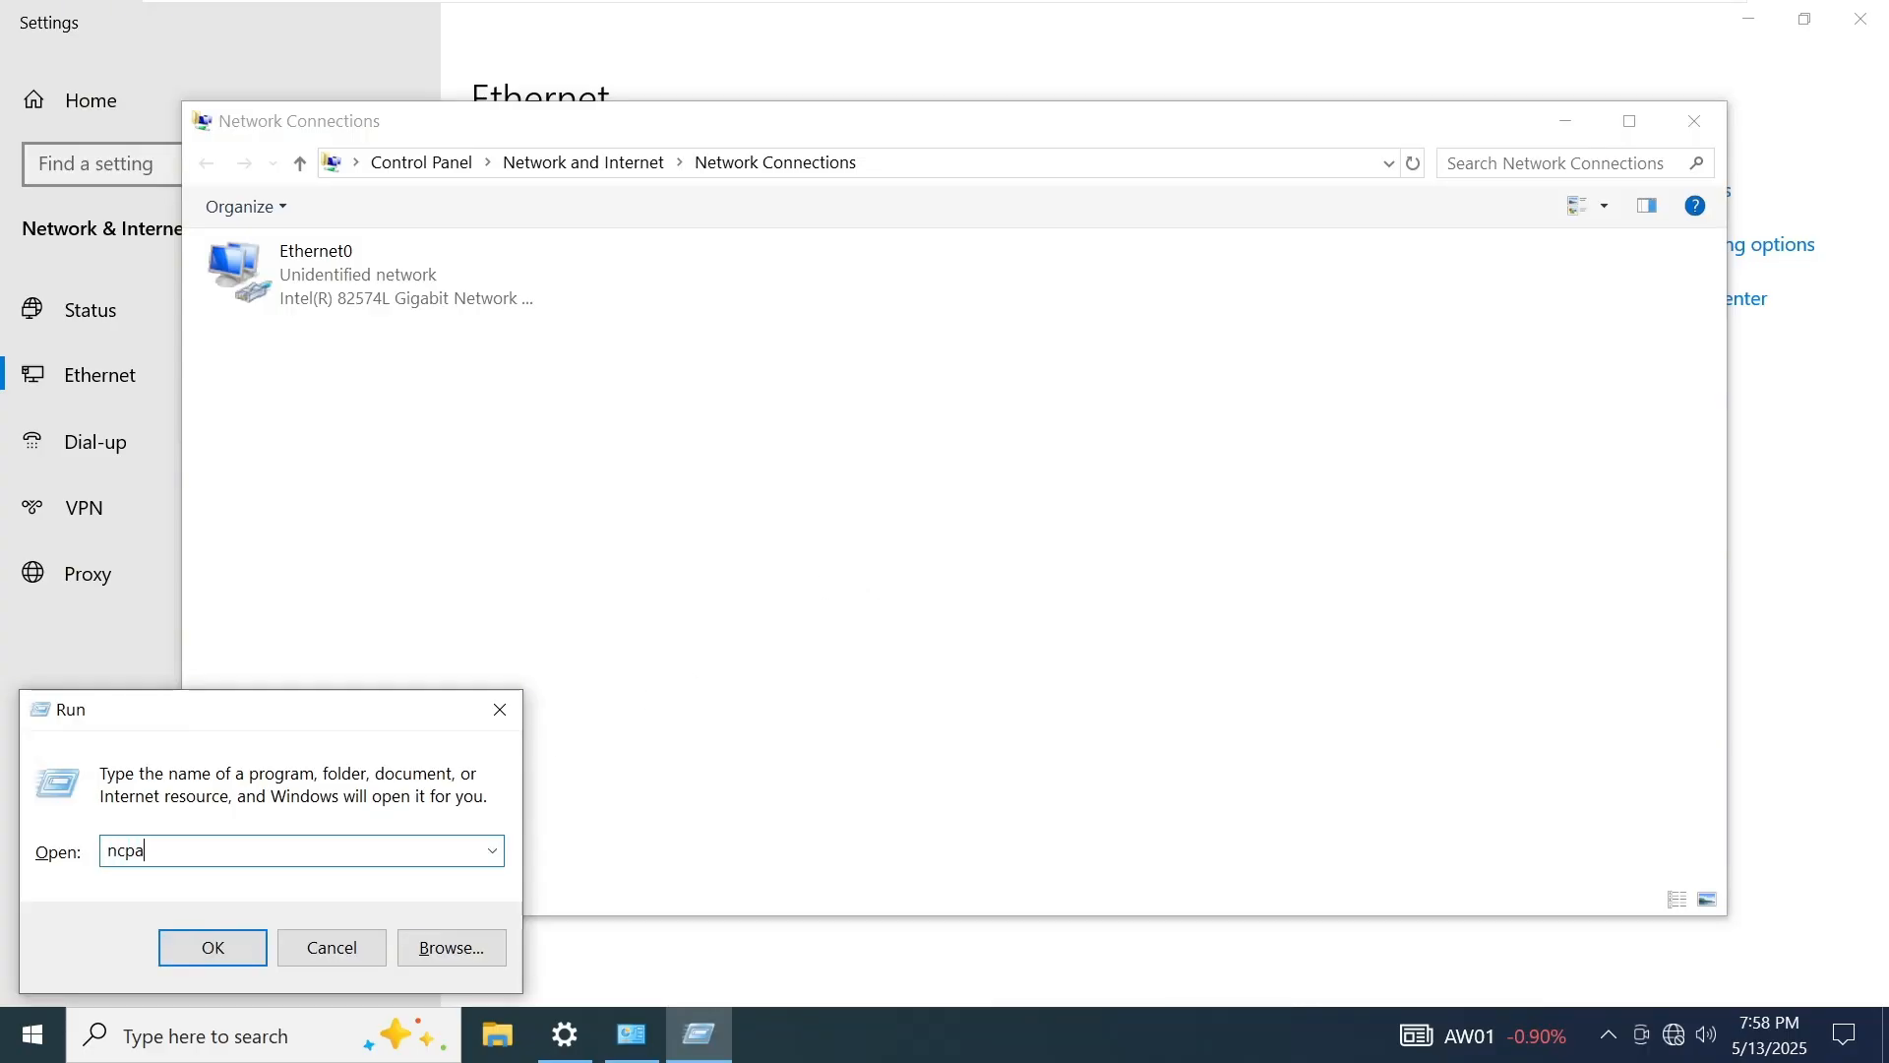
left_click(212, 947)
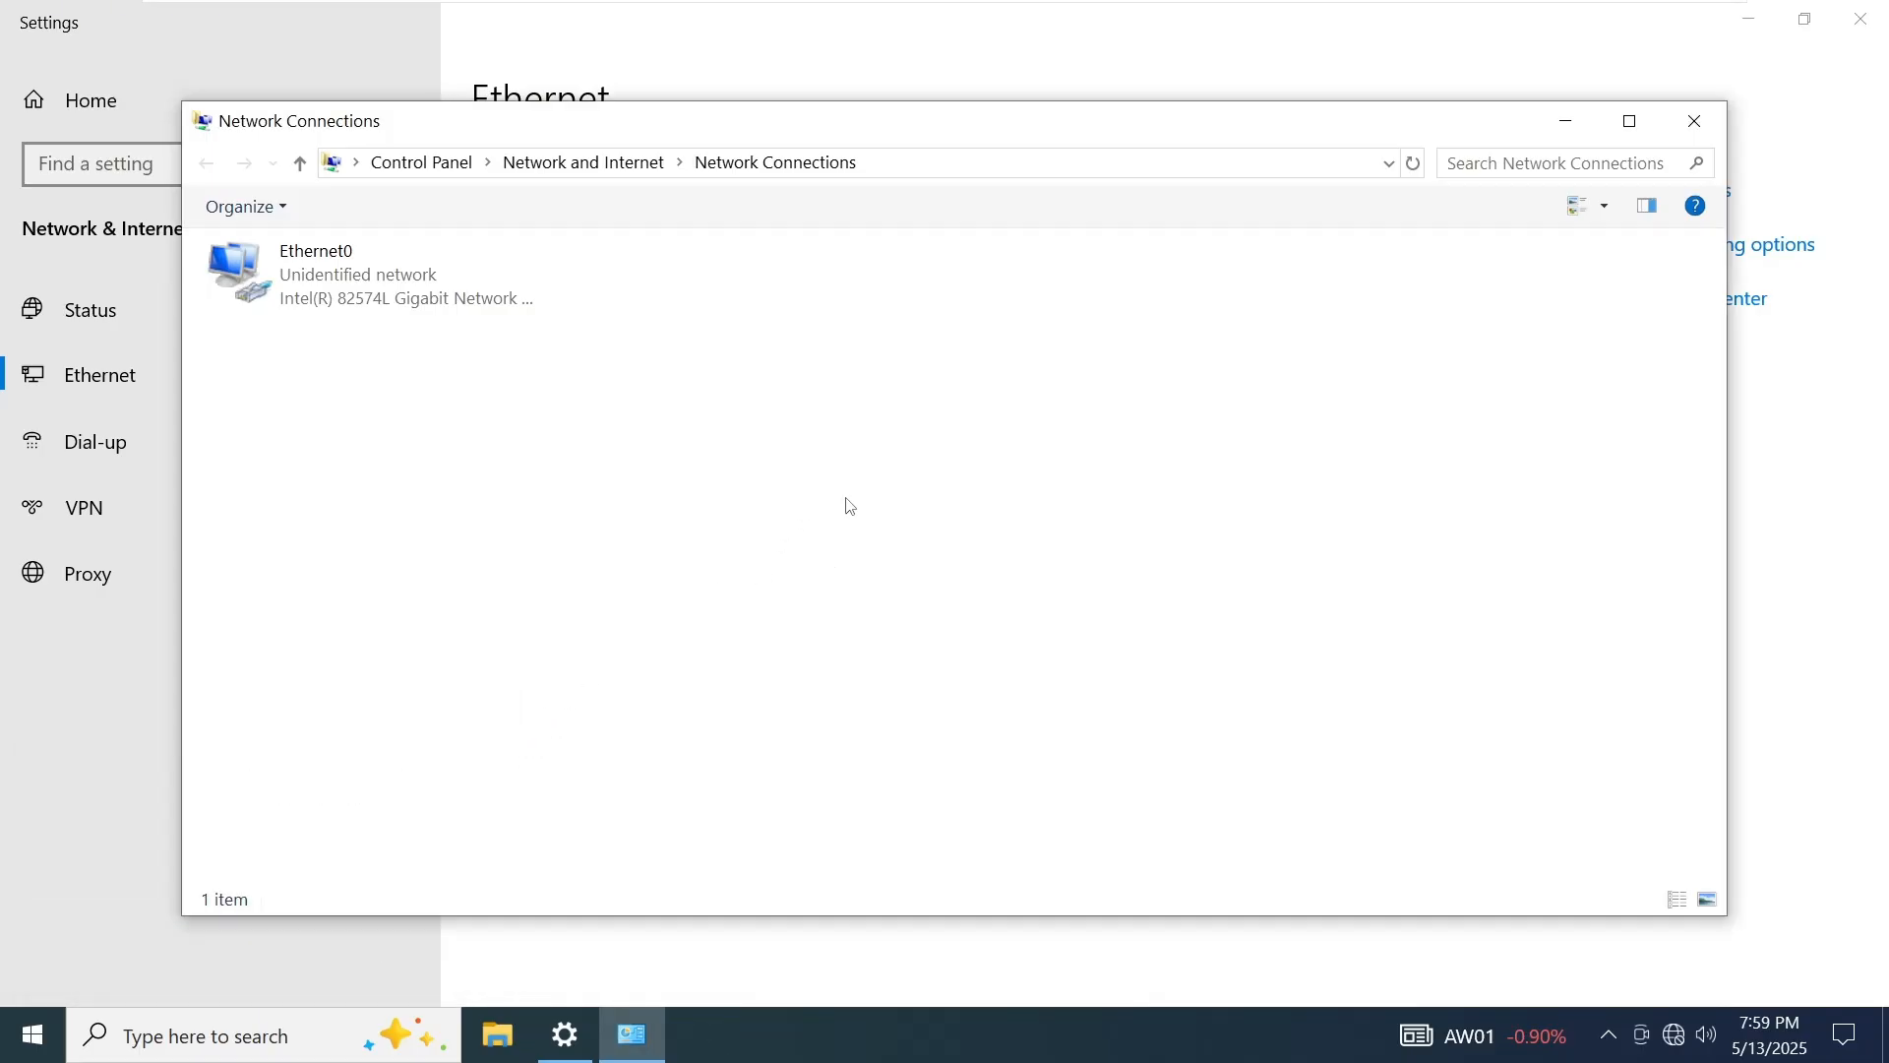
mouse_move(870, 577)
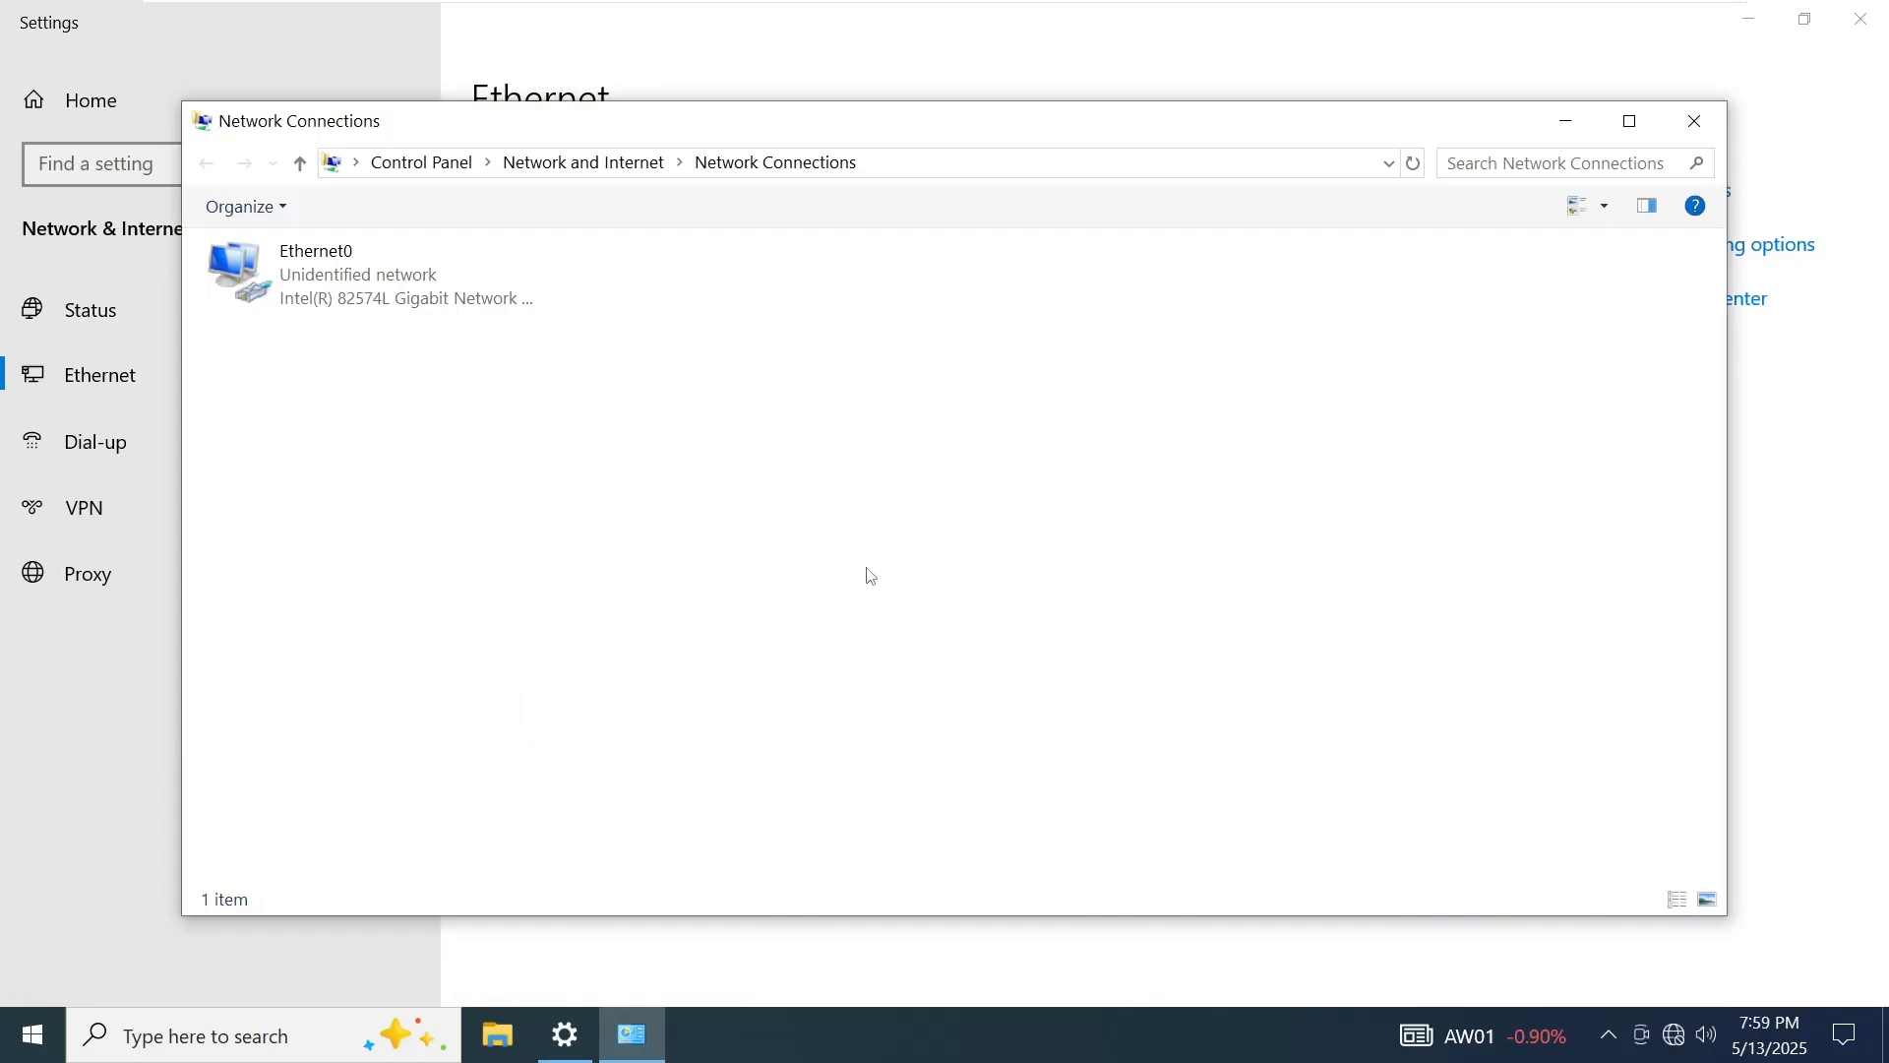
Disable the Ethernet0 adapter and re-enable it so it re-identifies the network
left_click(372, 273)
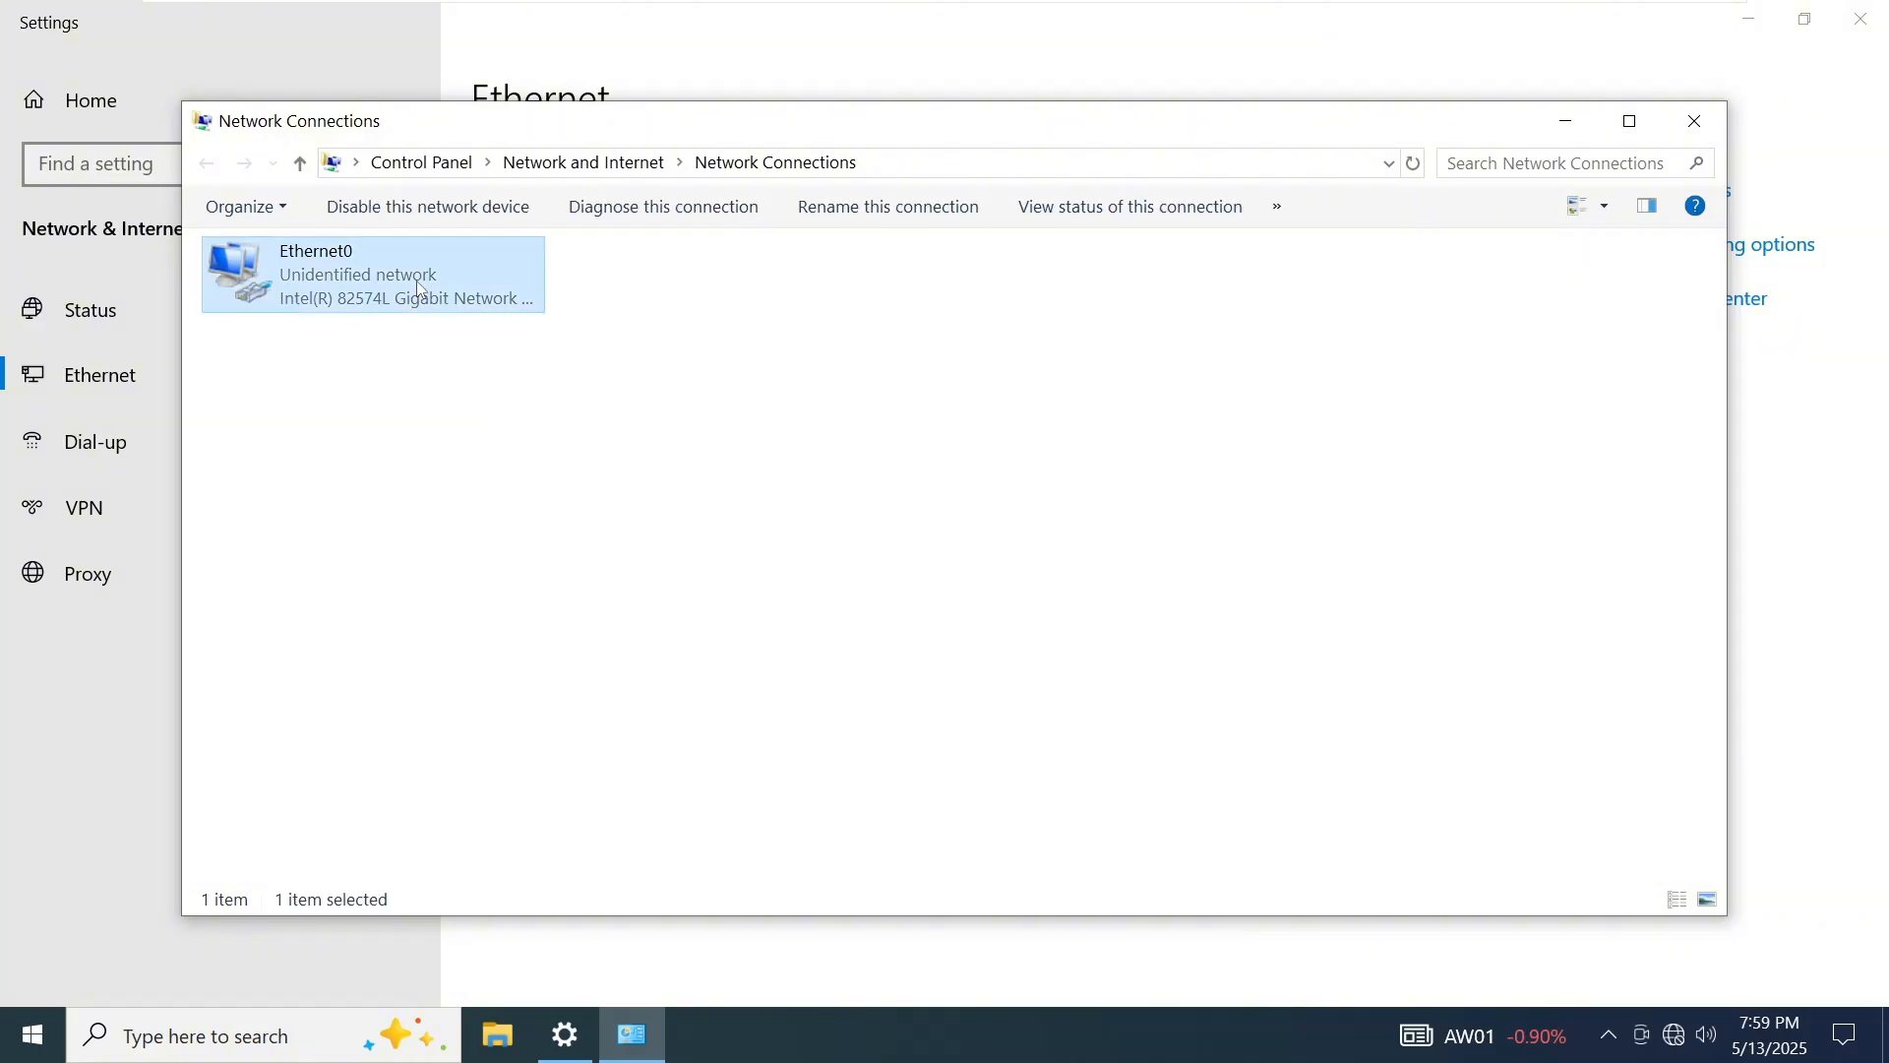
right_click(372, 274)
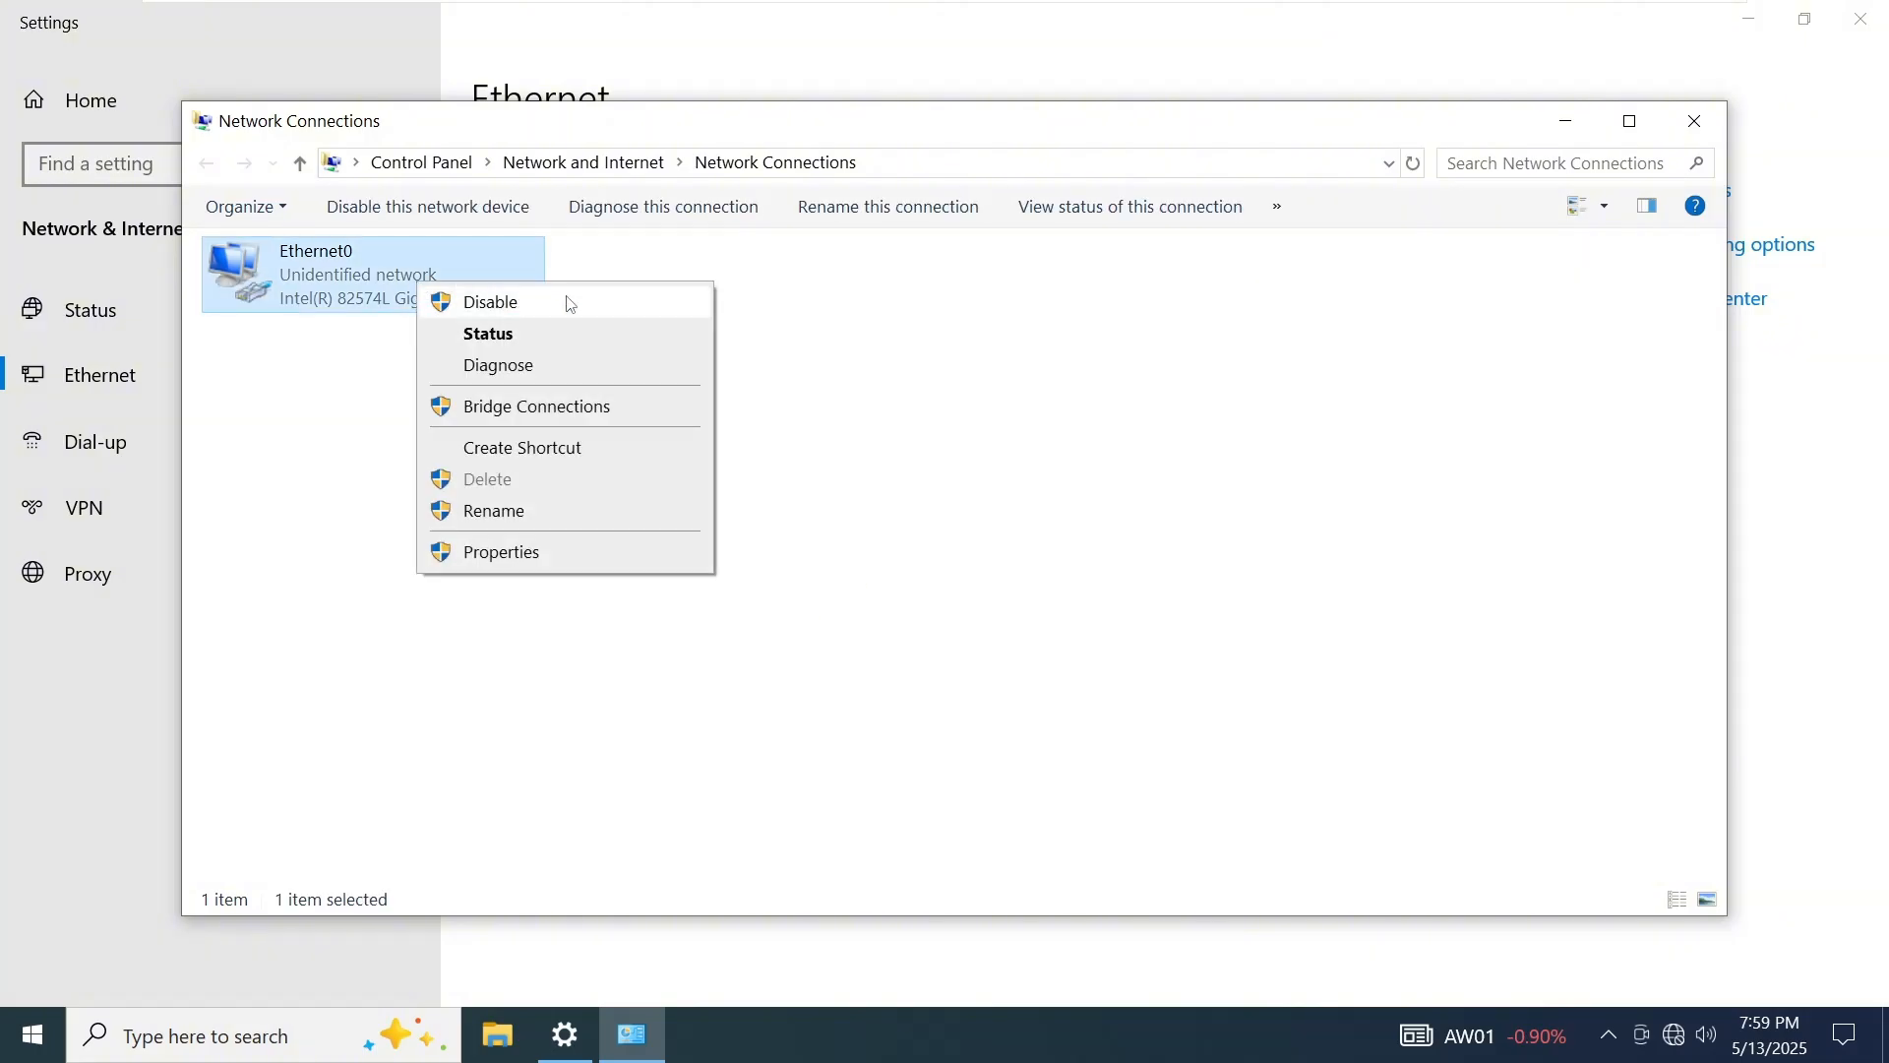
left_click(490, 301)
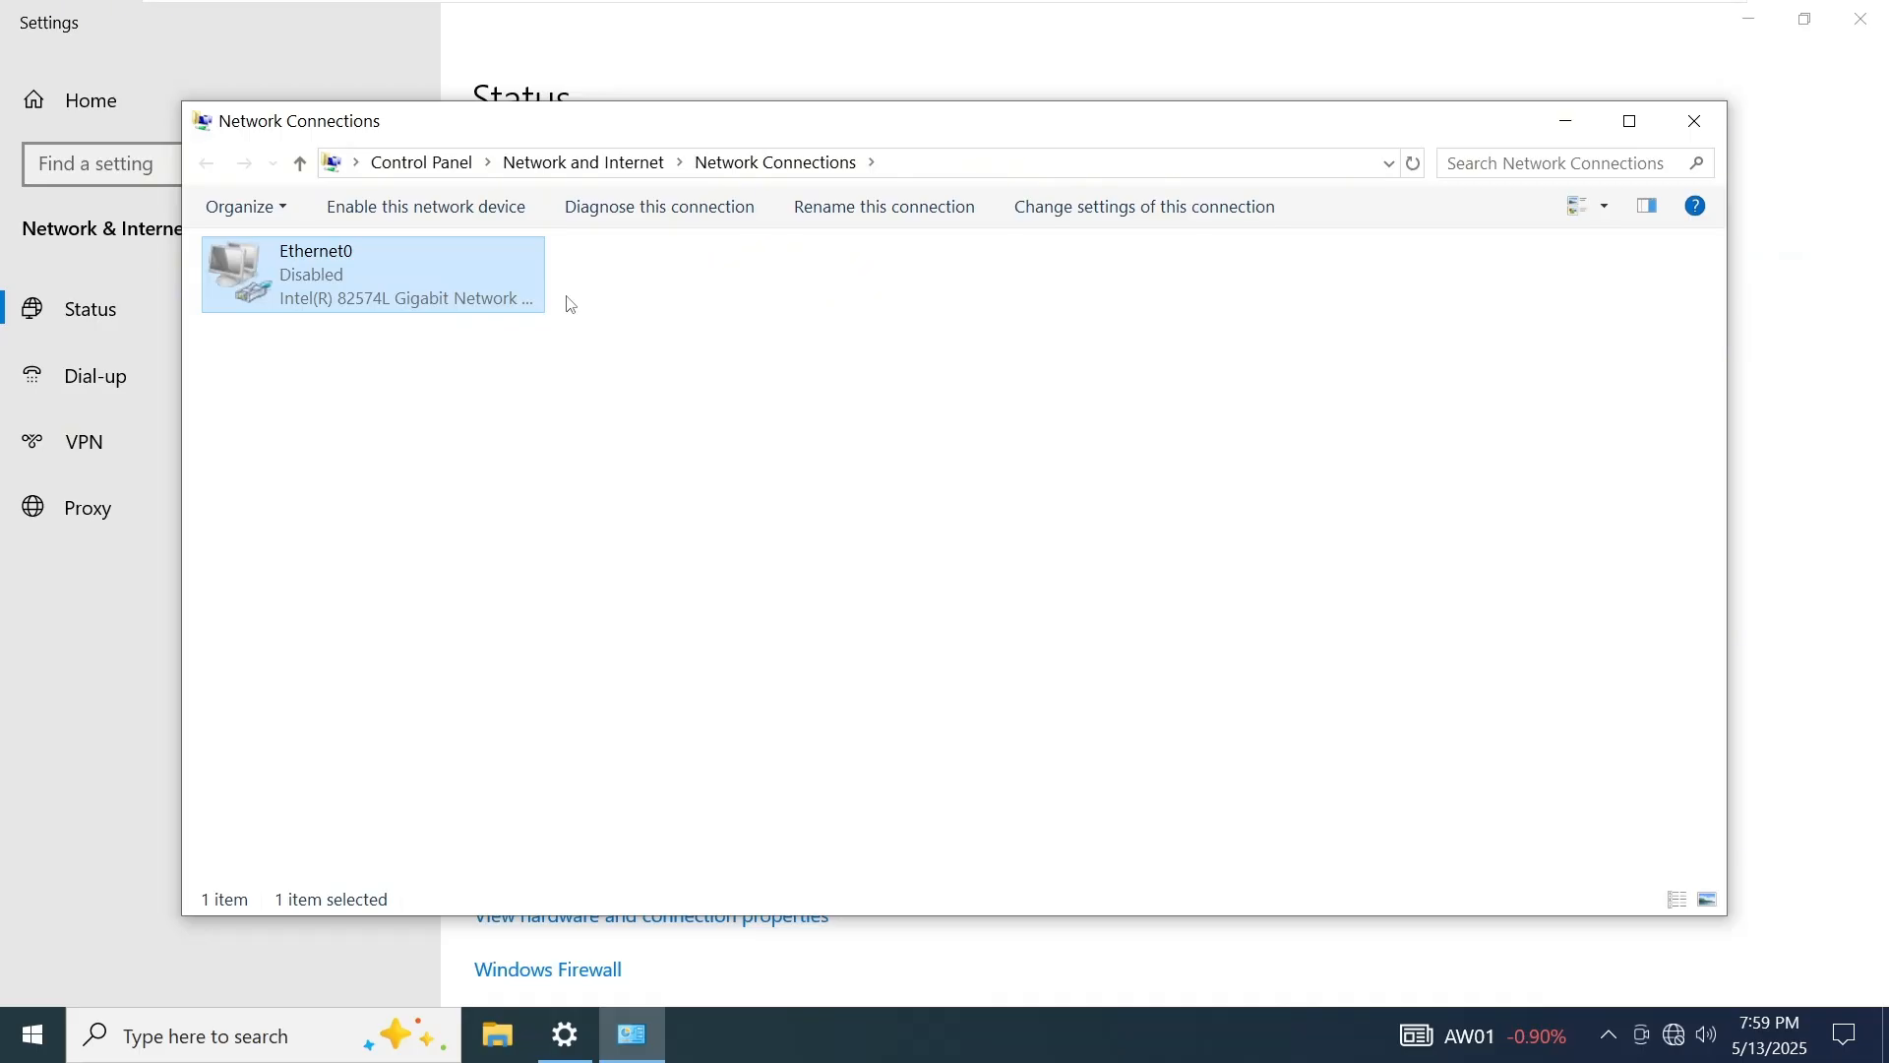
right_click(372, 274)
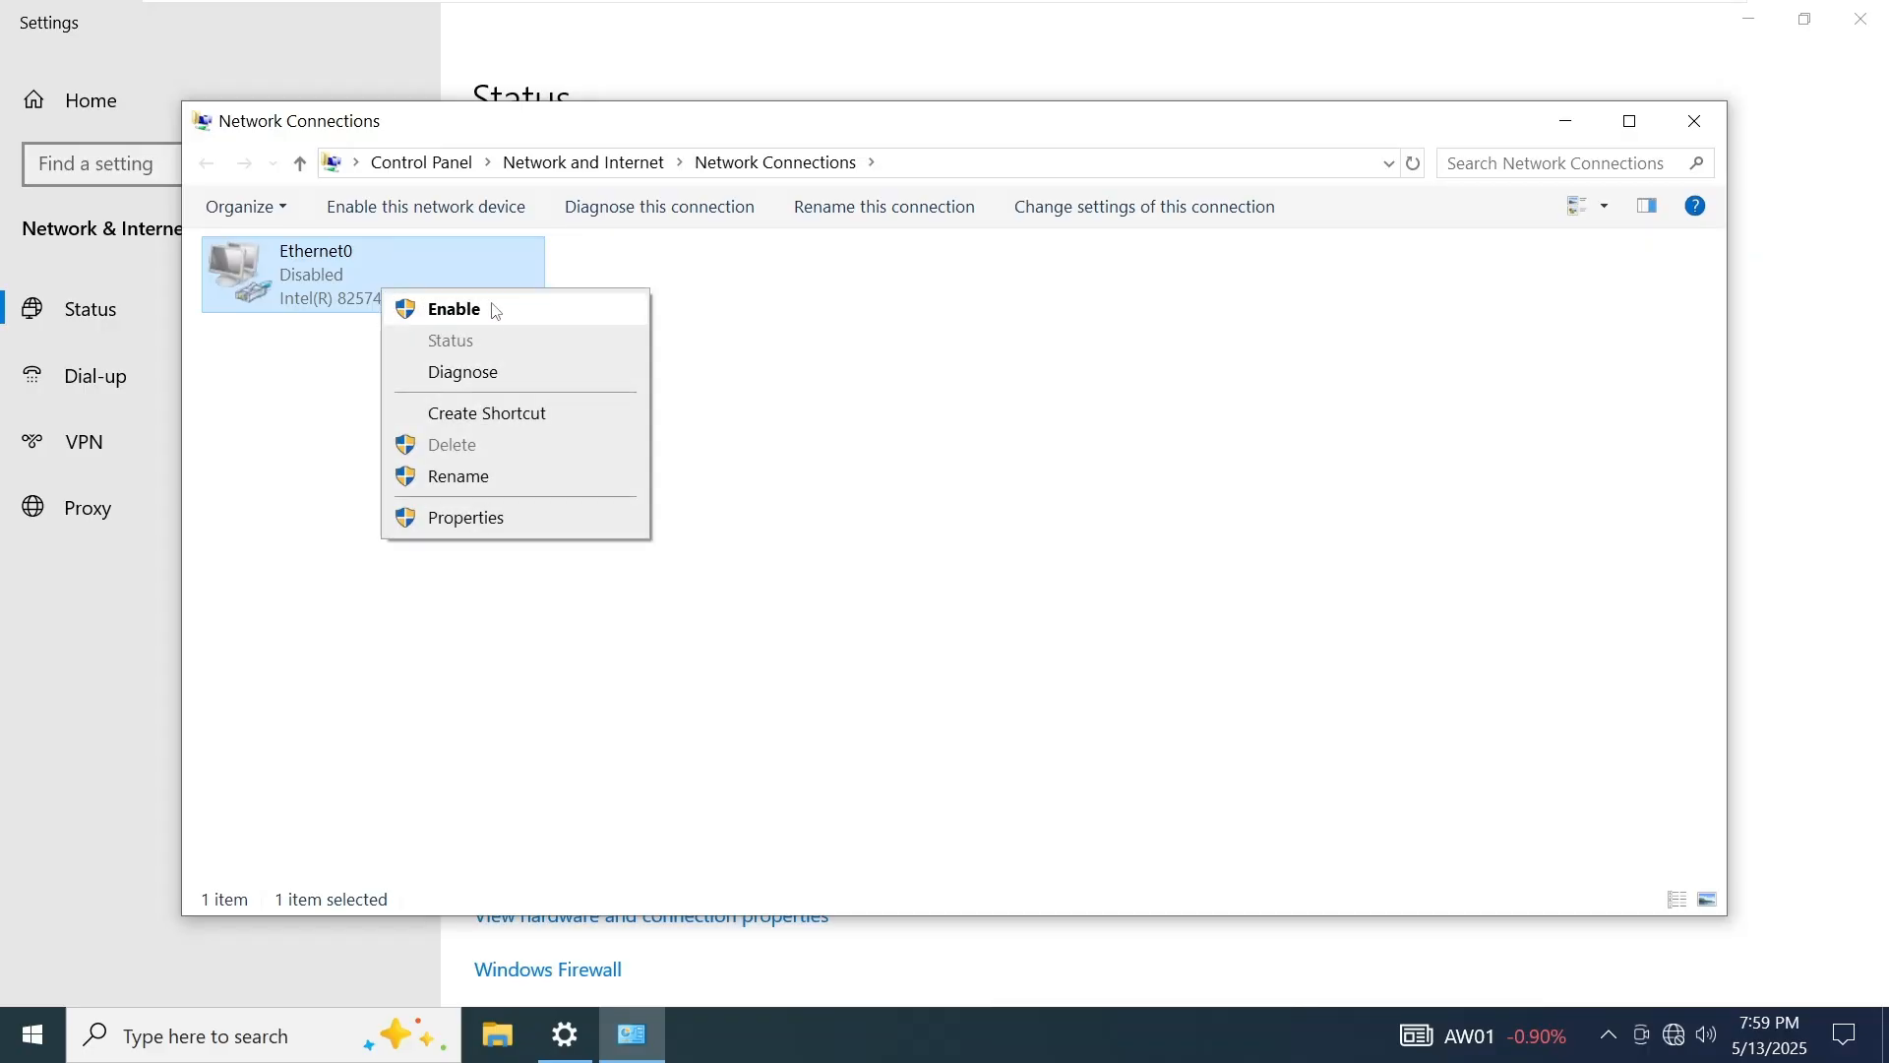
left_click(453, 309)
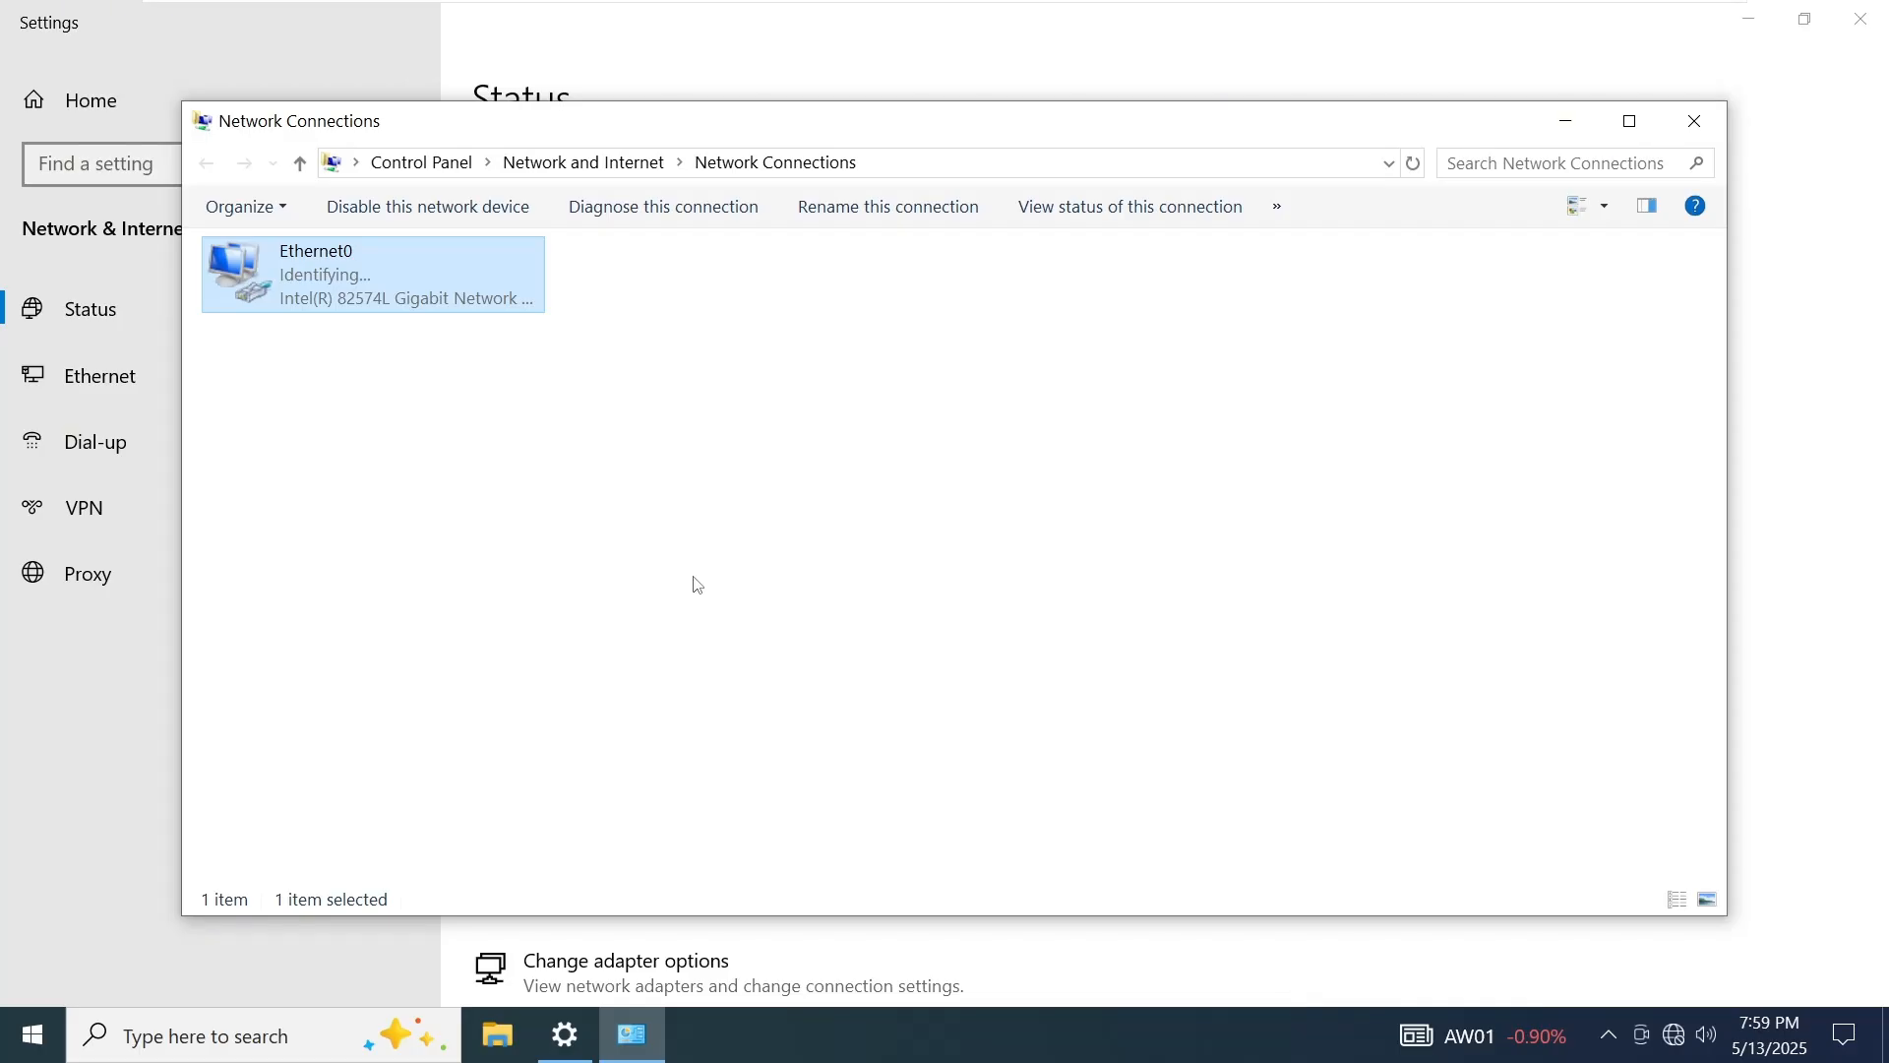
mouse_move(346, 294)
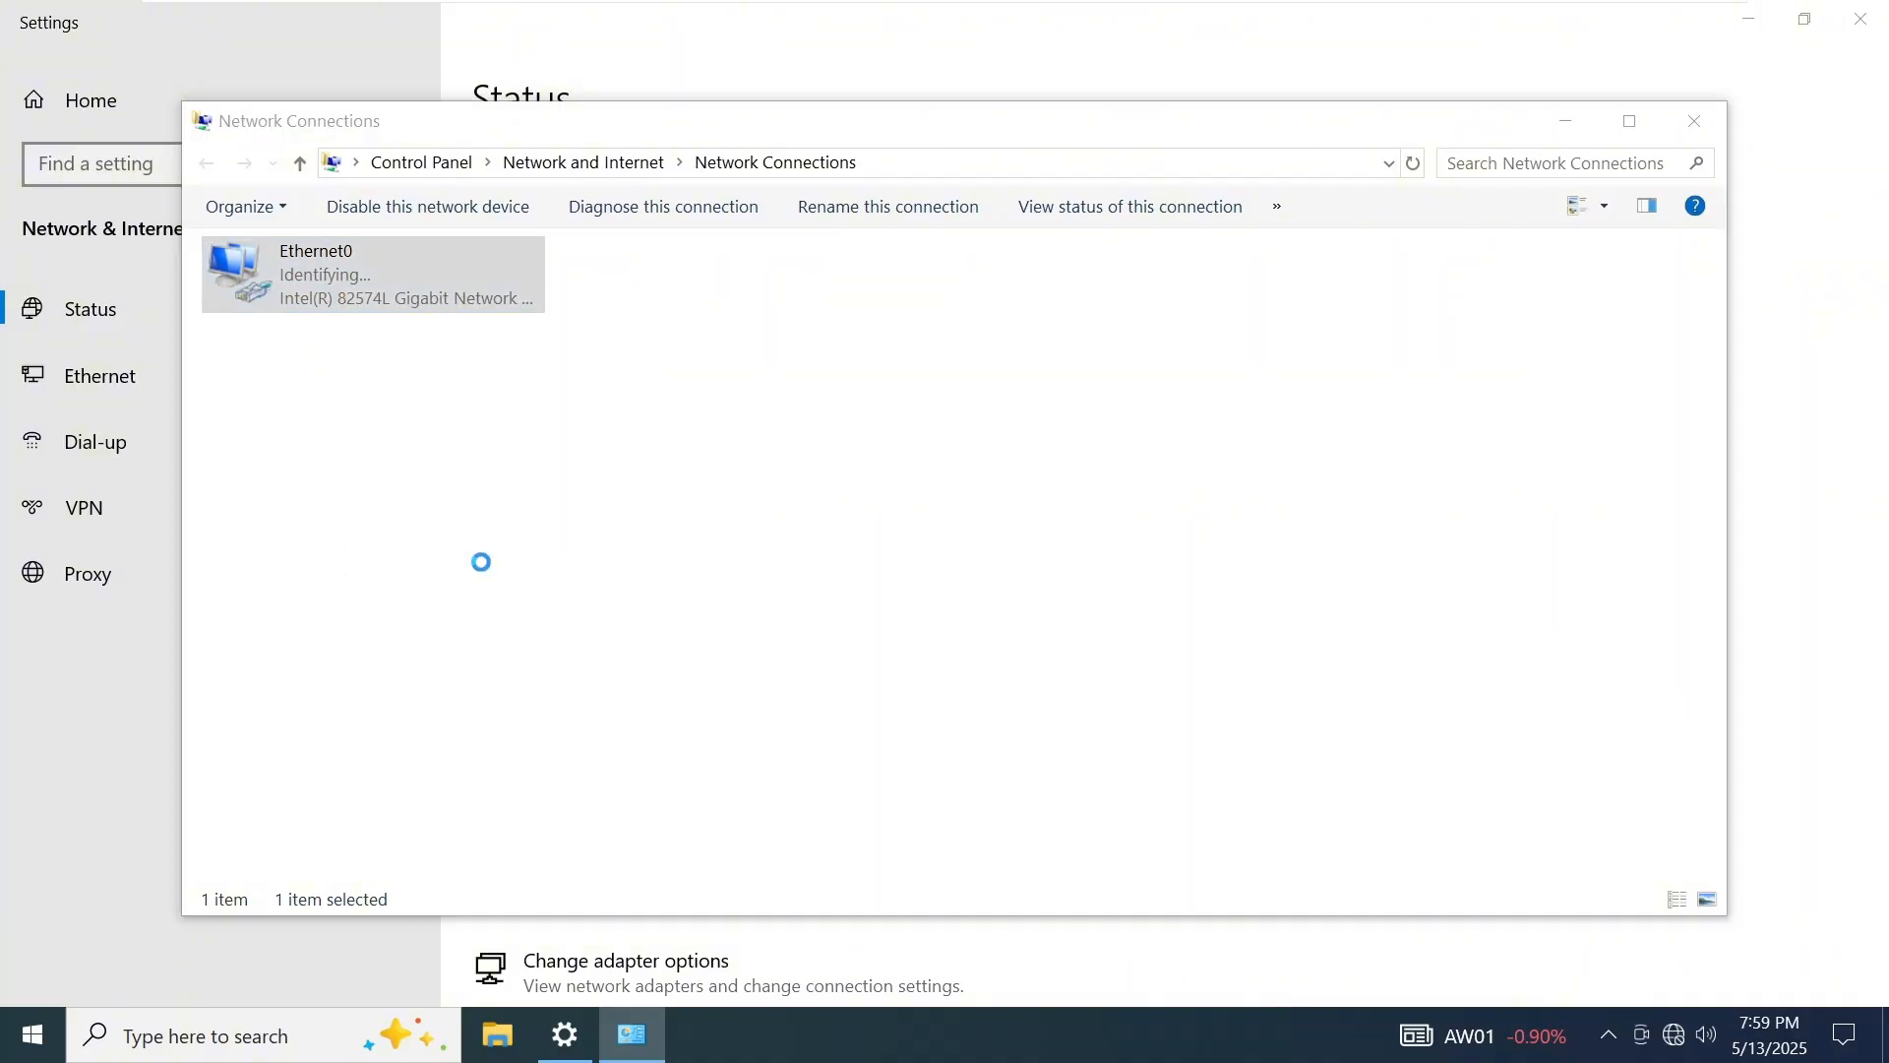
Set Ethernet0's IPv4 preferred DNS server to 8.8.8.8 manually and save the properties
double_click(372, 274)
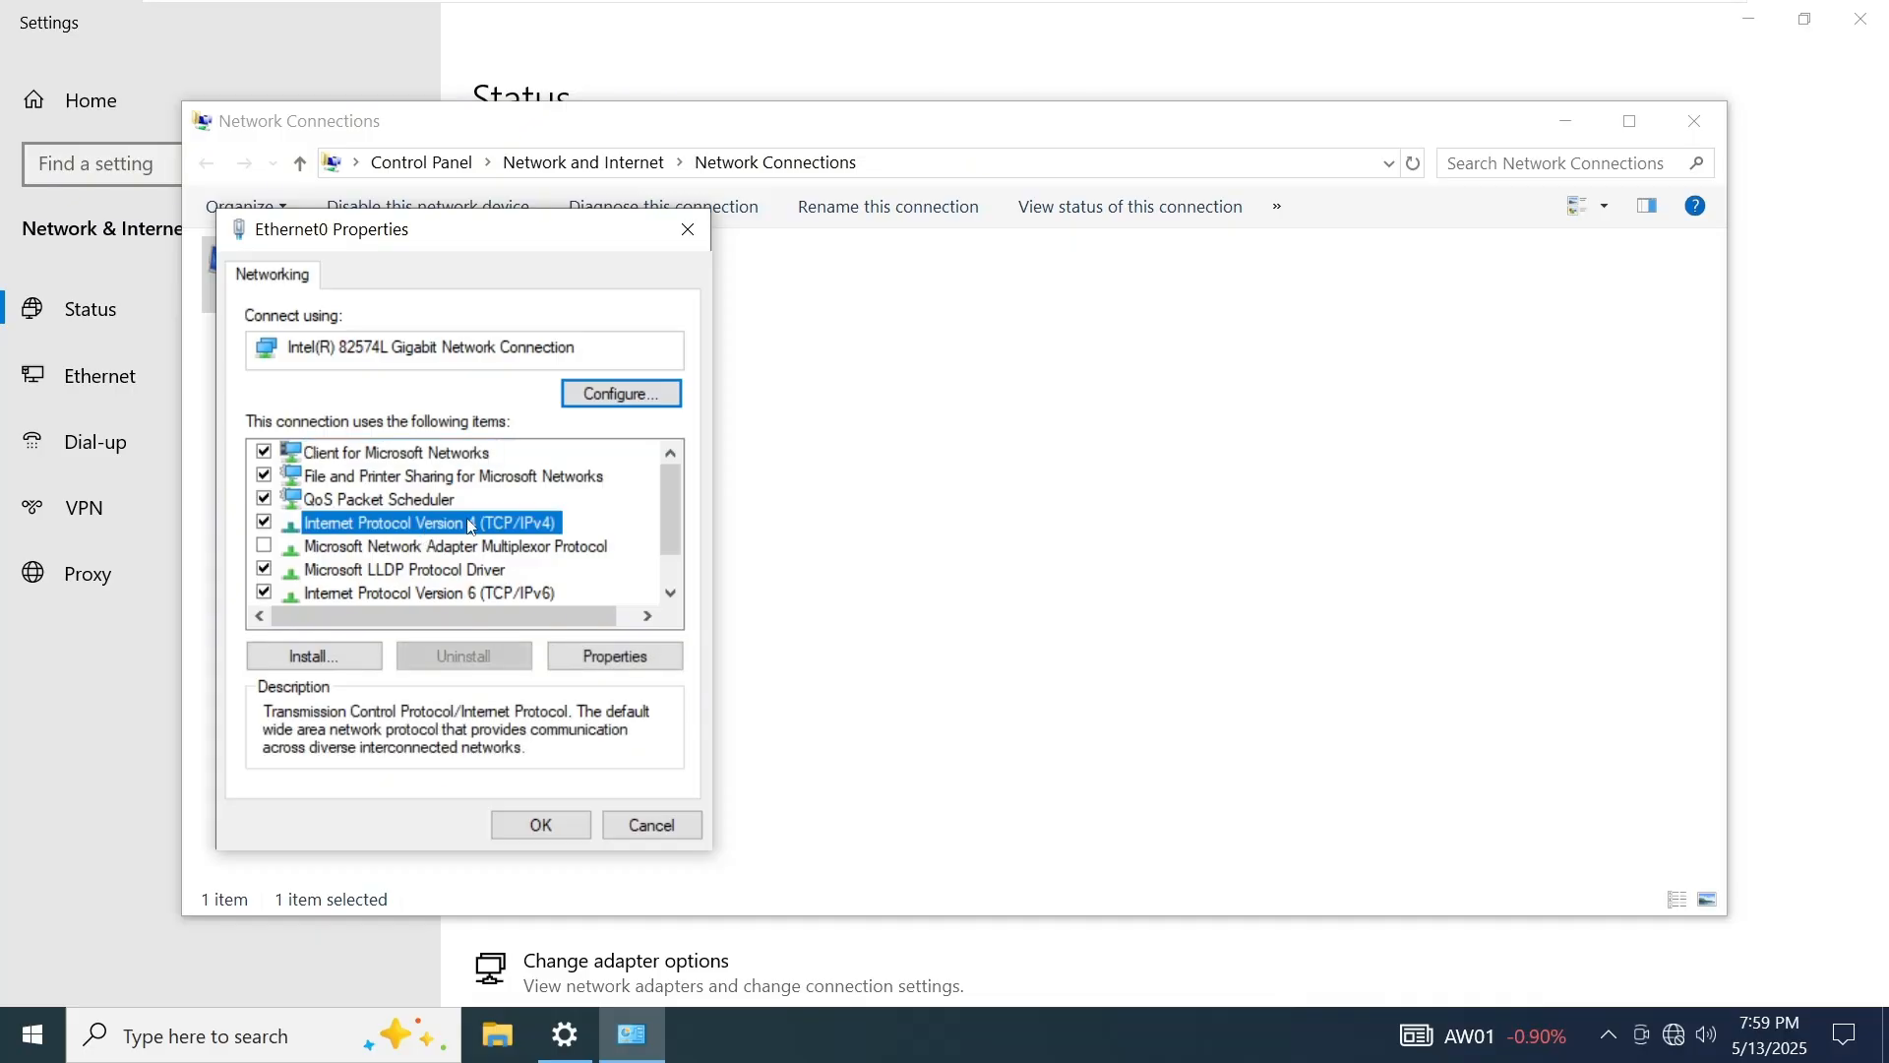
left_click(614, 656)
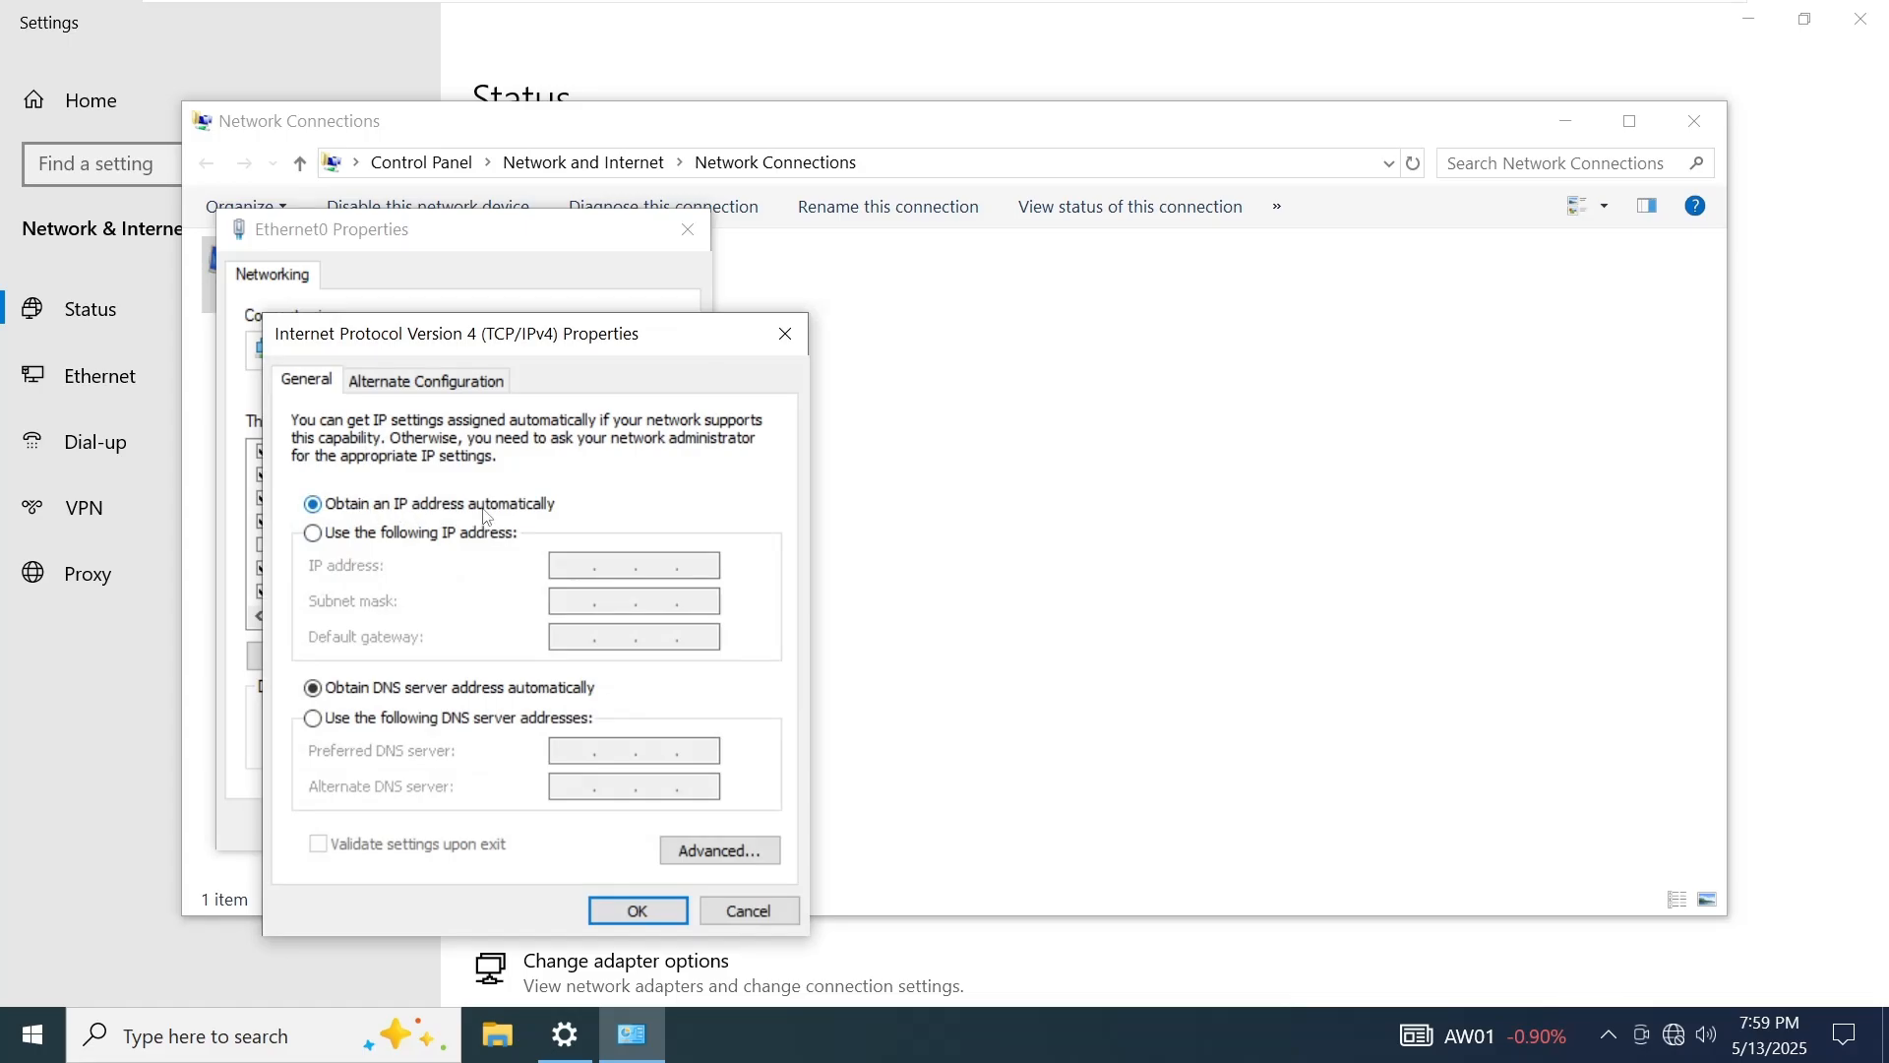
mouse_move(533, 656)
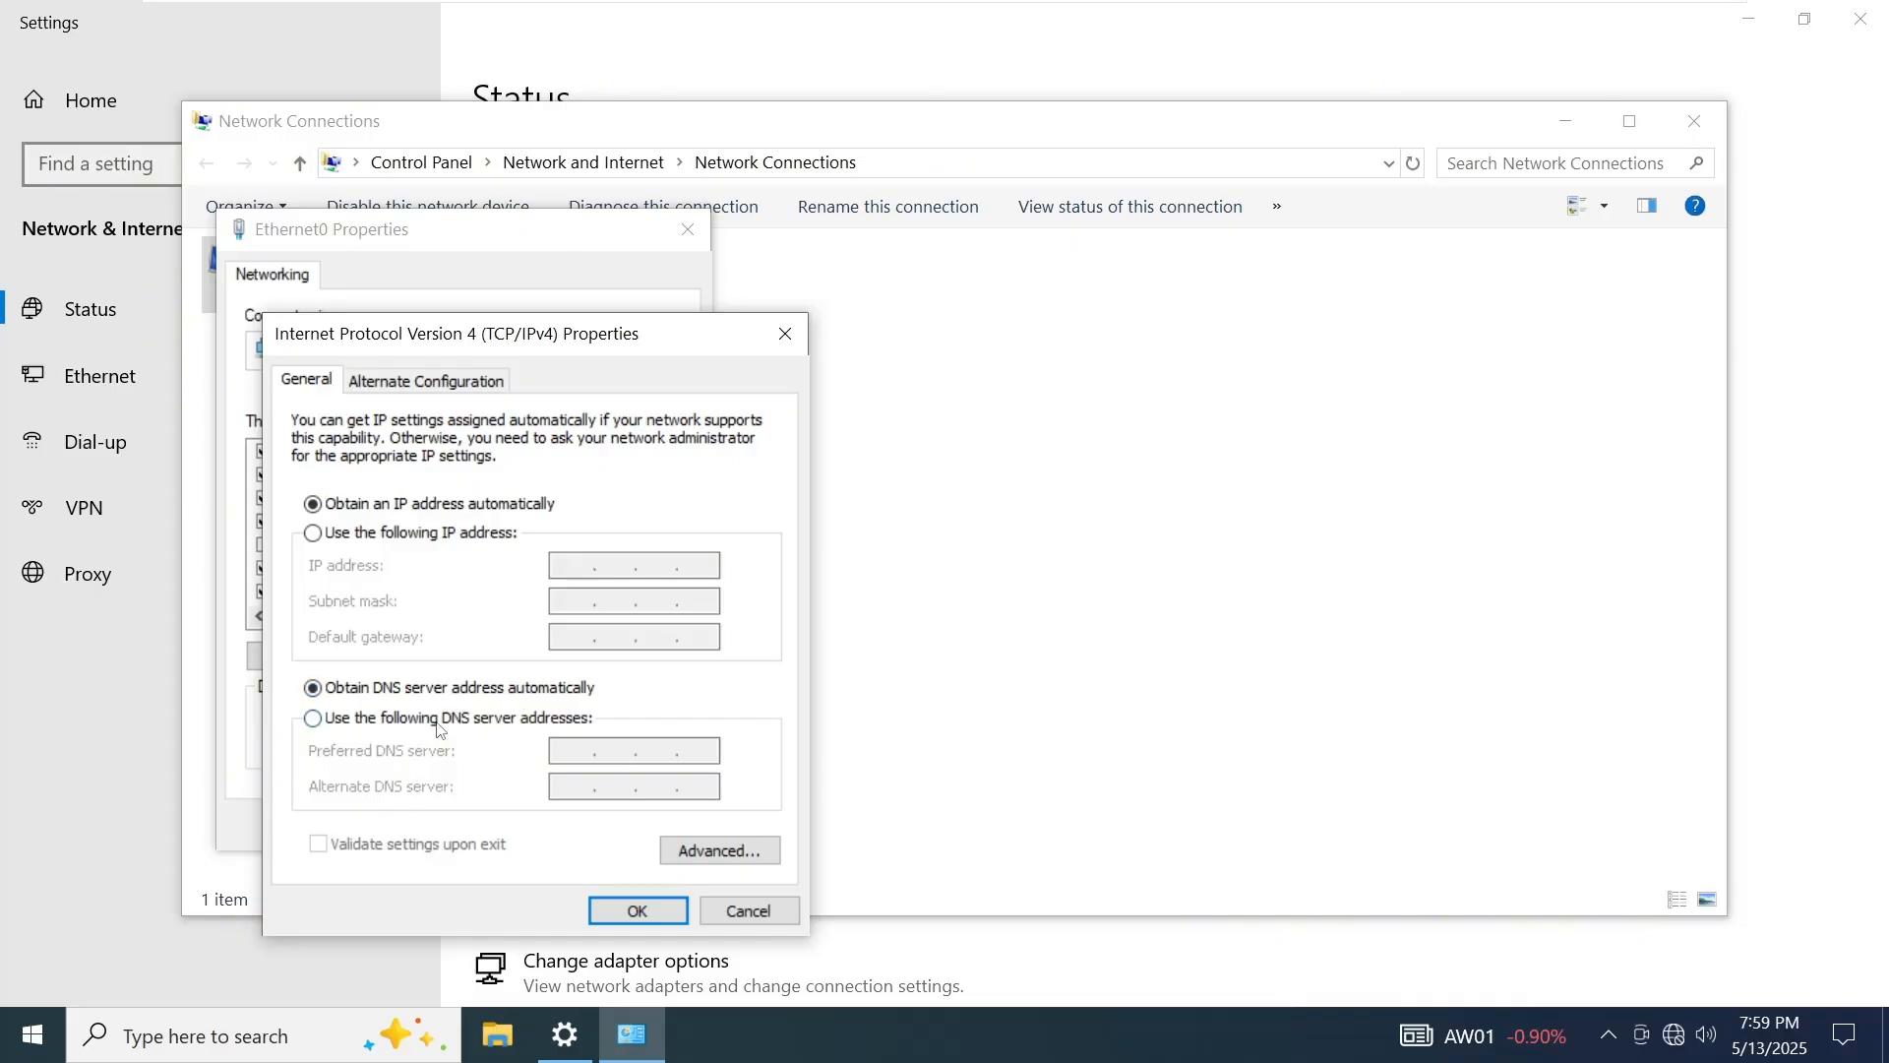
left_click(313, 718)
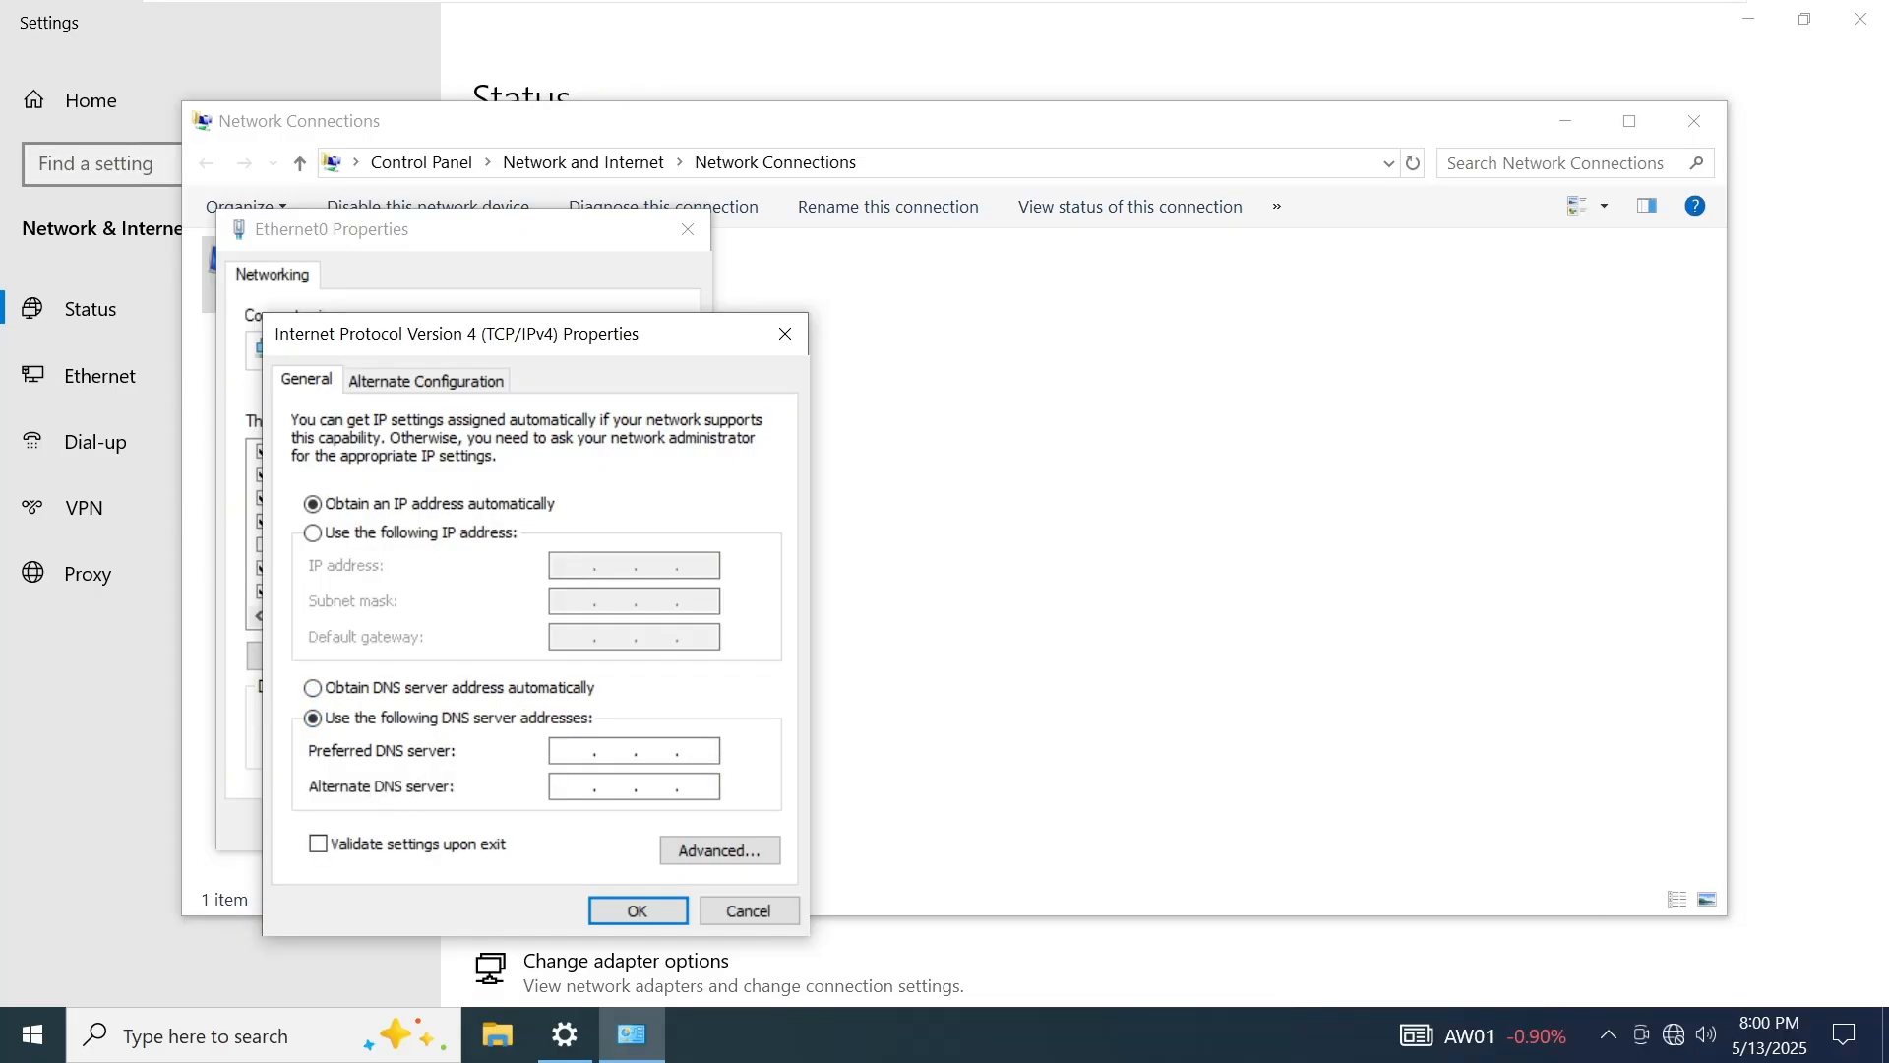
type("8.8")
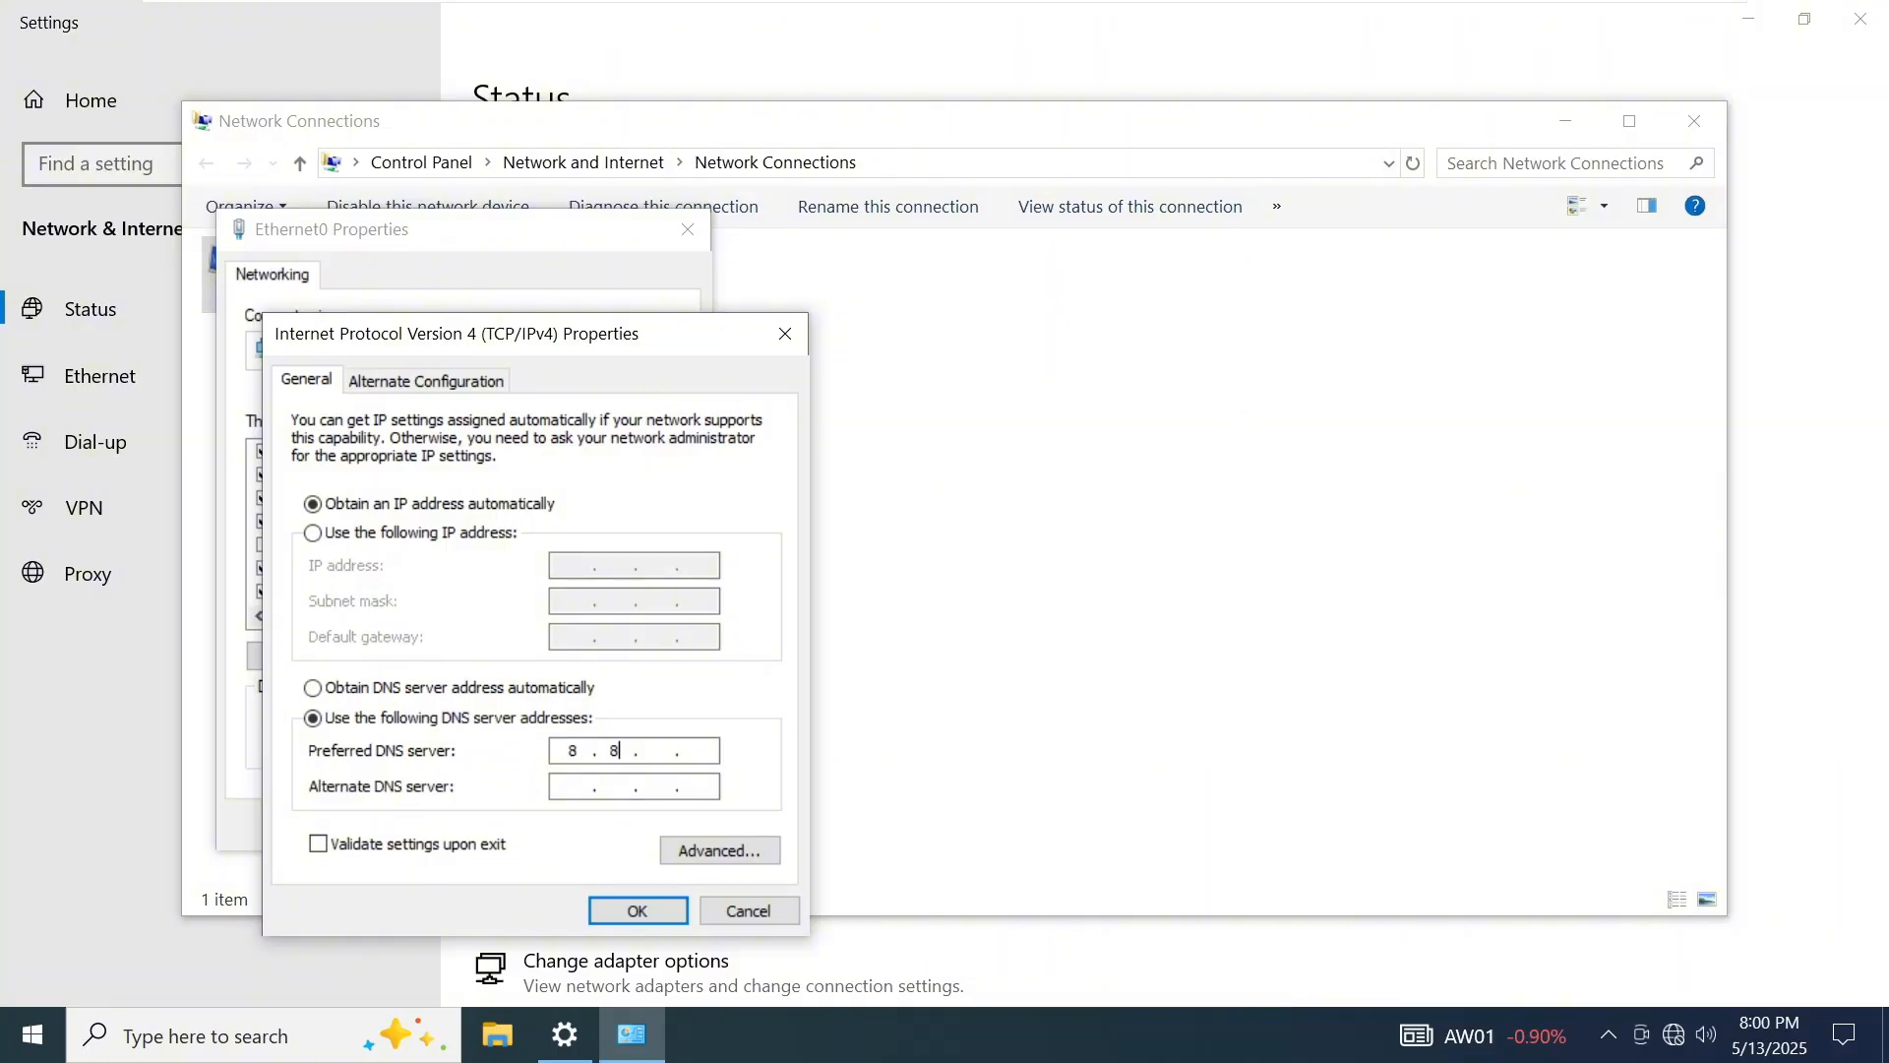
type("8")
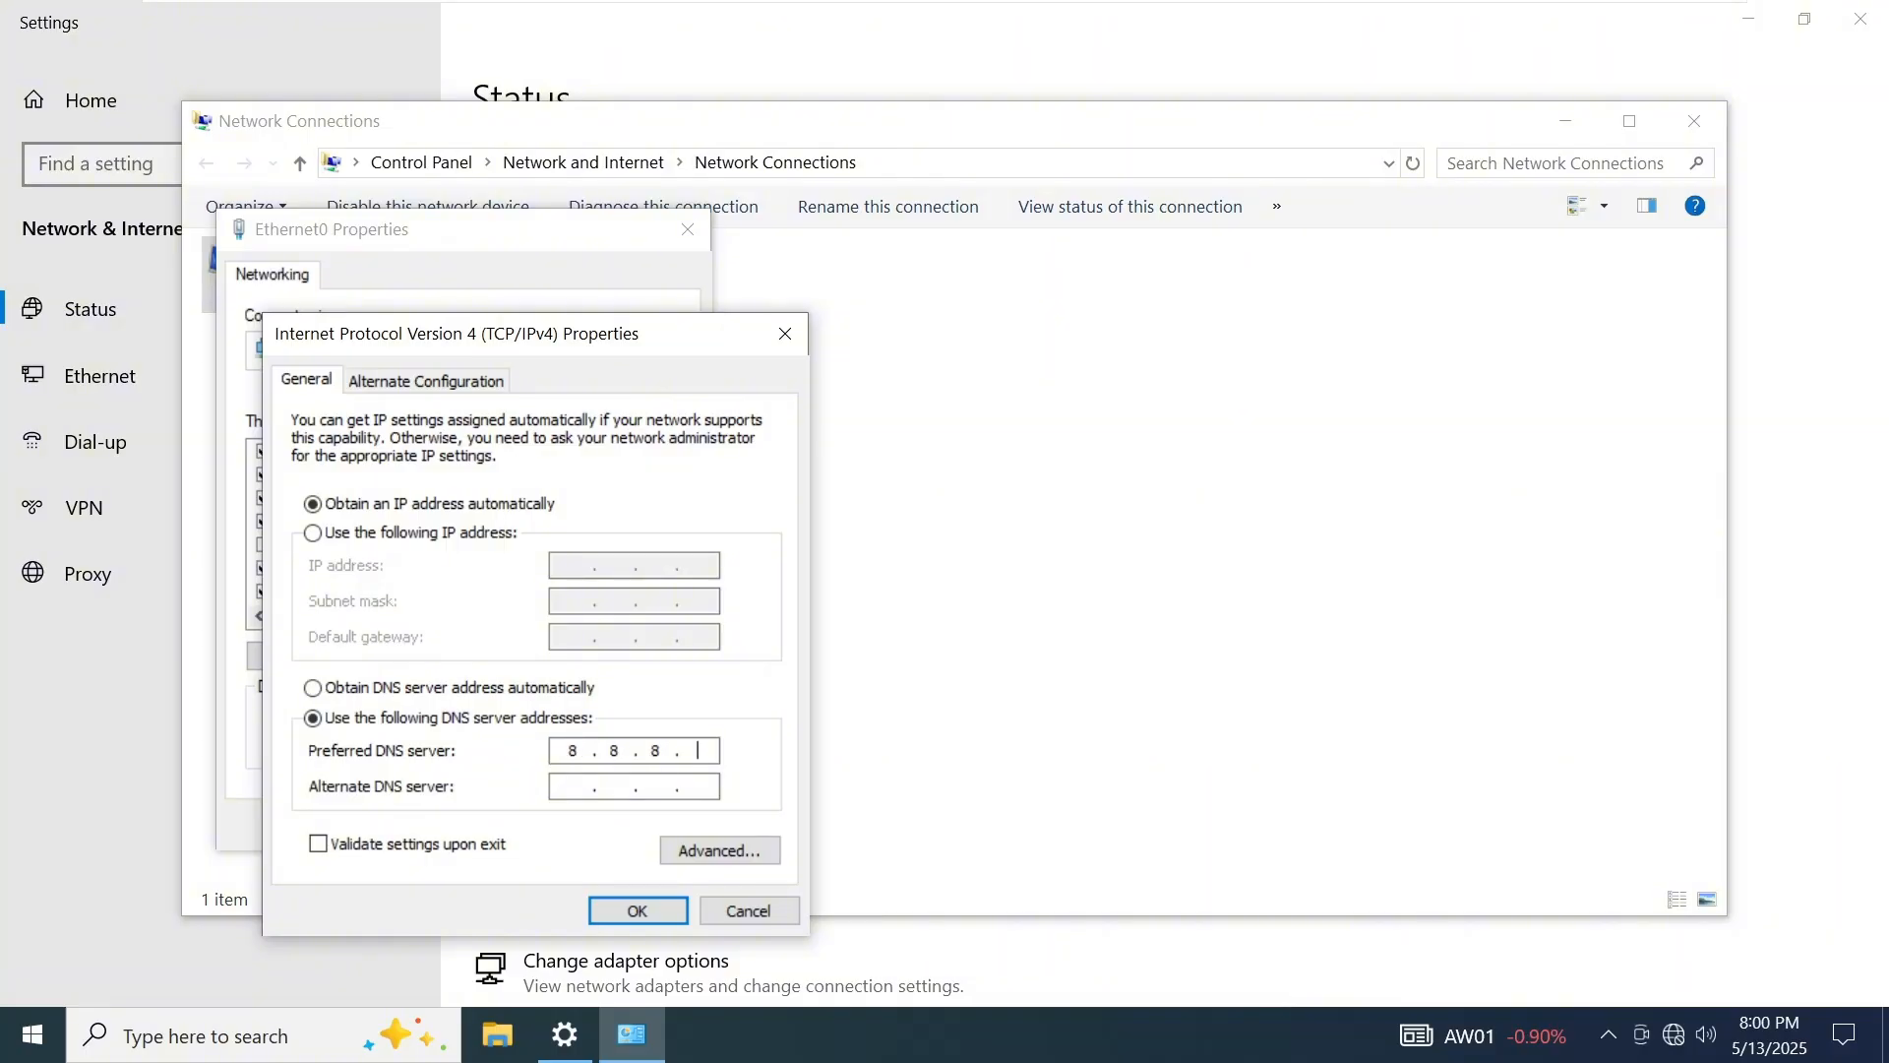
type("8")
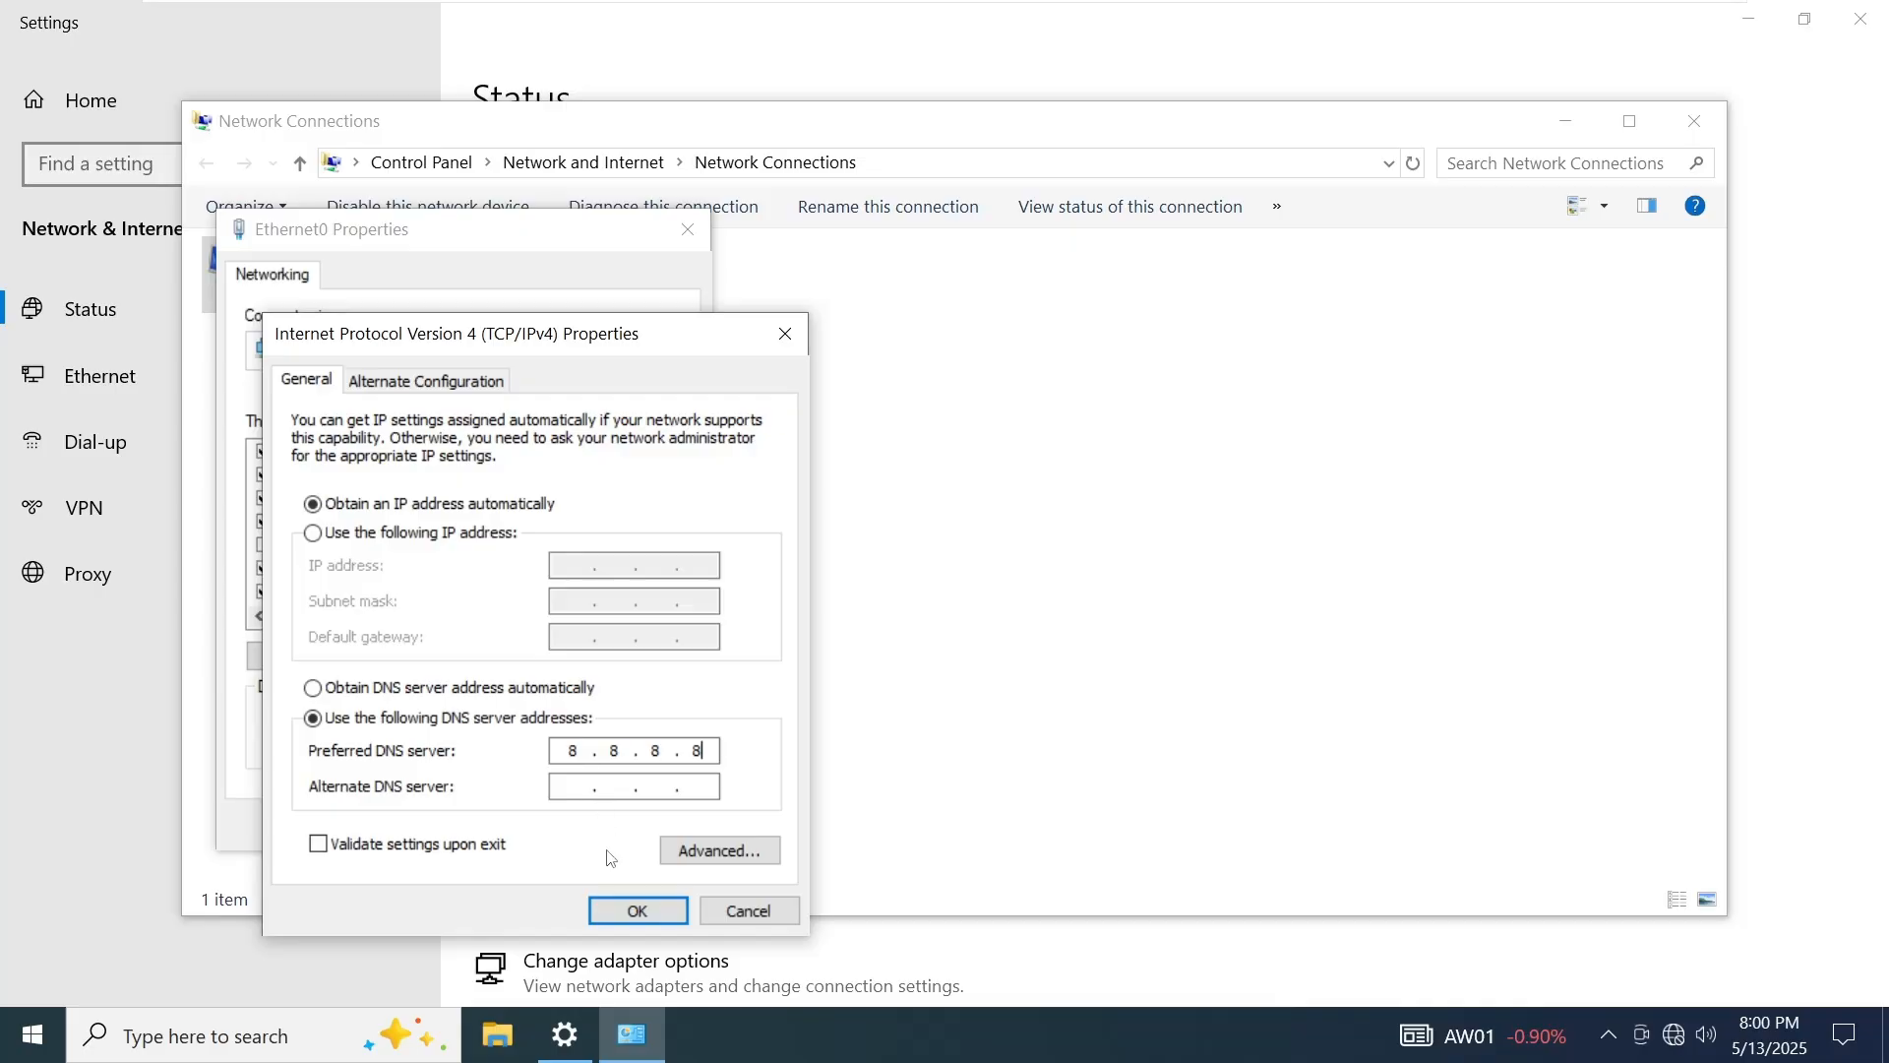
left_click(638, 909)
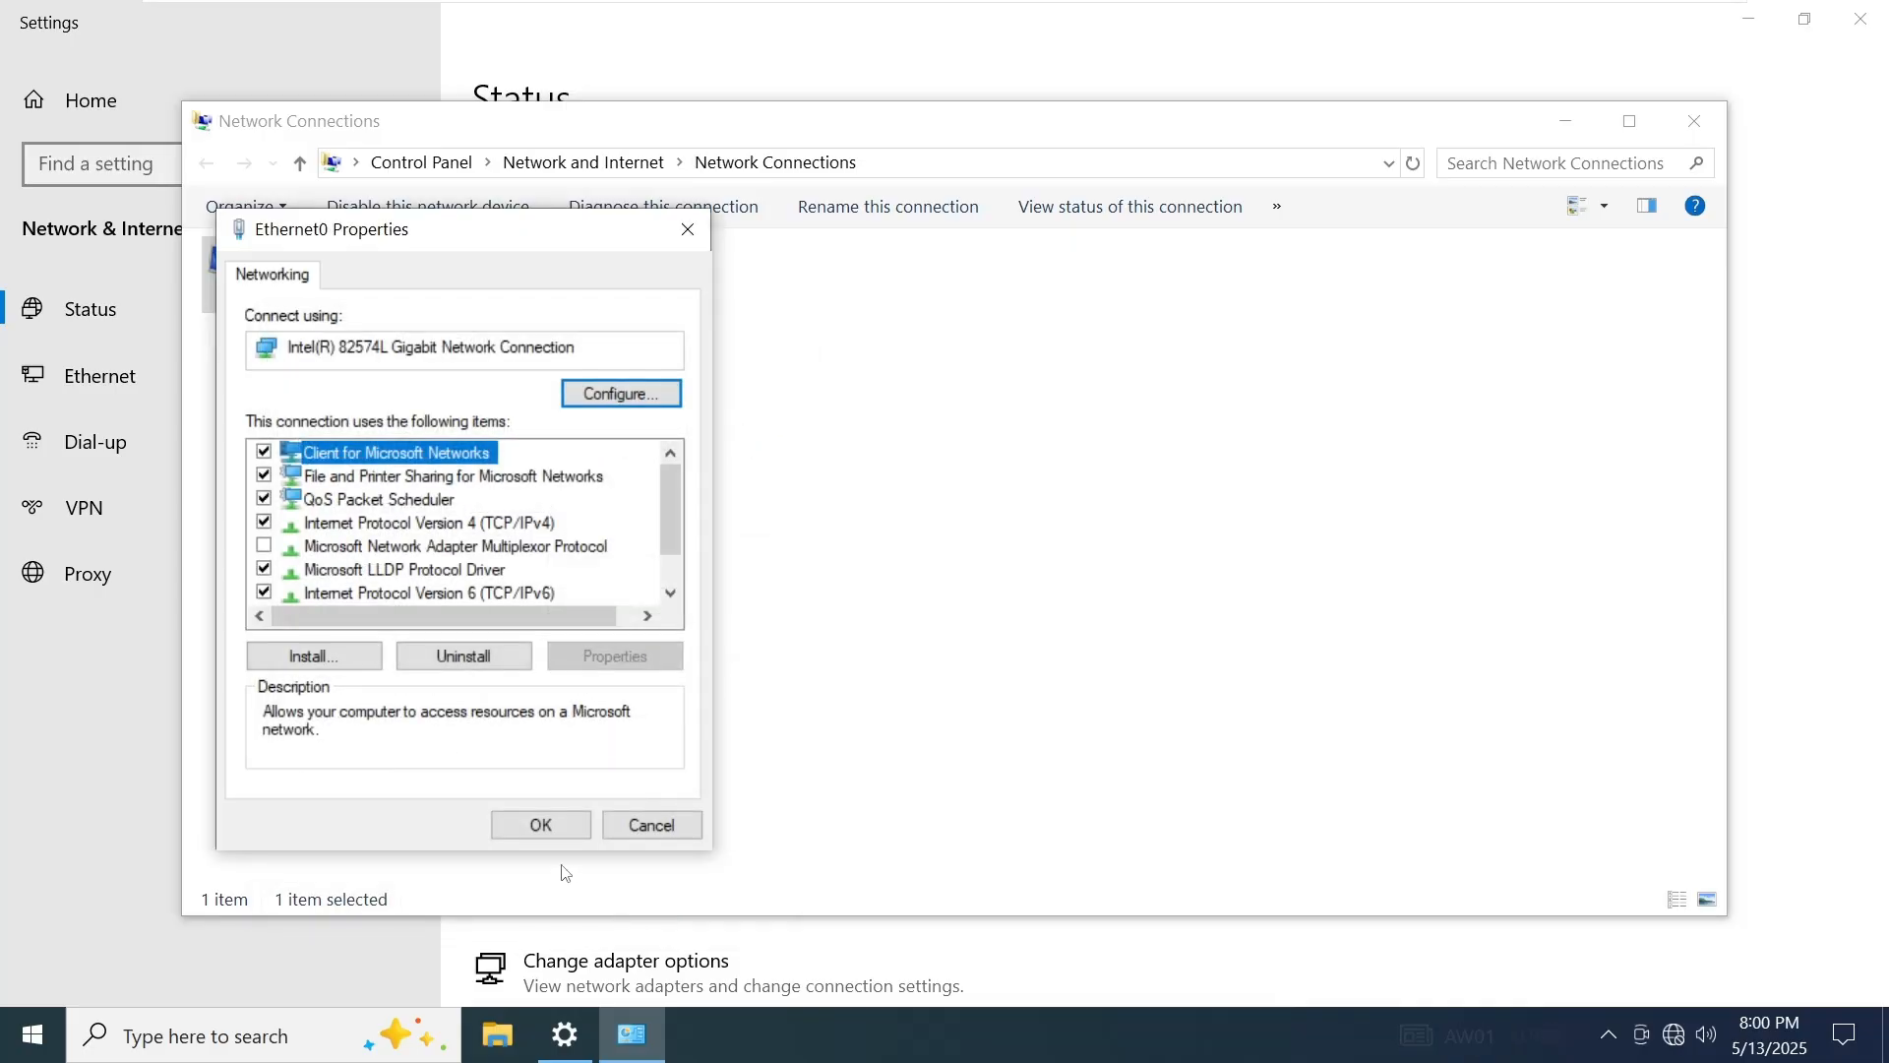
left_click(539, 824)
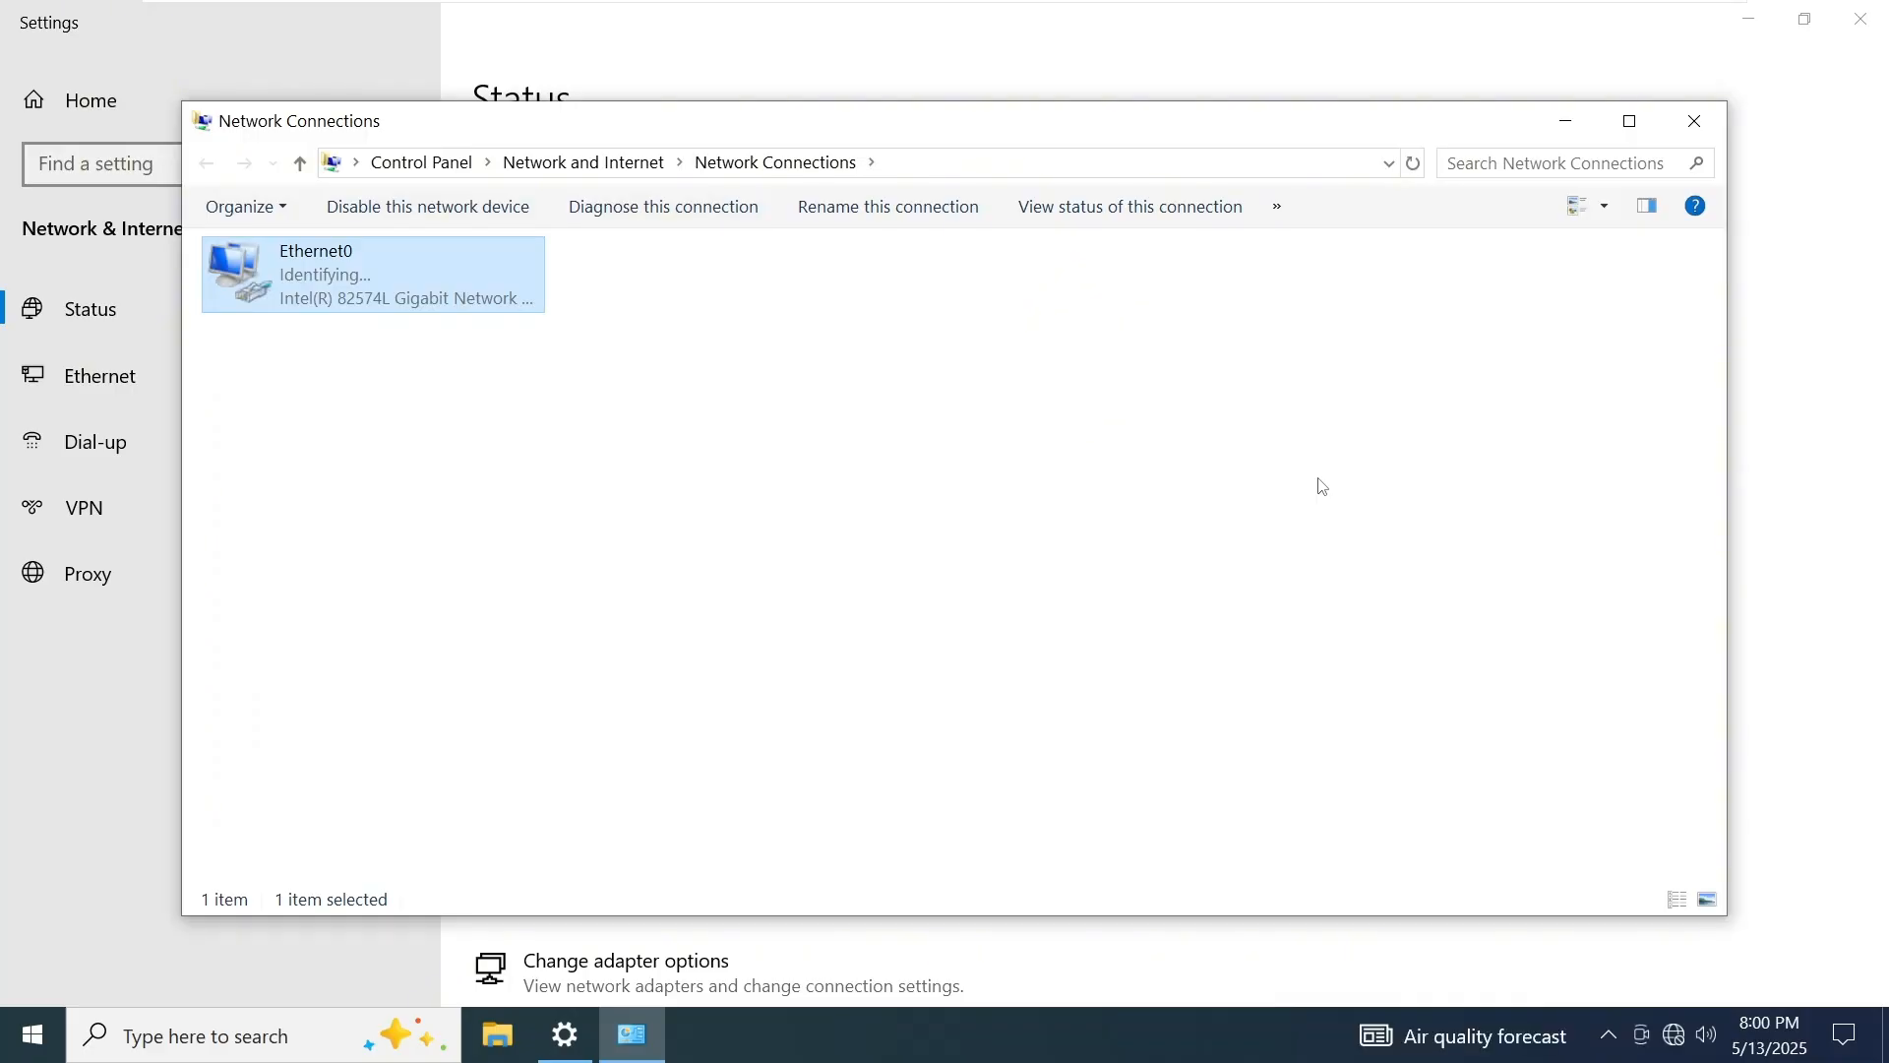
mouse_move(421, 281)
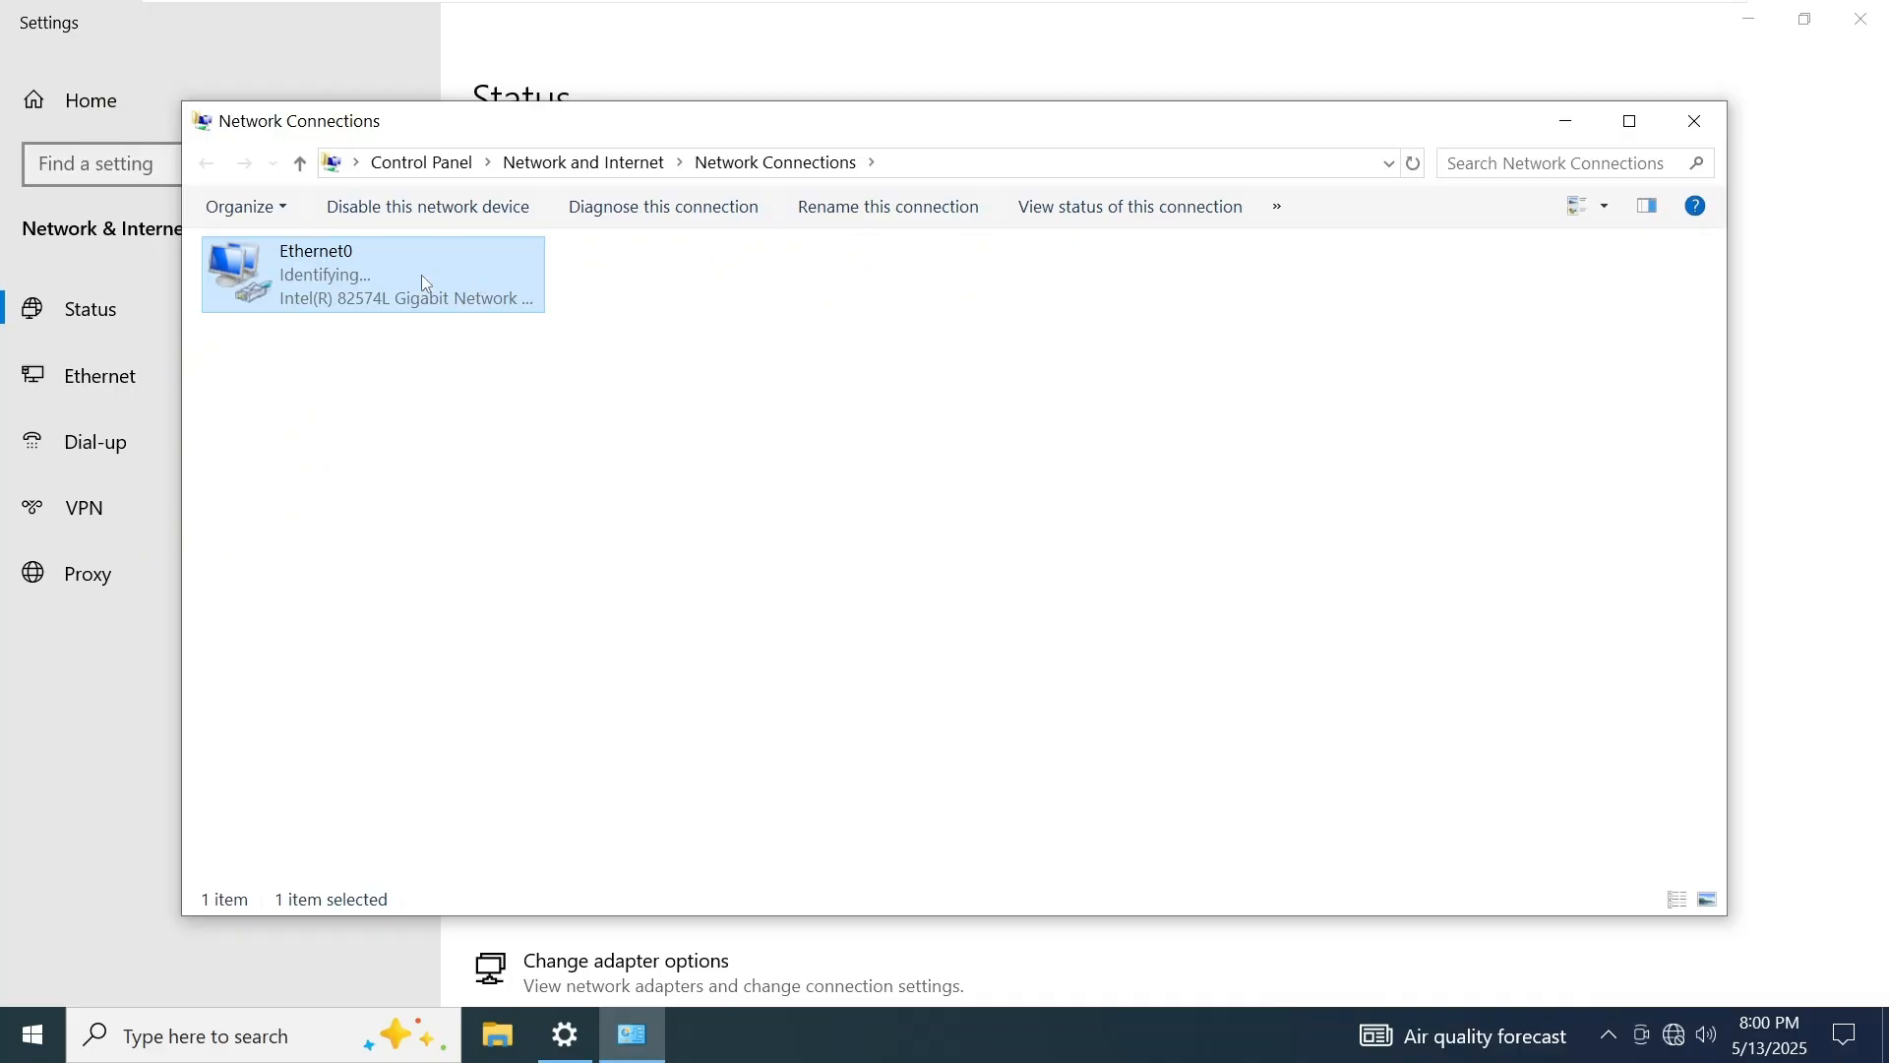
Diagnose Ethernet0, which reports an unfixed invalid IP configuration, then close Network Connections
right_click(421, 284)
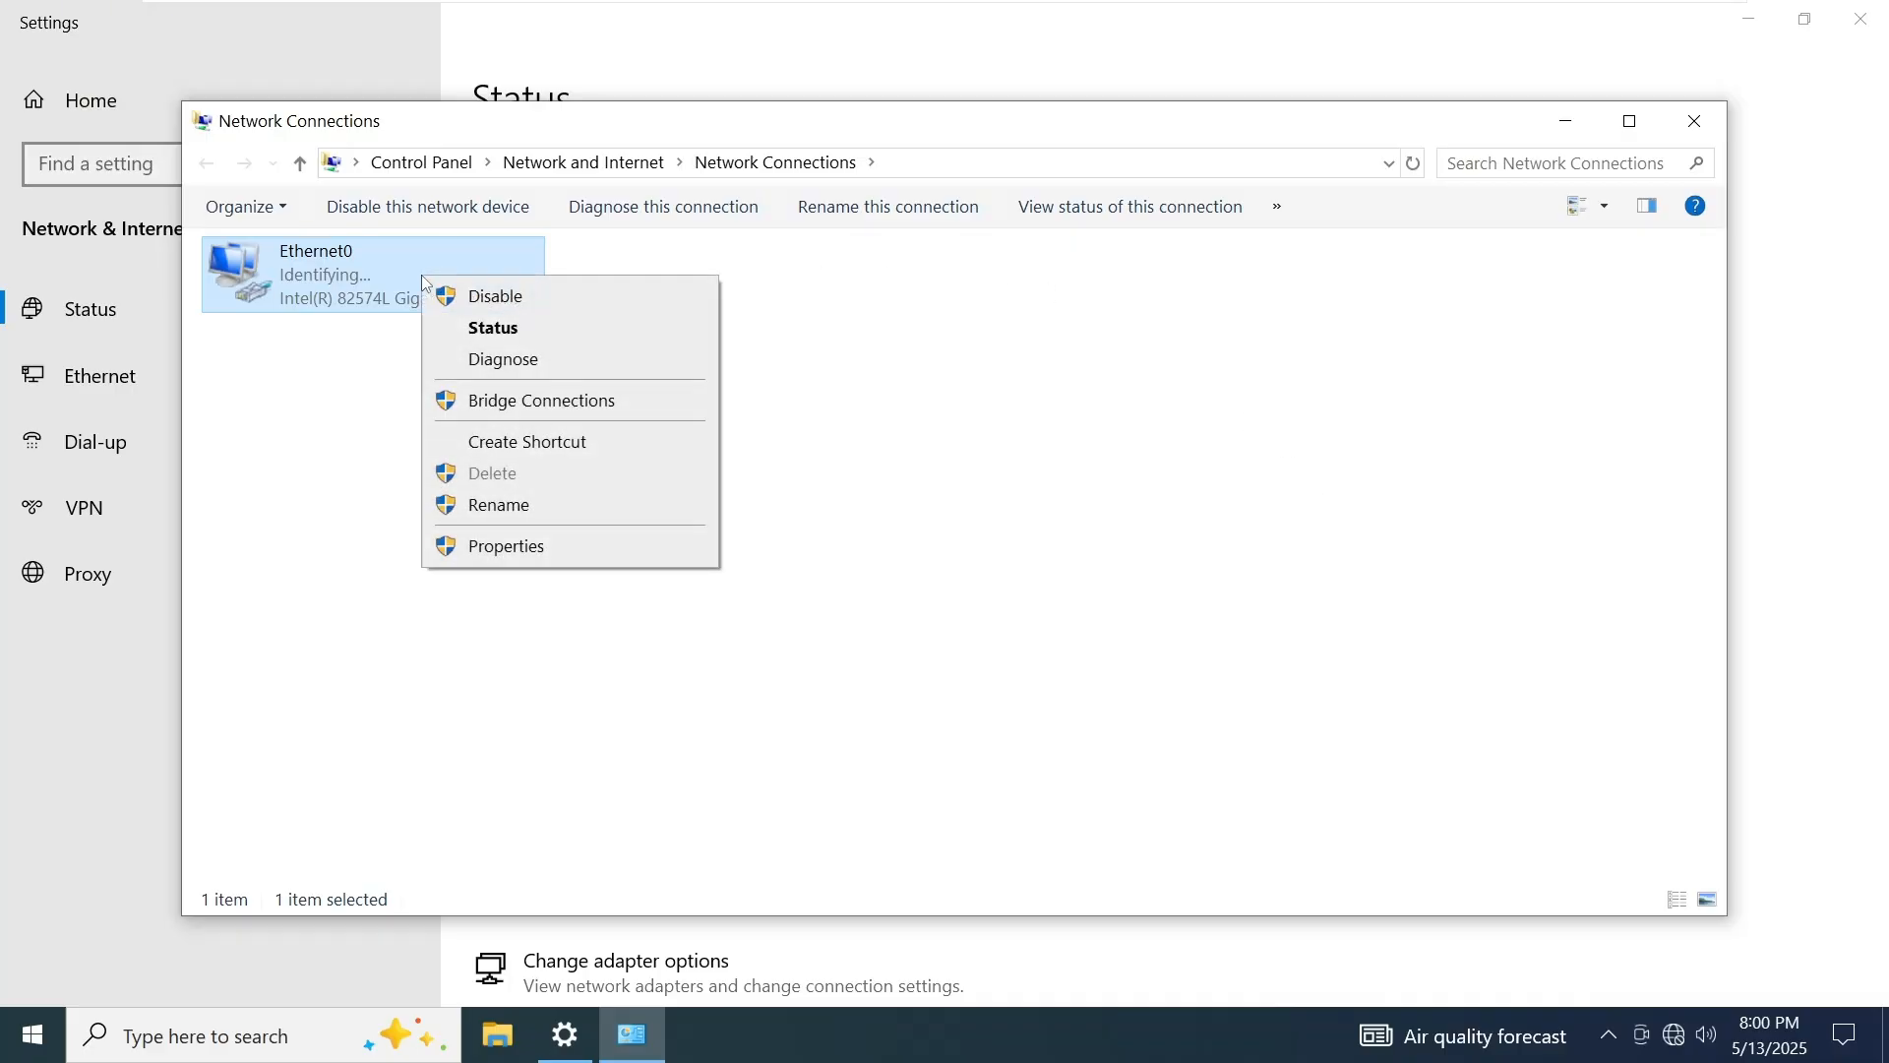
mouse_move(545, 362)
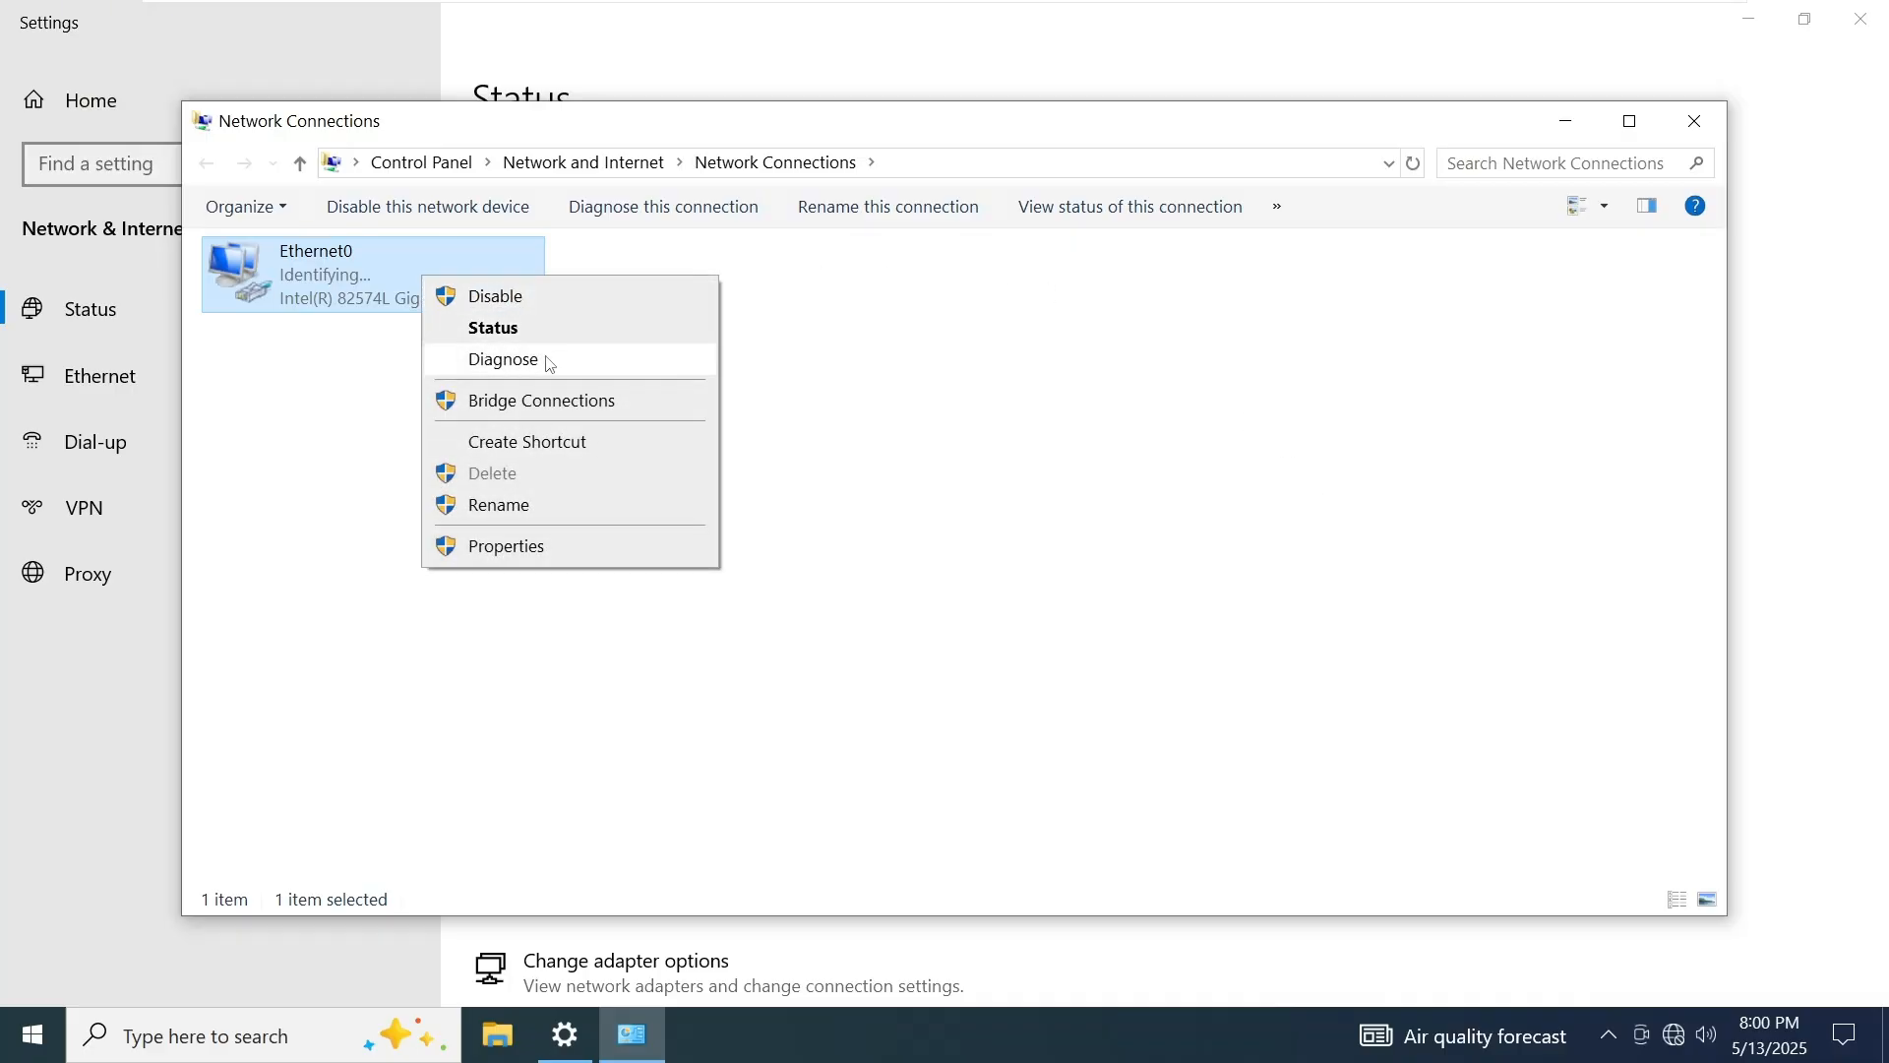
left_click(502, 358)
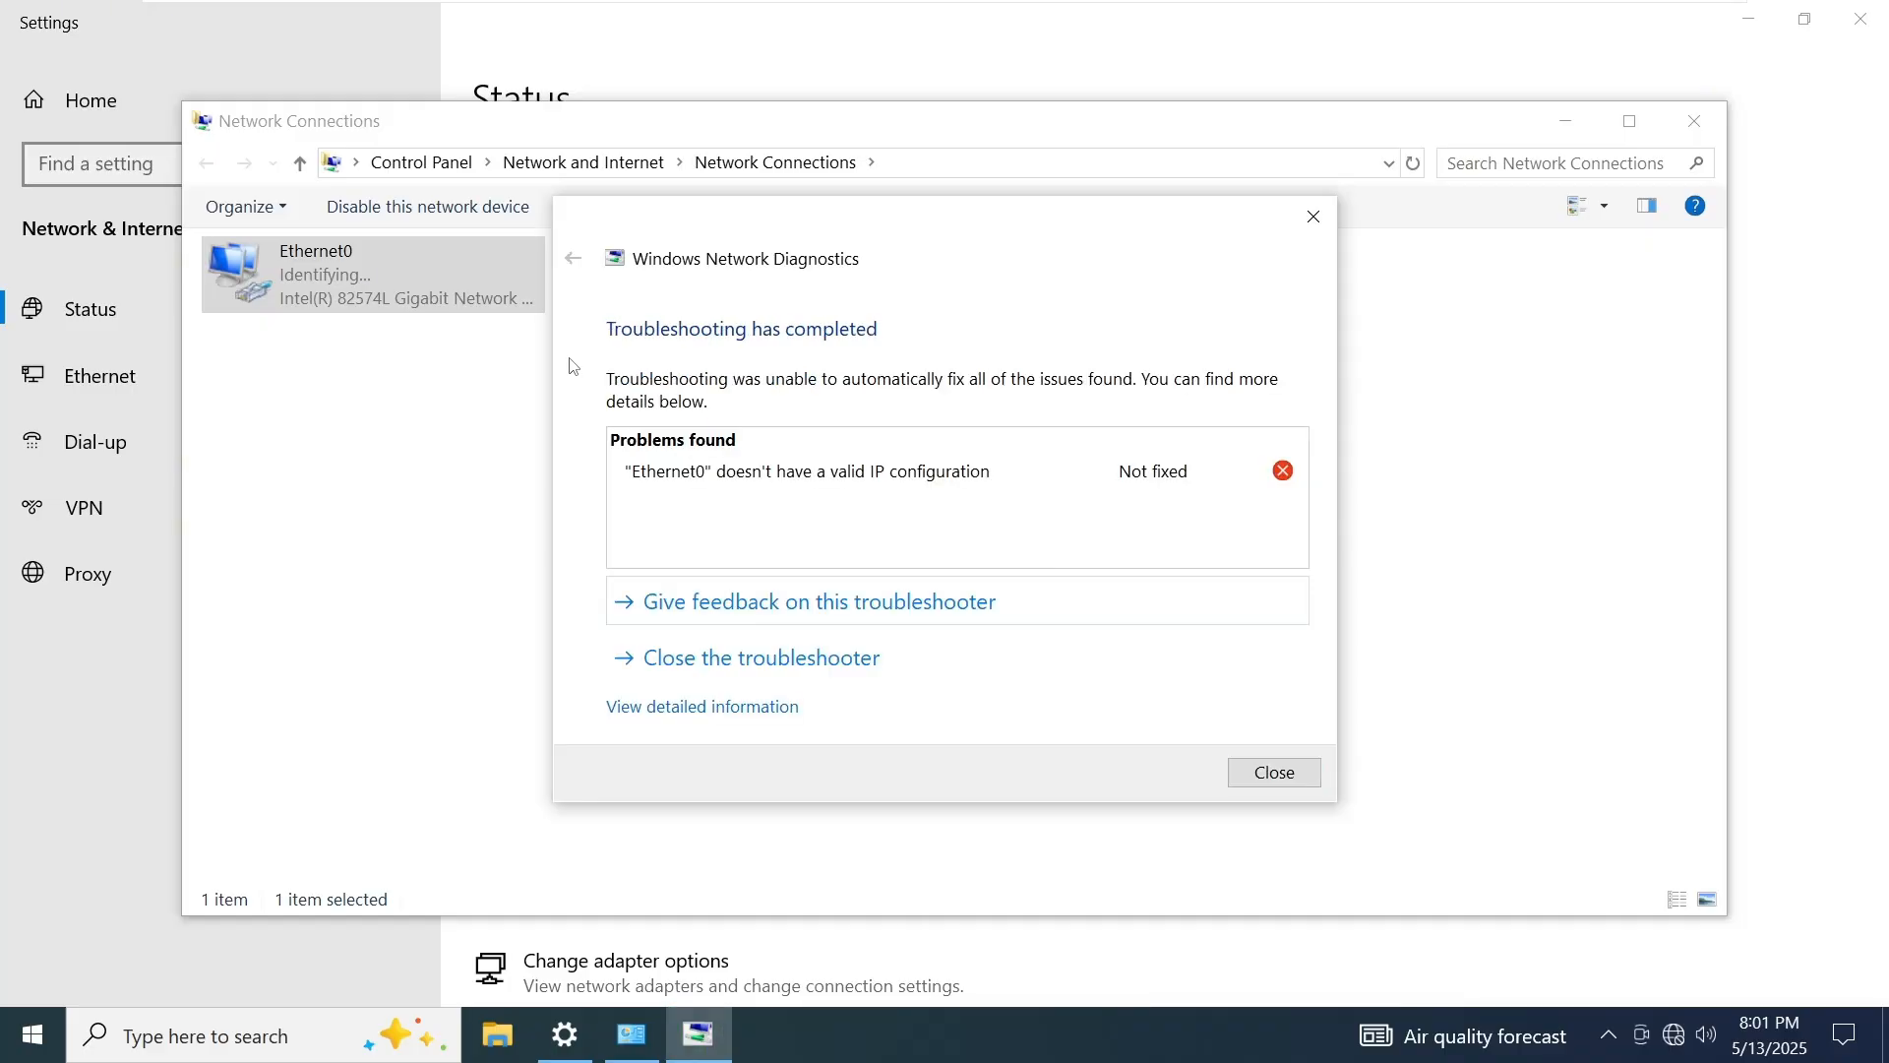
mouse_move(1008, 502)
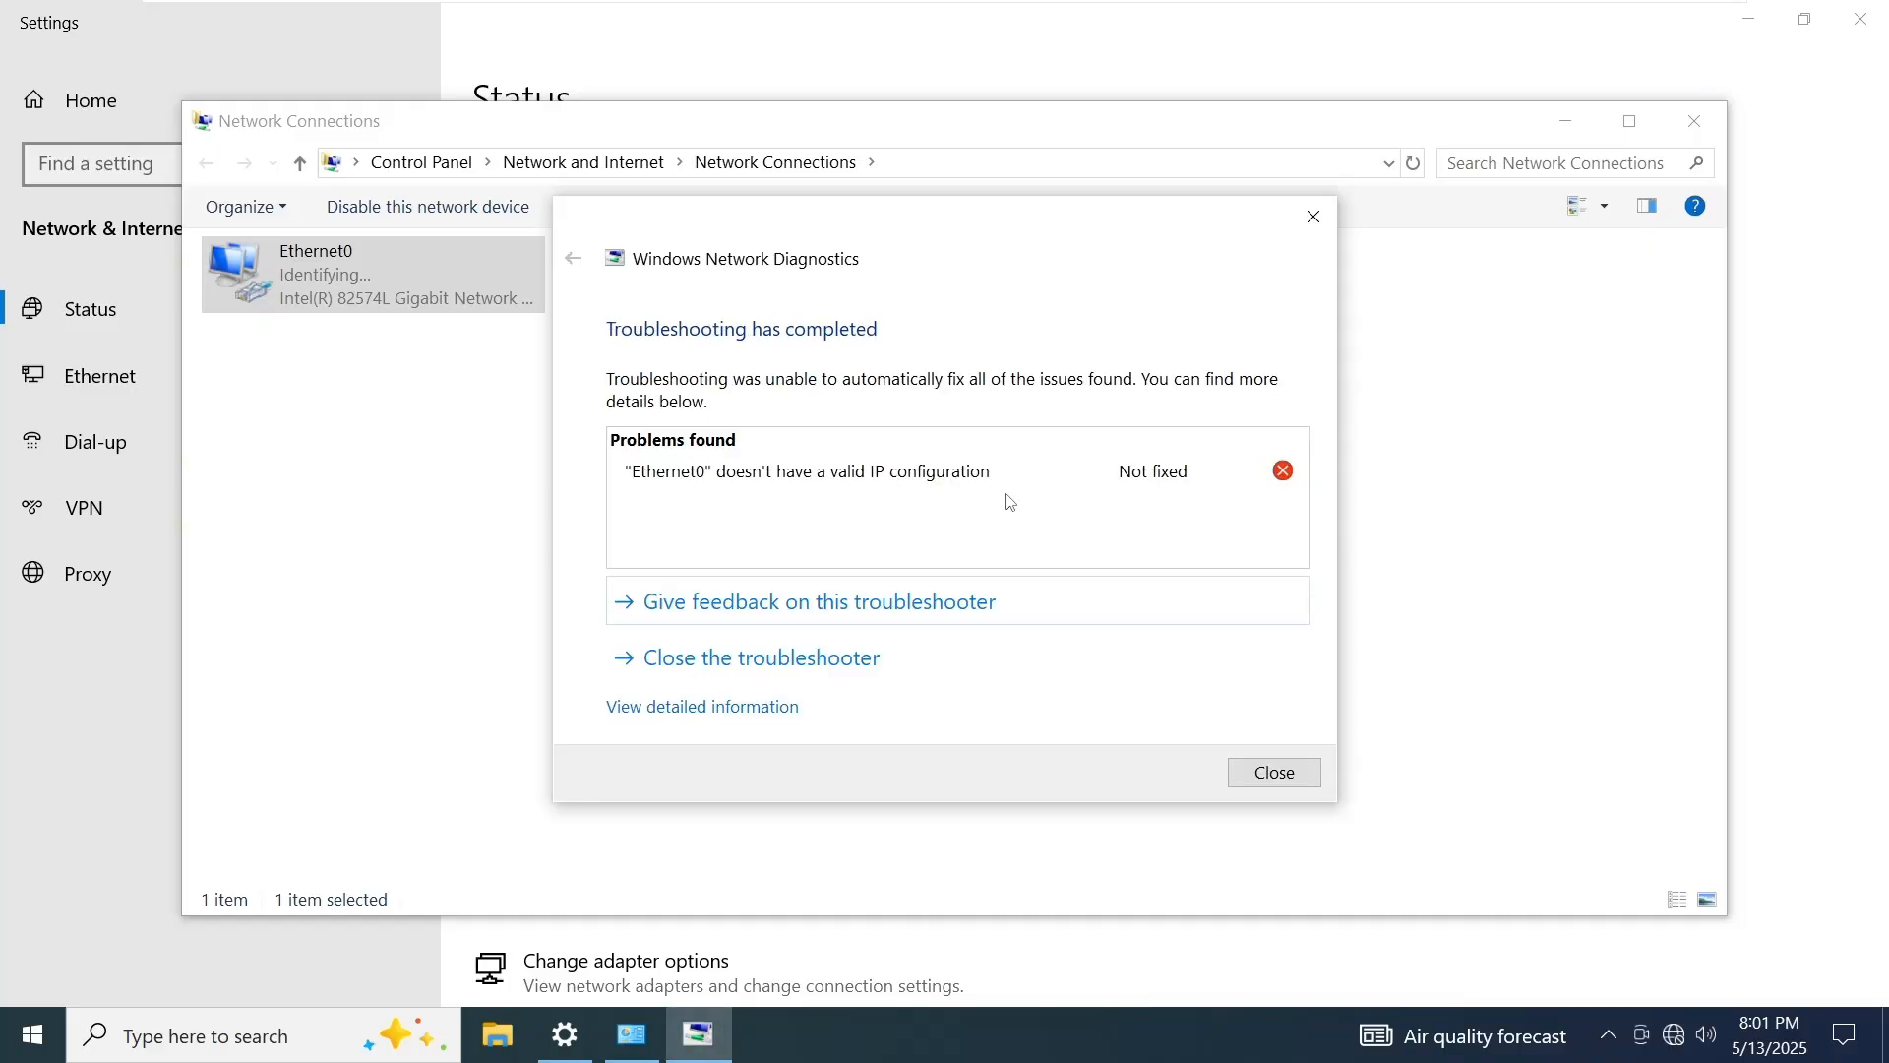
mouse_move(1057, 513)
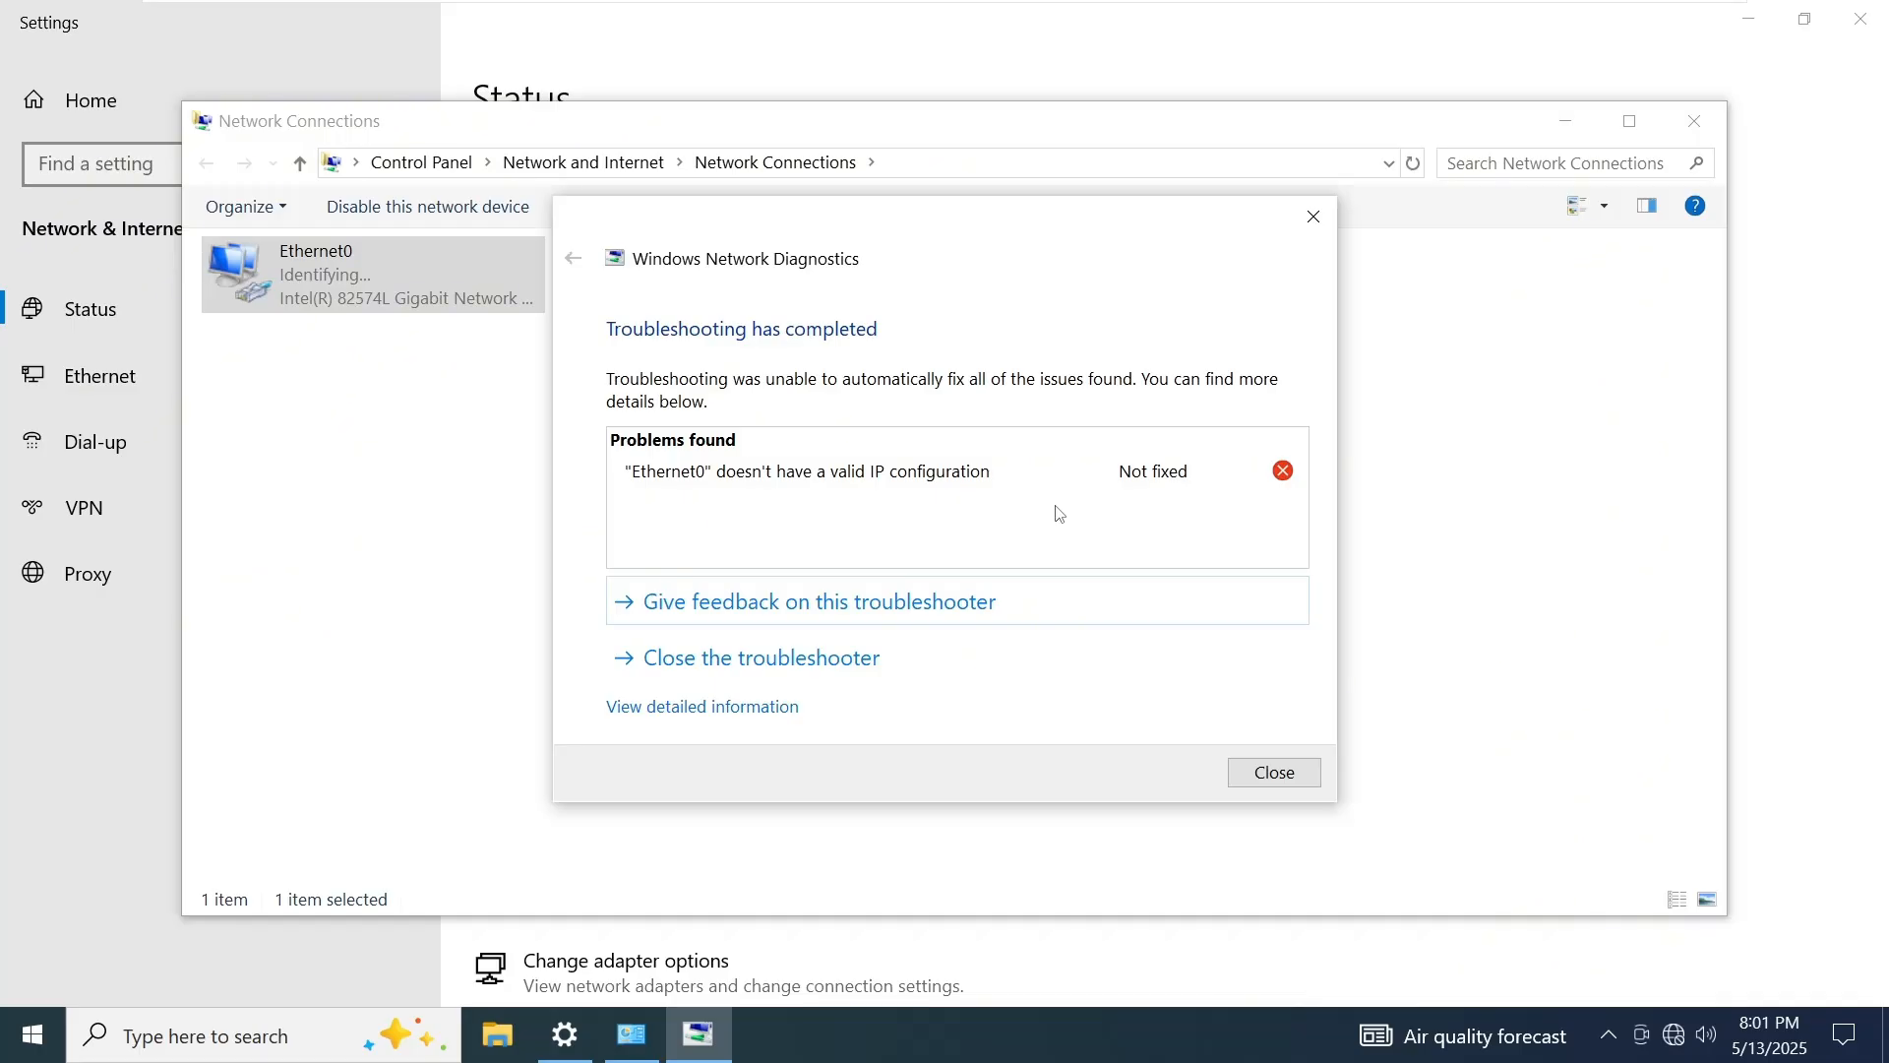
left_click(1274, 772)
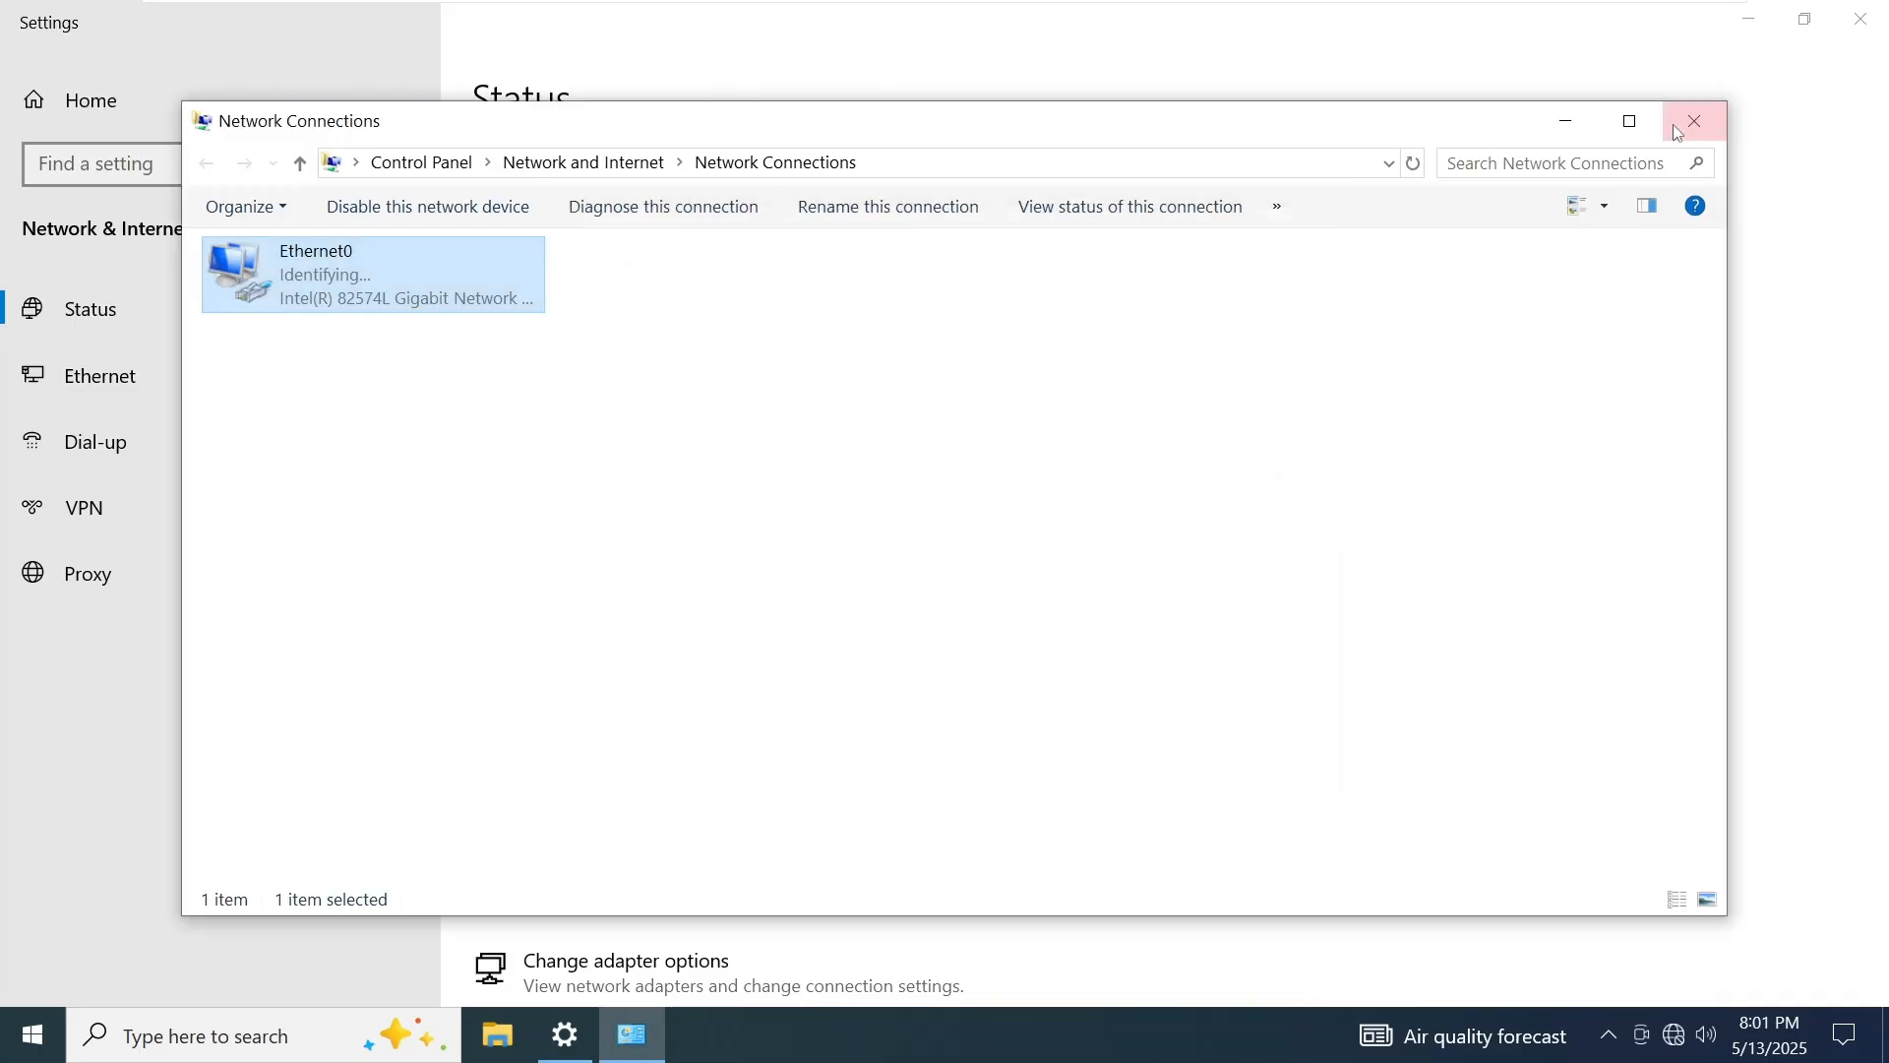
left_click(1694, 120)
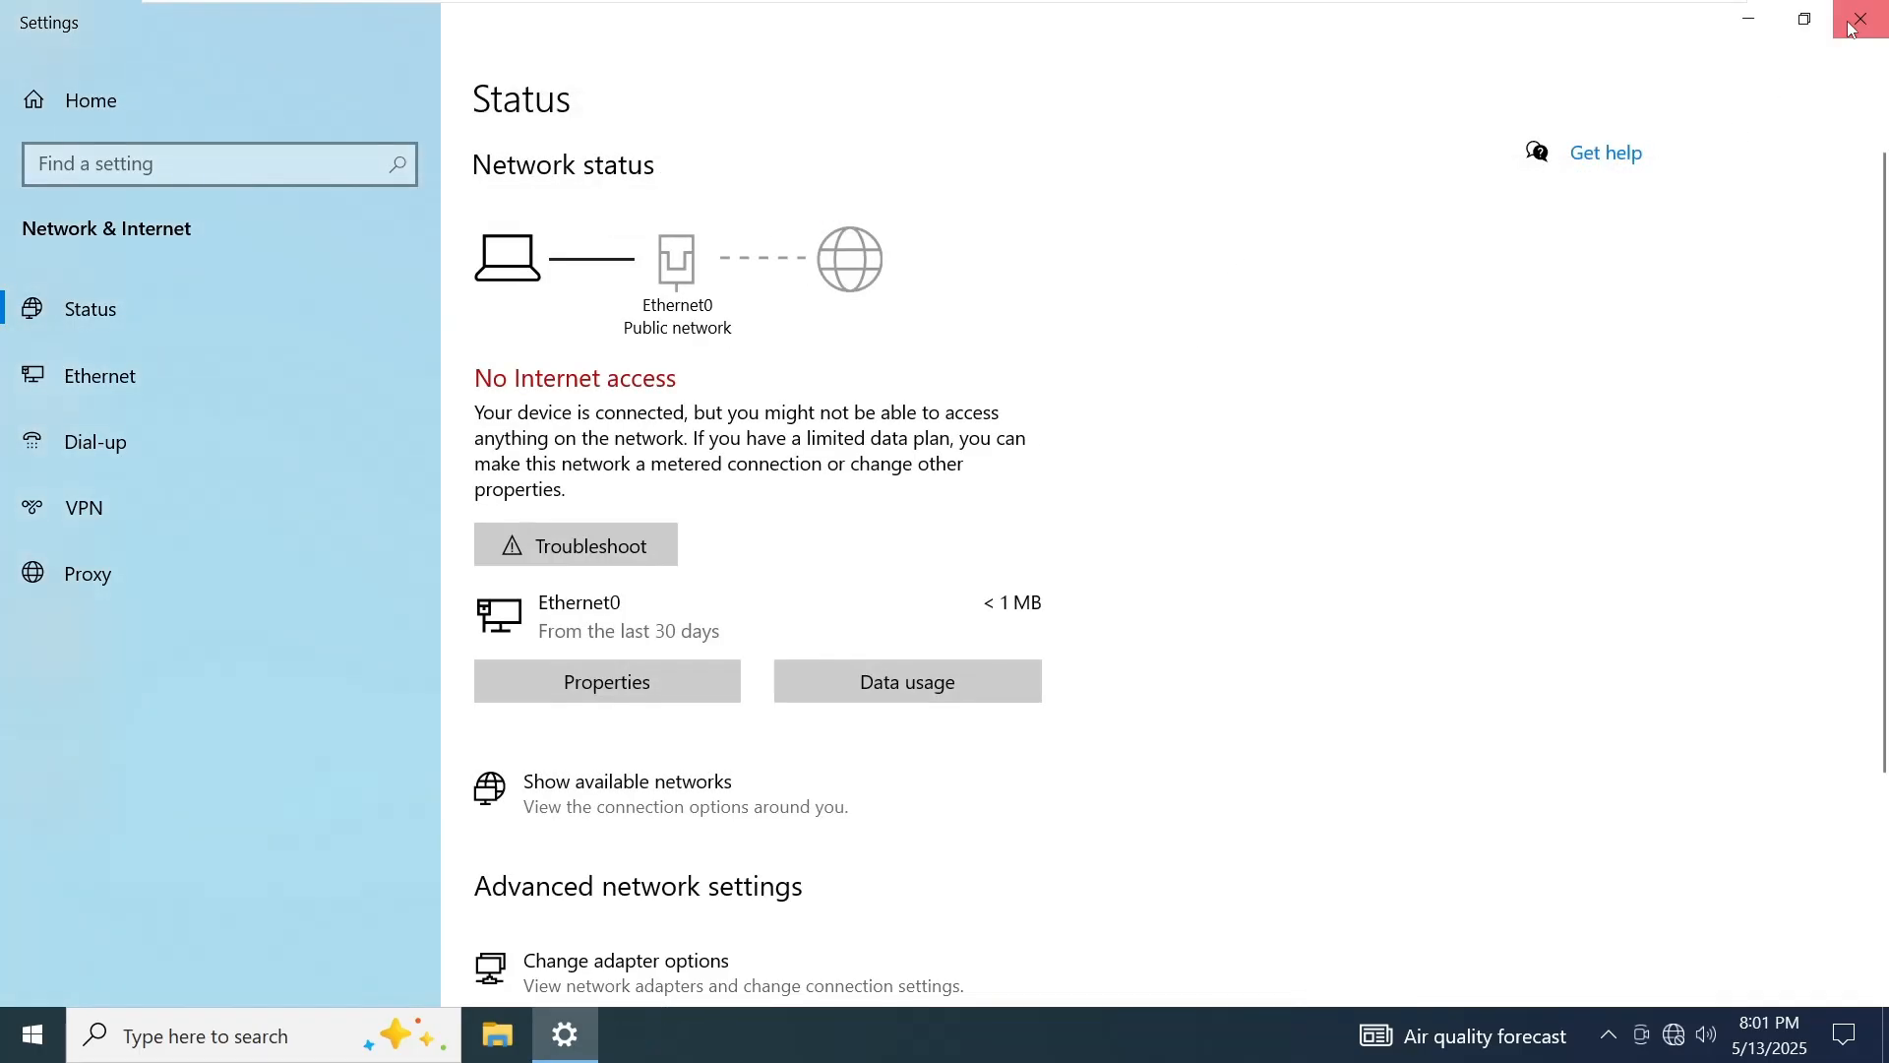
Launch Device Manager from search and select the Intel 82574L adapter under Network adapters
left_click(1868, 20)
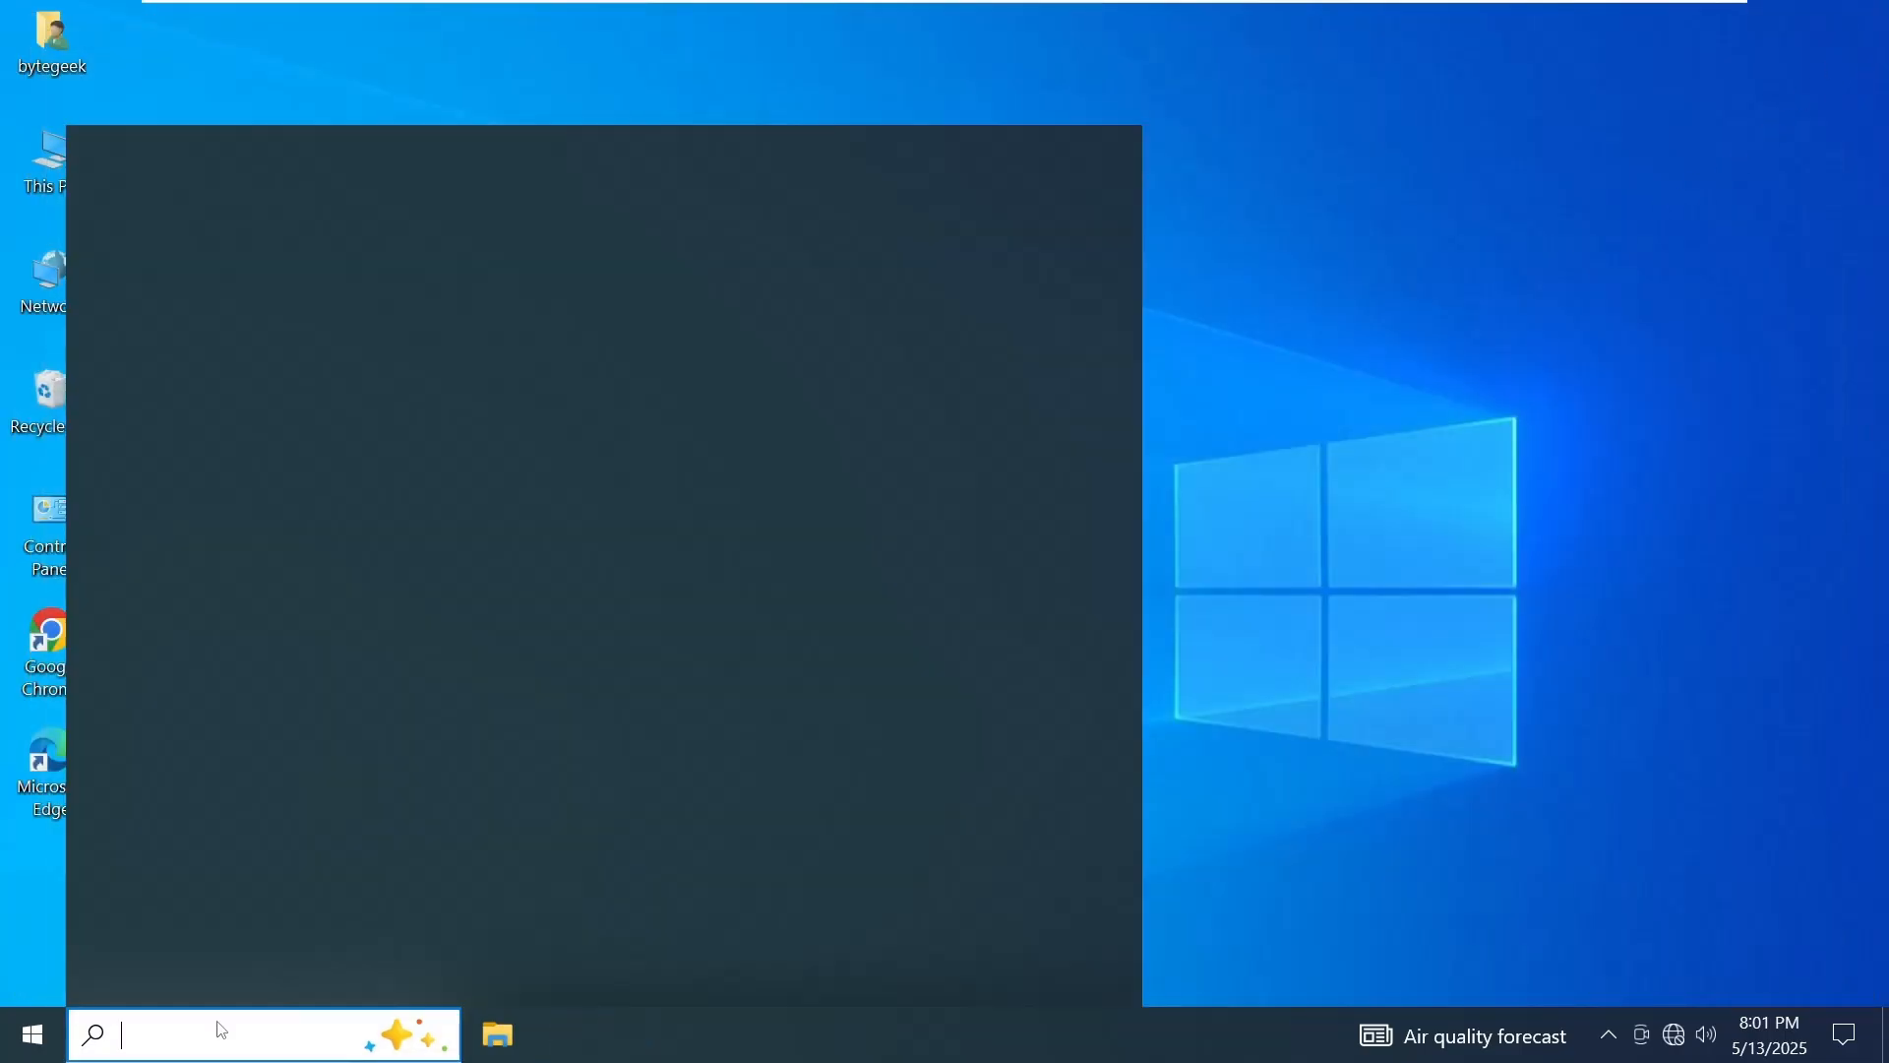
type("device")
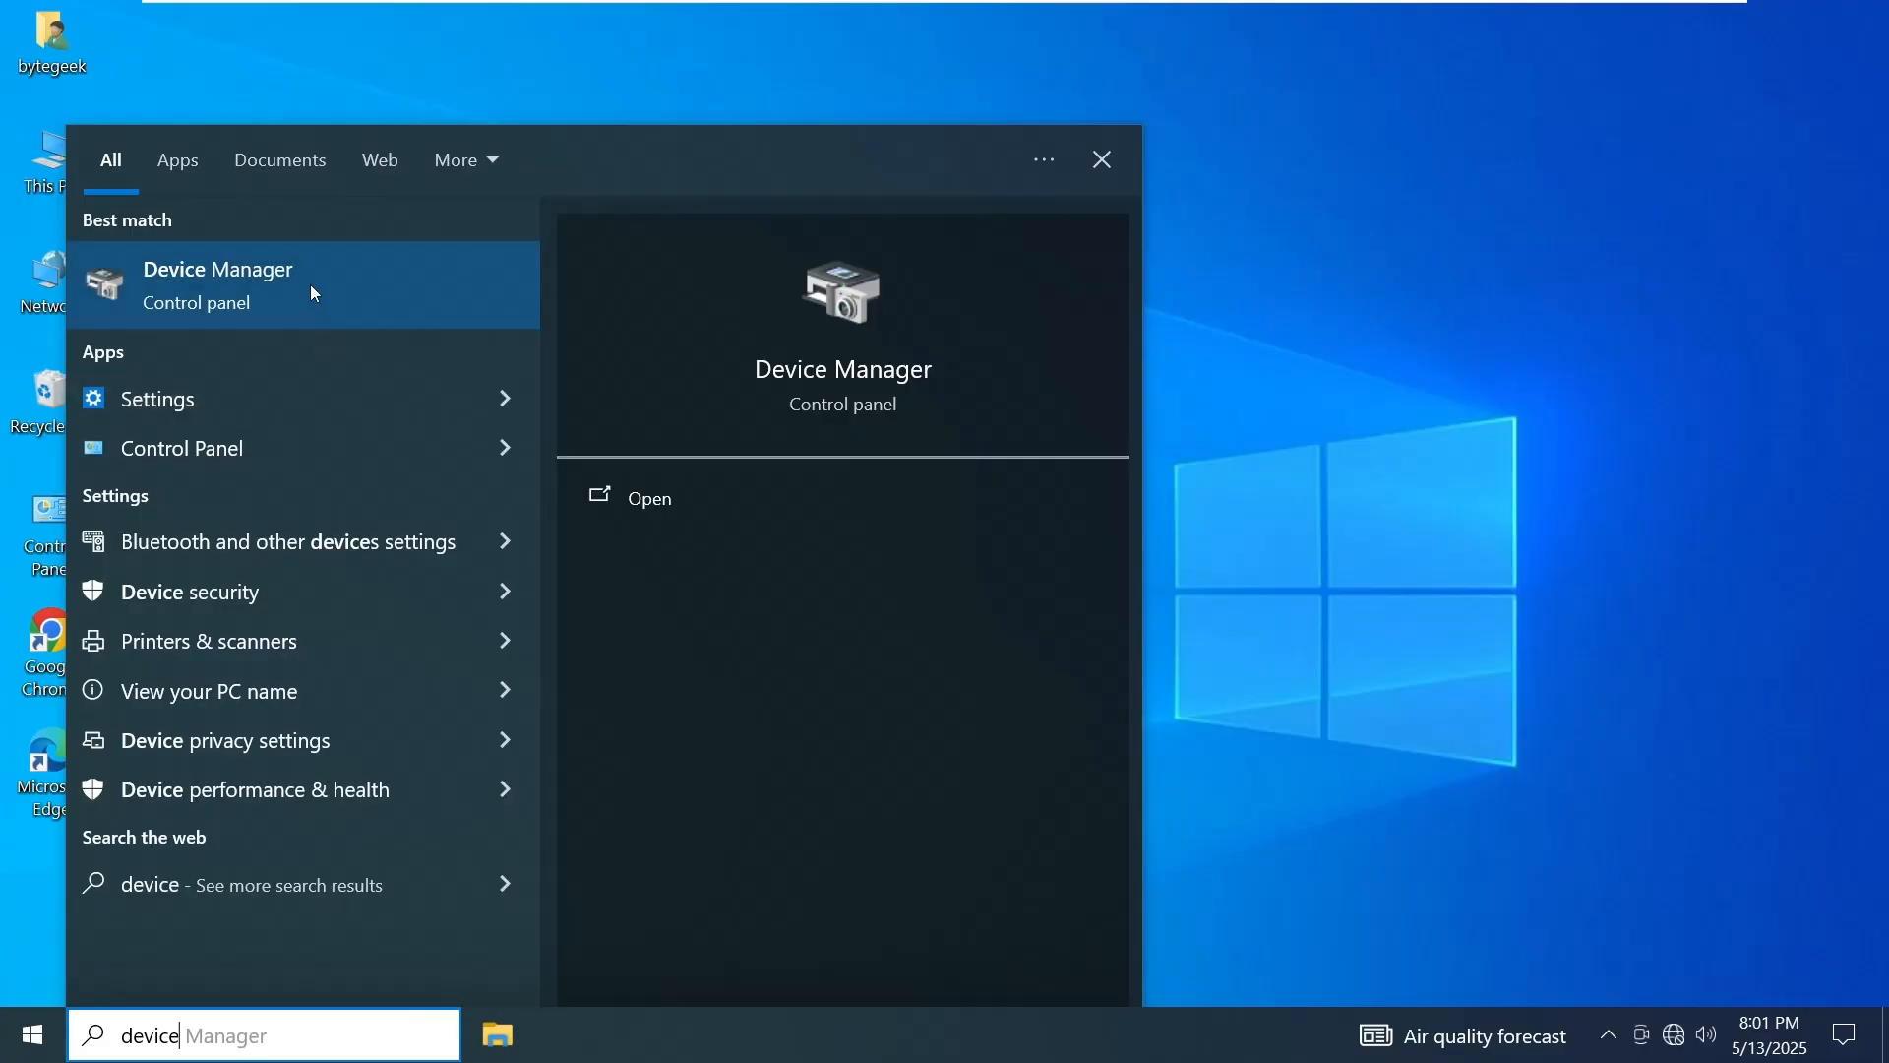
left_click(648, 496)
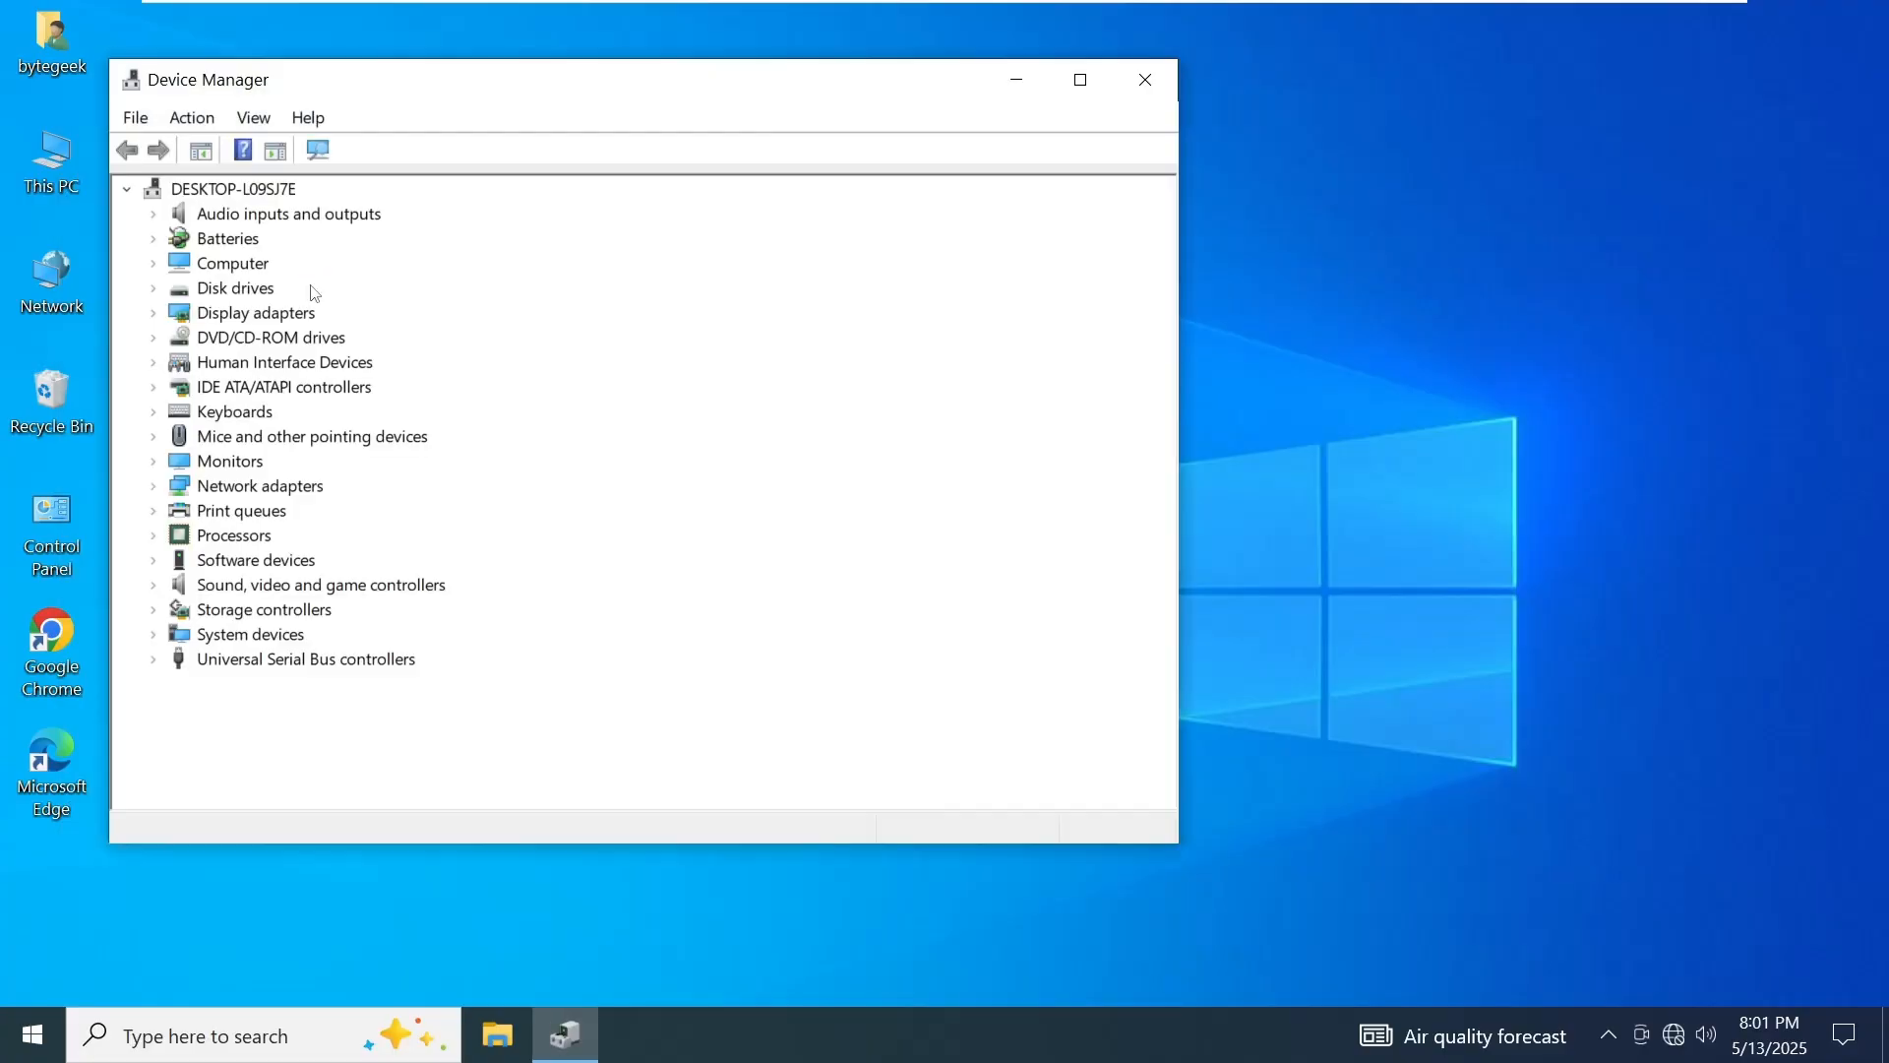
mouse_move(154, 494)
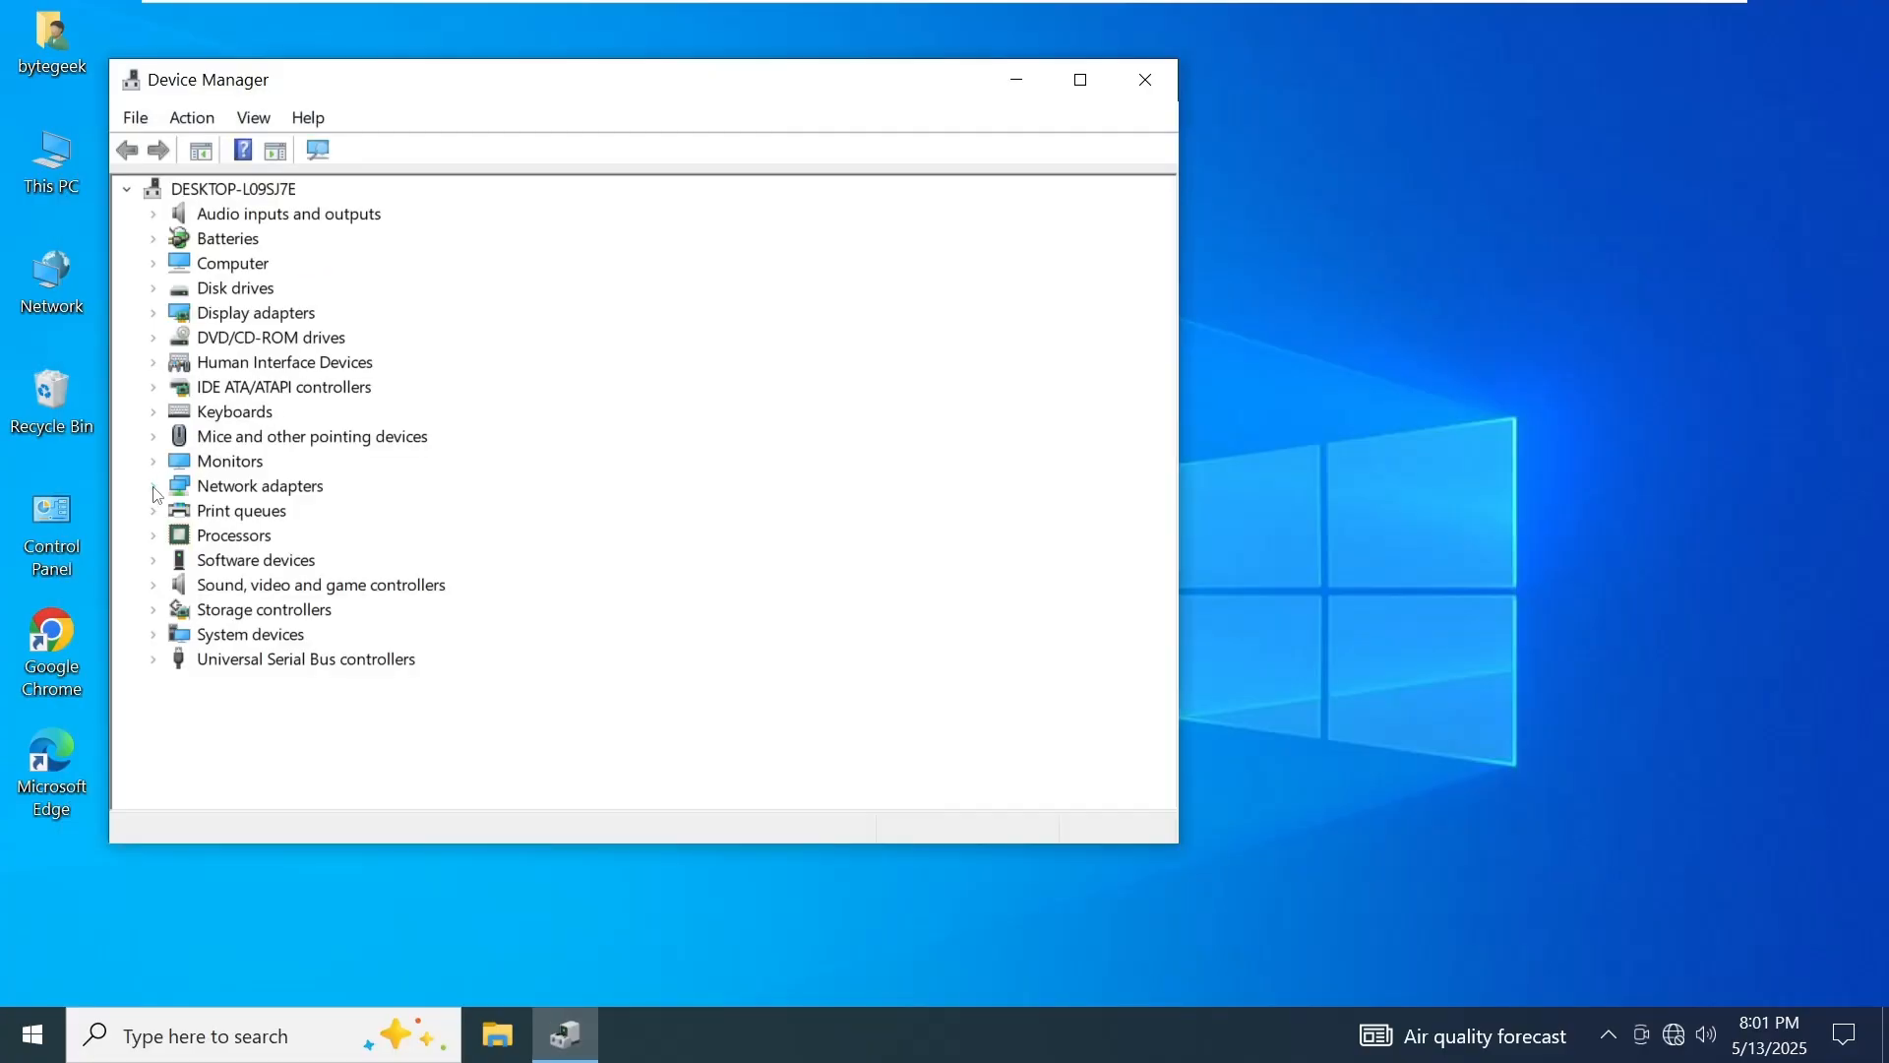
left_click(153, 484)
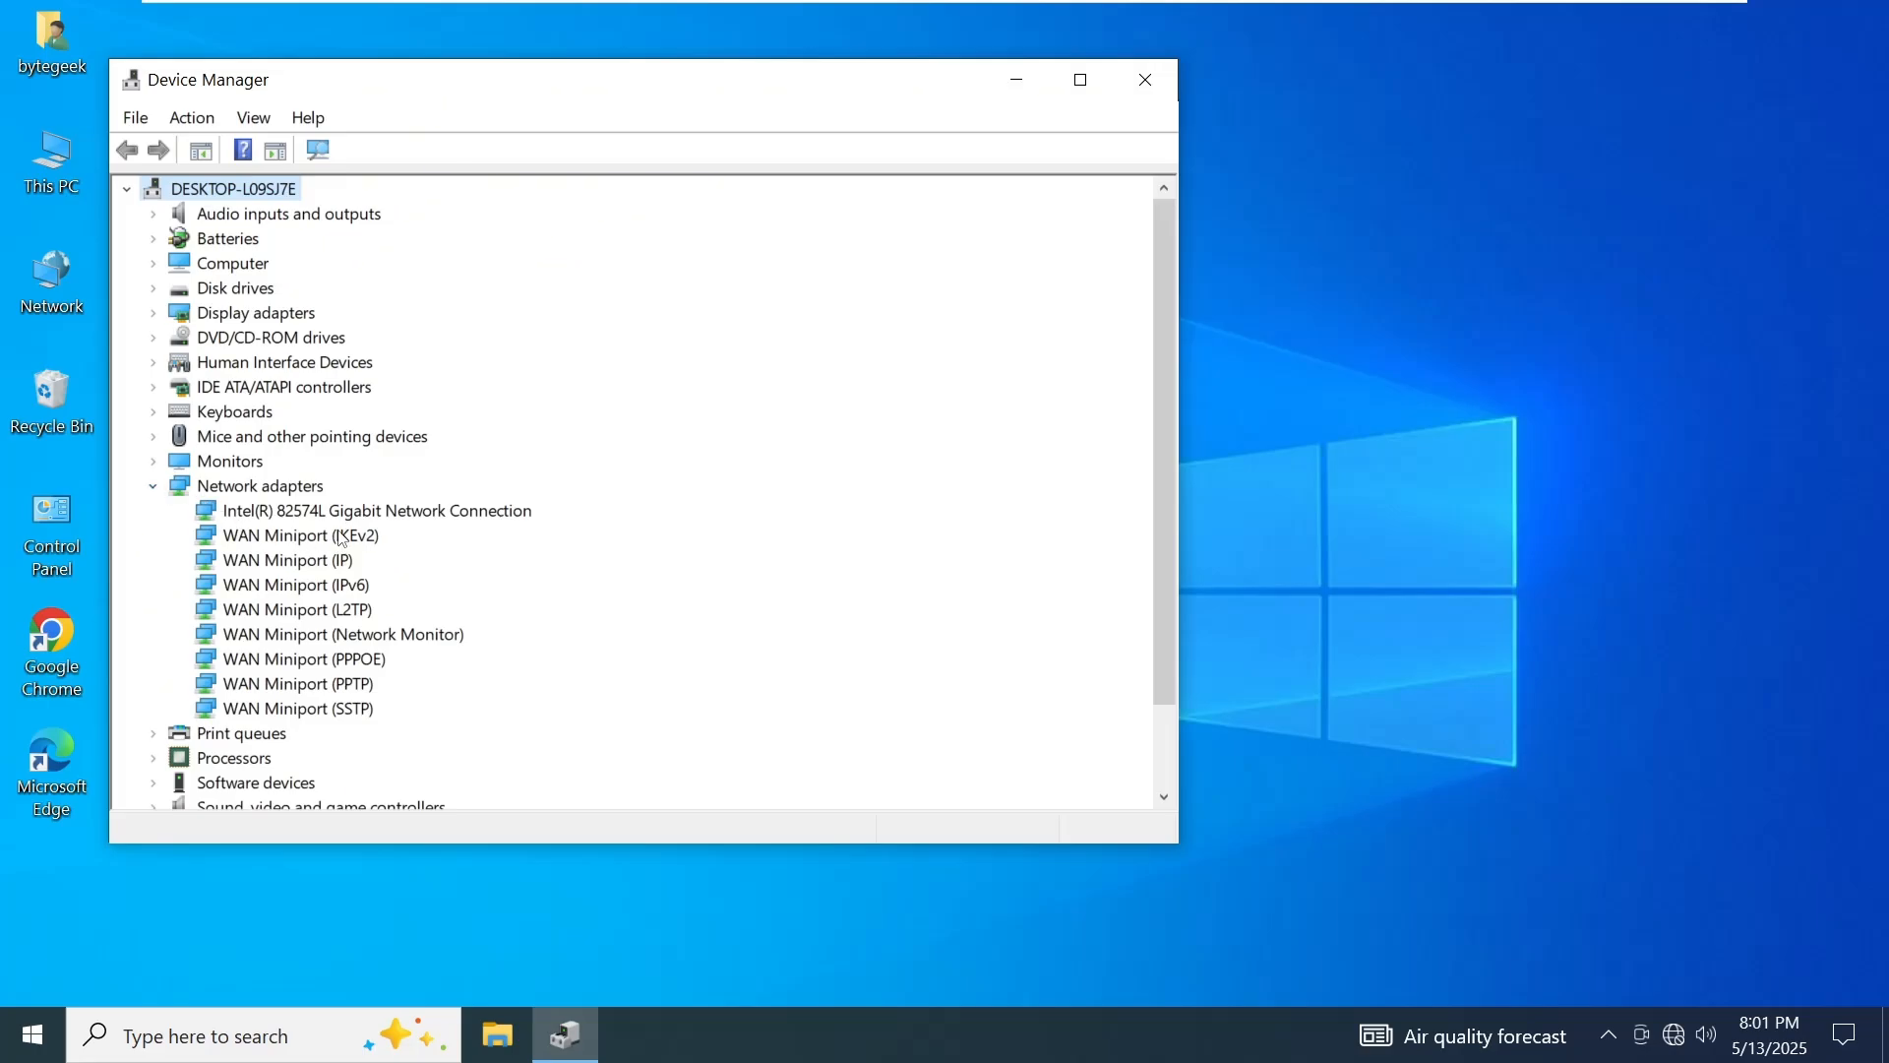
left_click(375, 509)
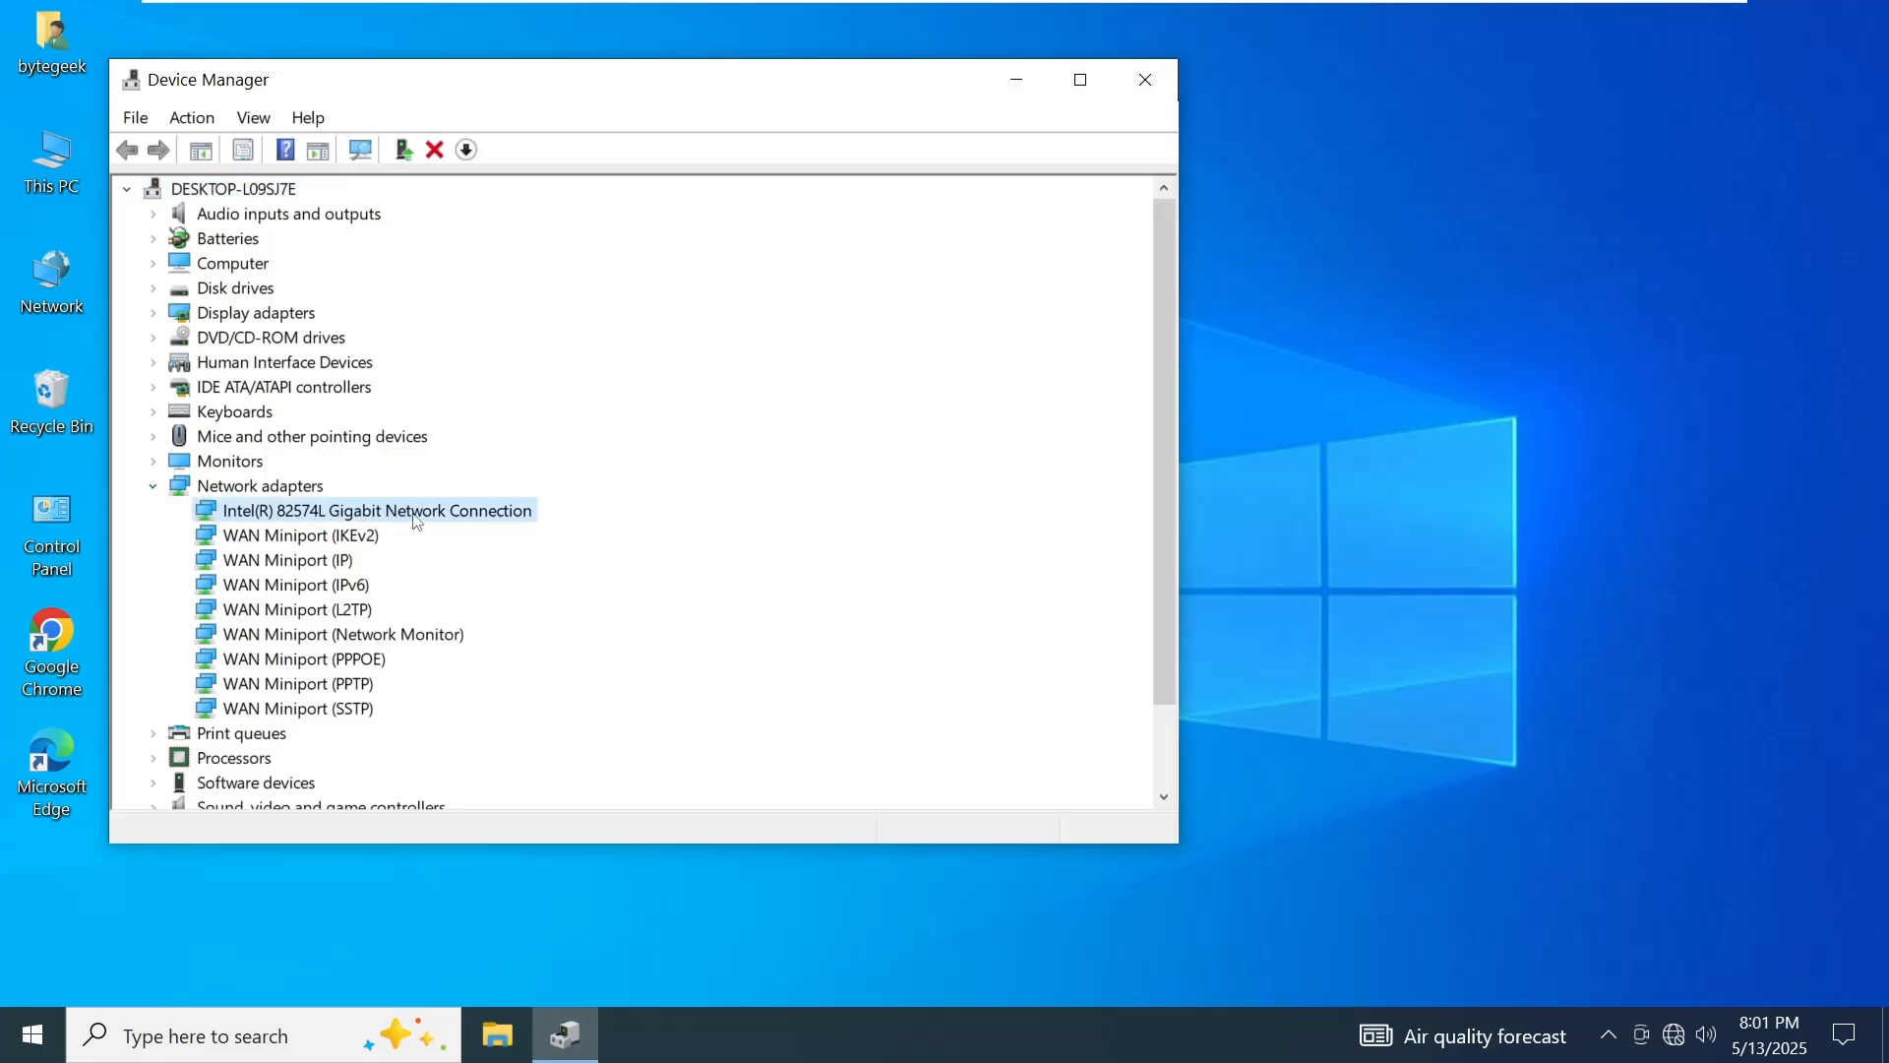
Reinstall the Intel 82574L driver from the compatible drivers already on this computer
right_click(377, 509)
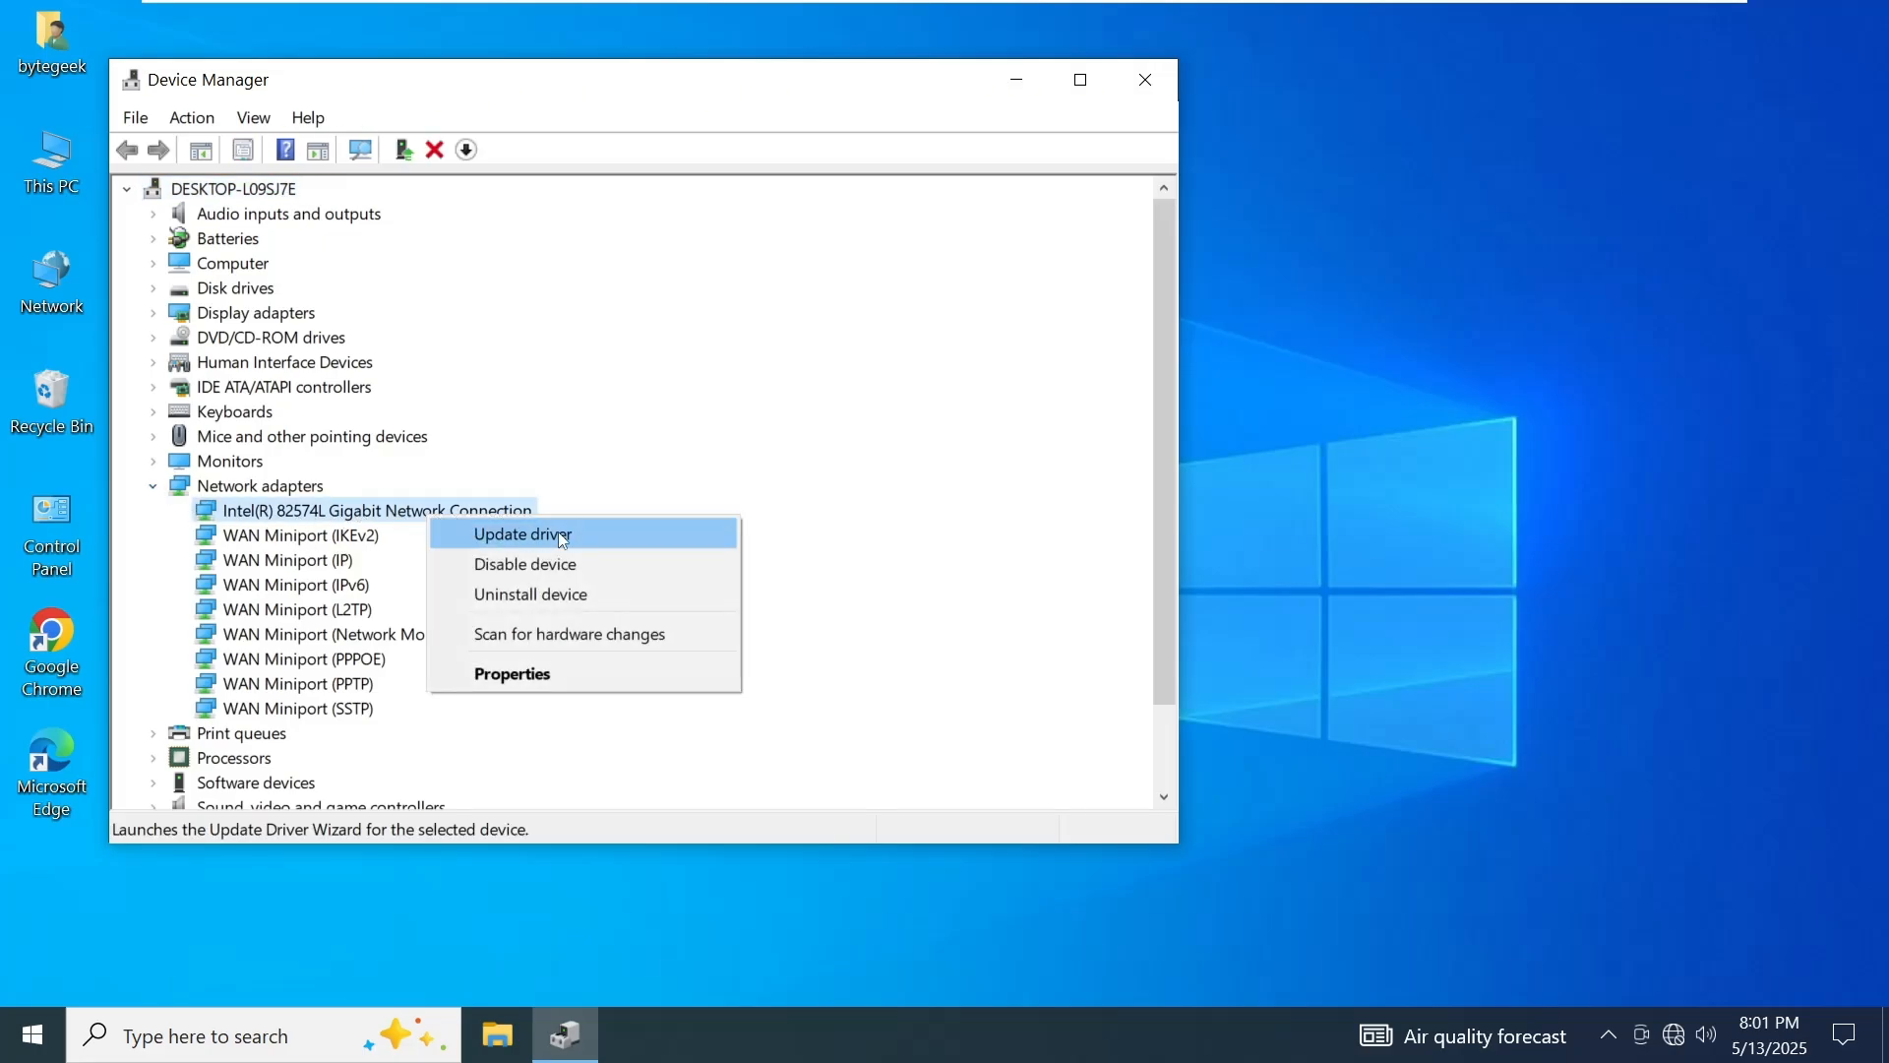
left_click(520, 533)
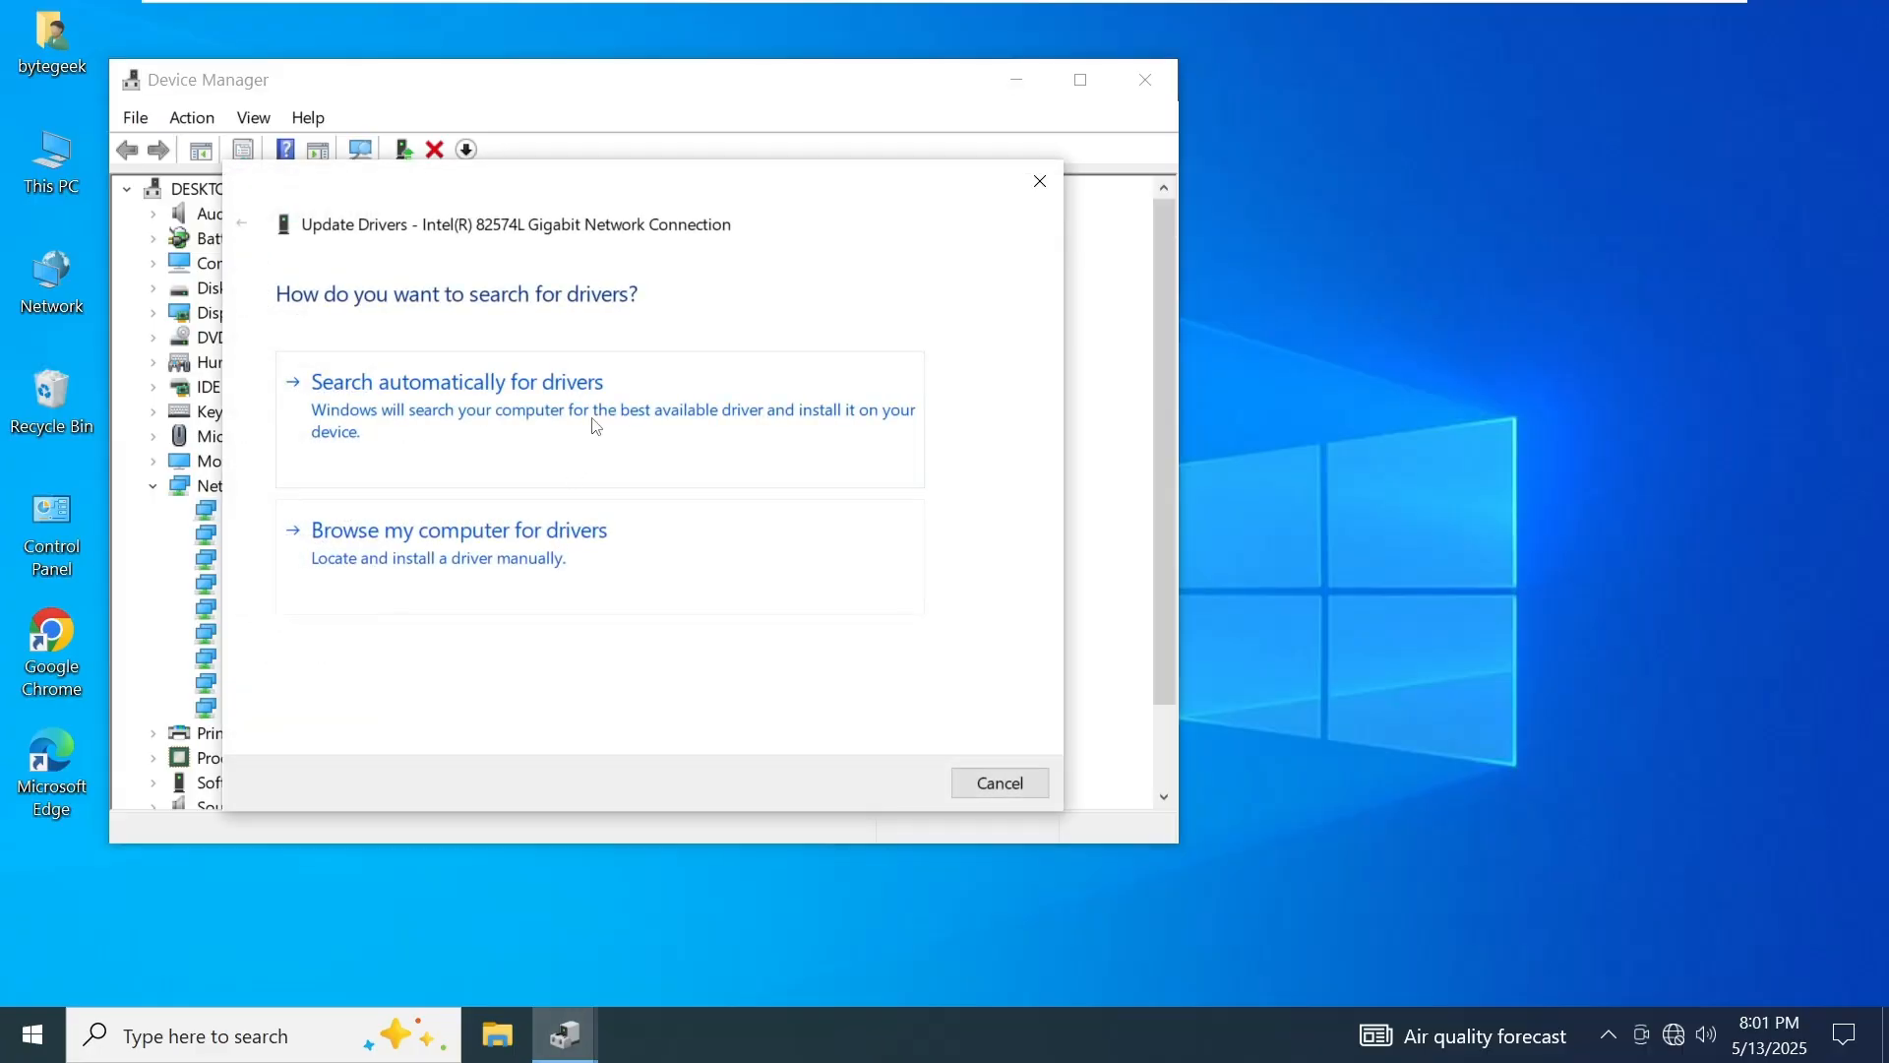
mouse_move(566, 539)
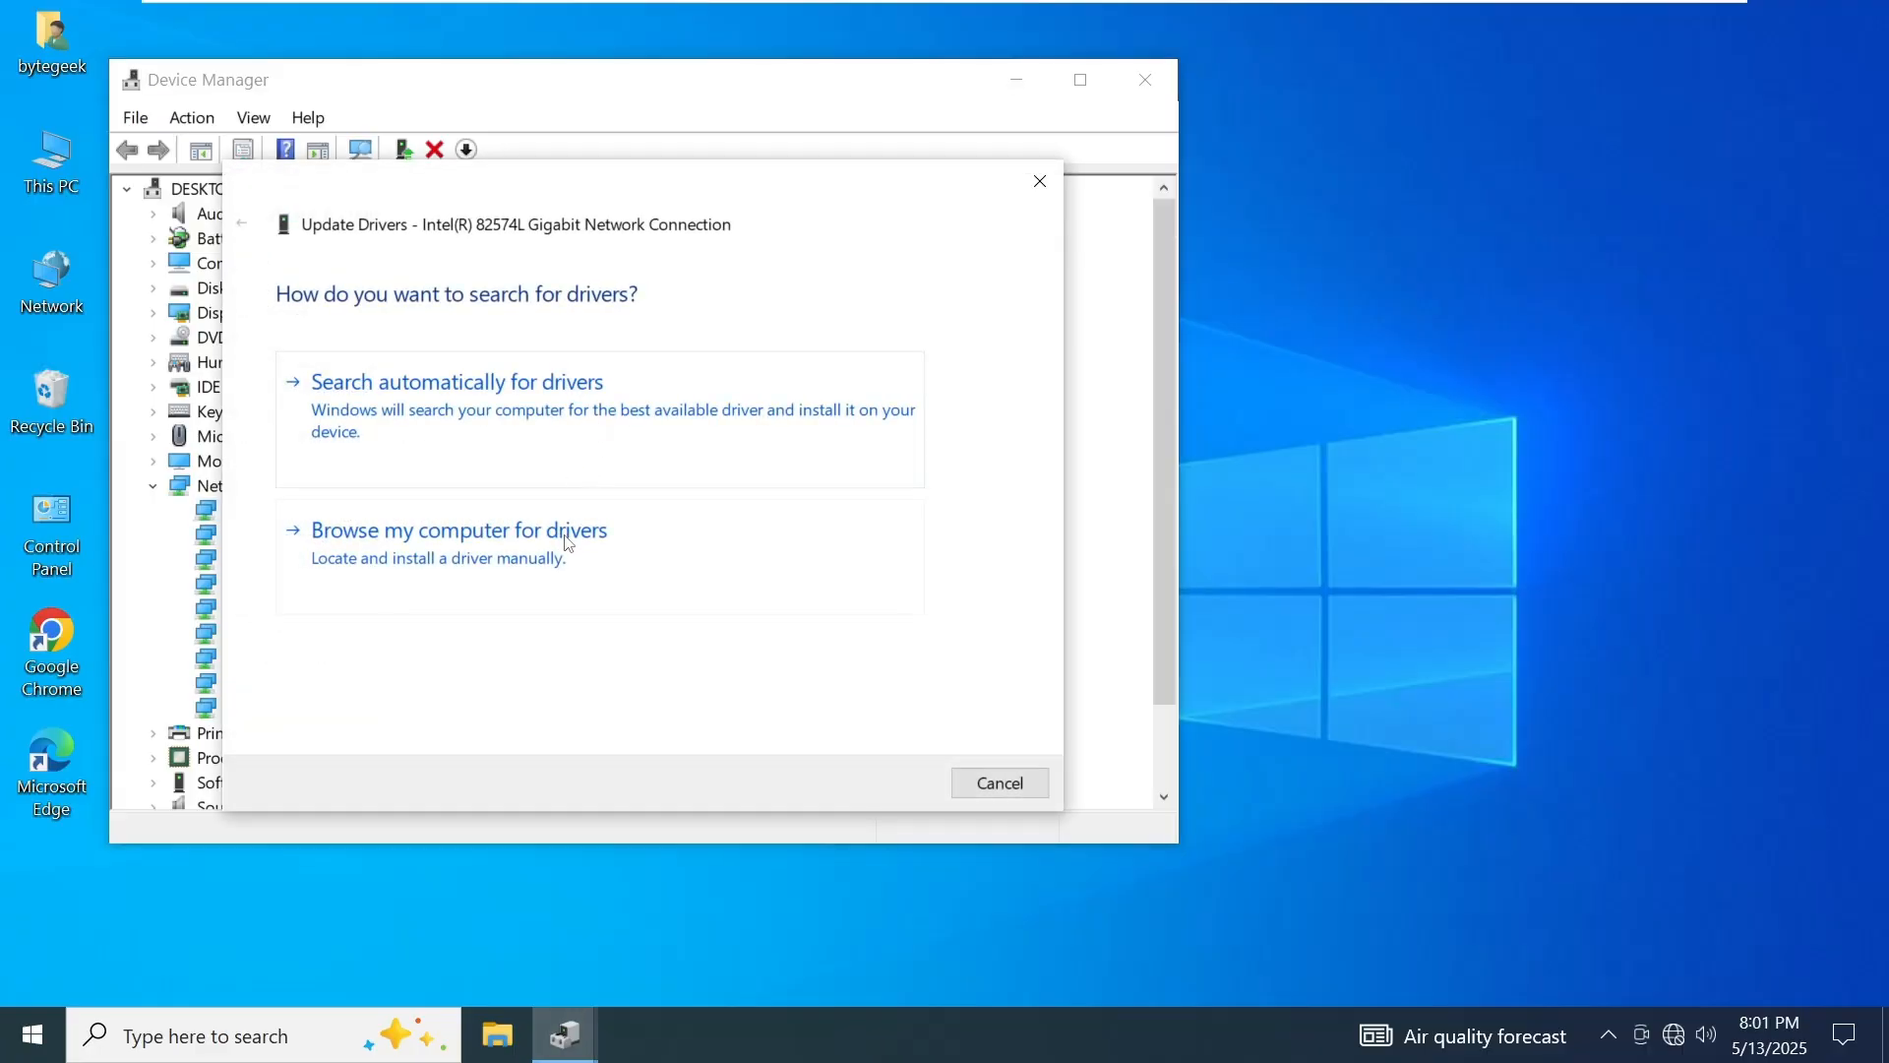
left_click(458, 529)
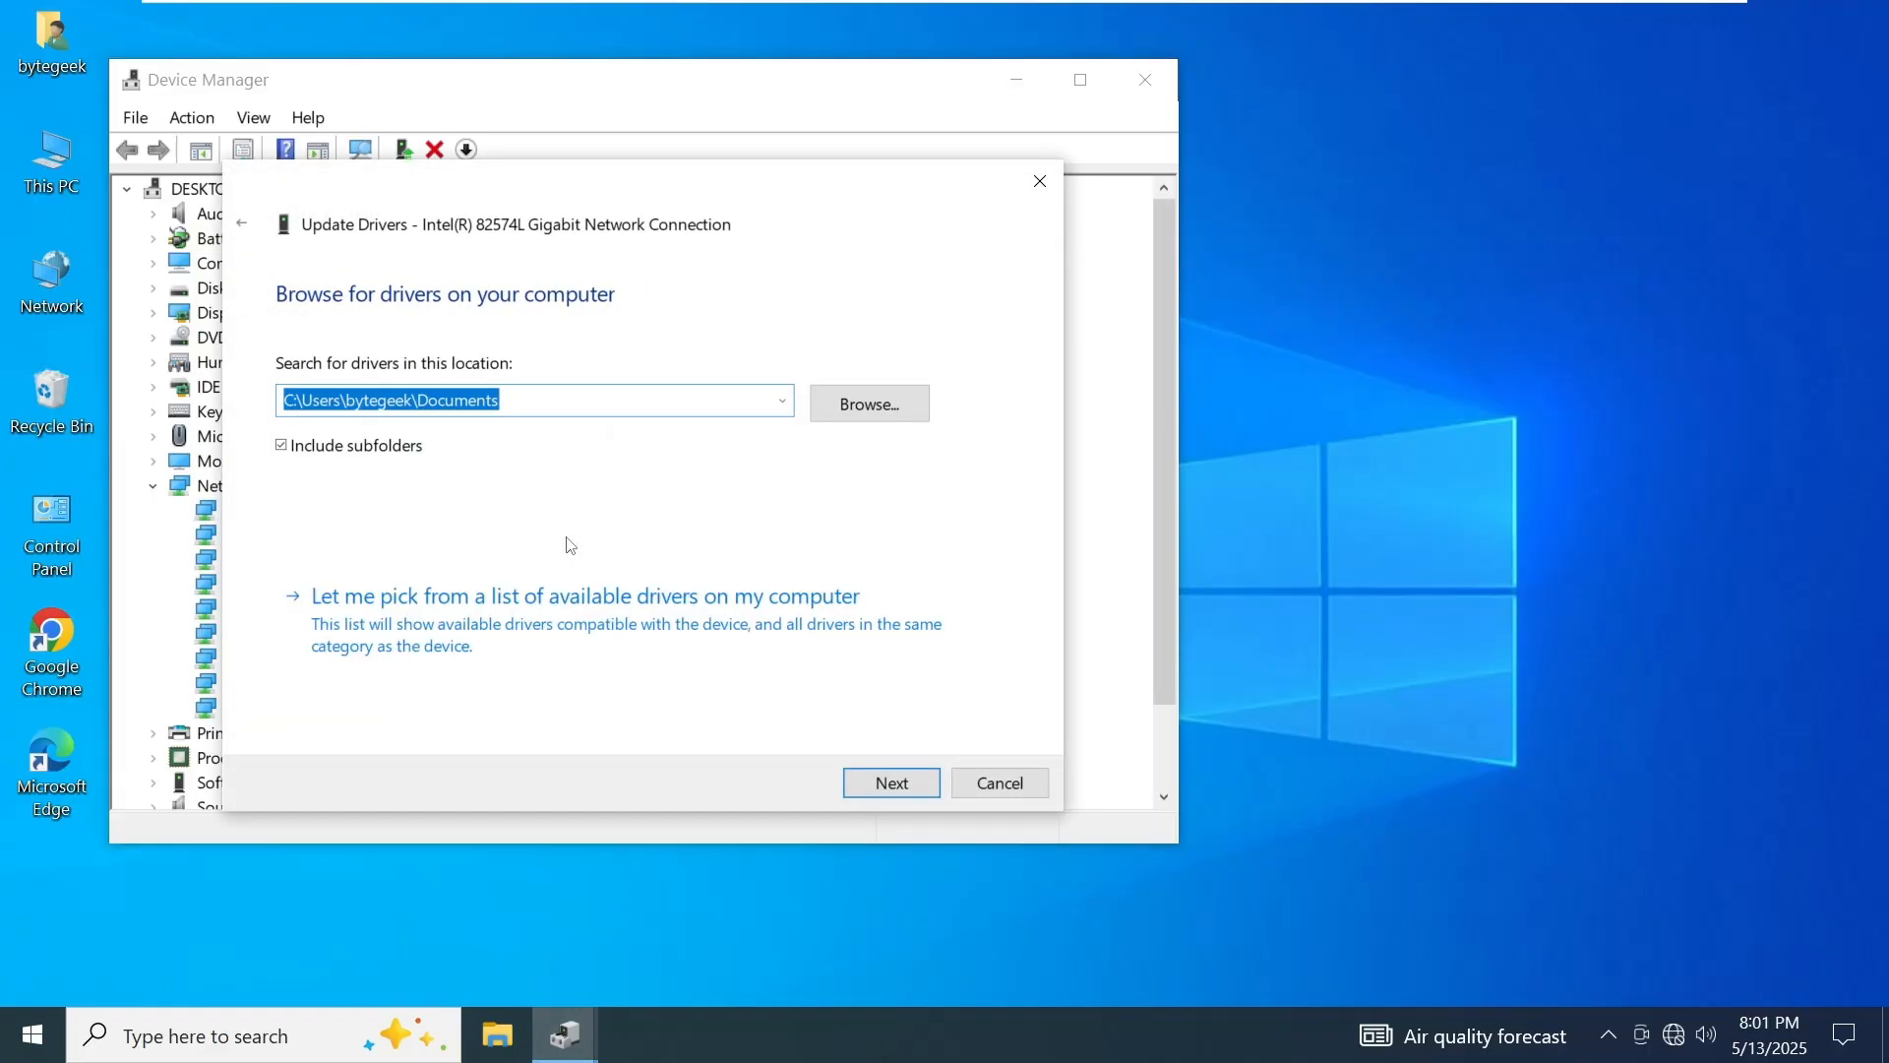
mouse_move(511, 588)
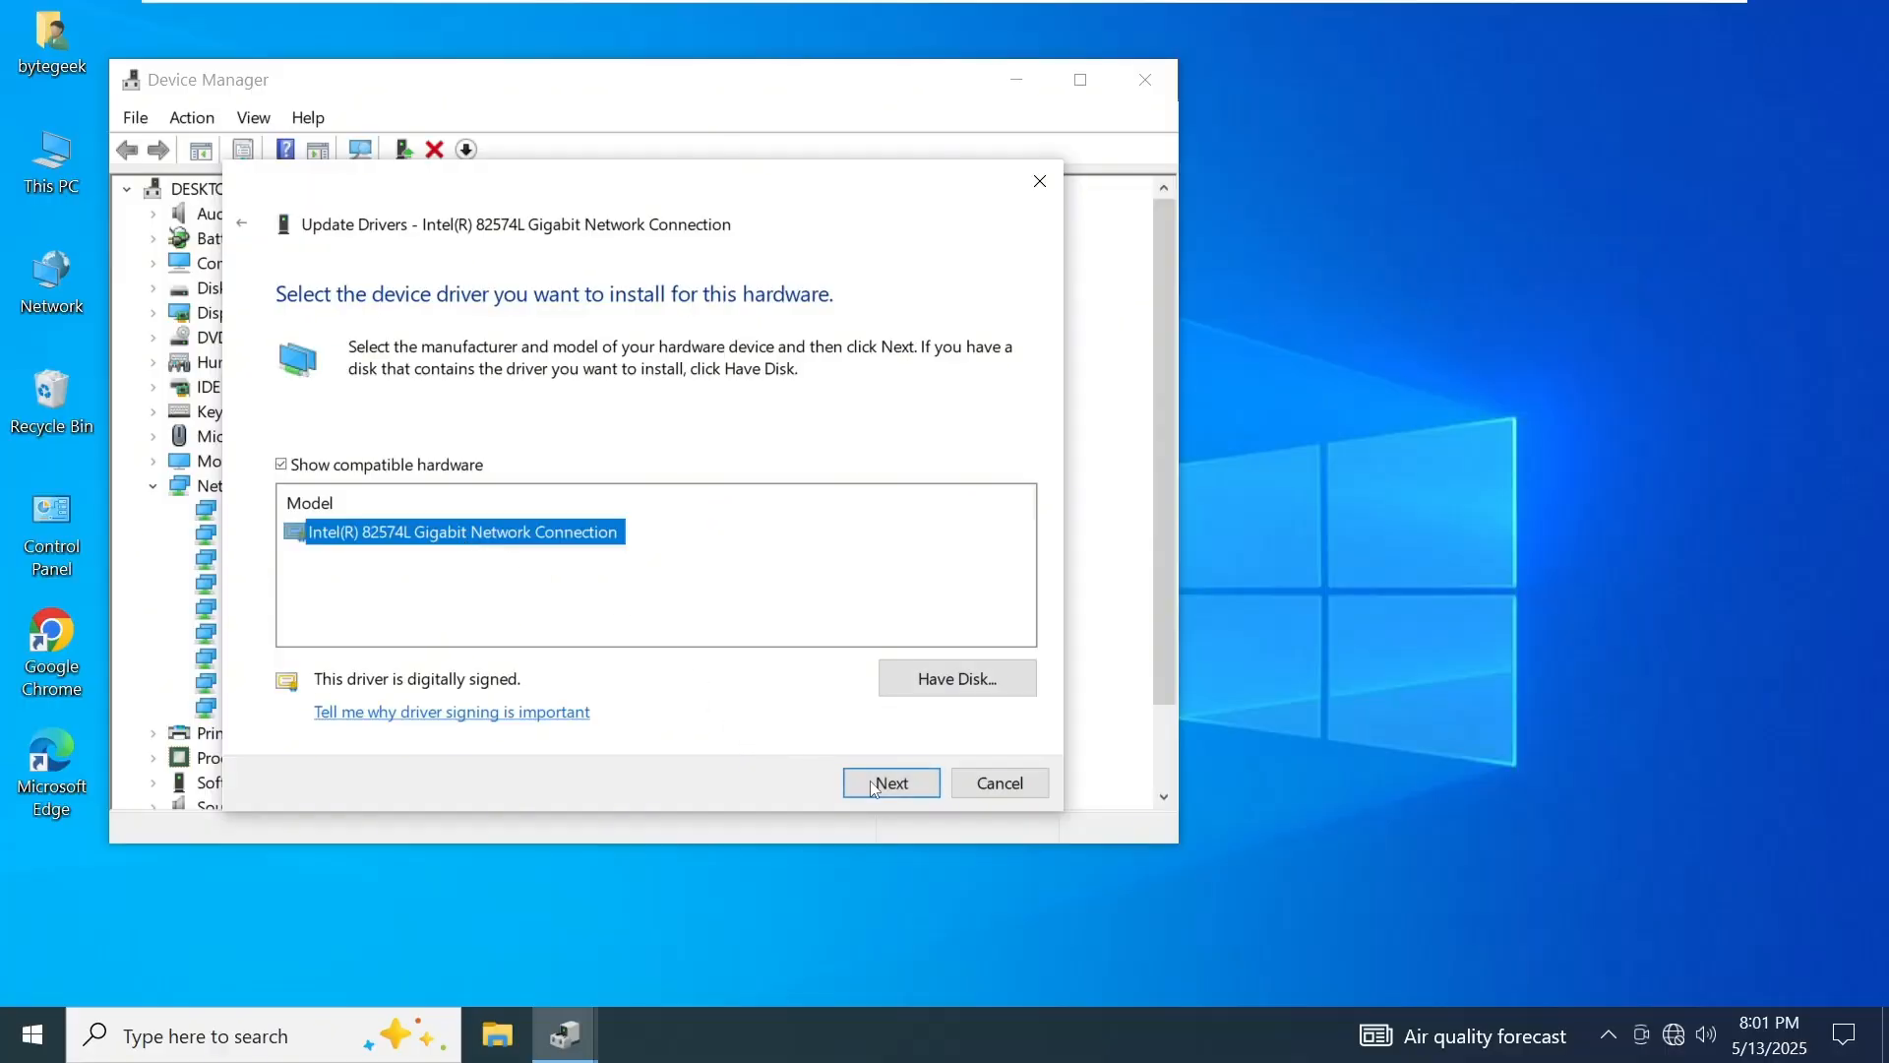
left_click(890, 781)
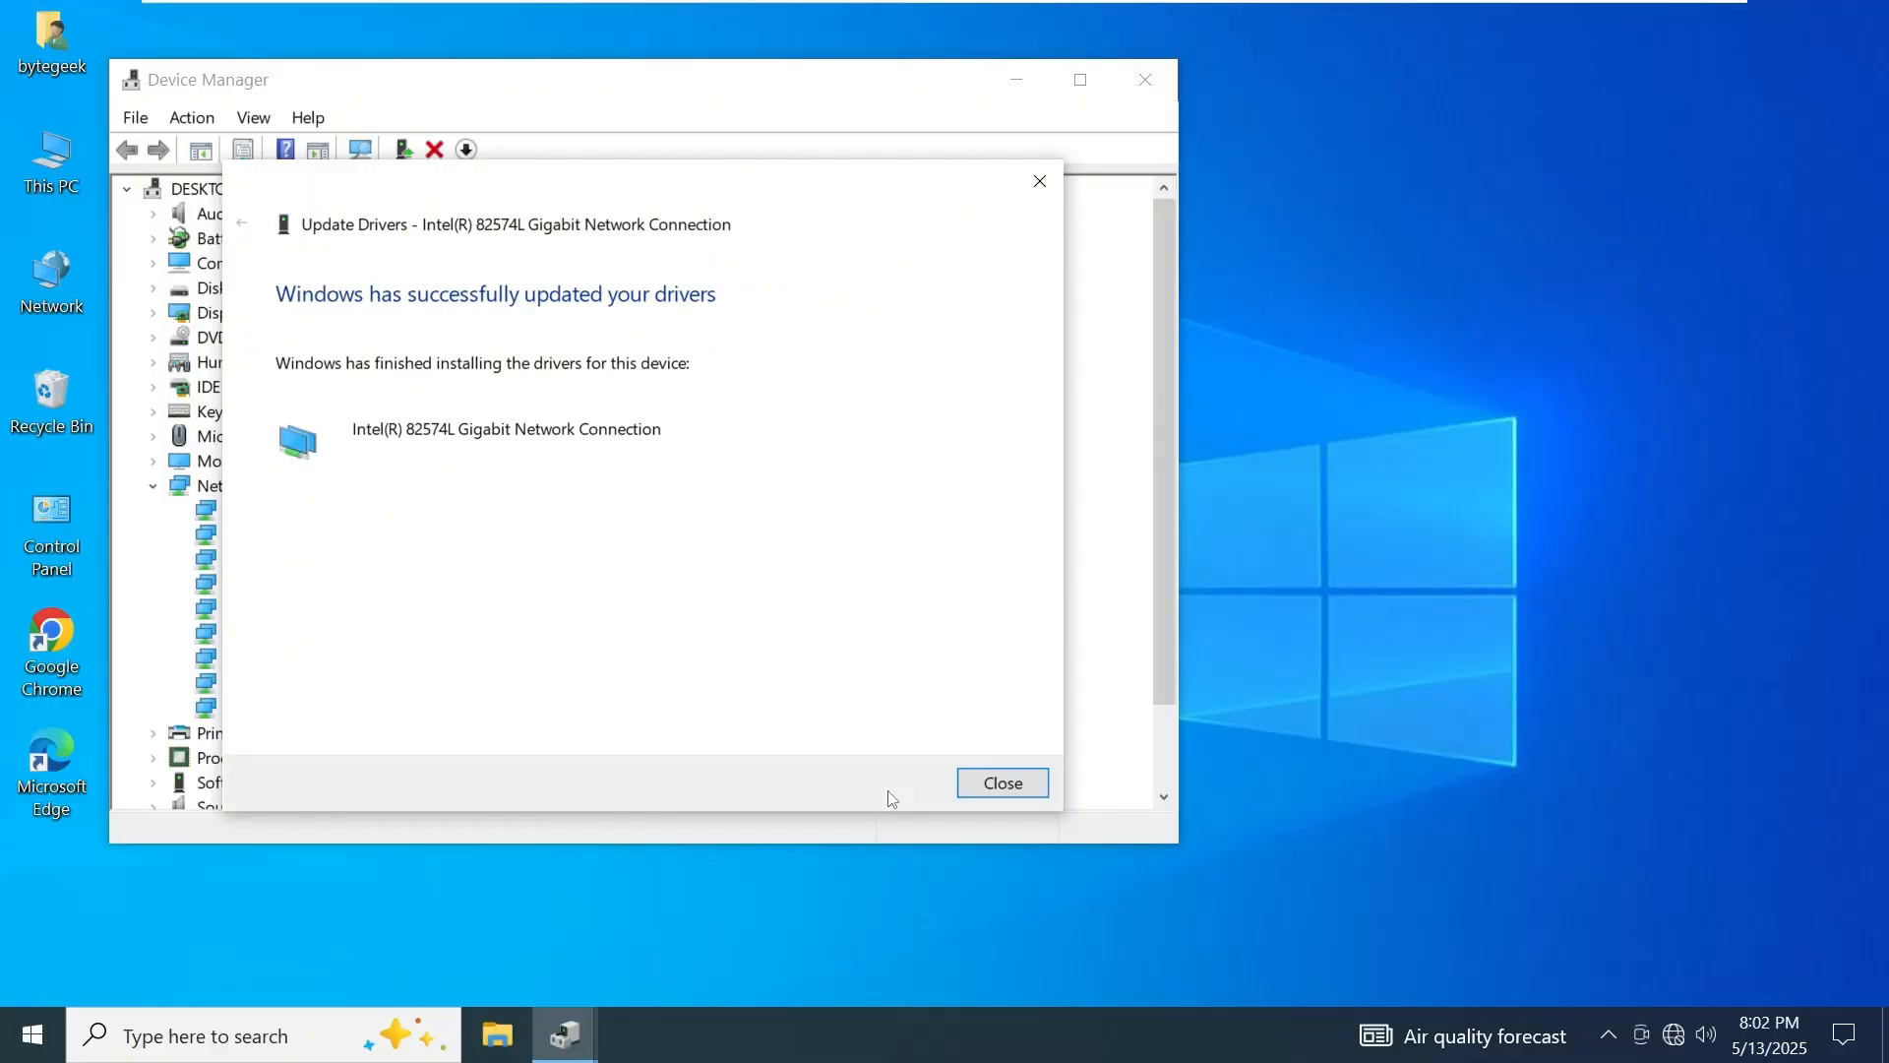
mouse_move(789, 675)
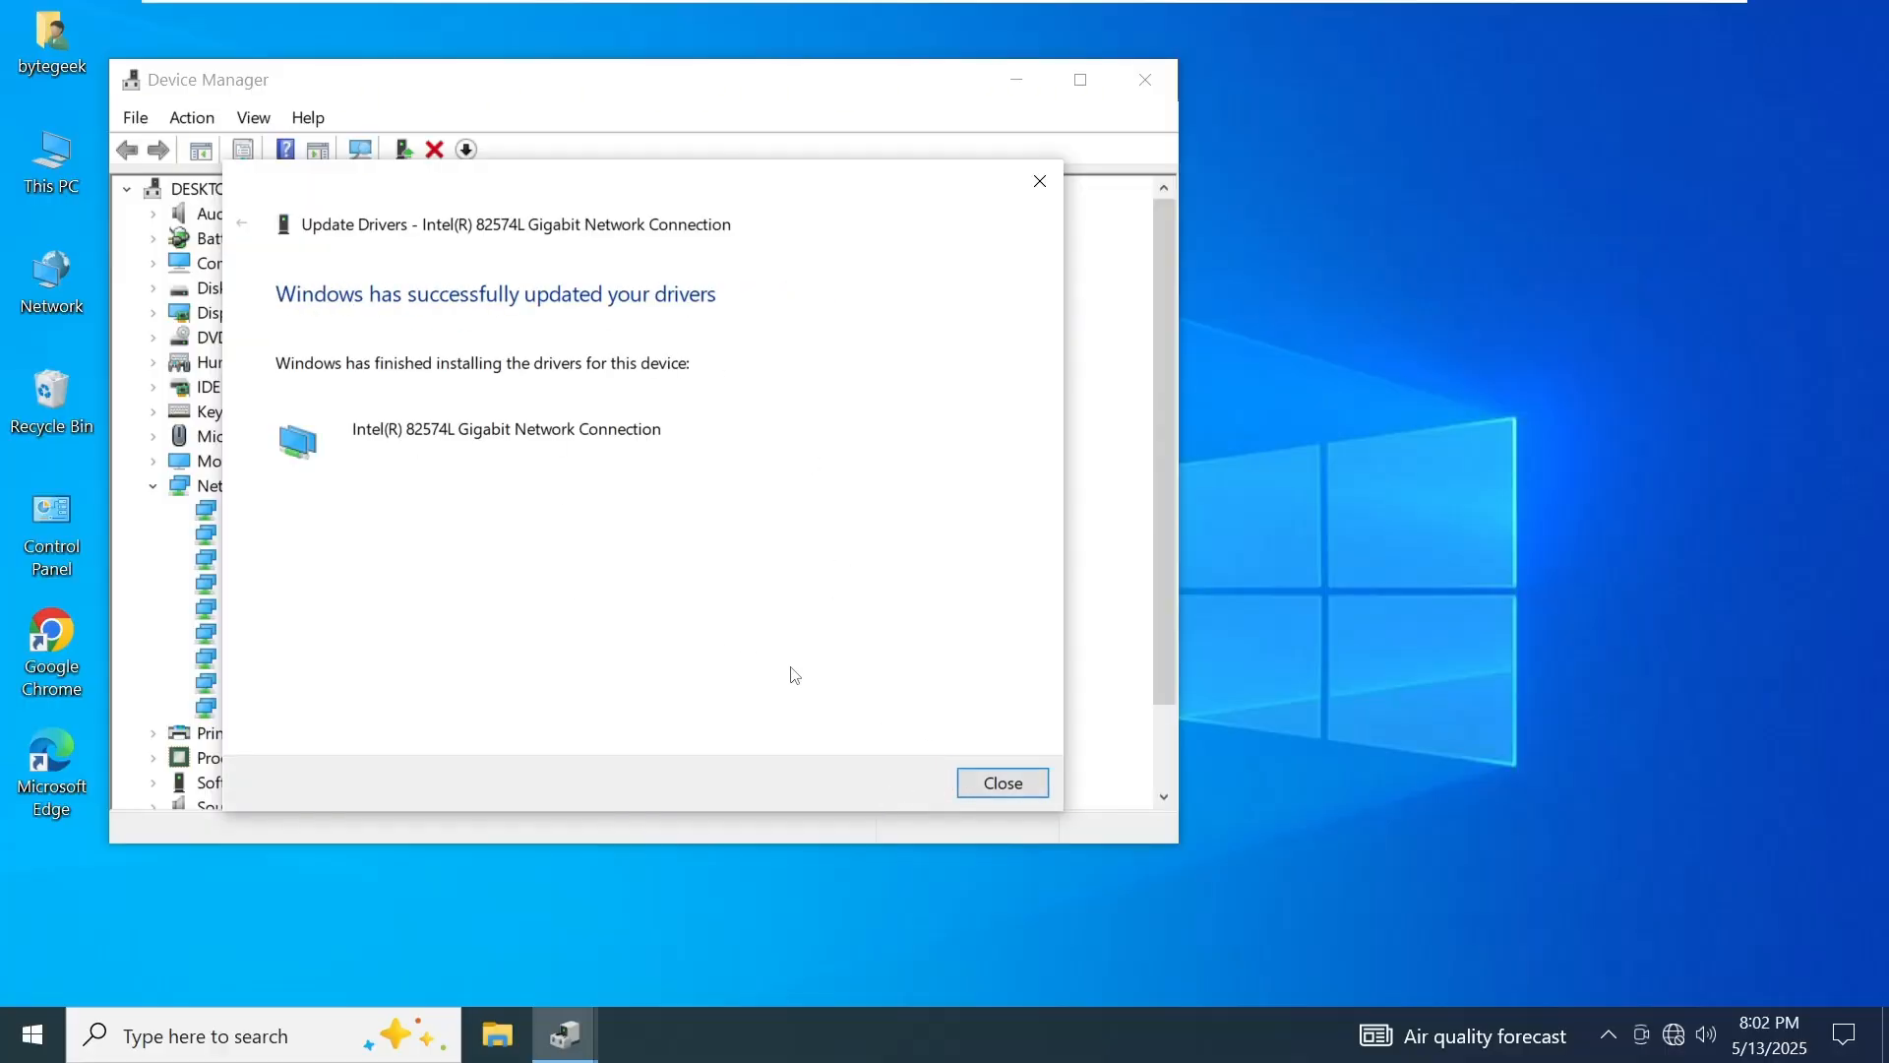
left_click(1001, 781)
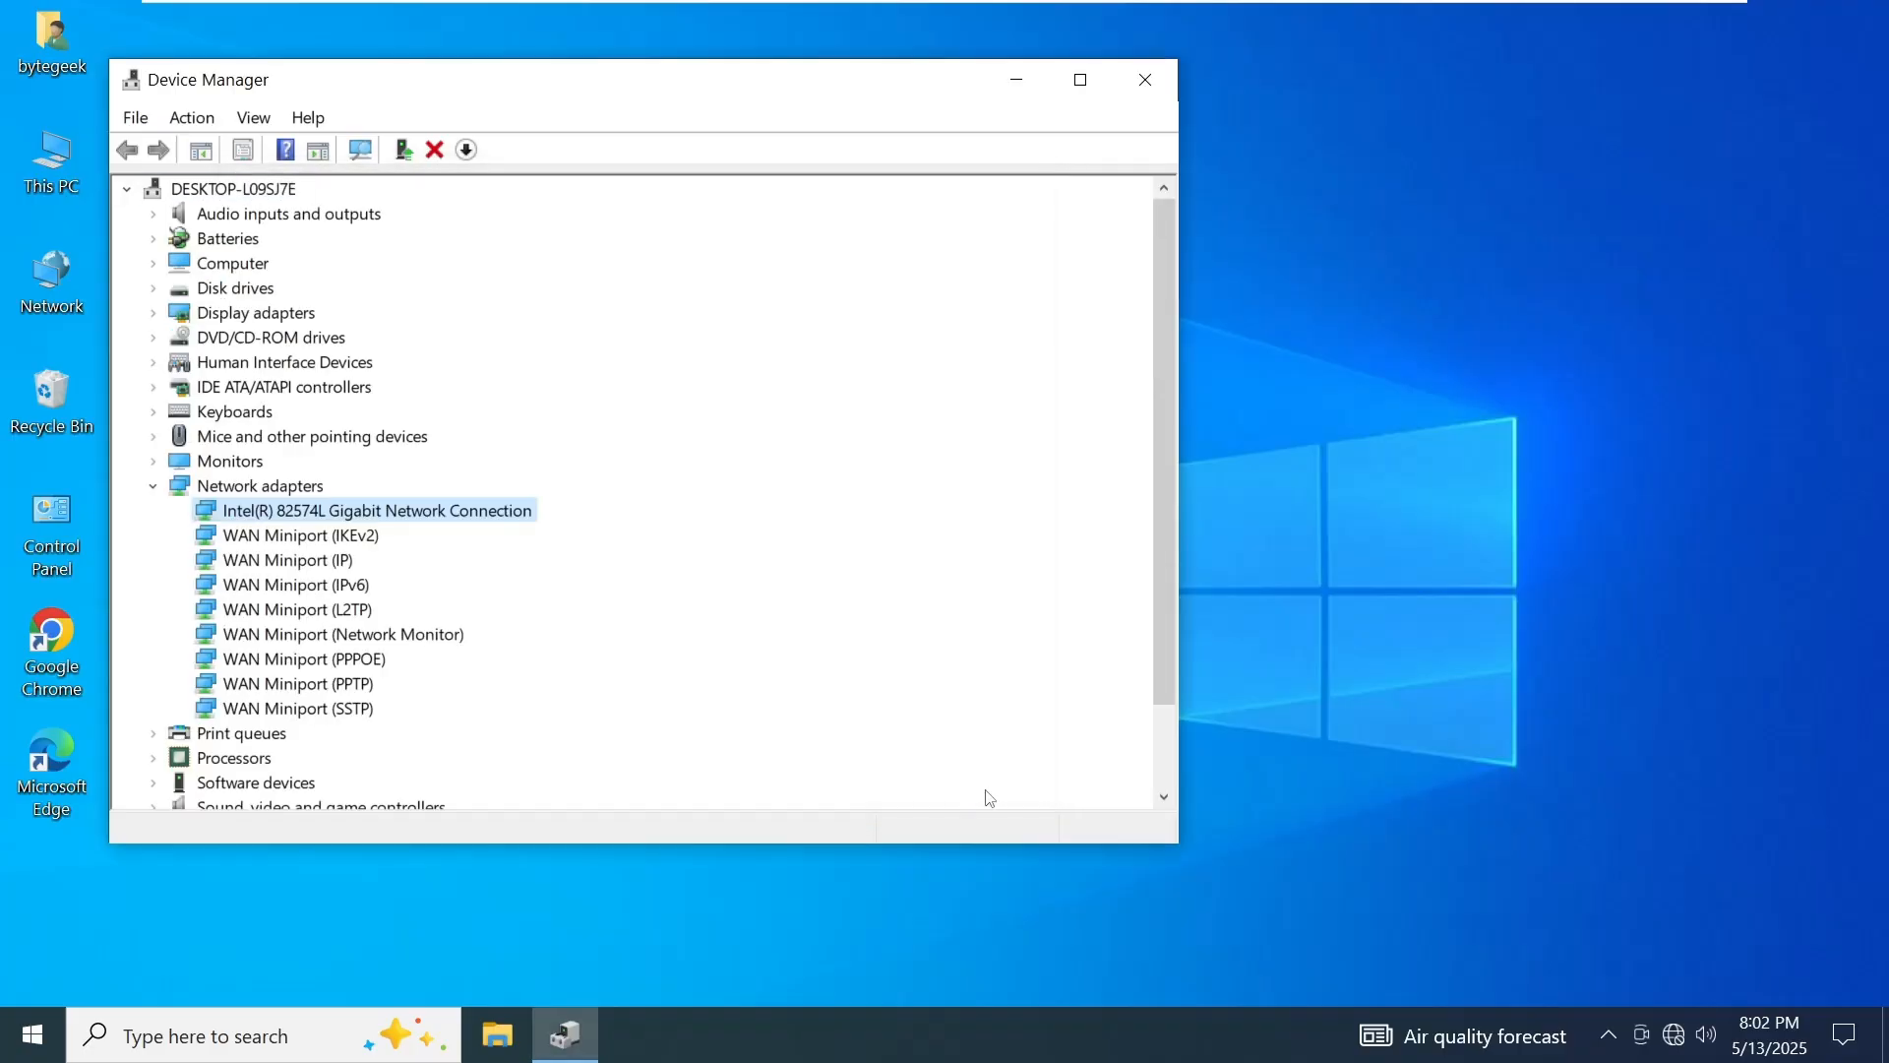
Close Device Manager, search for cmd and bring up Command Prompt's launch options
left_click(1142, 79)
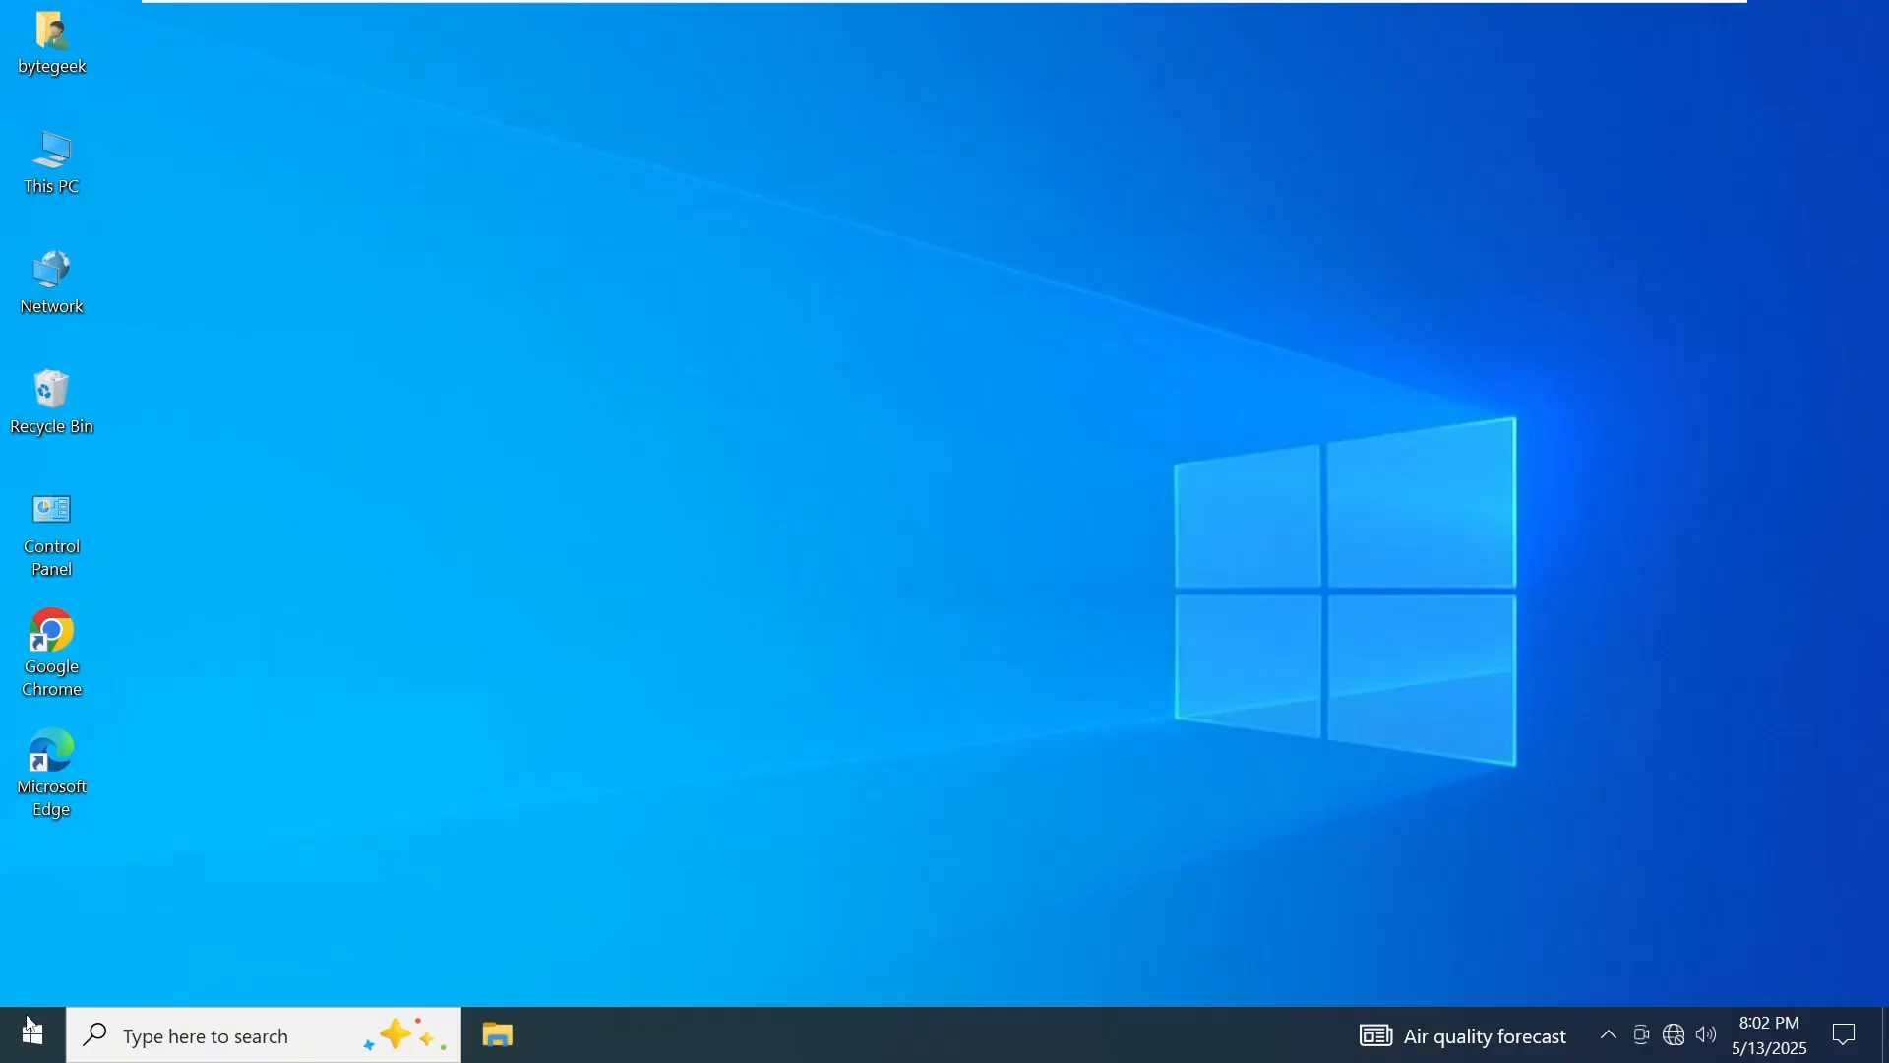
left_click(29, 1033)
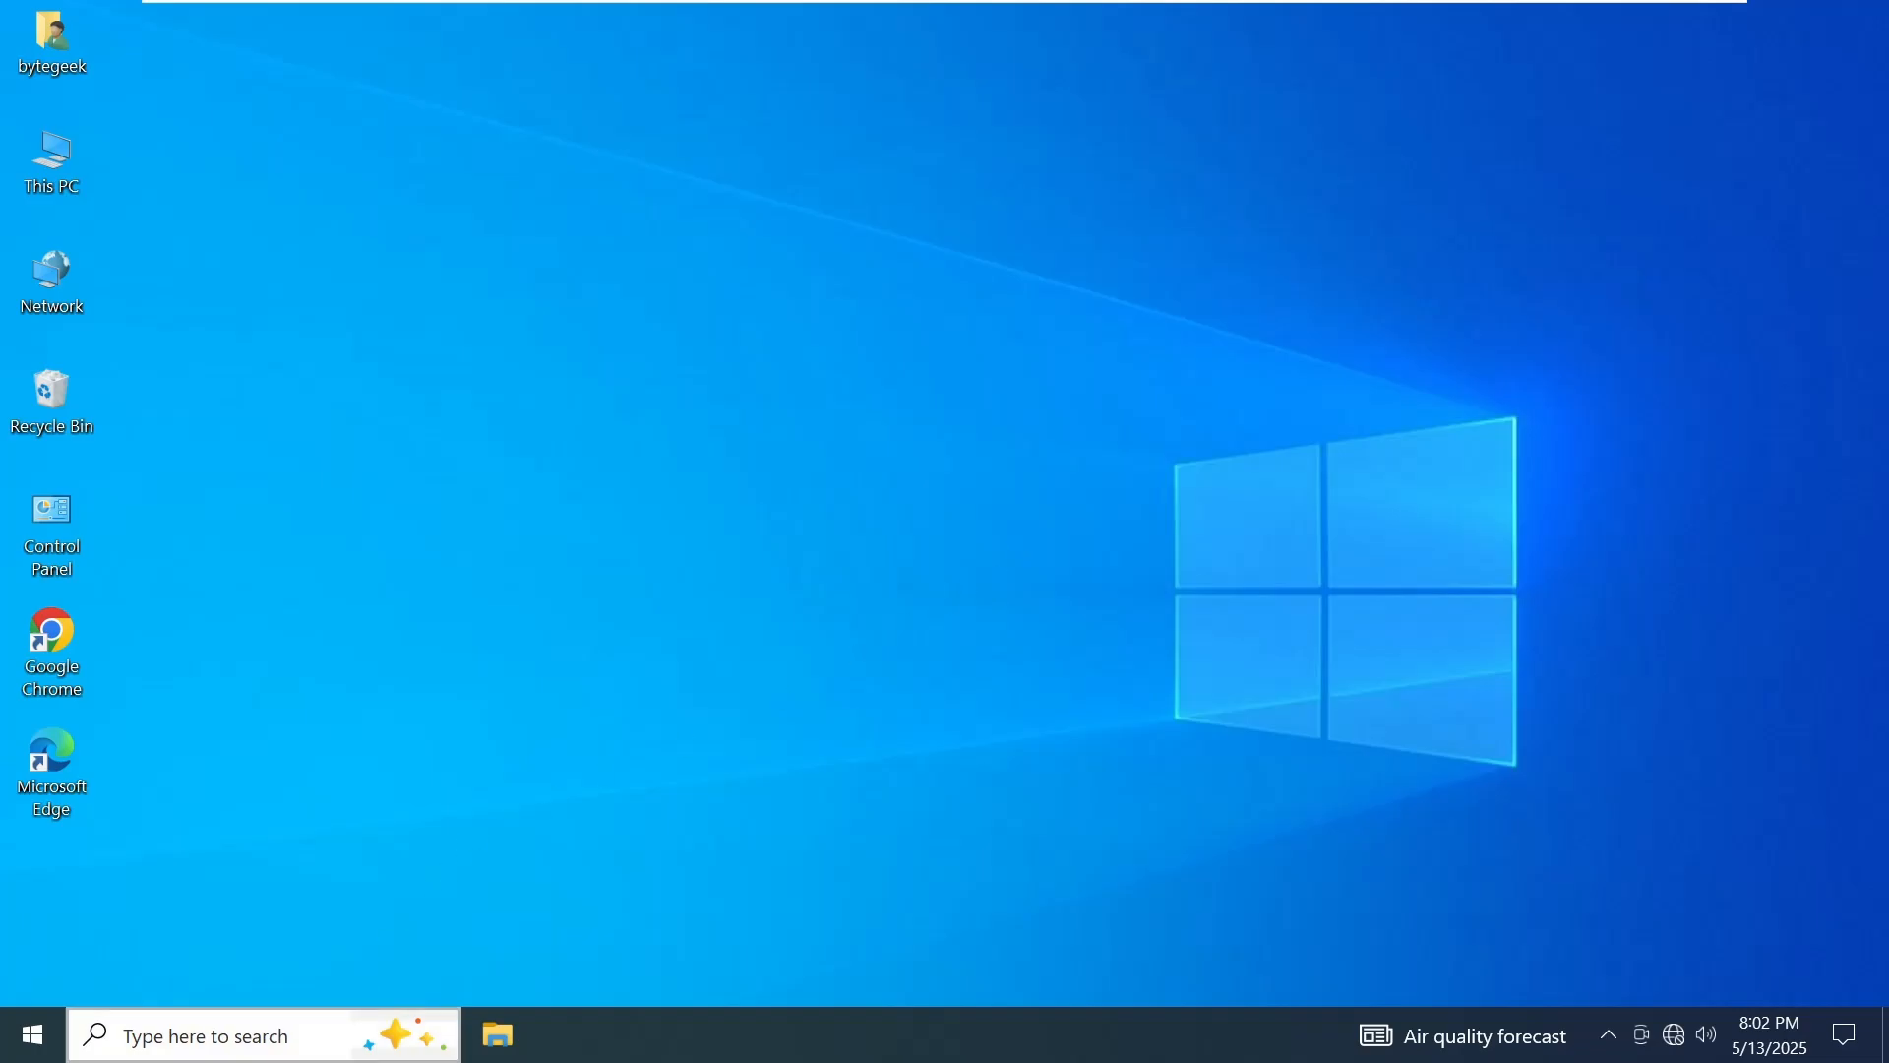
type("cmd")
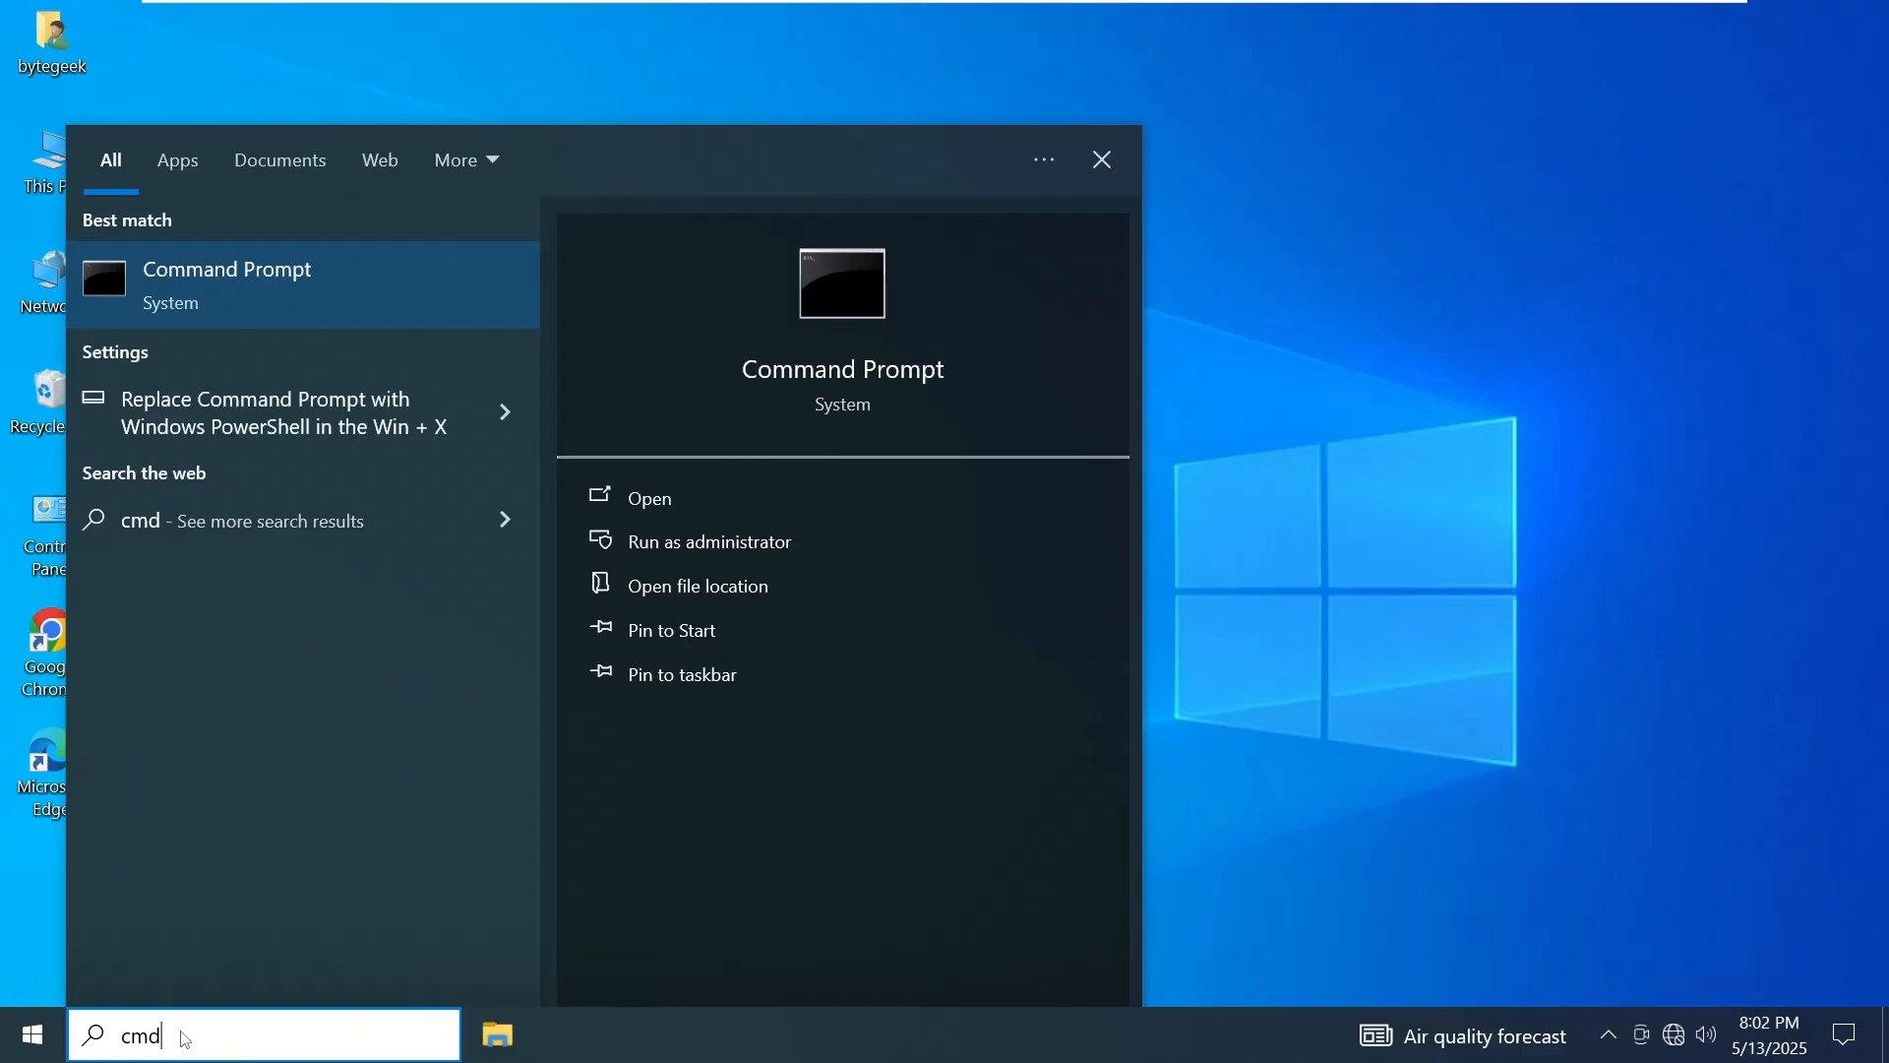
right_click(255, 283)
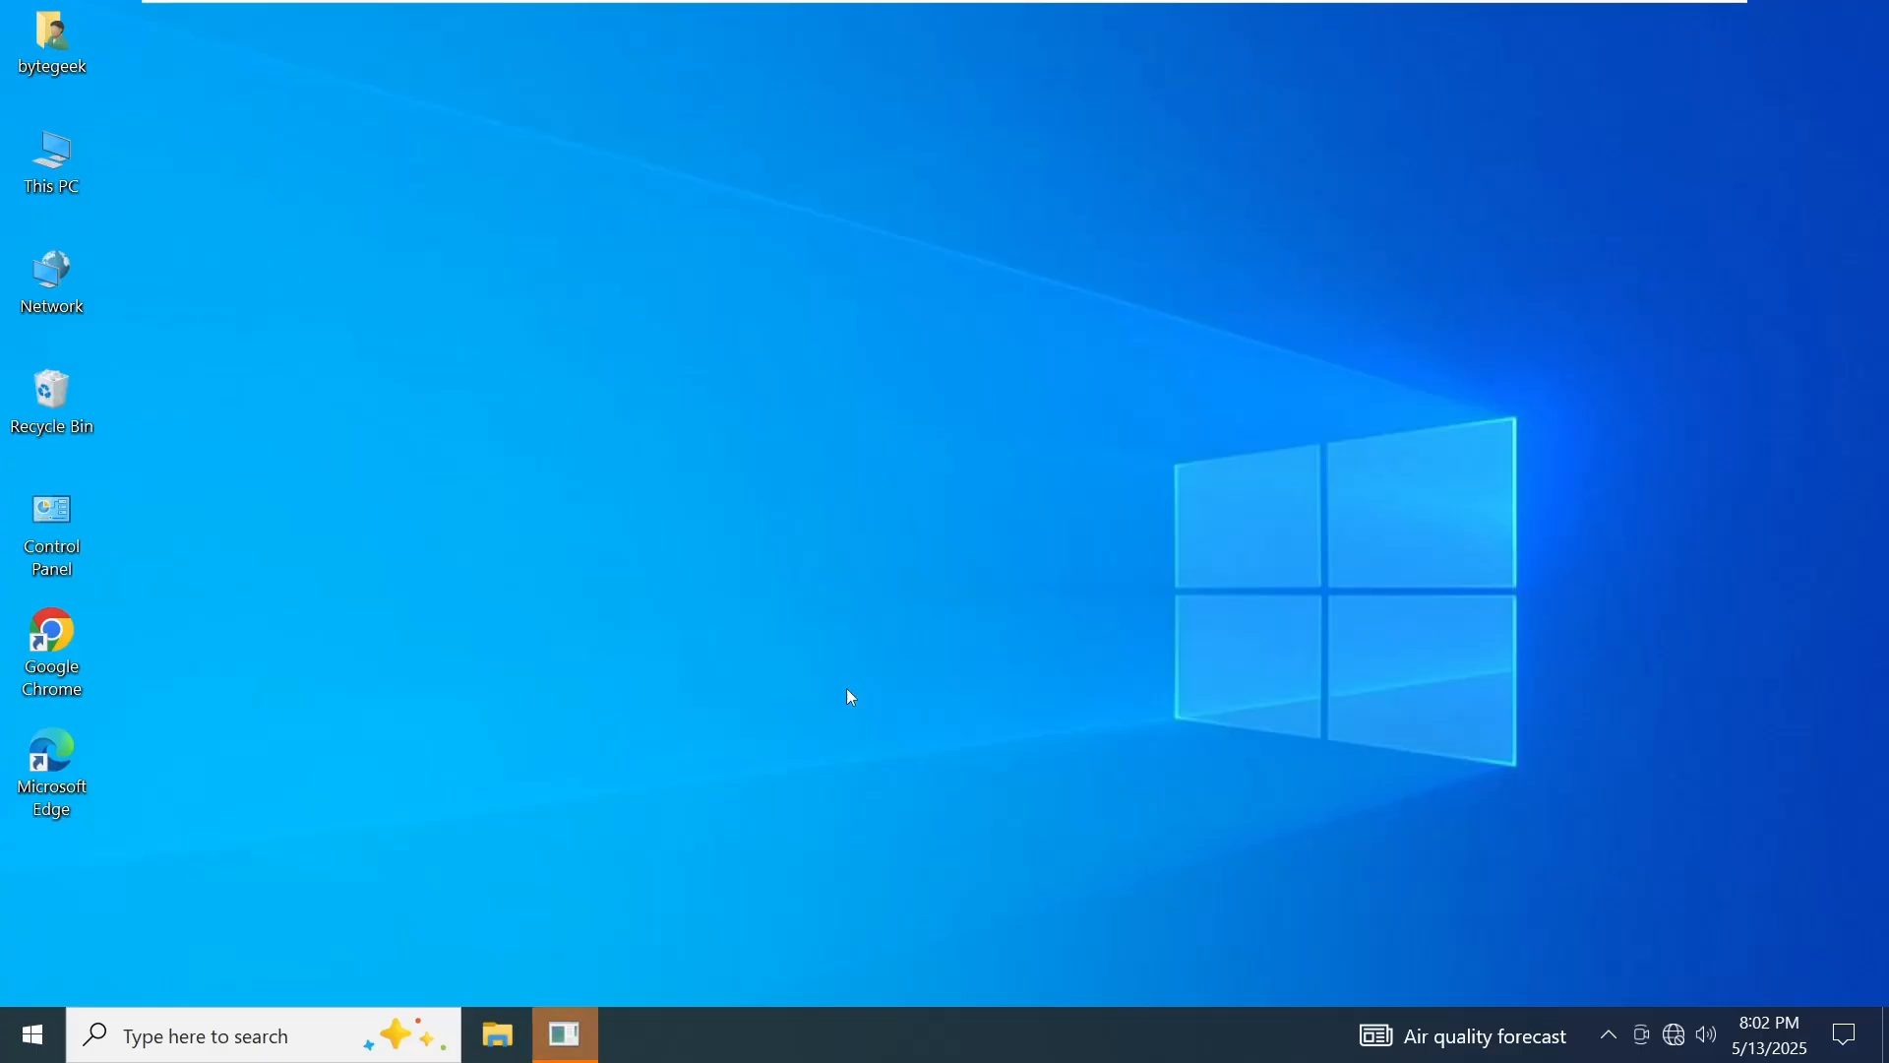
Run ipconfig /flushdns in the administrator Command Prompt, then close it
left_click(563, 1033)
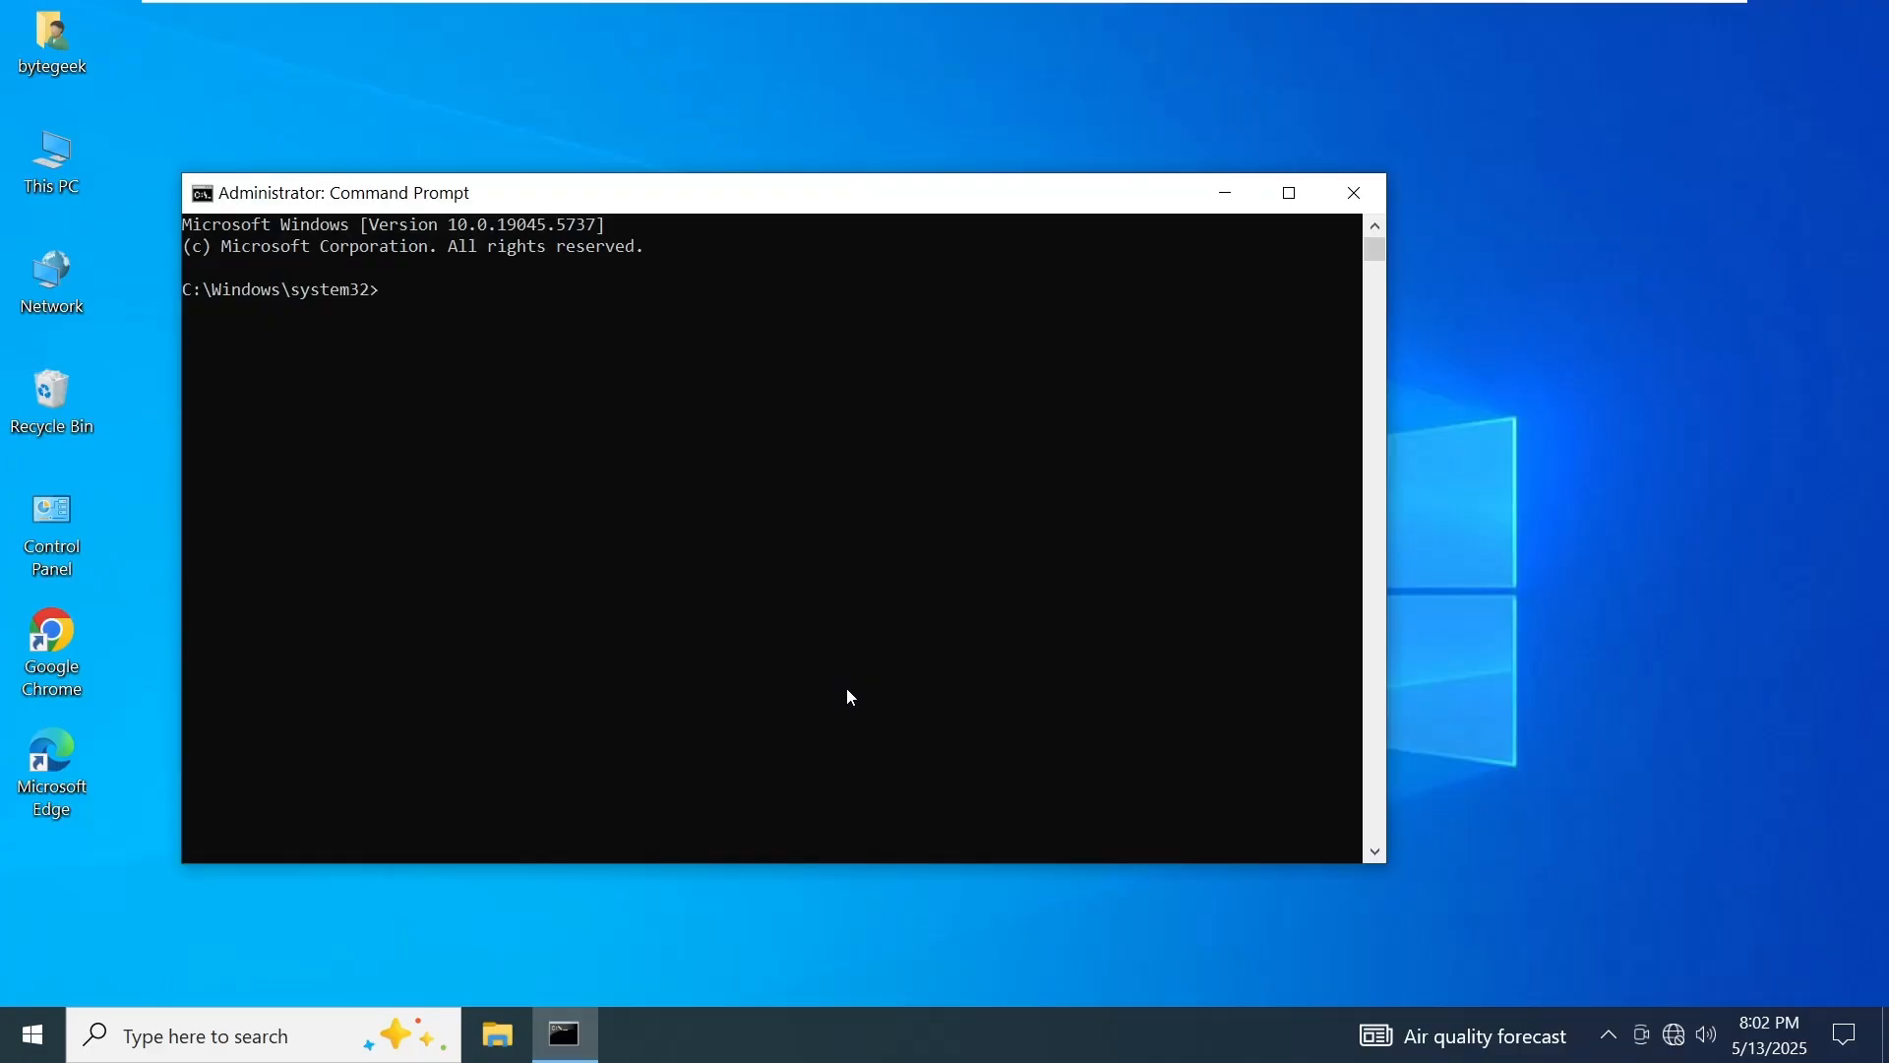
type("ipconfig /")
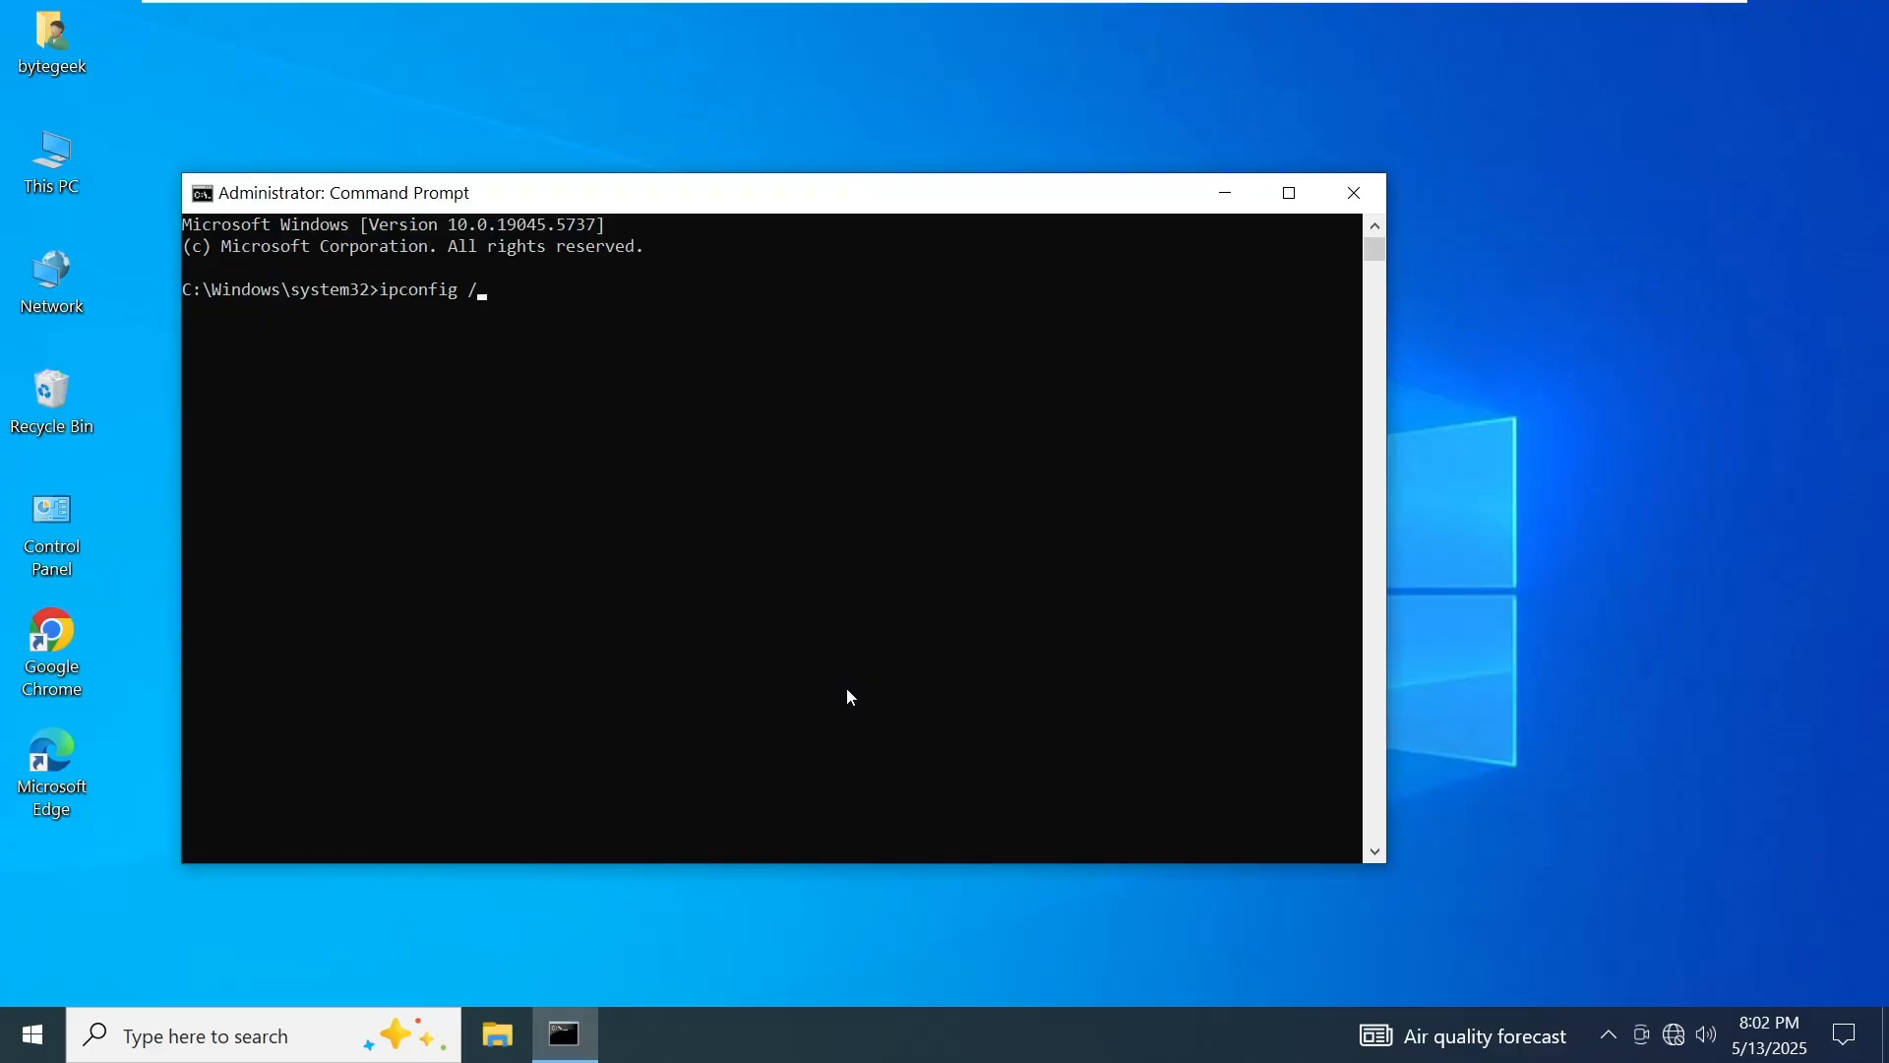
type("flushdns")
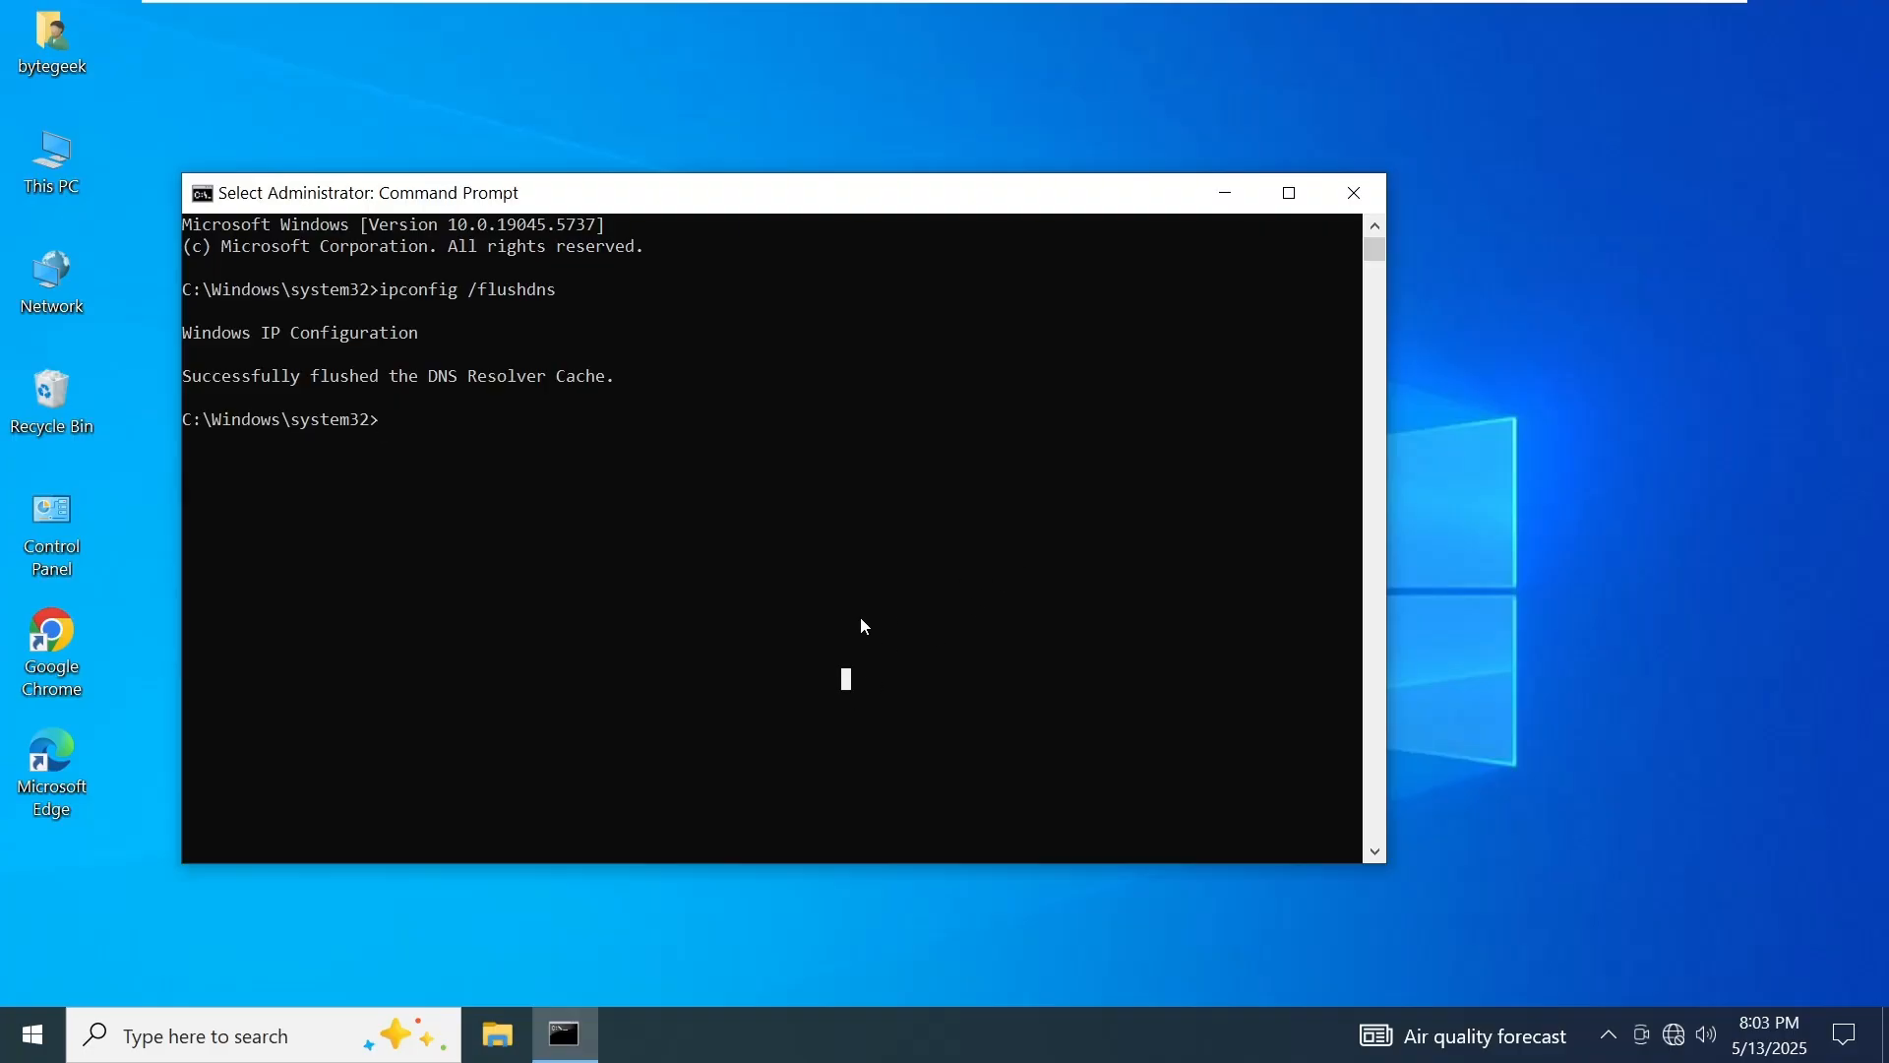
left_click(1352, 193)
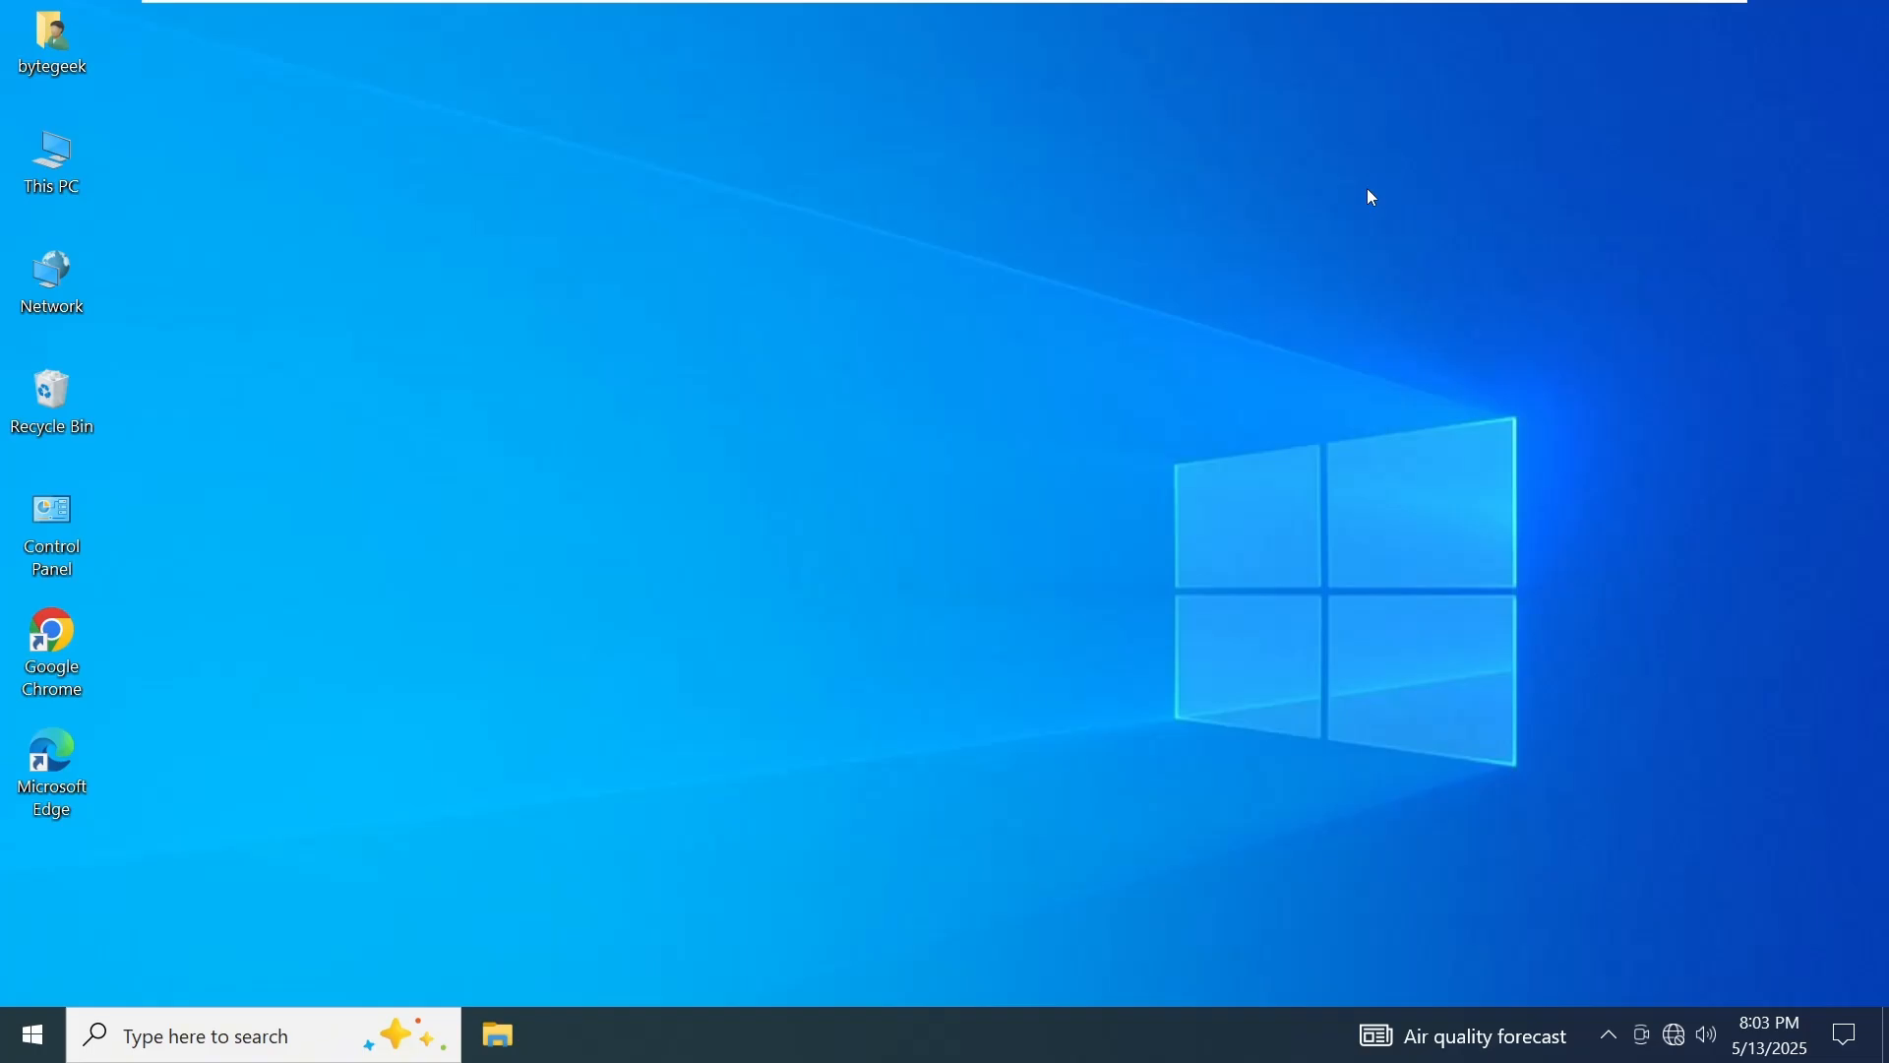
mouse_move(965, 565)
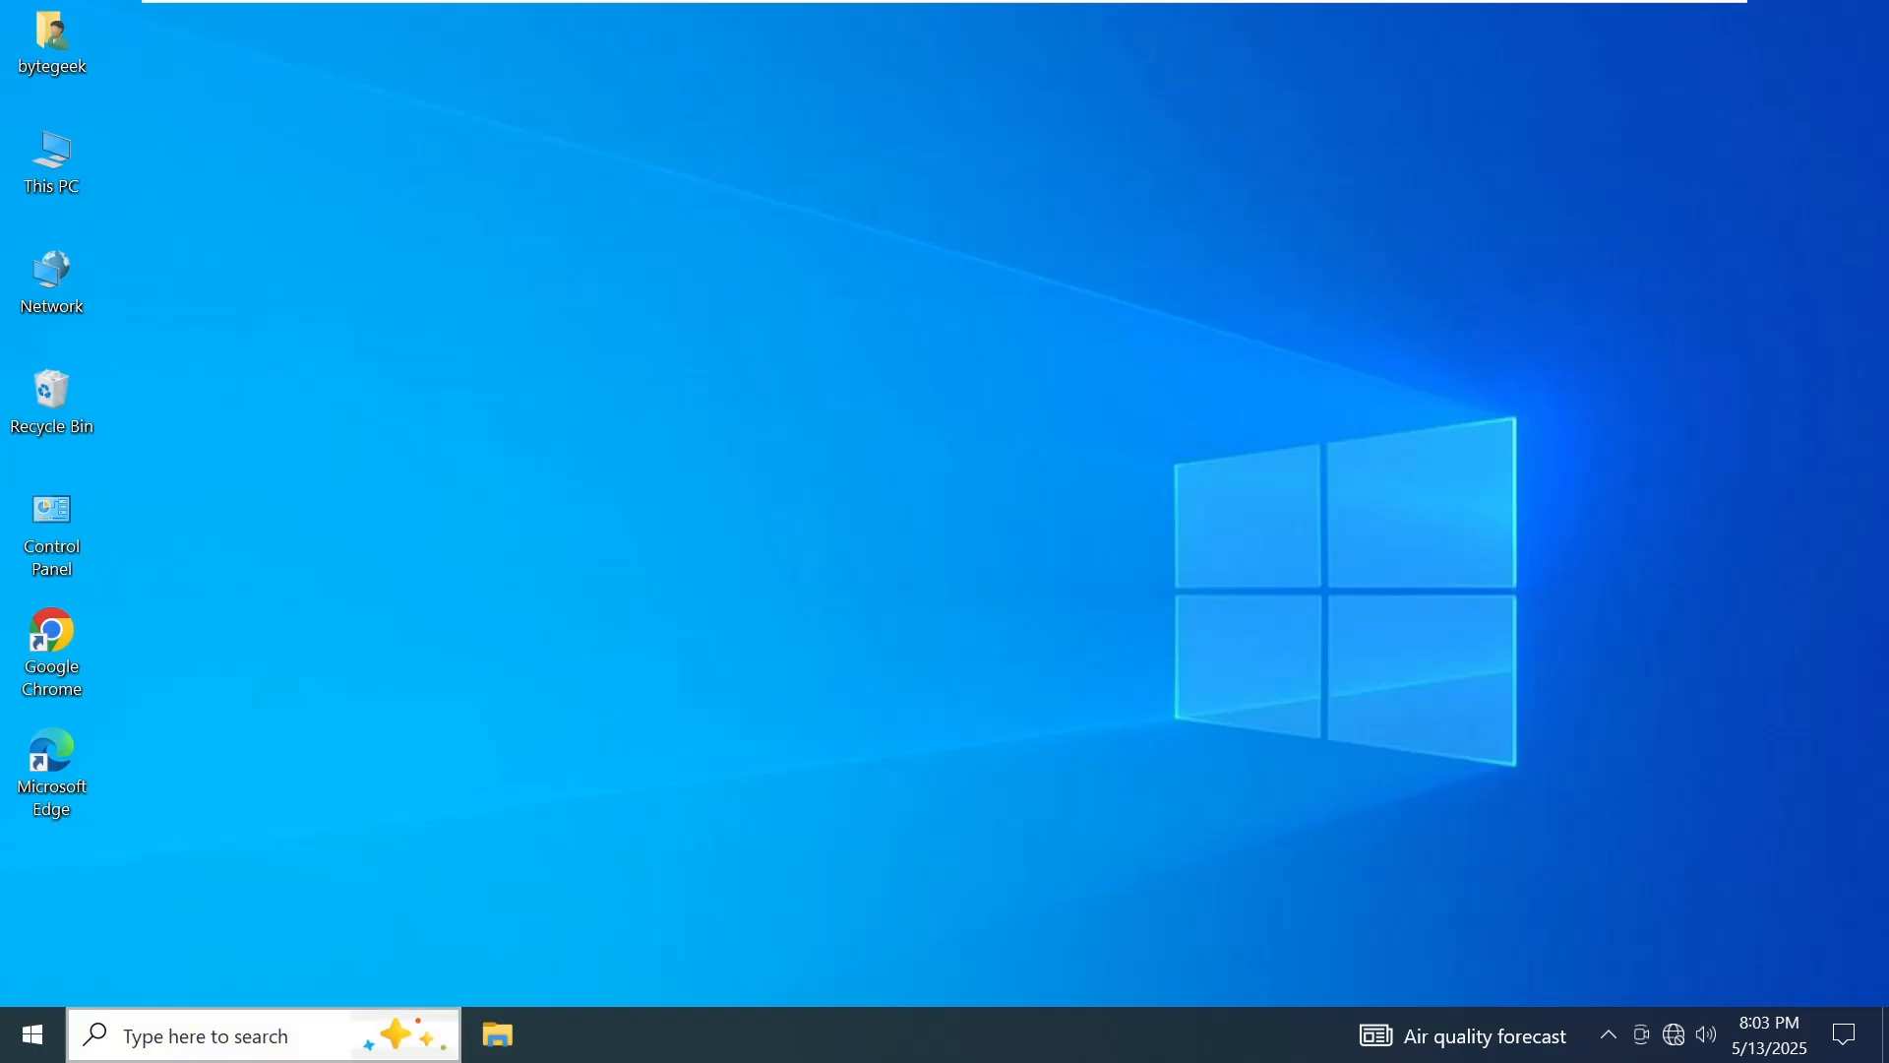
Find Network reset via search and confirm Reset now to reset all network components
type("net")
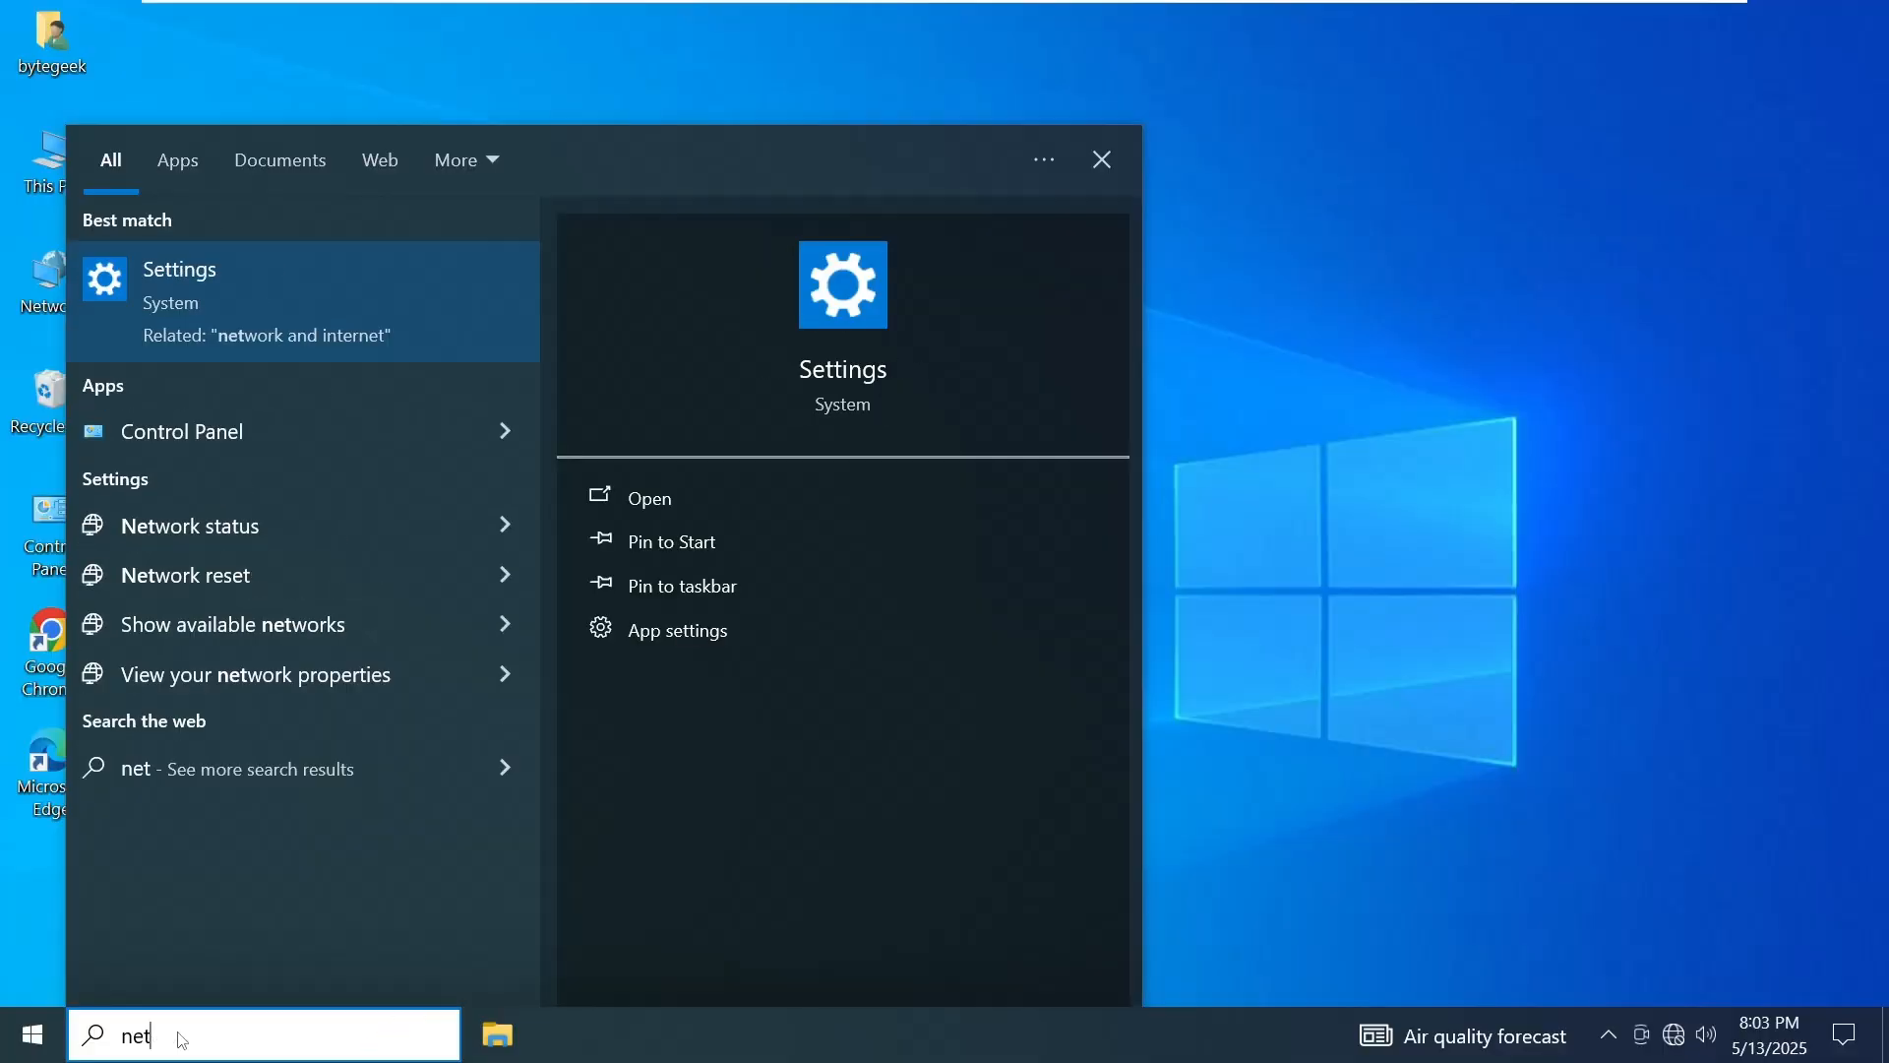
type("work reset")
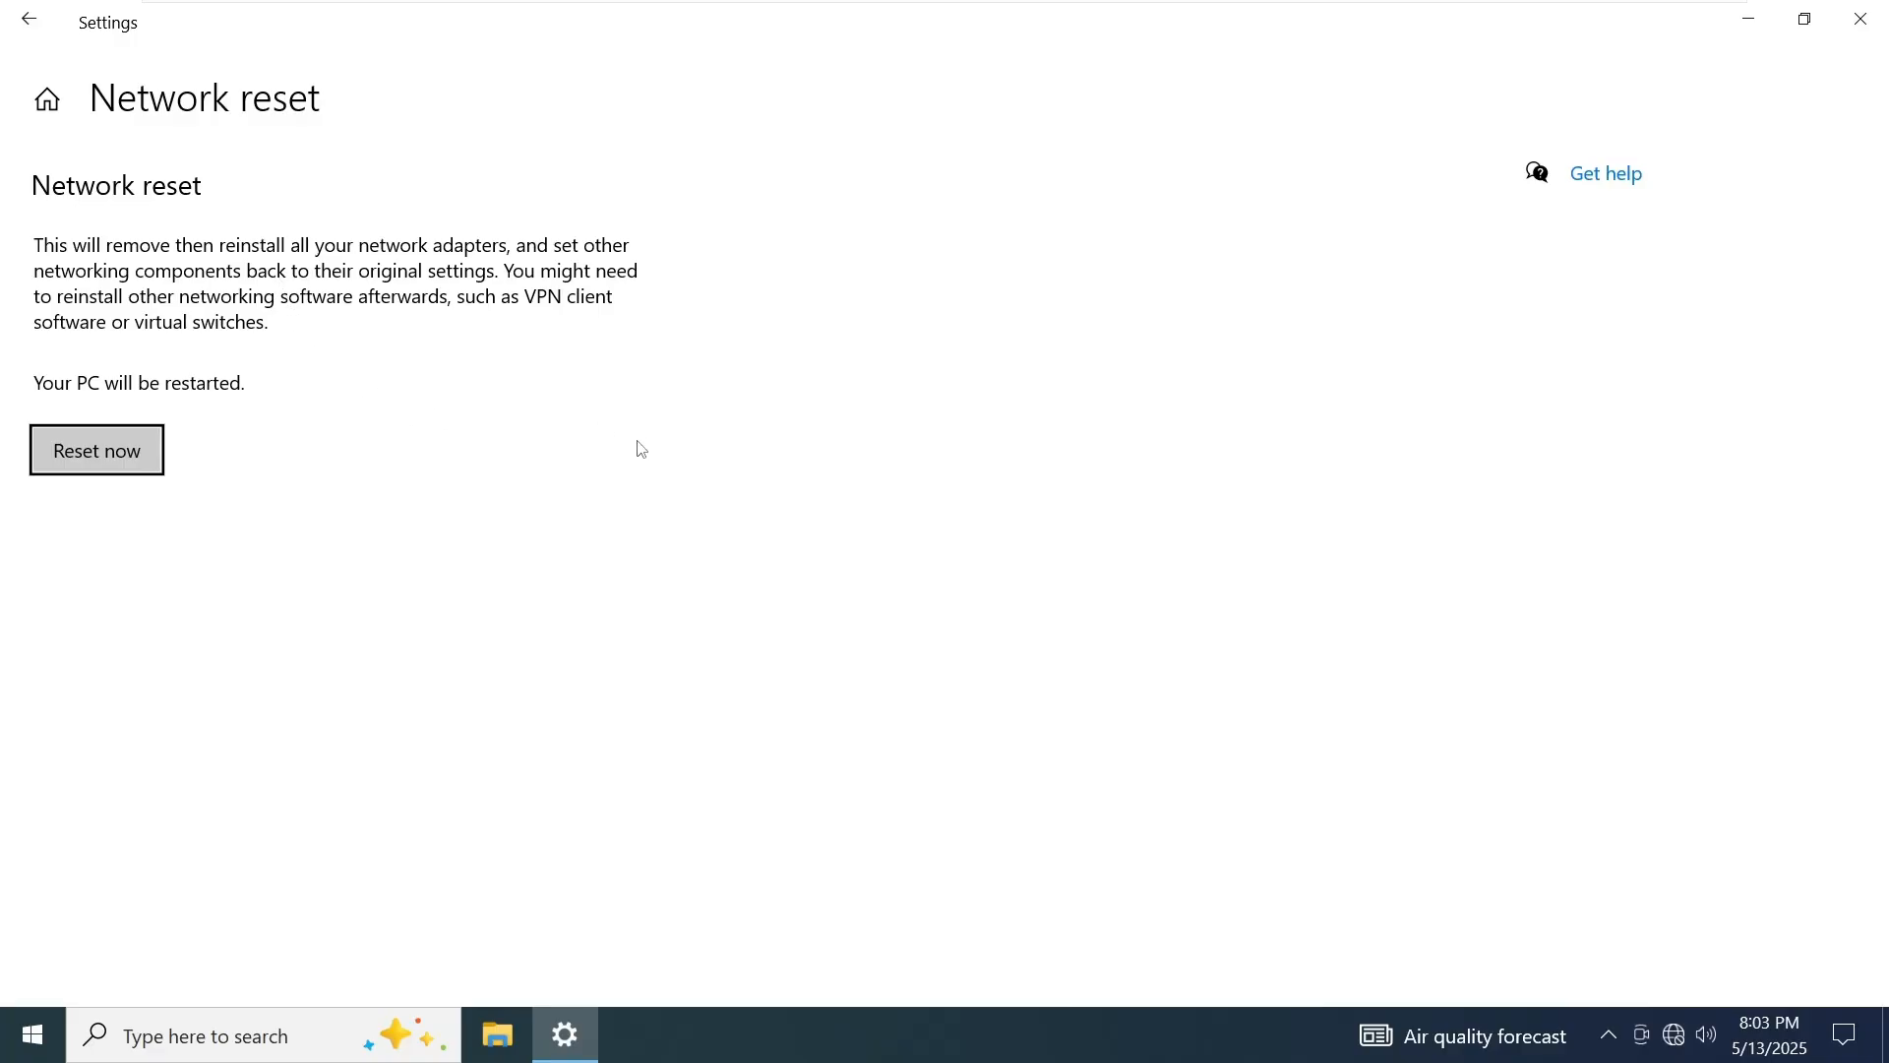
left_click(94, 448)
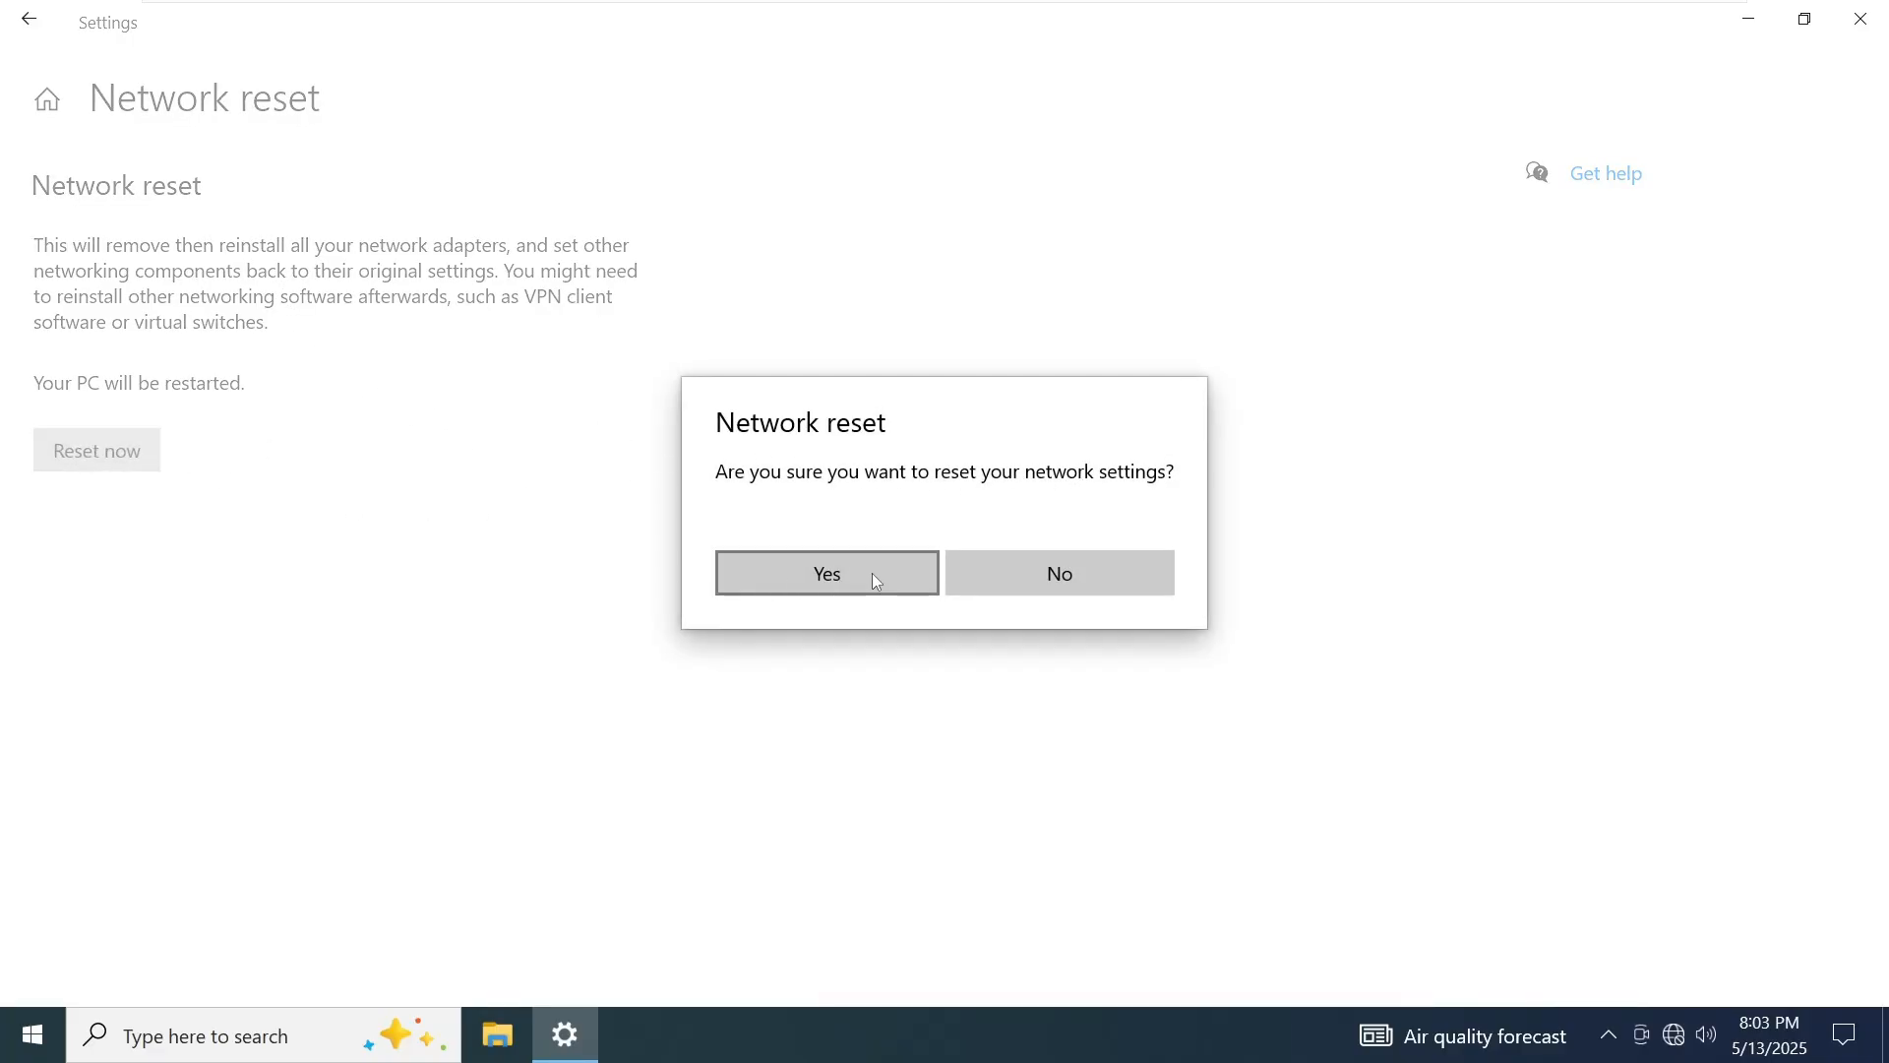
left_click(1059, 573)
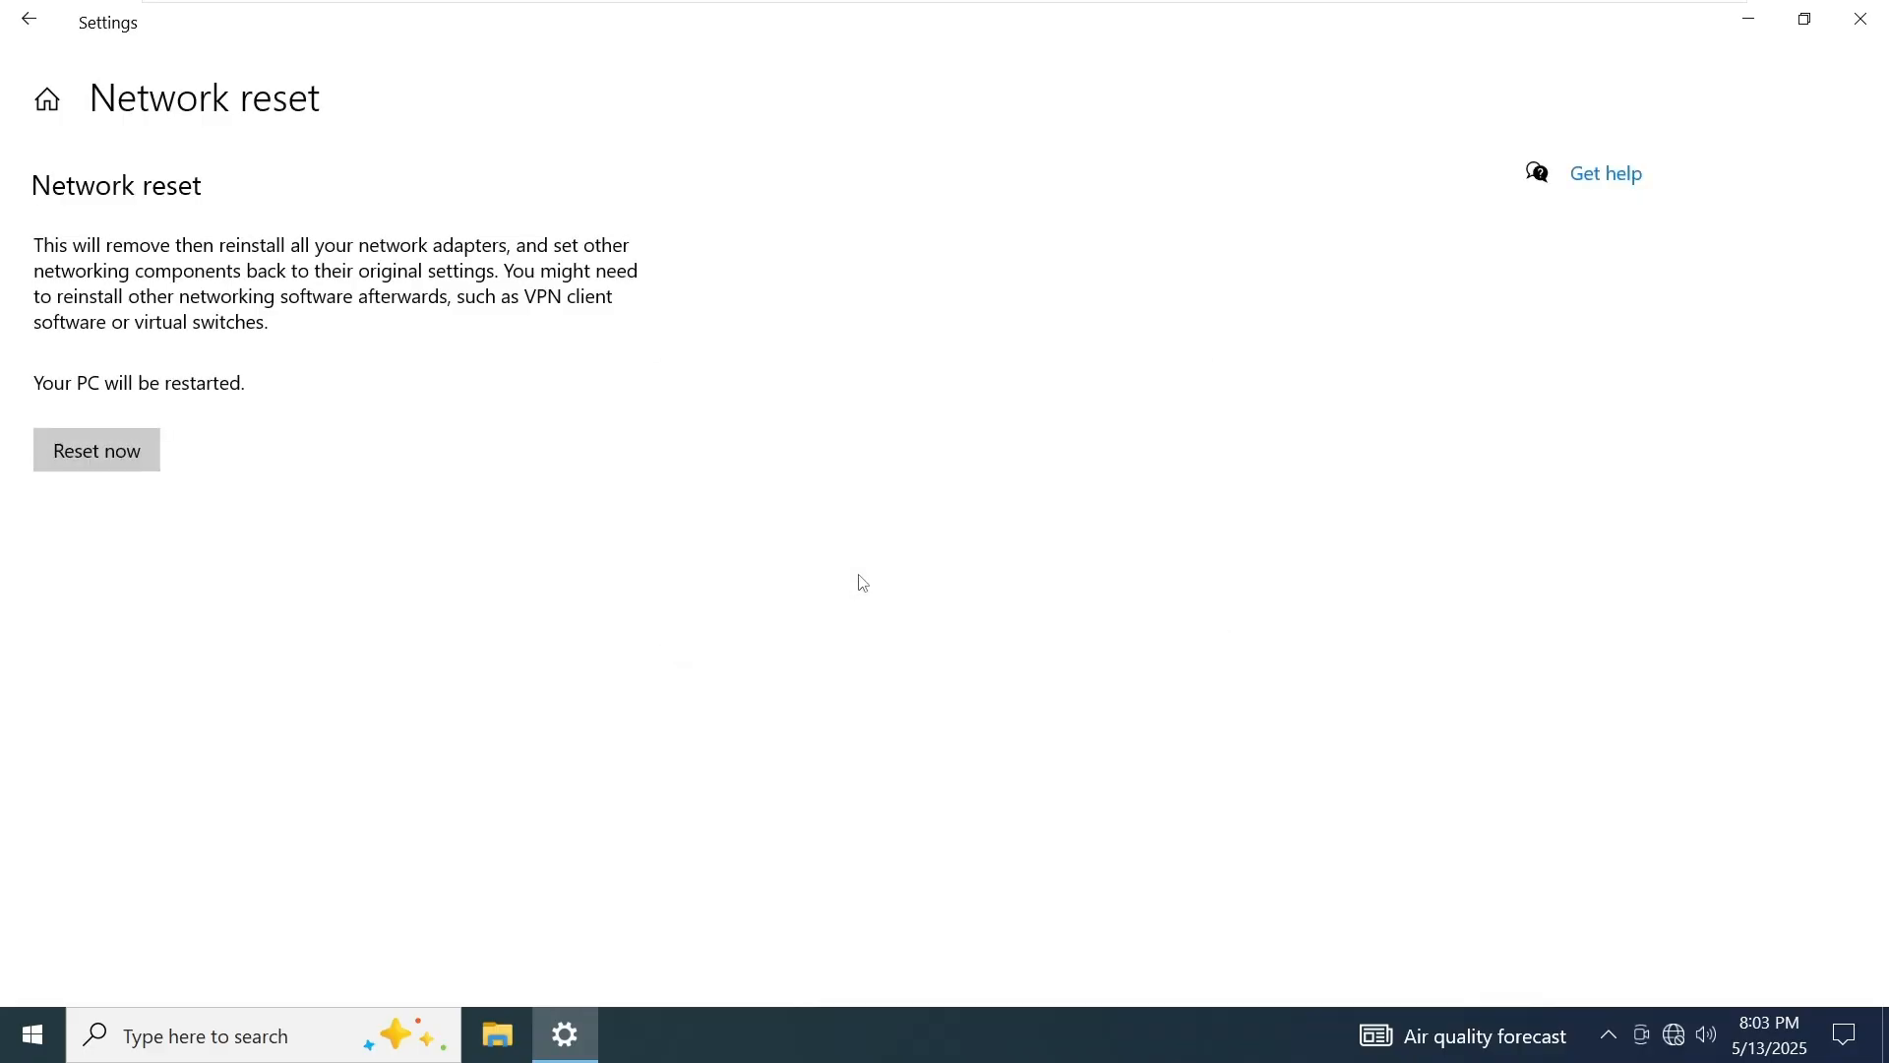
Dismiss the sign-out warning and accept the scheduled restart
left_click(94, 449)
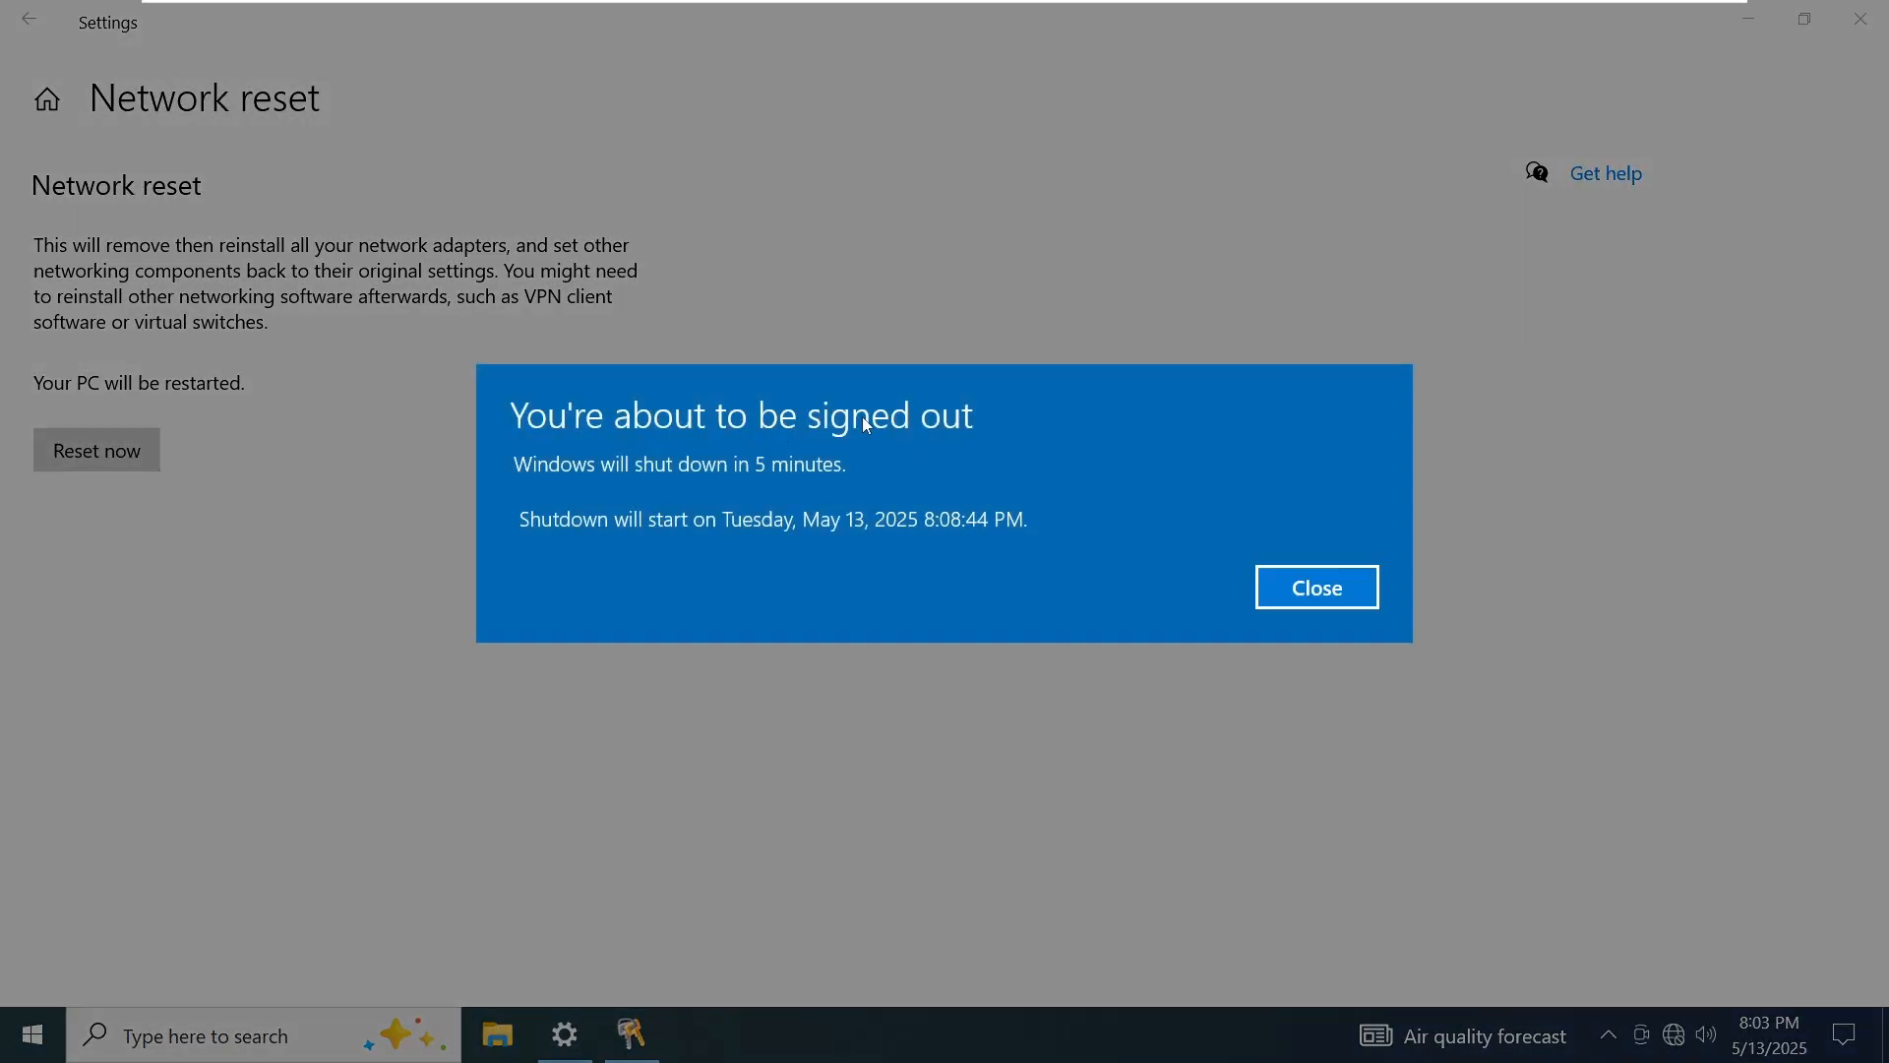
left_click(1317, 586)
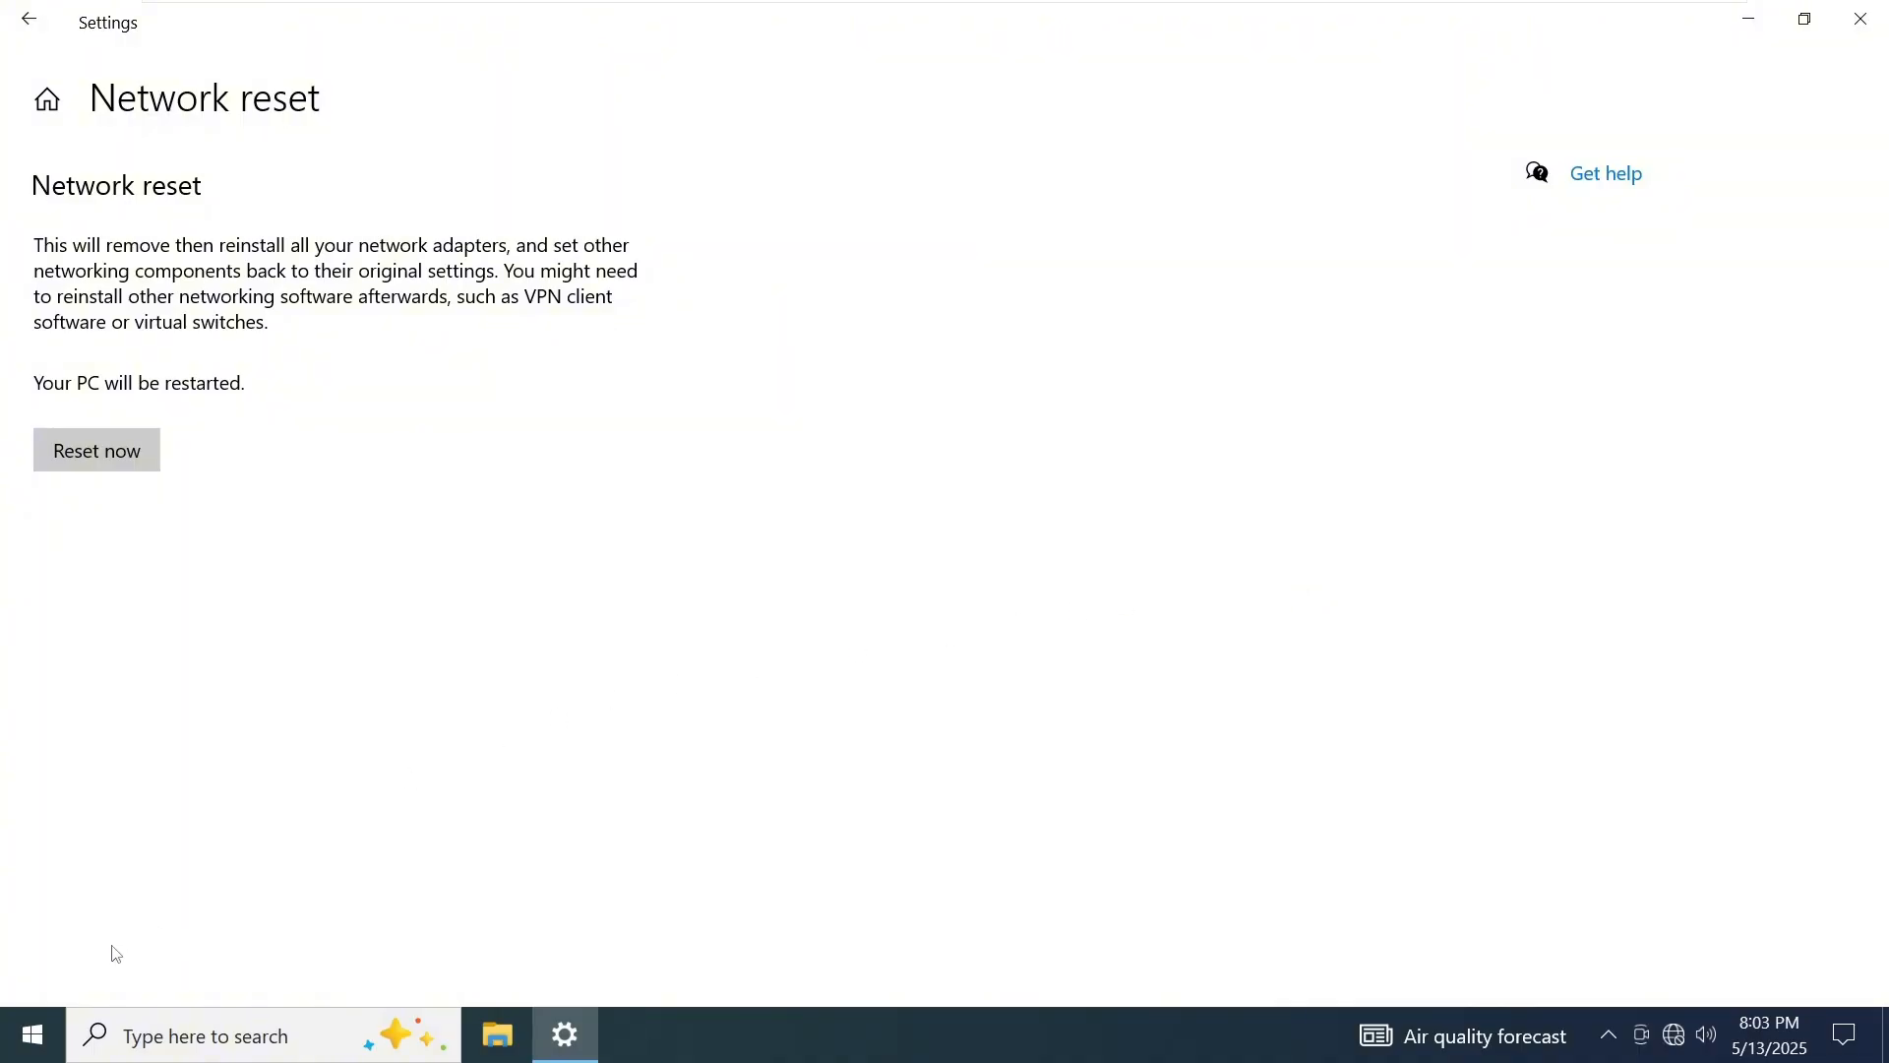
left_click(32, 1033)
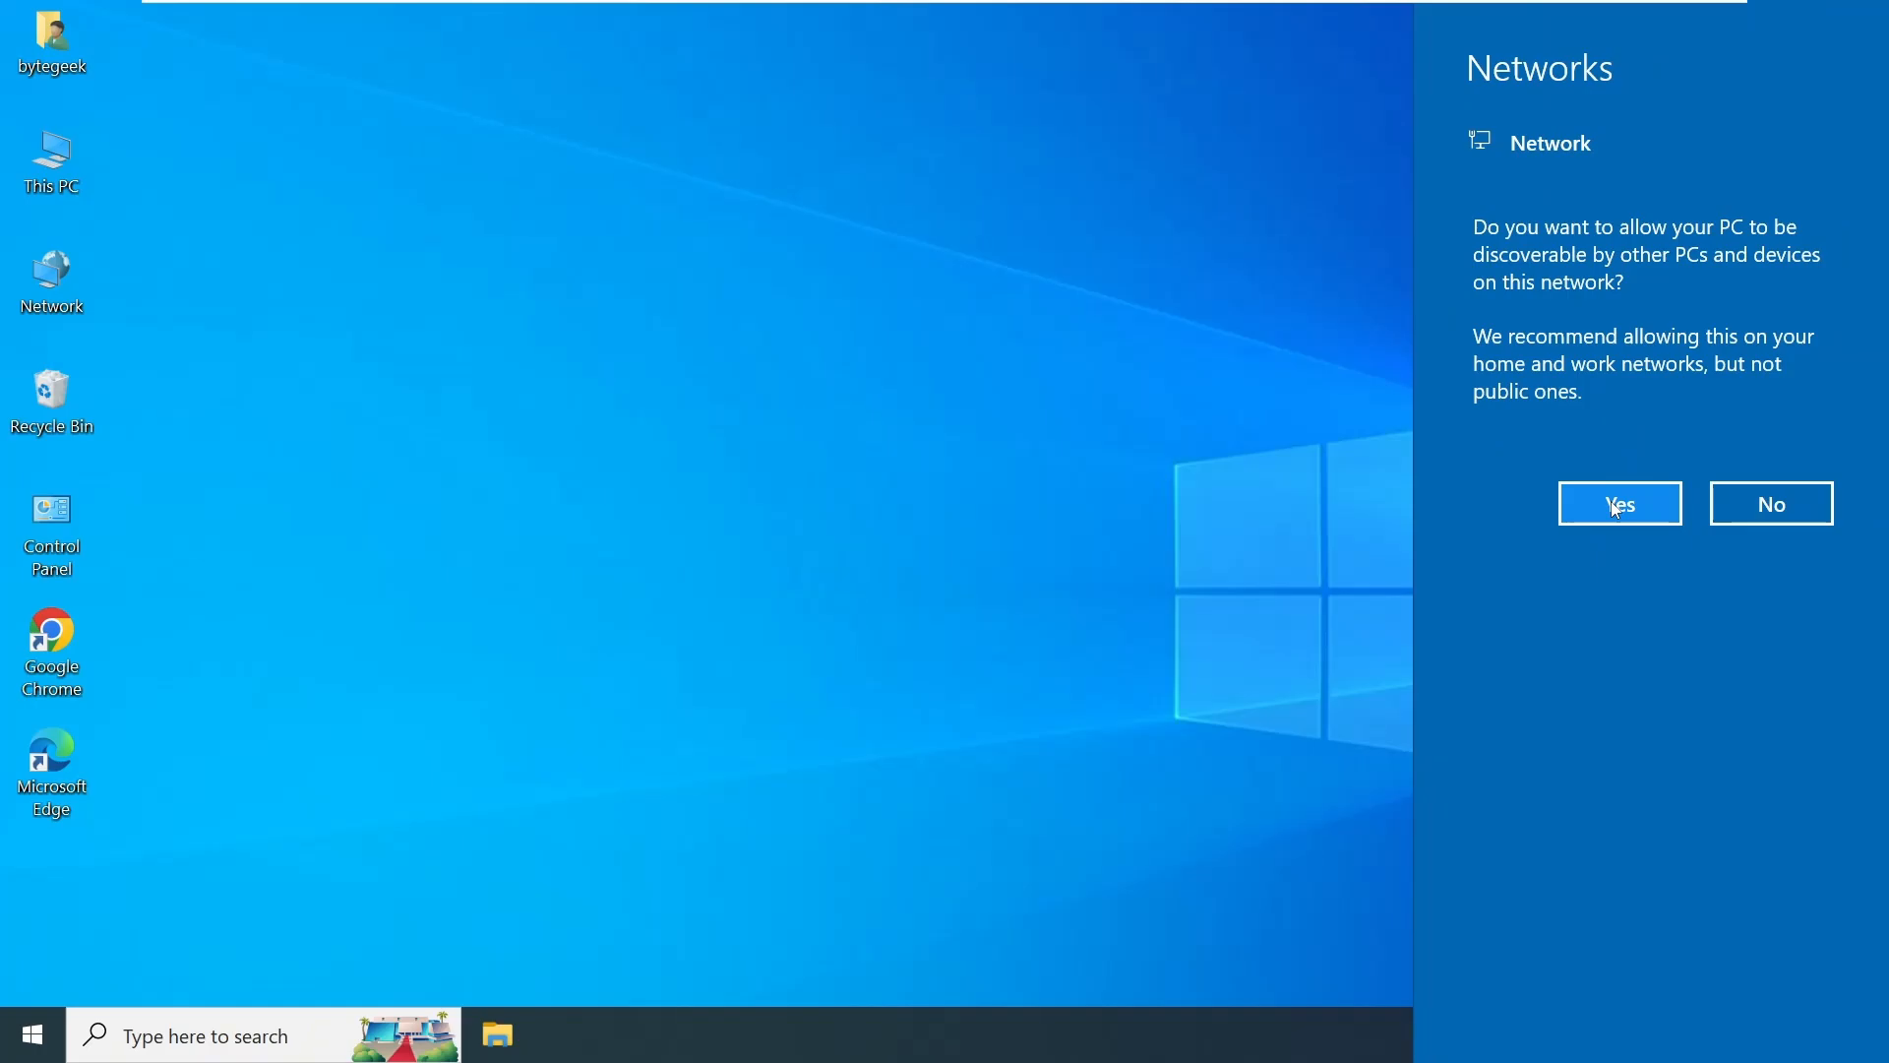
Allow the PC to be discoverable on this network and check the tray network status shows Connected
left_click(1618, 502)
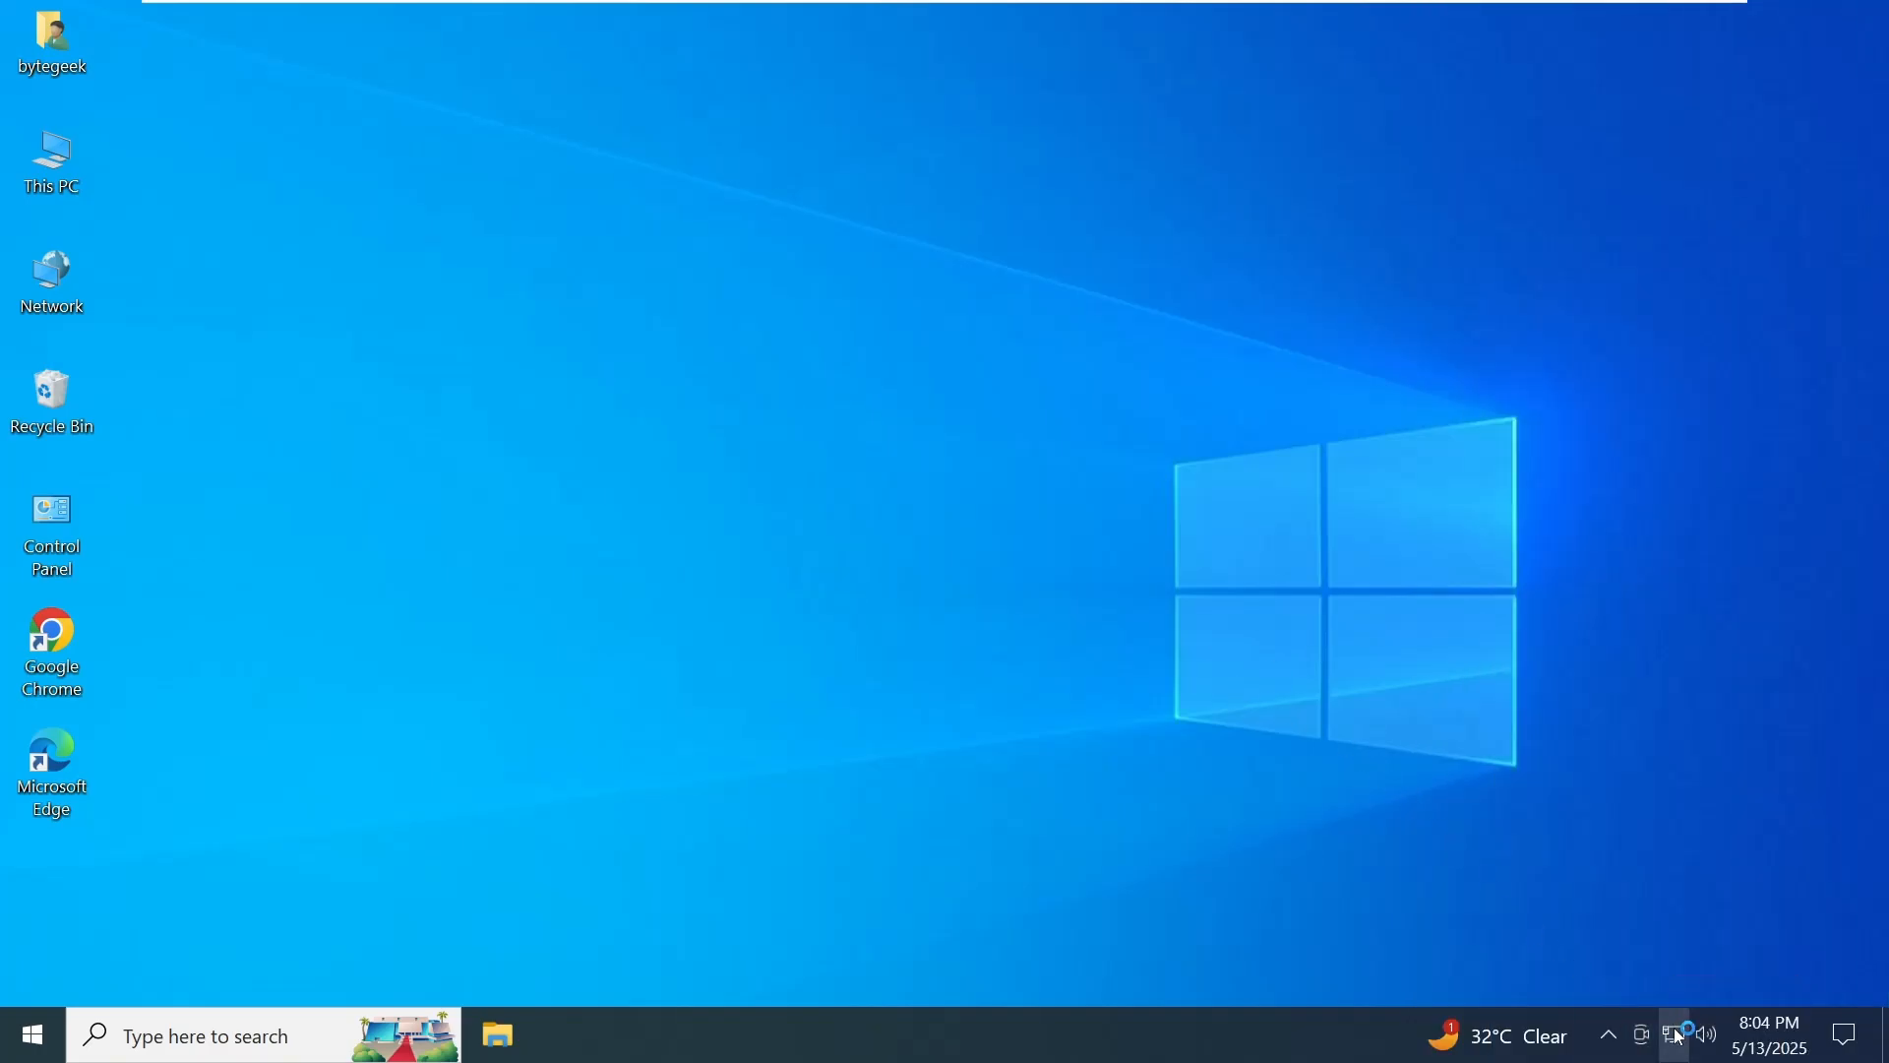
left_click(1673, 1035)
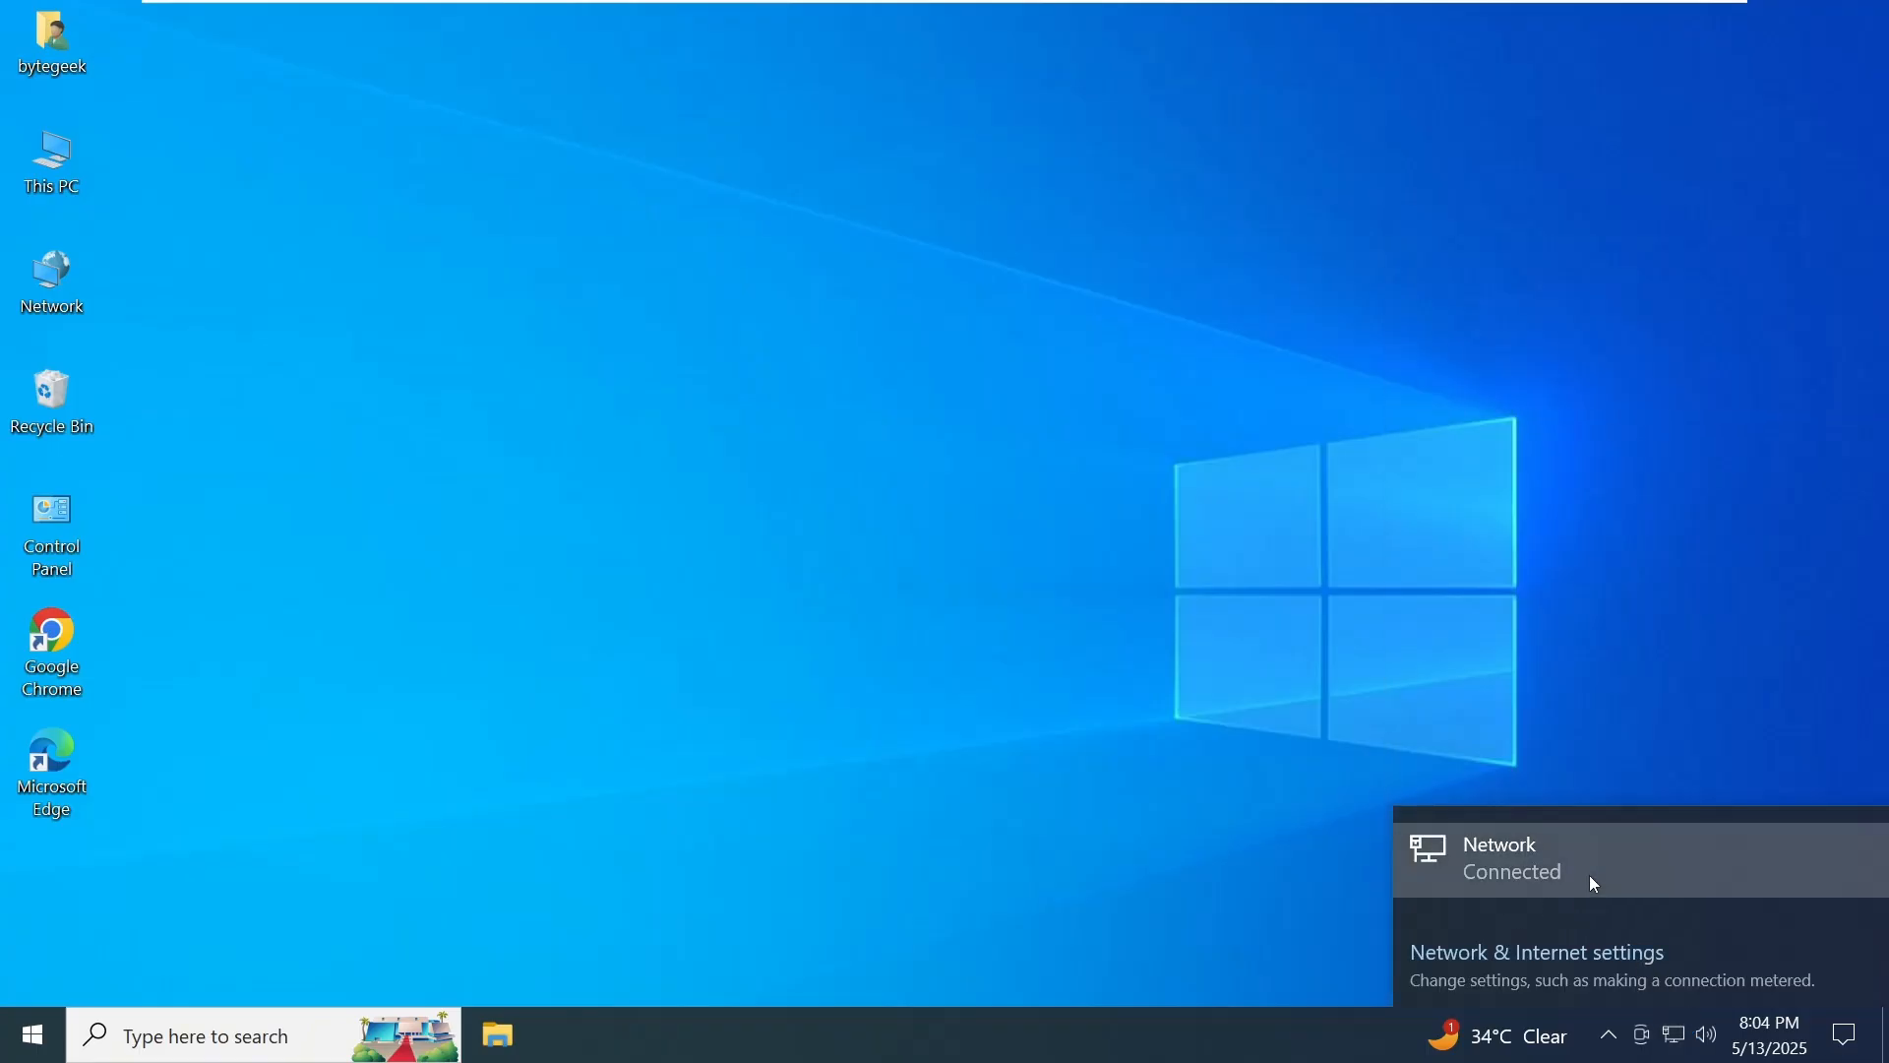
View the Ethernet network's properties showing IPv4 192.168.232.128 from DHCP, then close Settings
left_click(1537, 952)
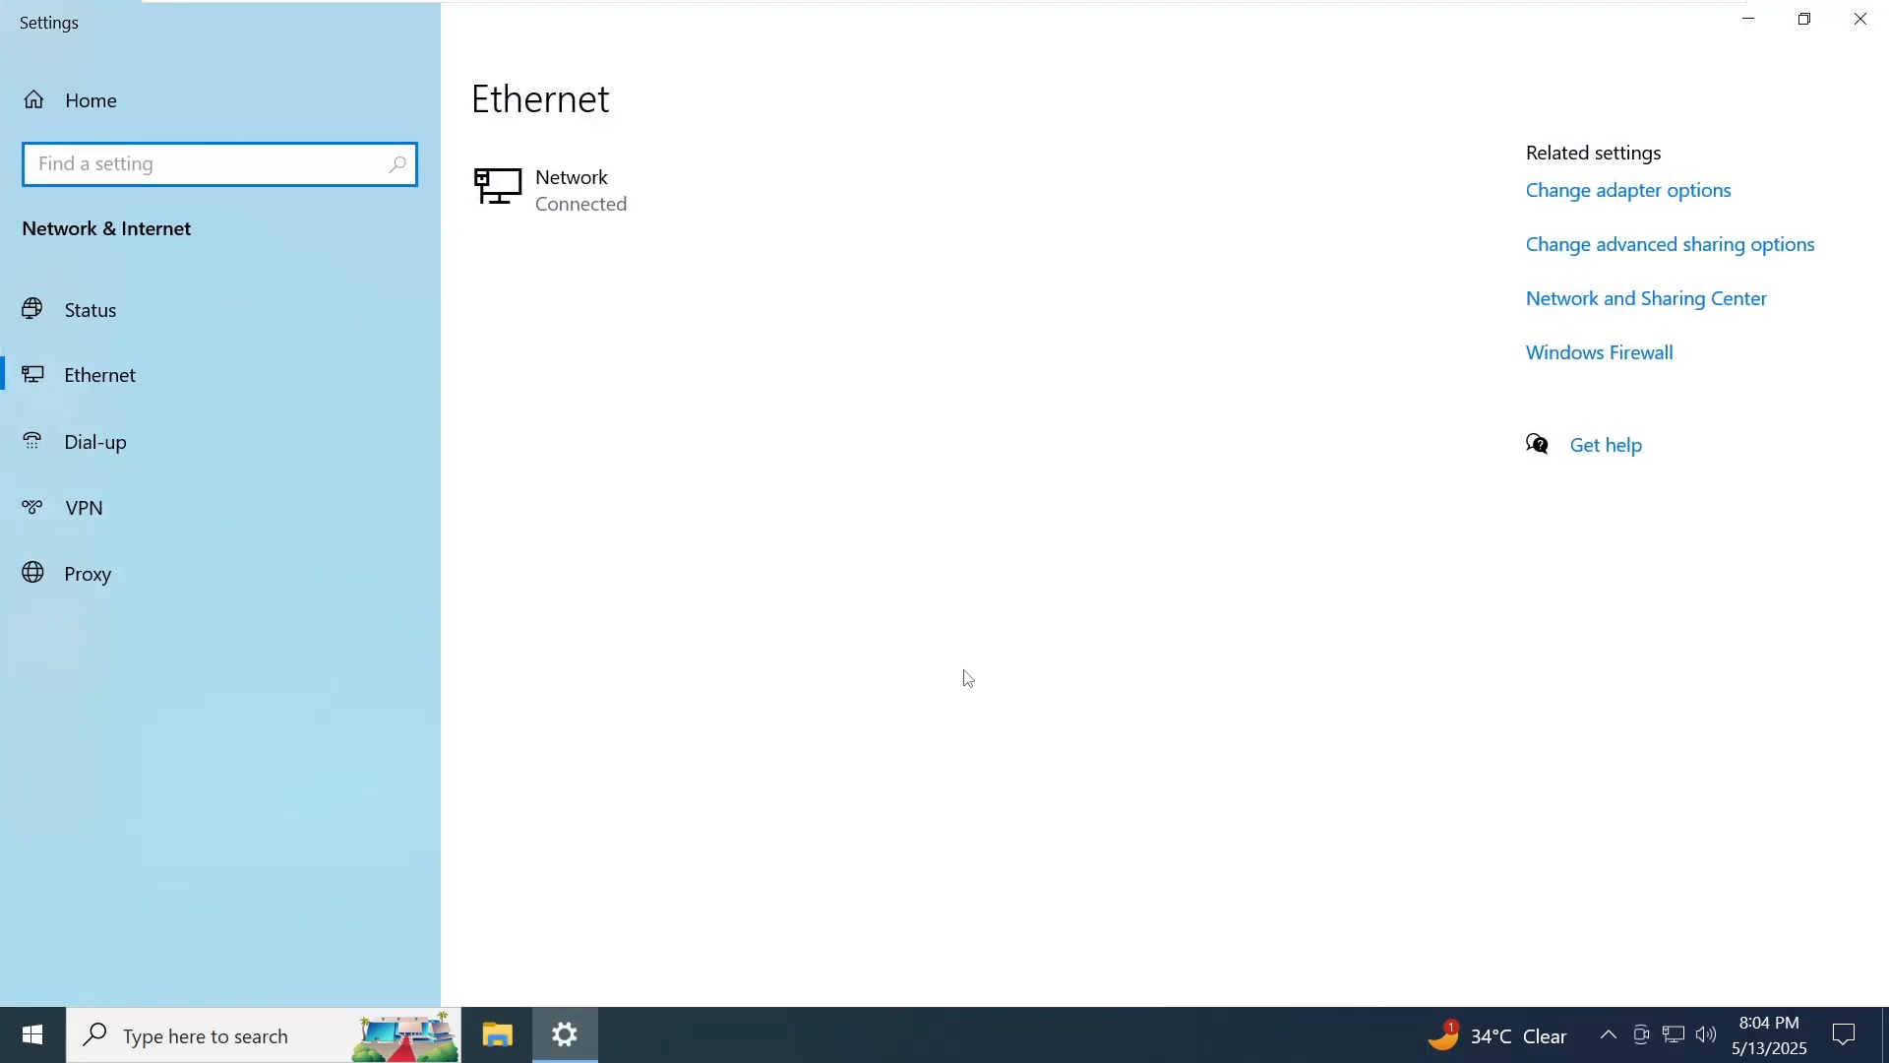
left_click(570, 189)
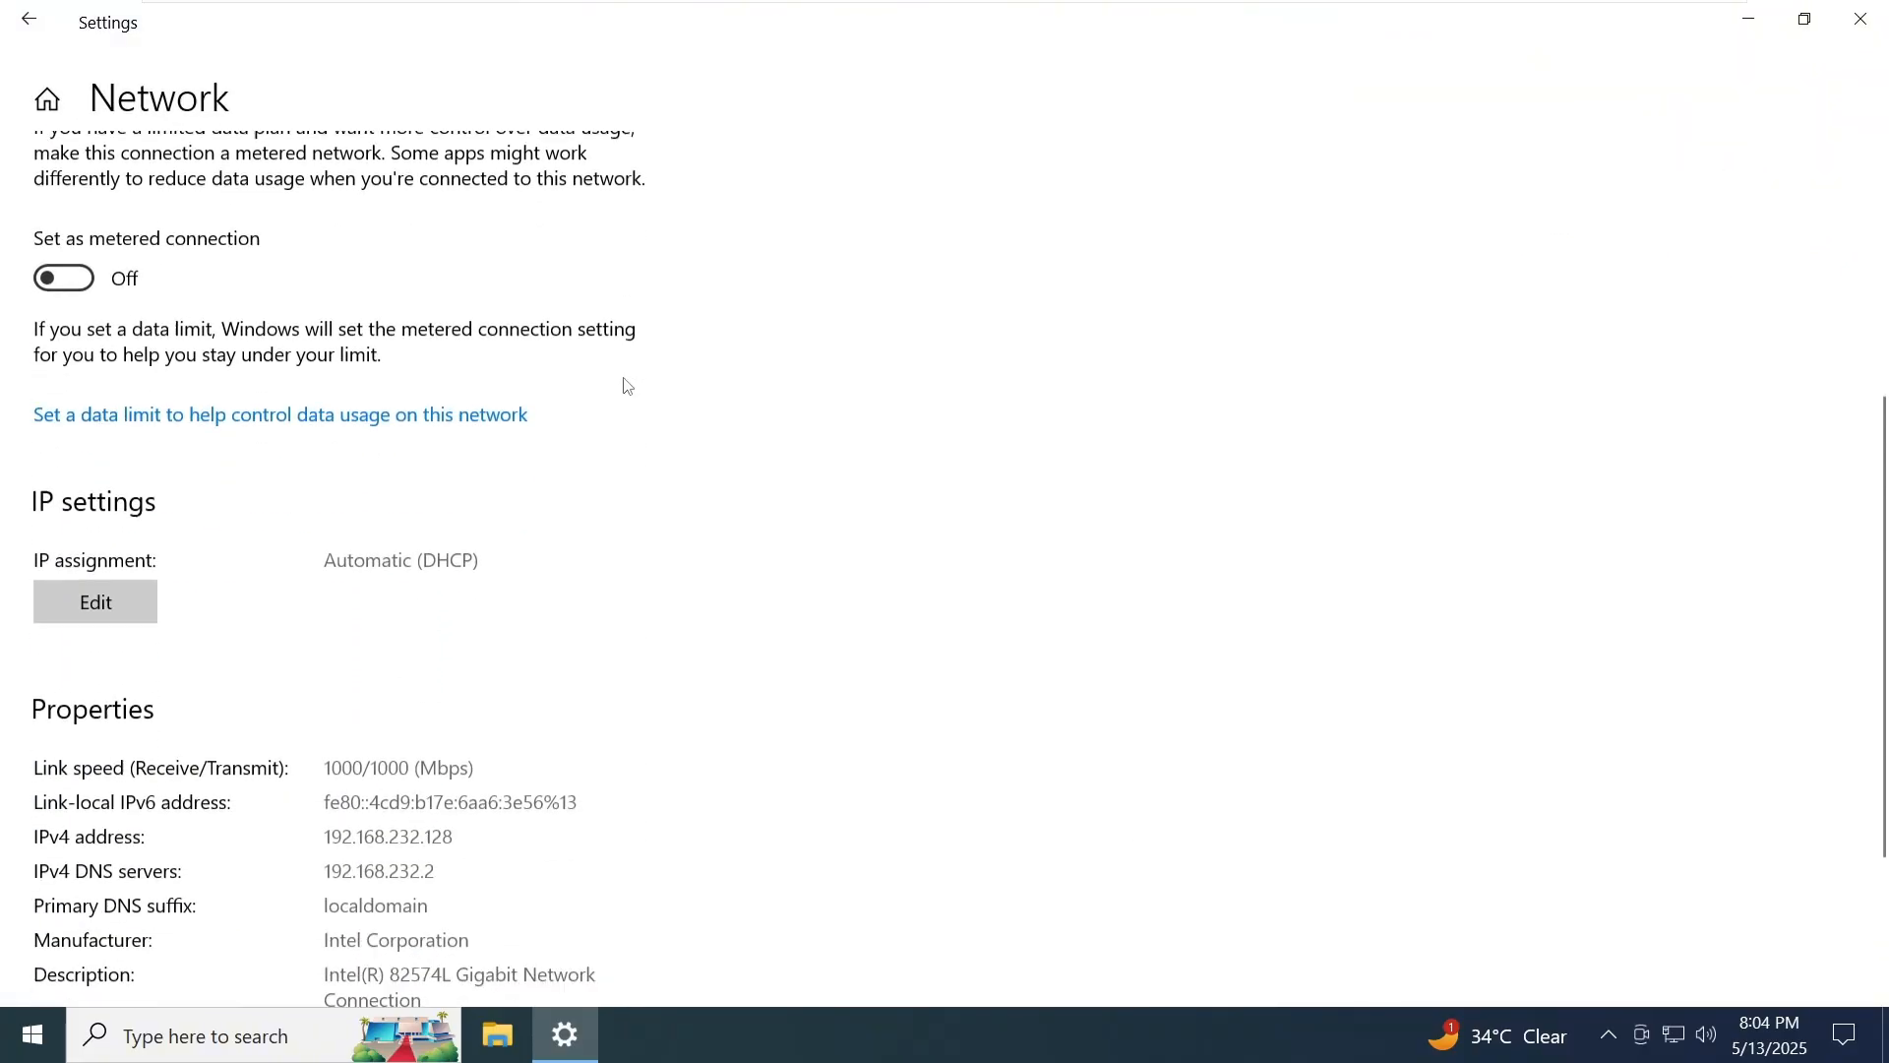
scroll("down", 3)
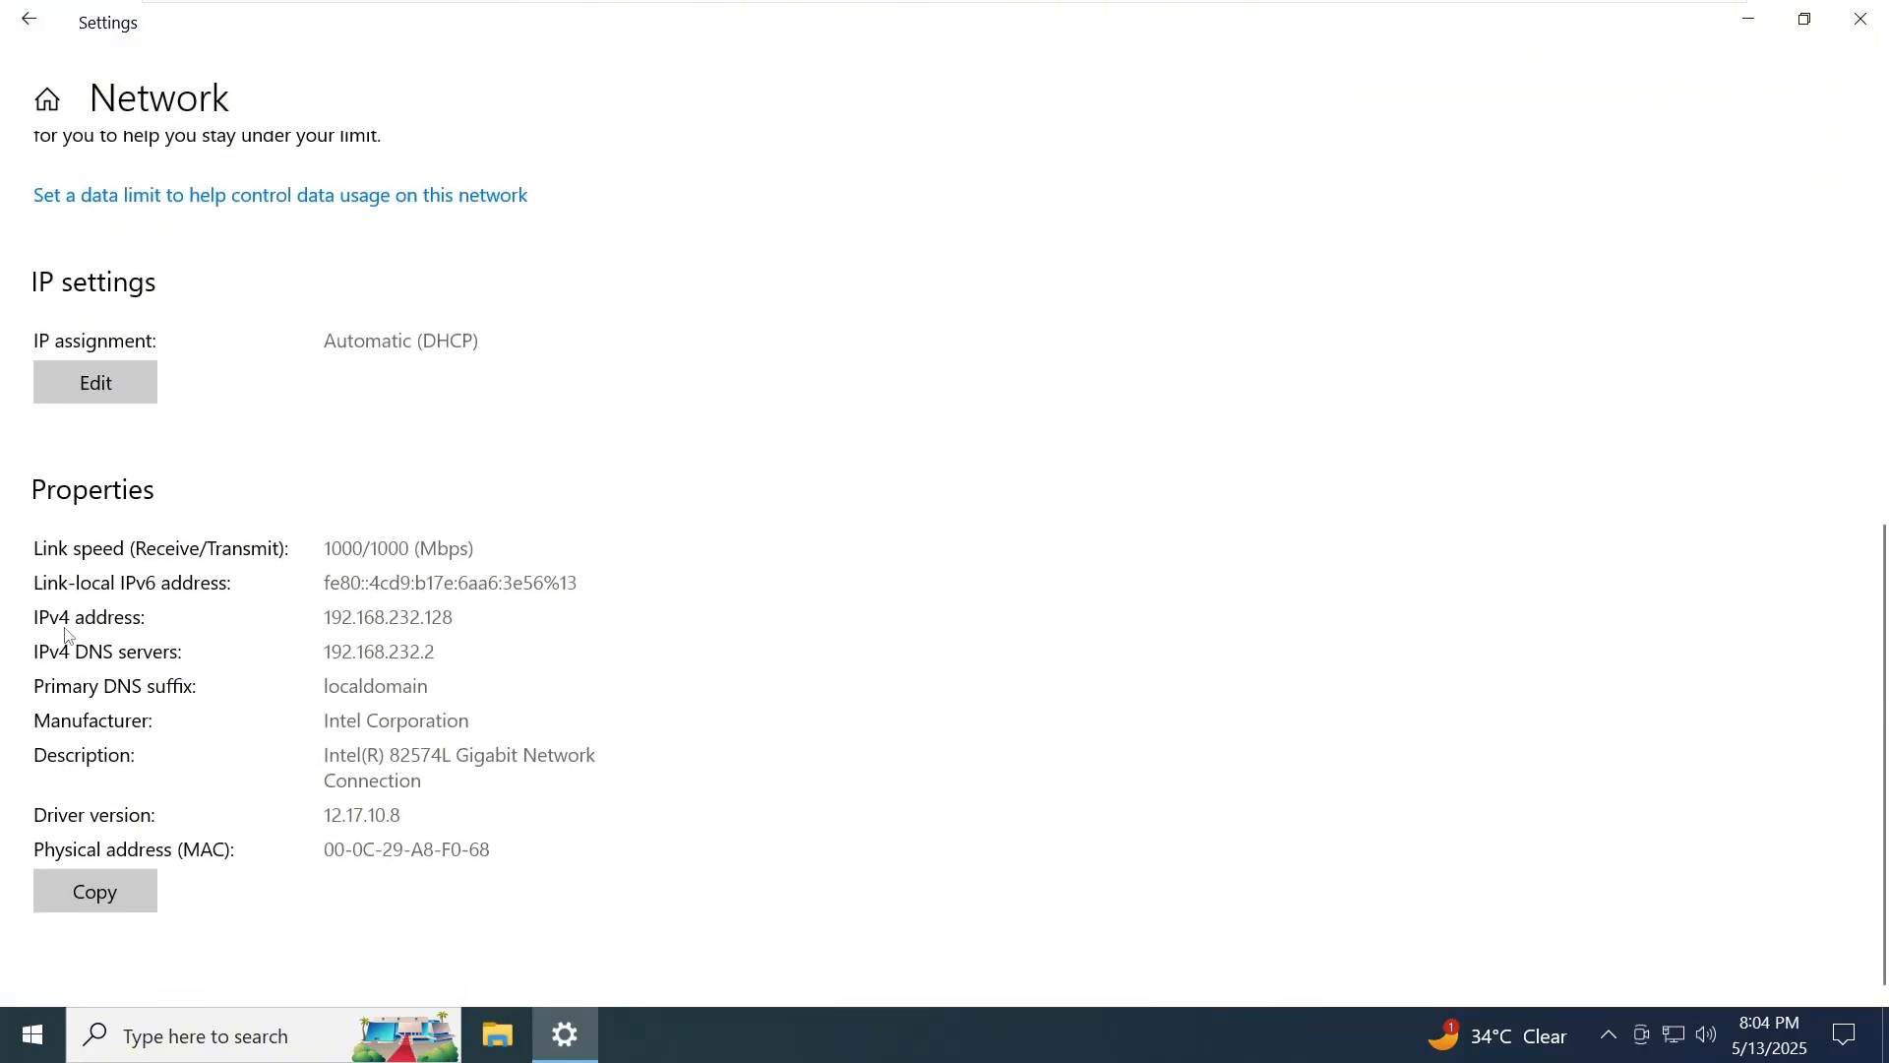
double_click(402, 616)
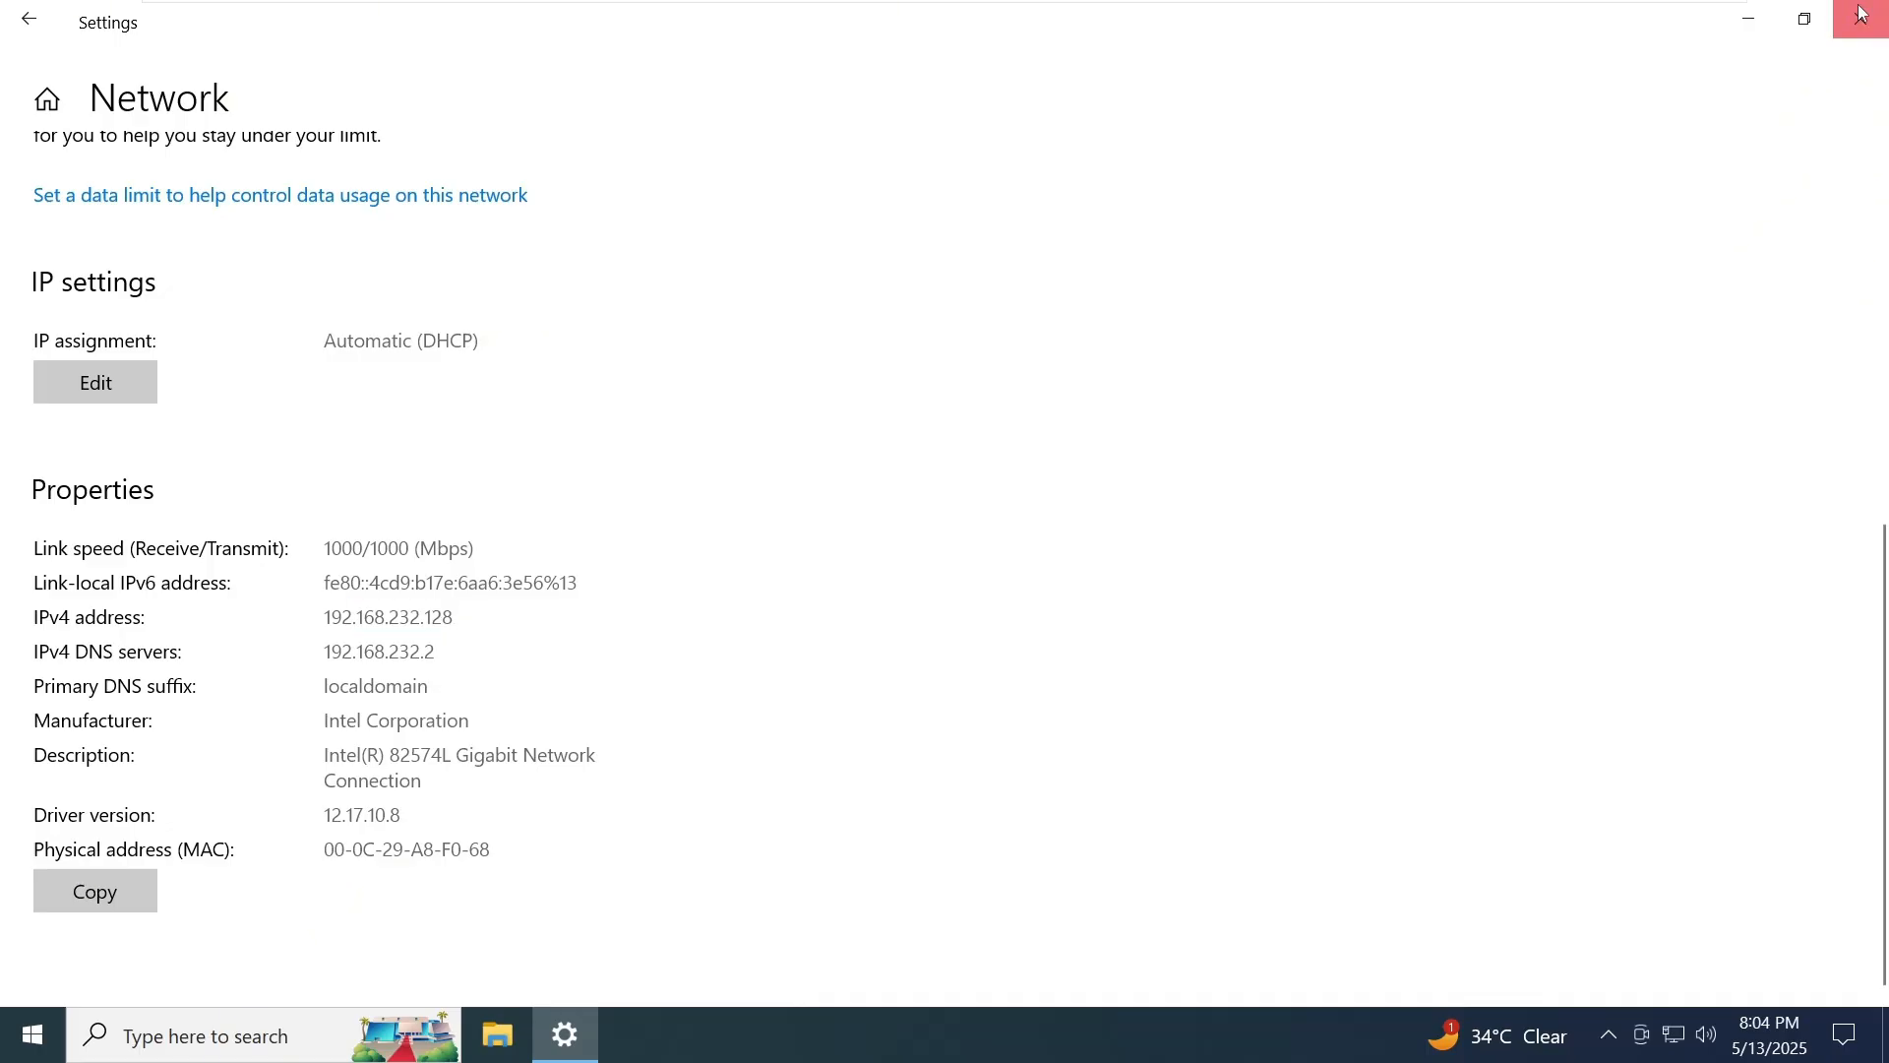
left_click(1859, 14)
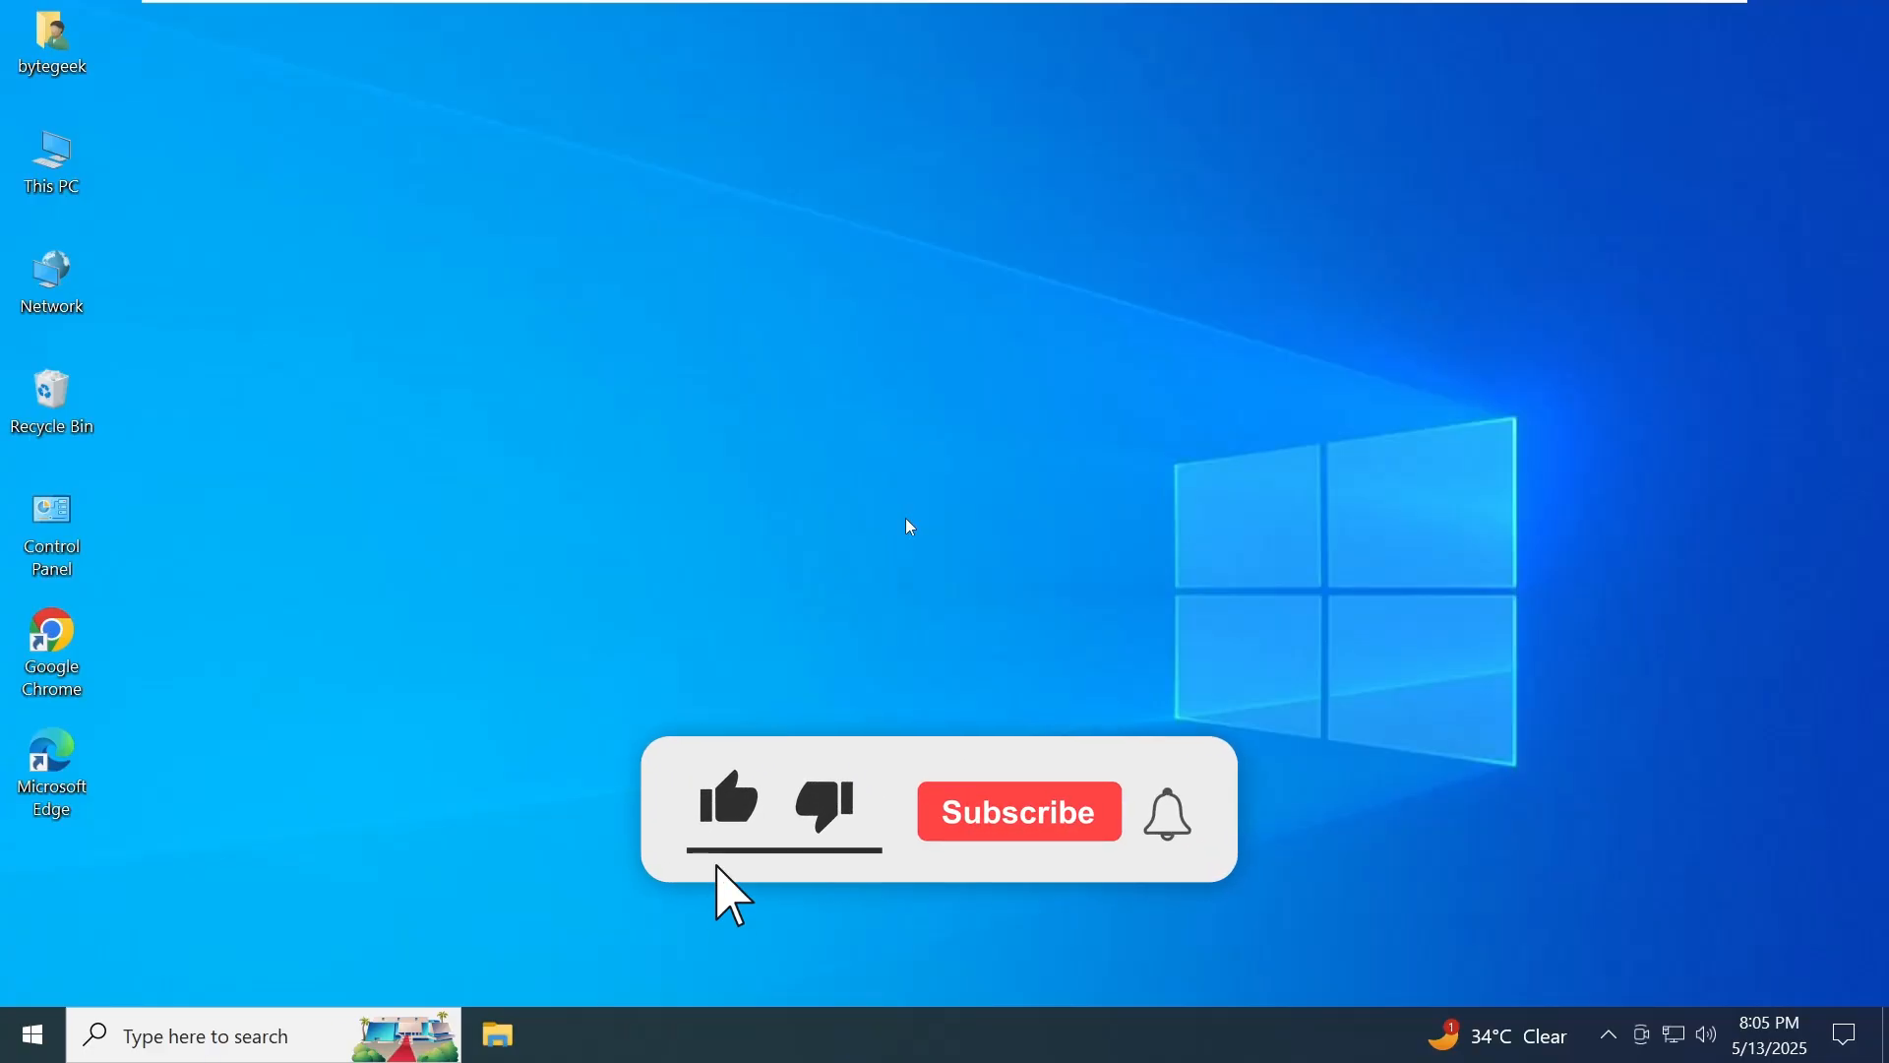
left_click(1017, 811)
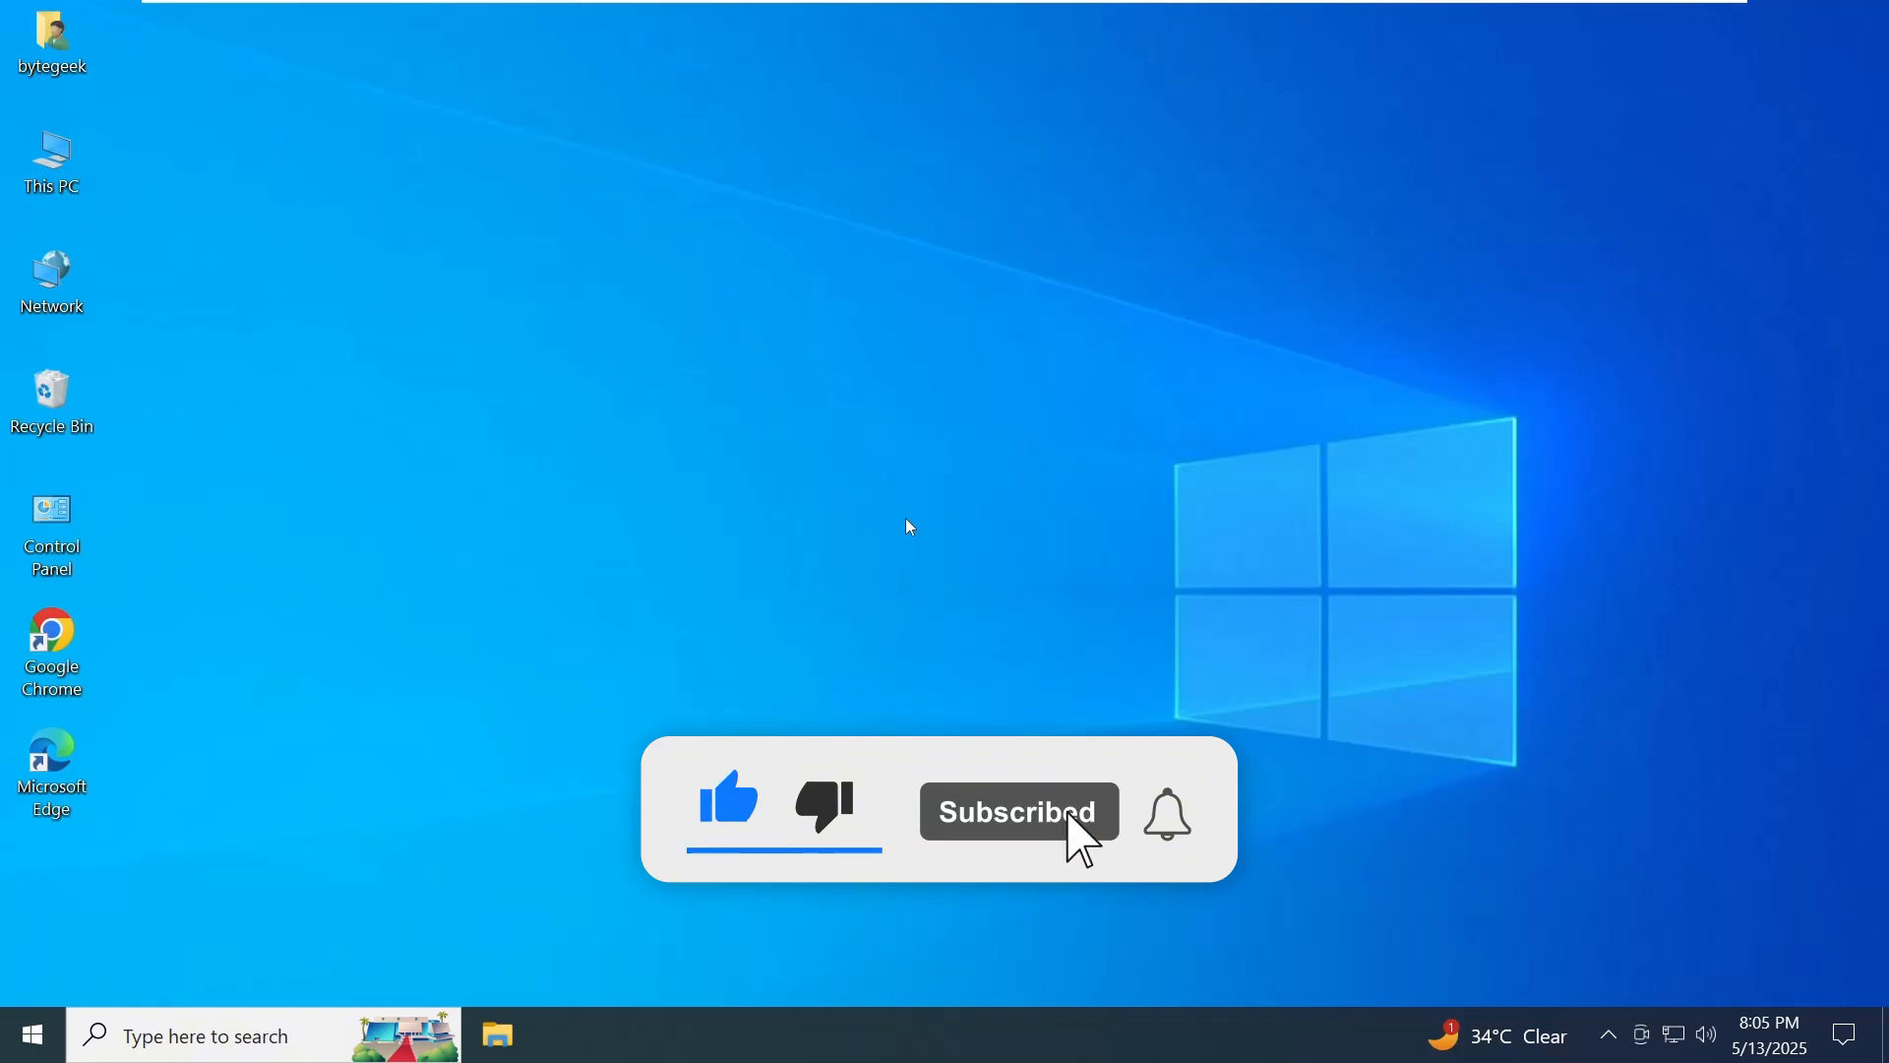